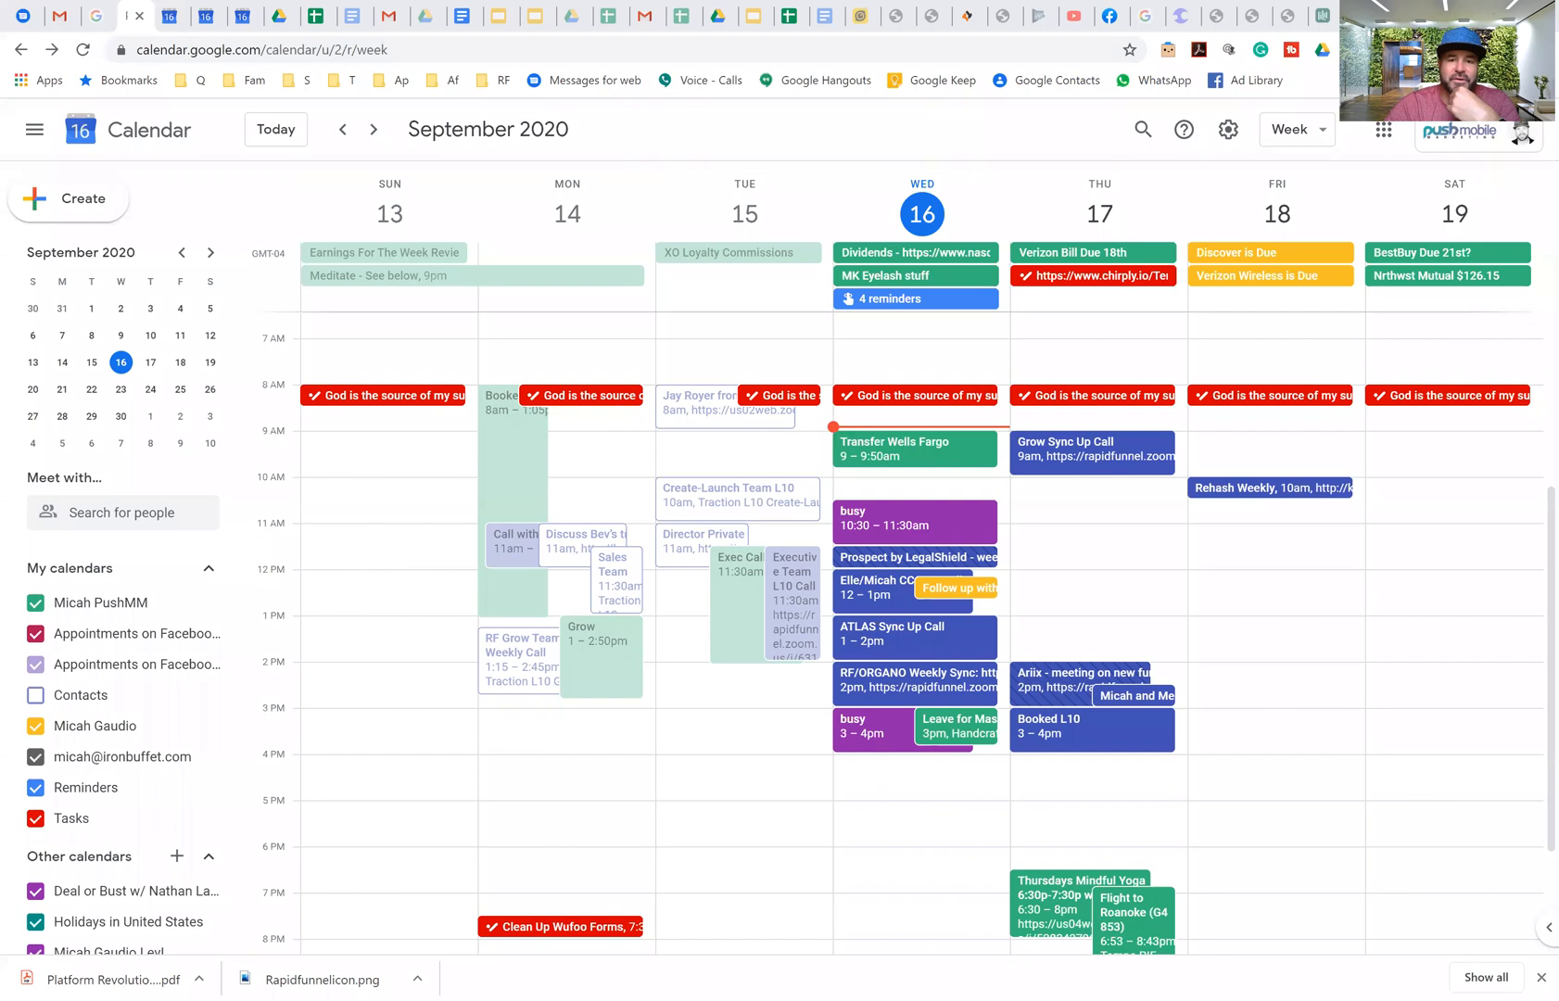
pyautogui.moveTo(109, 663)
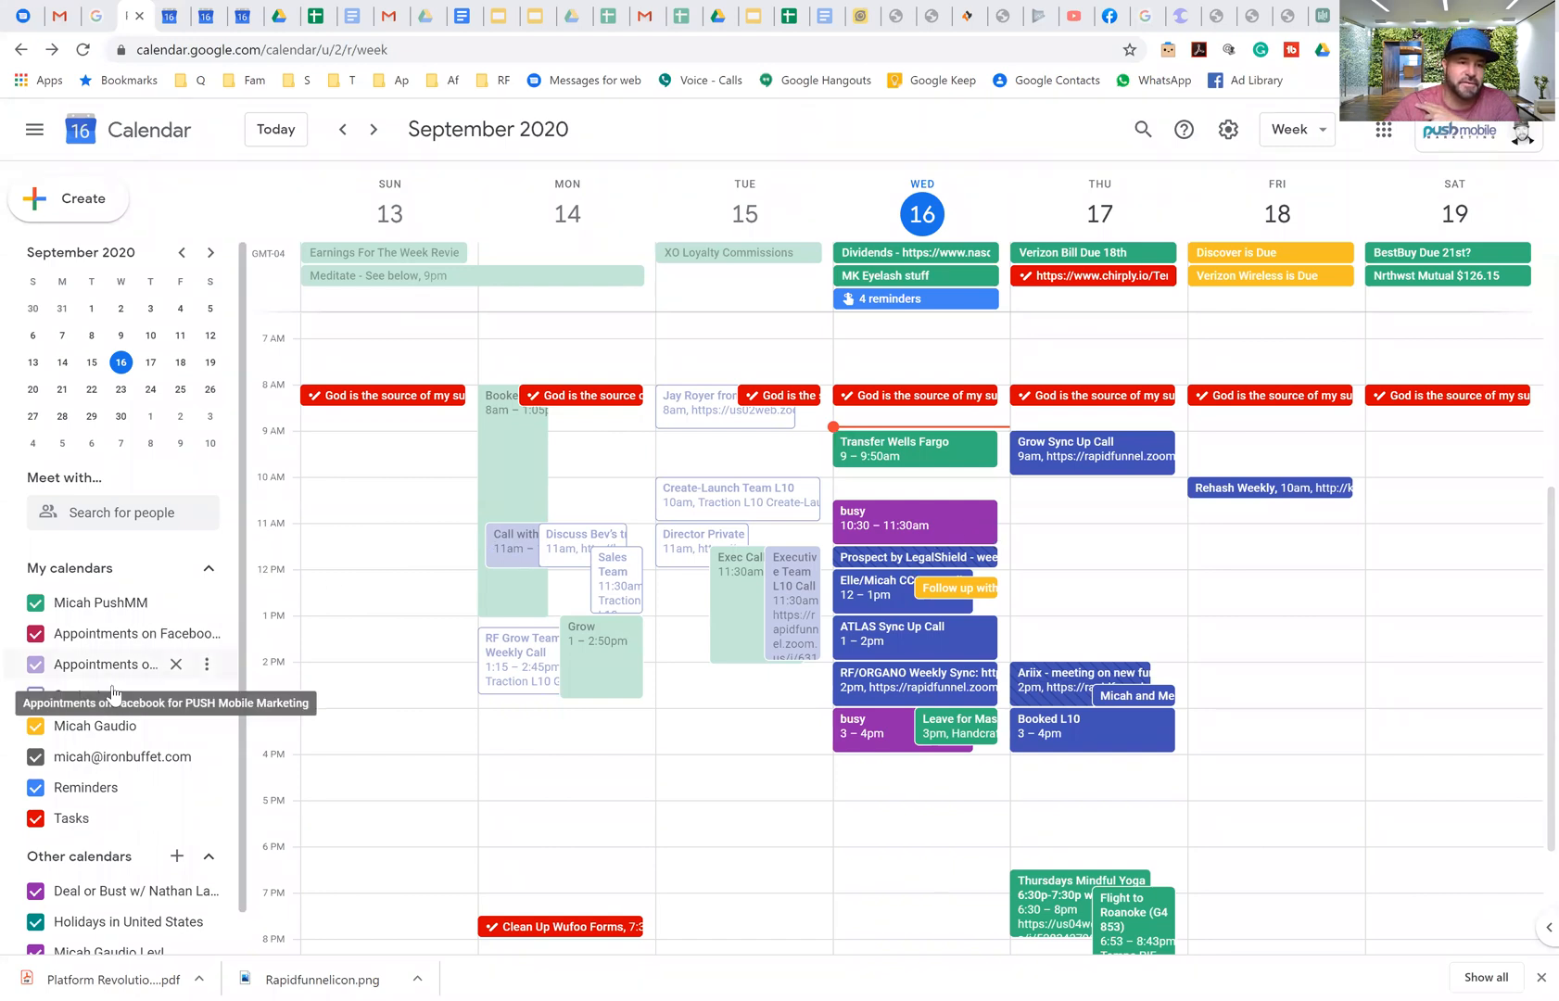
# Step: Move from the PushMM calendar tab through the personal calendar to the RapidFunnel calendar tab
pyautogui.scroll(-3)
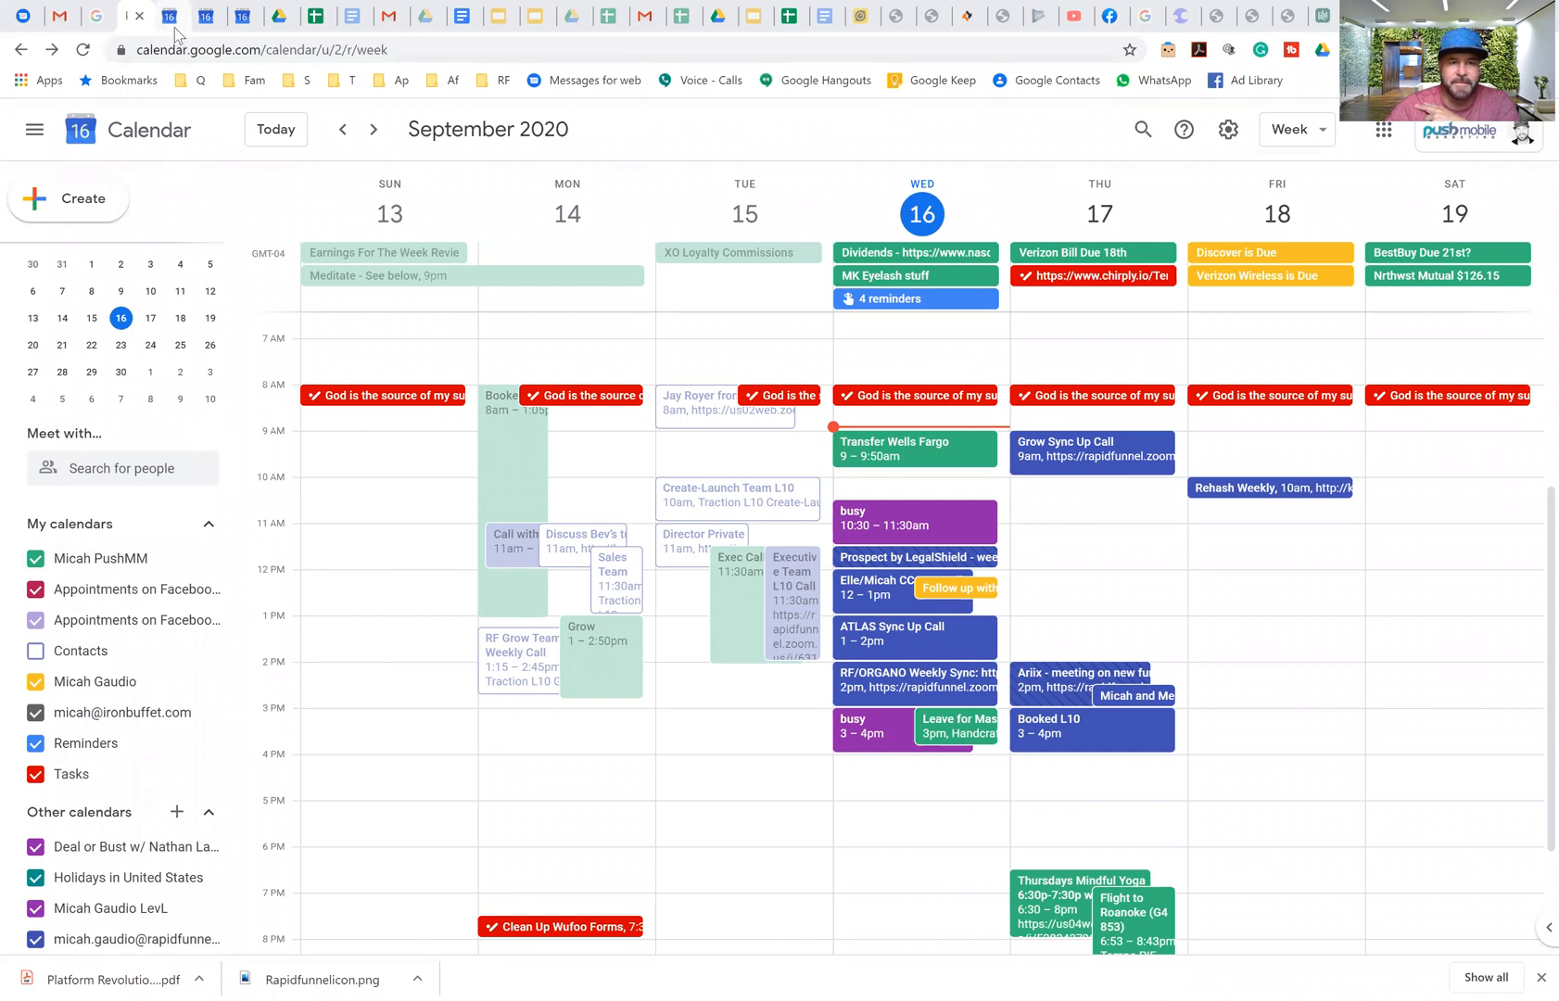
pyautogui.click(169, 17)
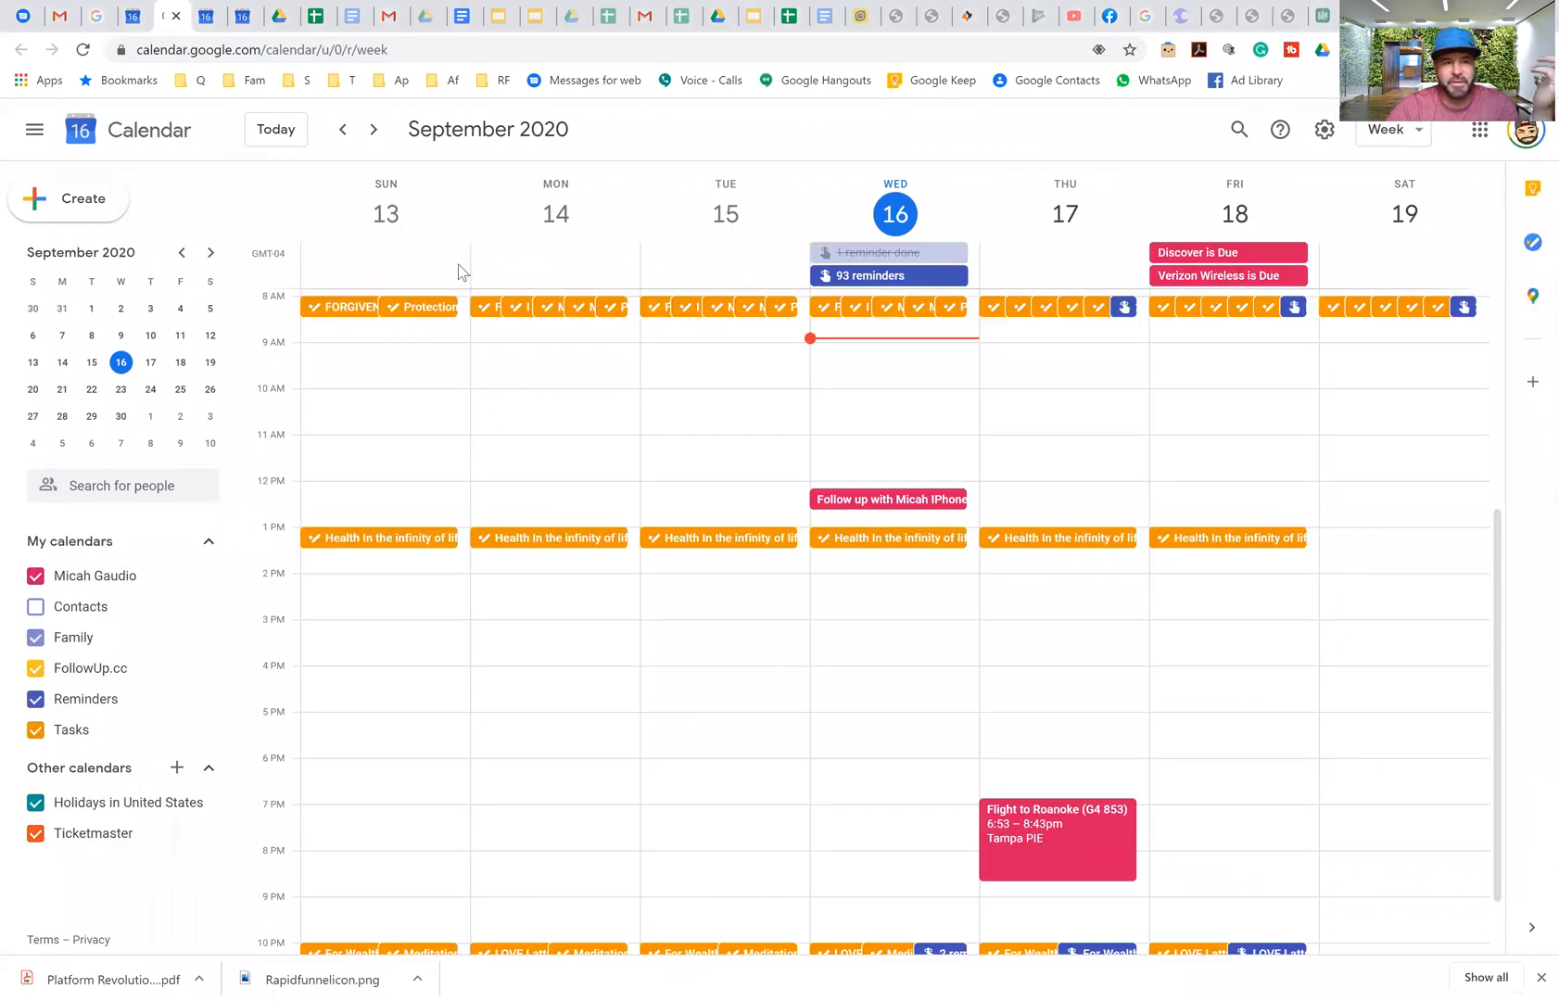
pyautogui.moveTo(801, 655)
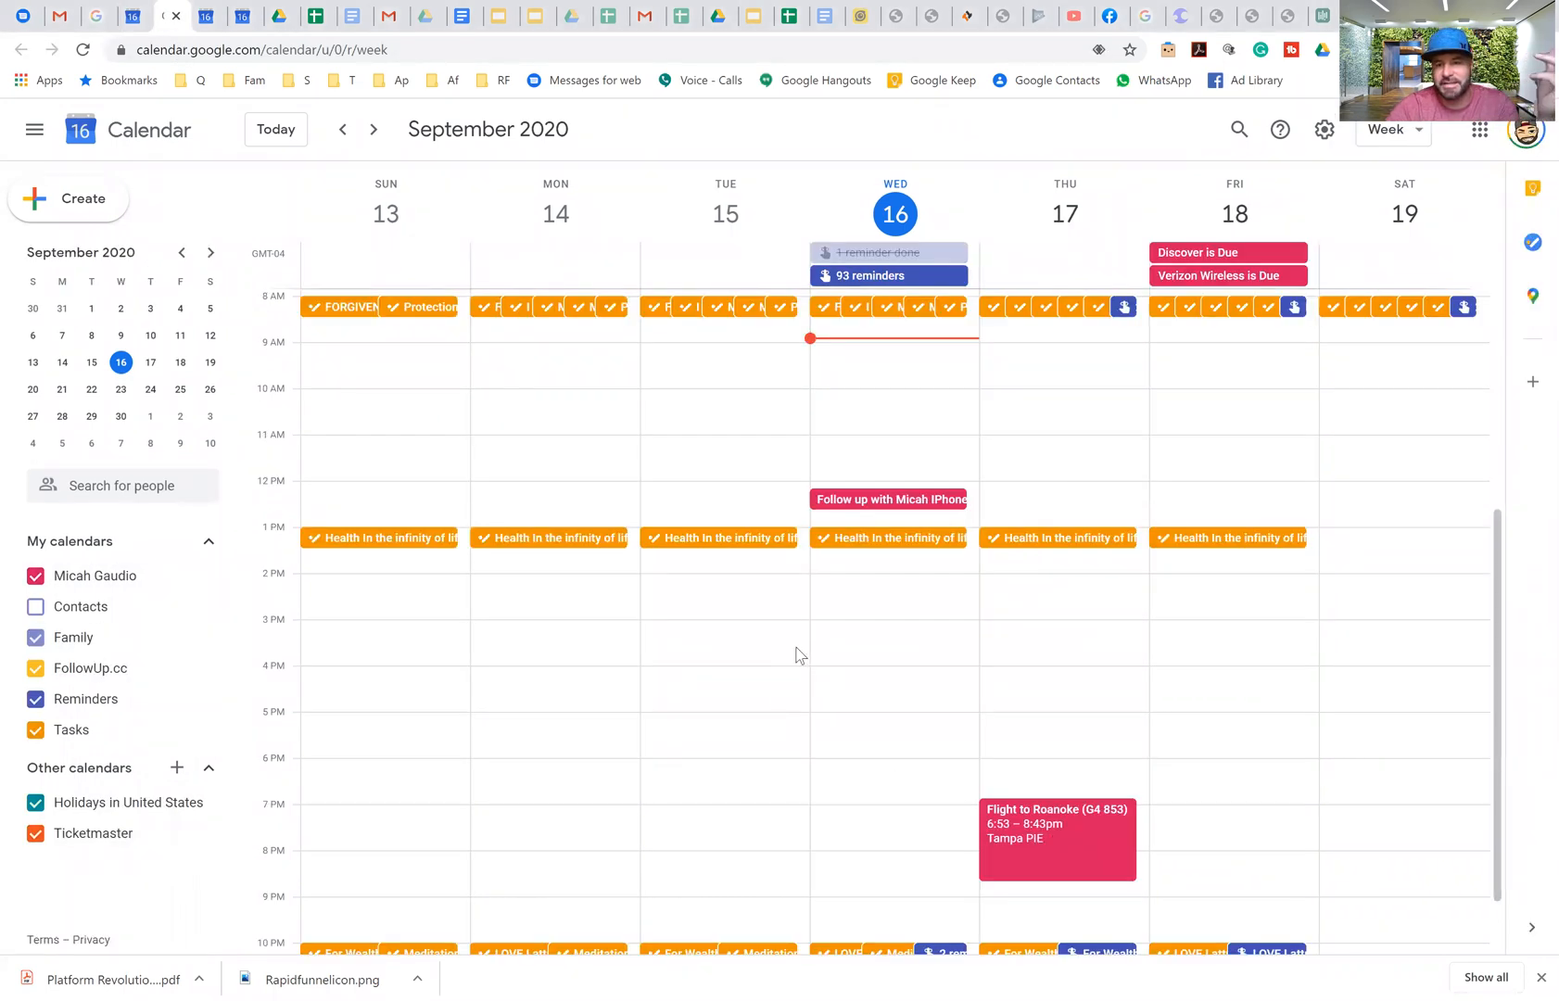
pyautogui.moveTo(589, 301)
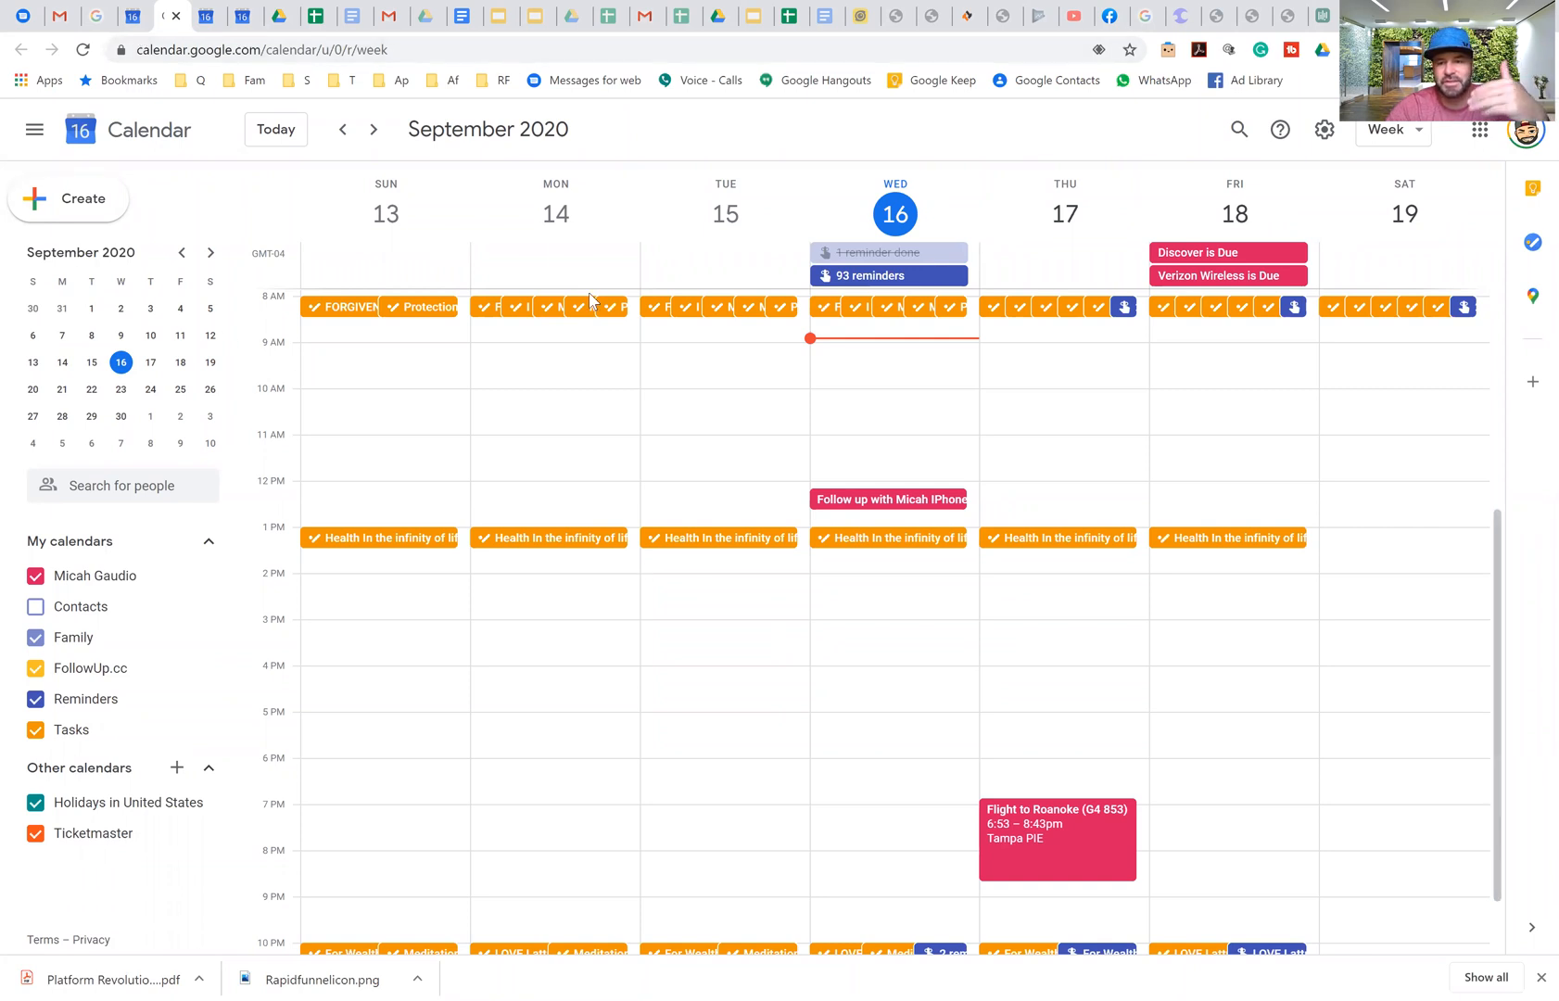
pyautogui.moveTo(606, 305)
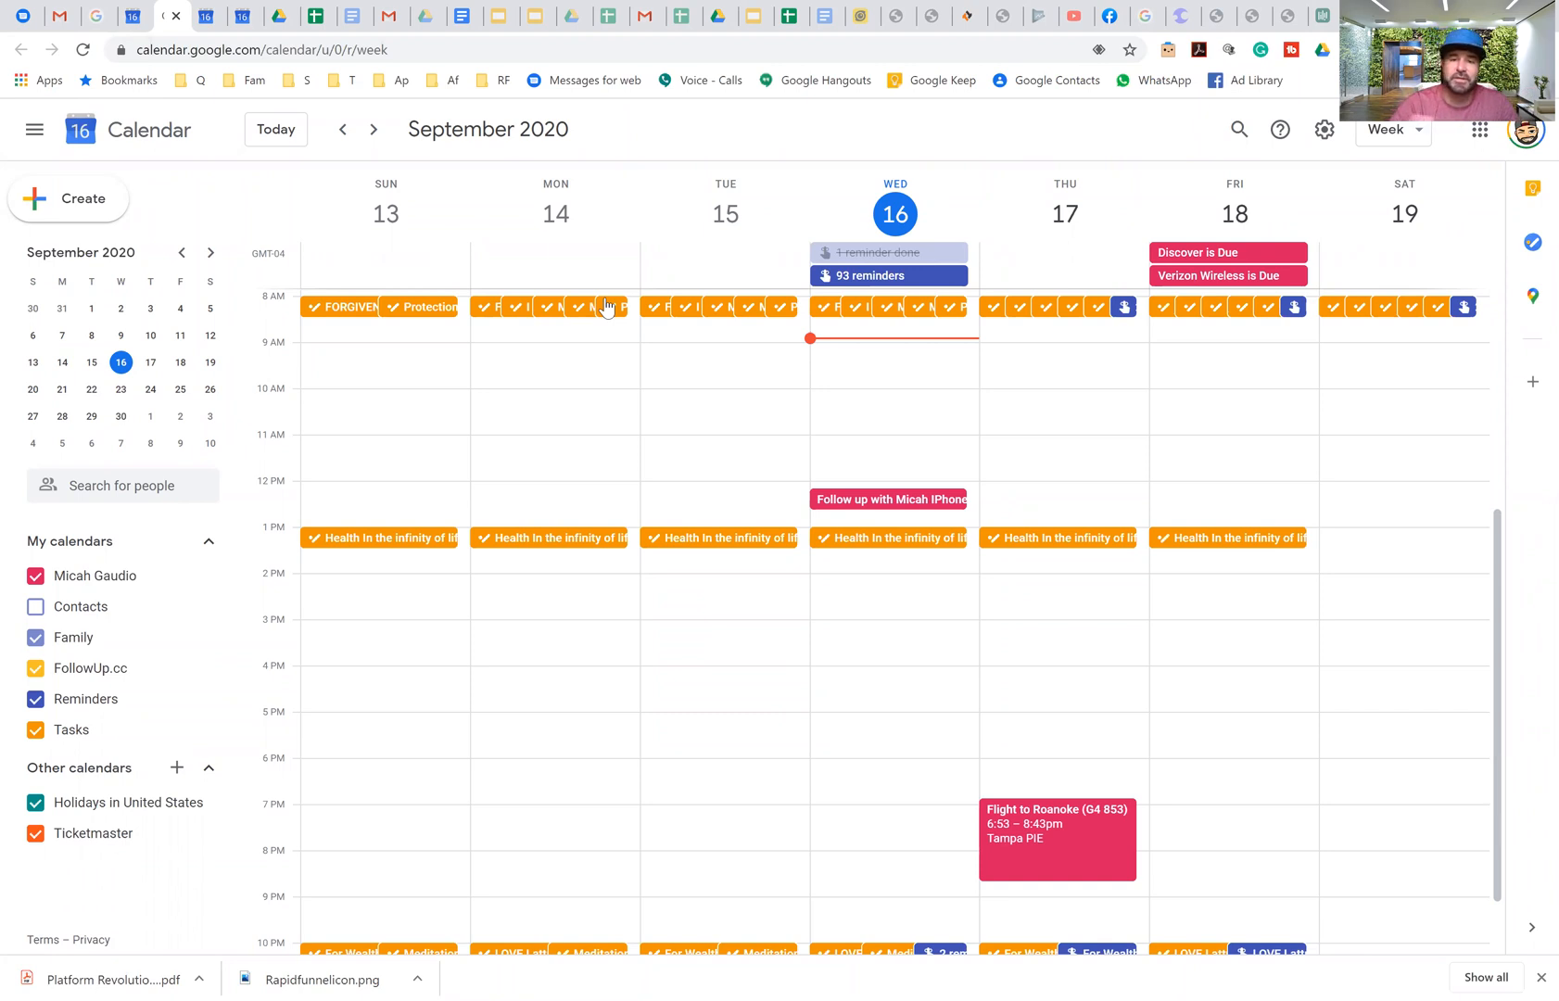
pyautogui.moveTo(591, 291)
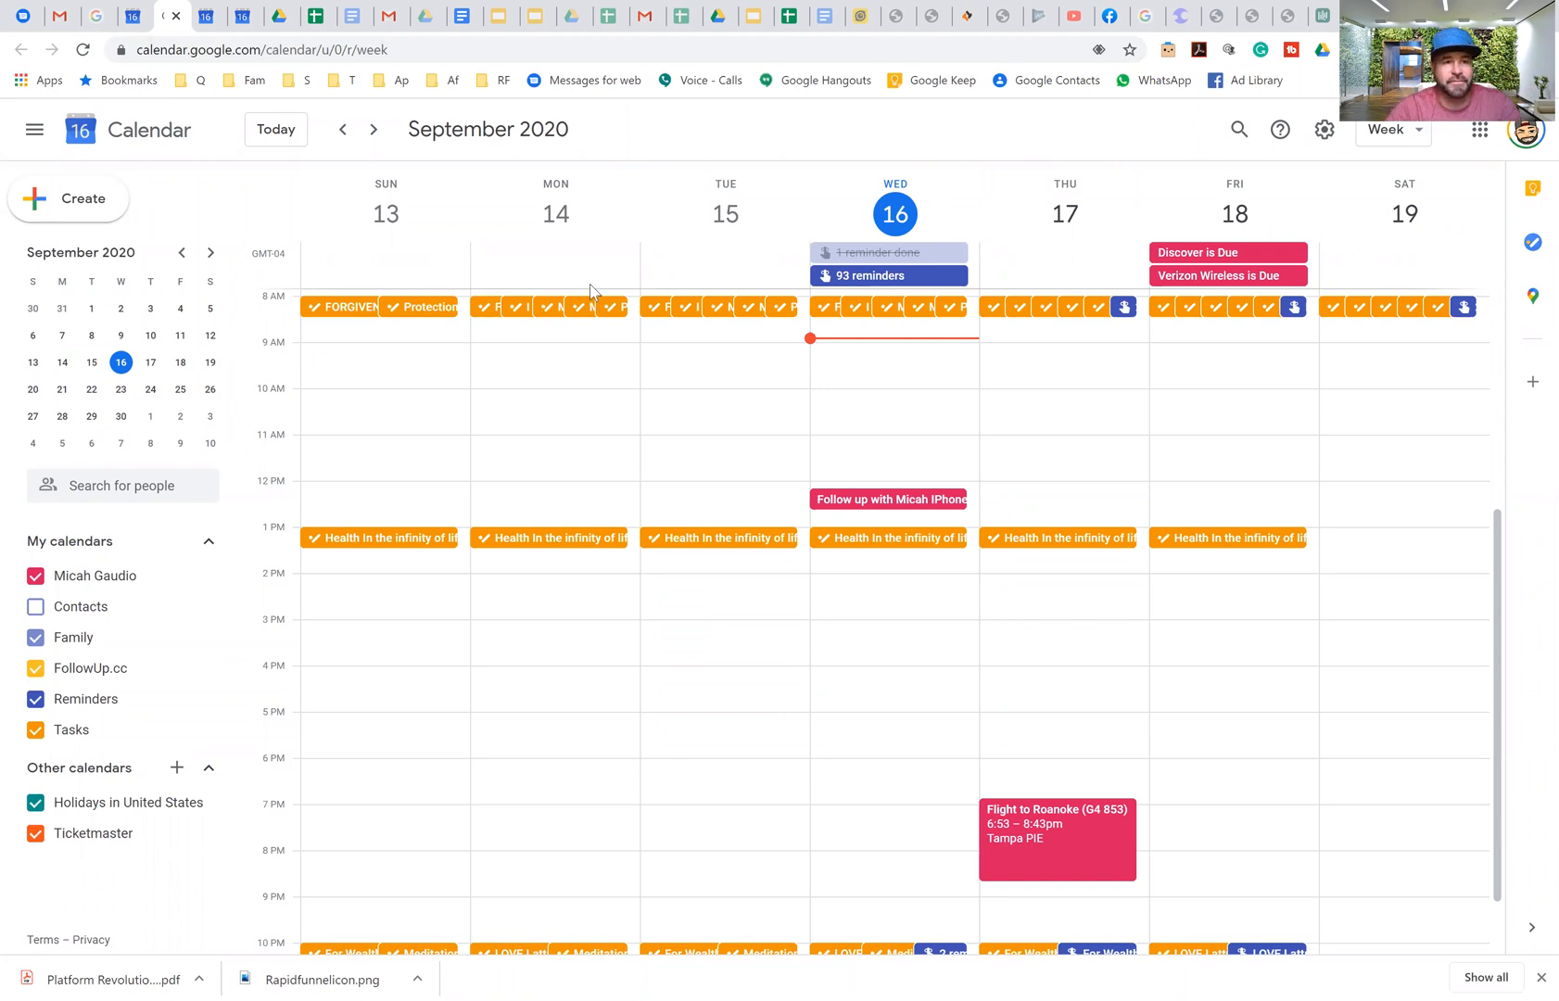
pyautogui.click(208, 17)
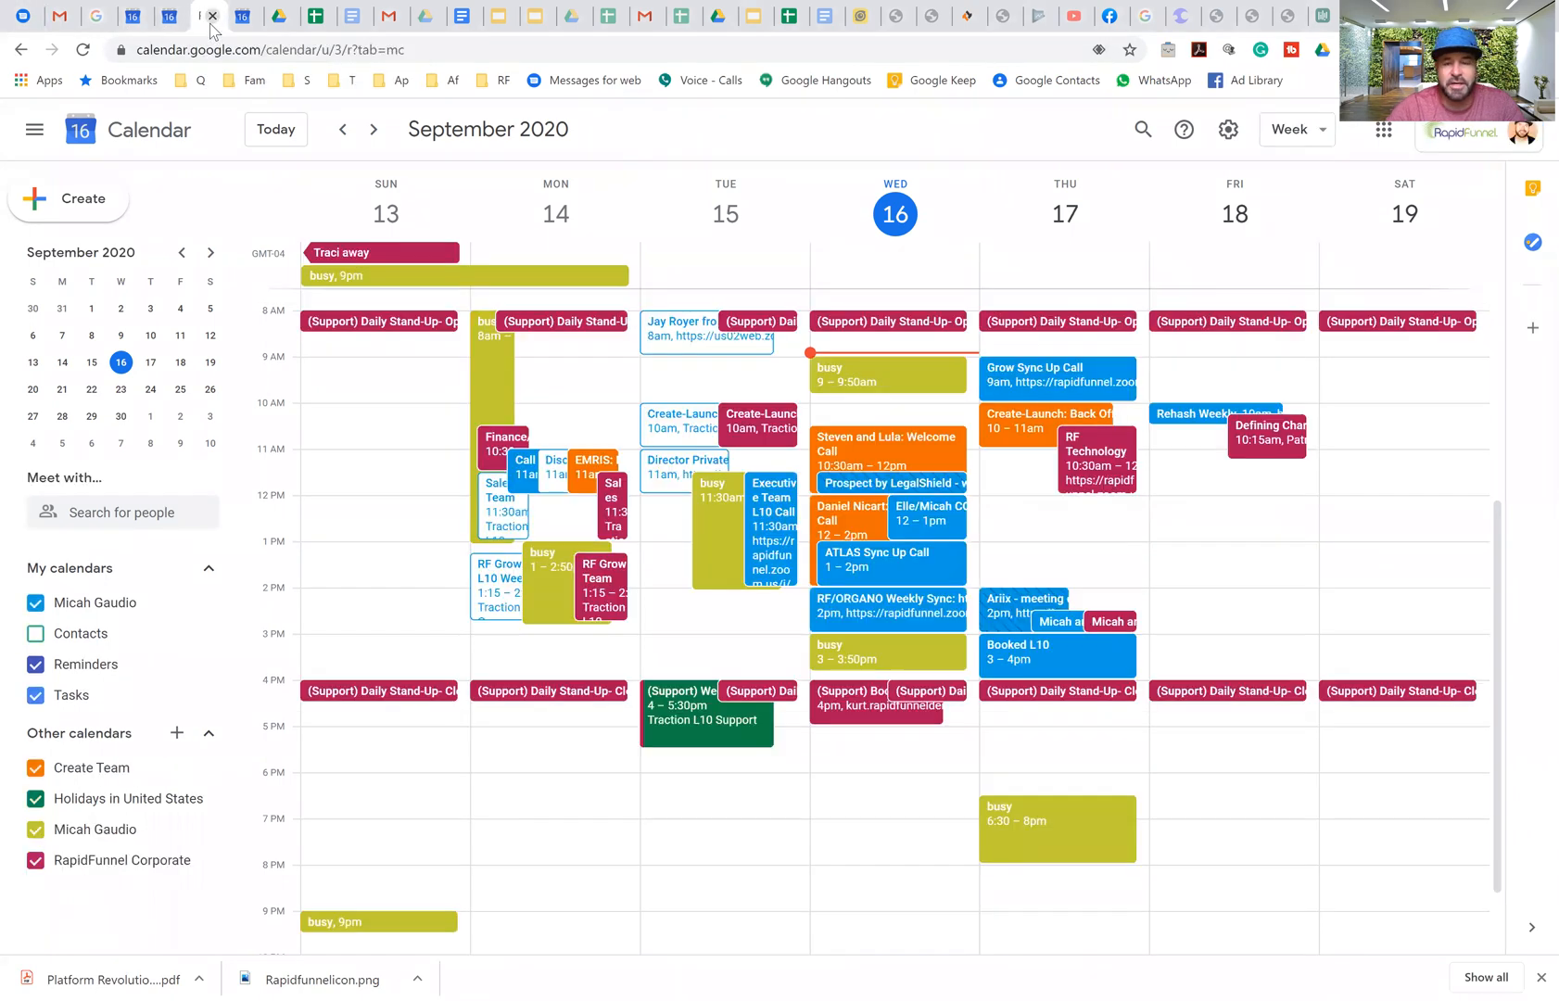
pyautogui.moveTo(805, 427)
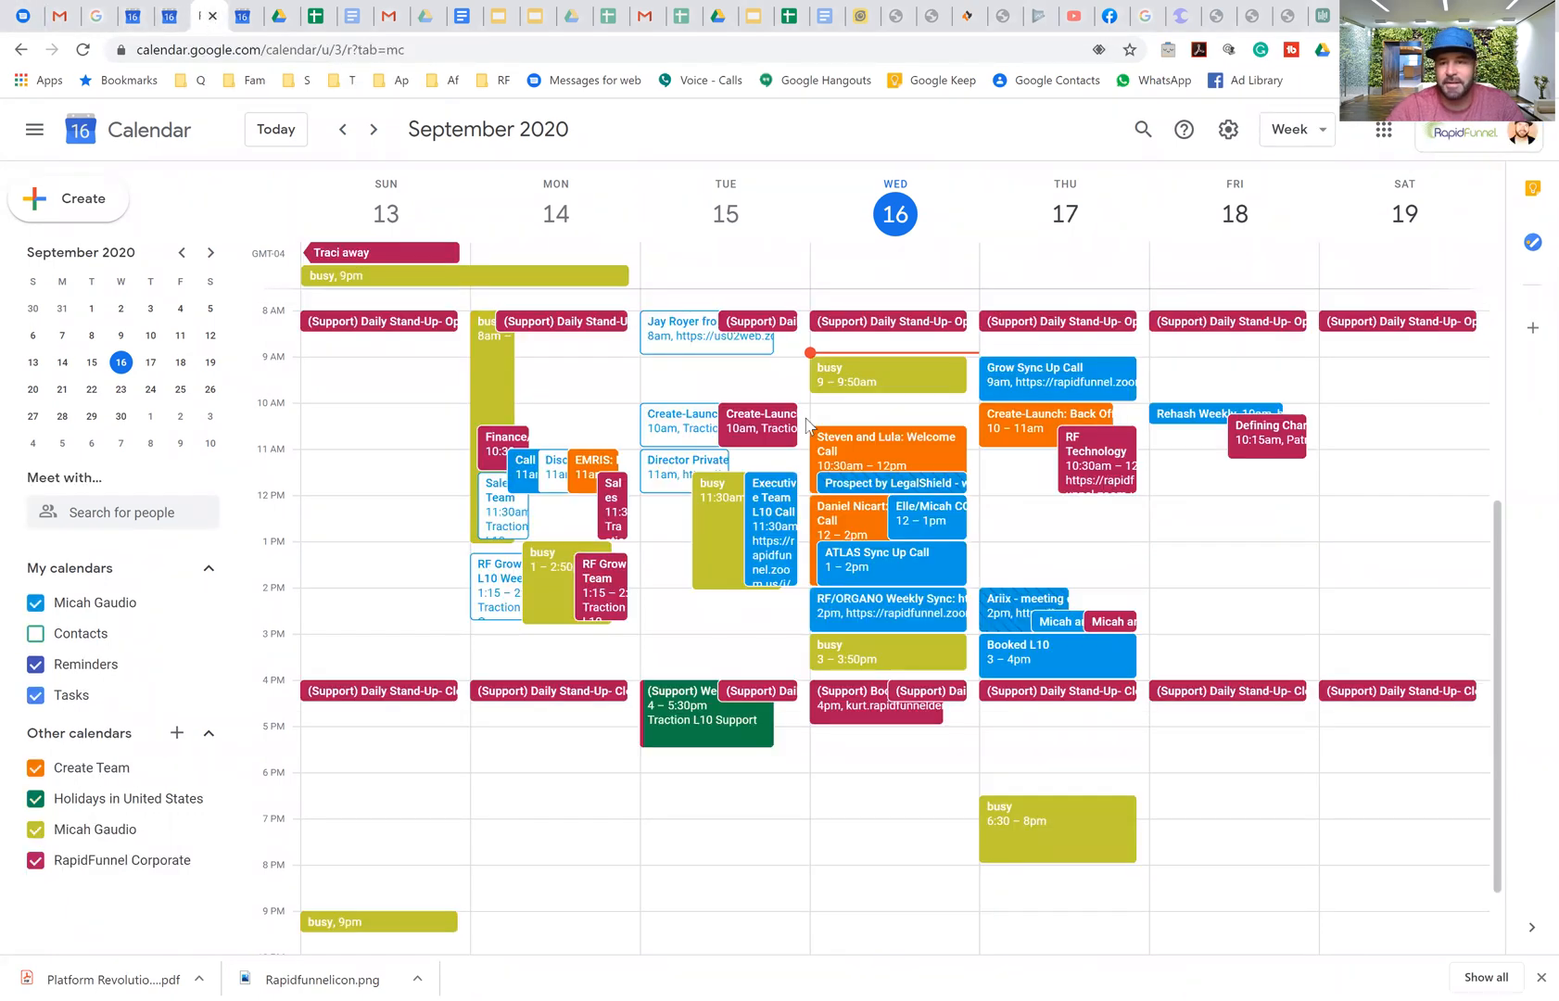
pyautogui.moveTo(244, 16)
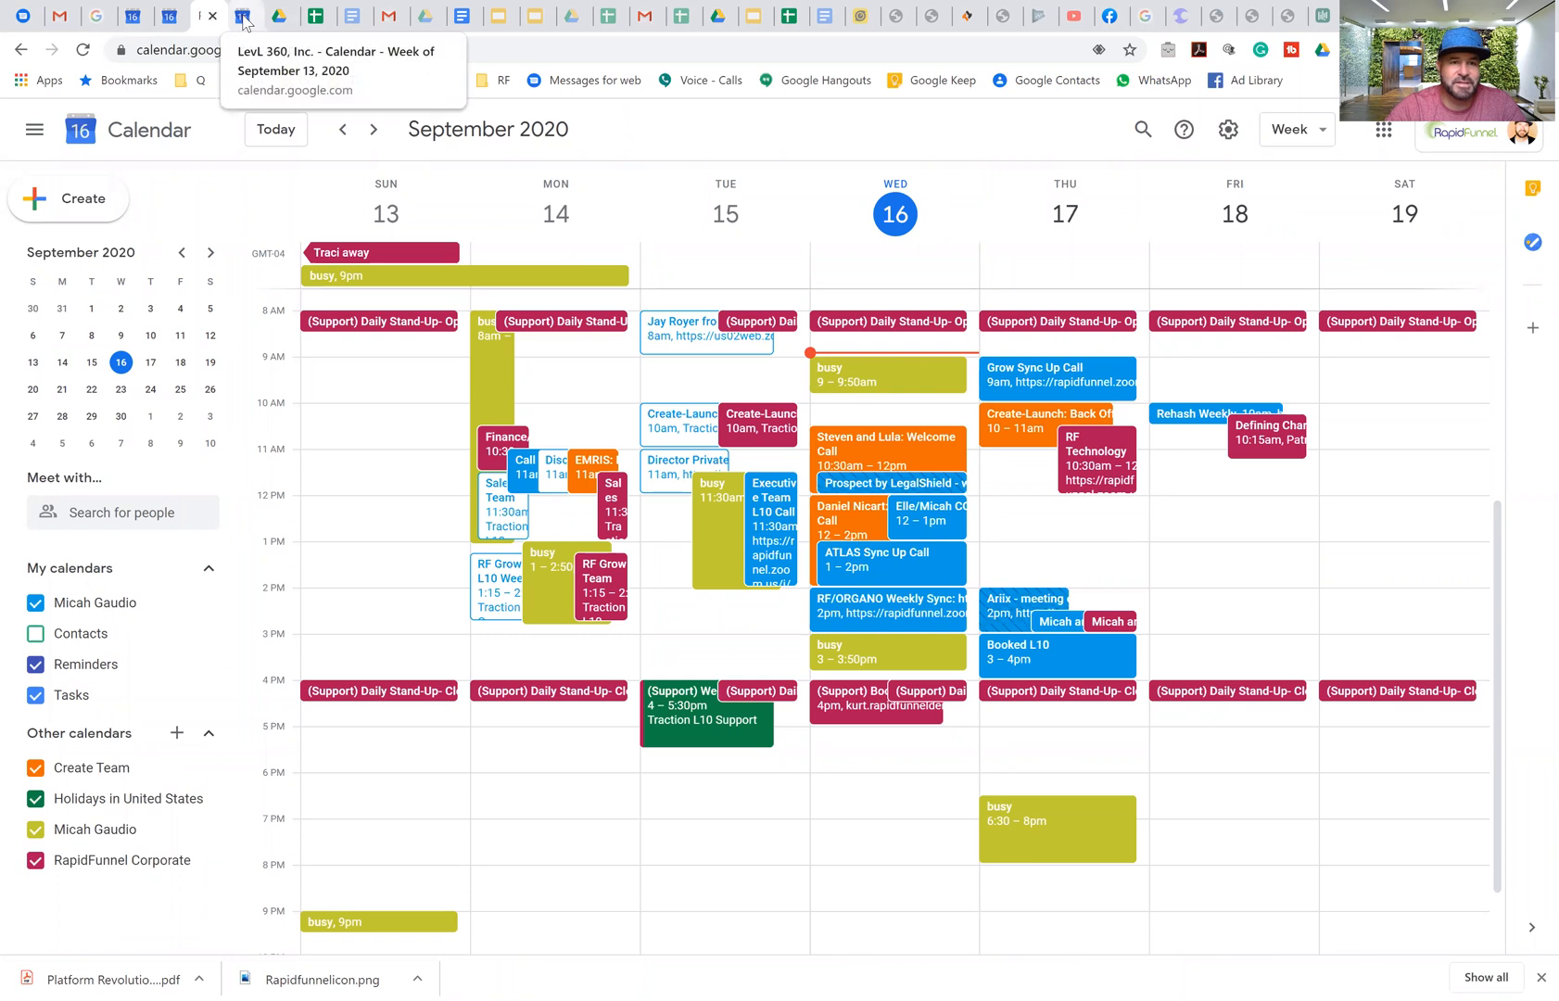
pyautogui.click(244, 16)
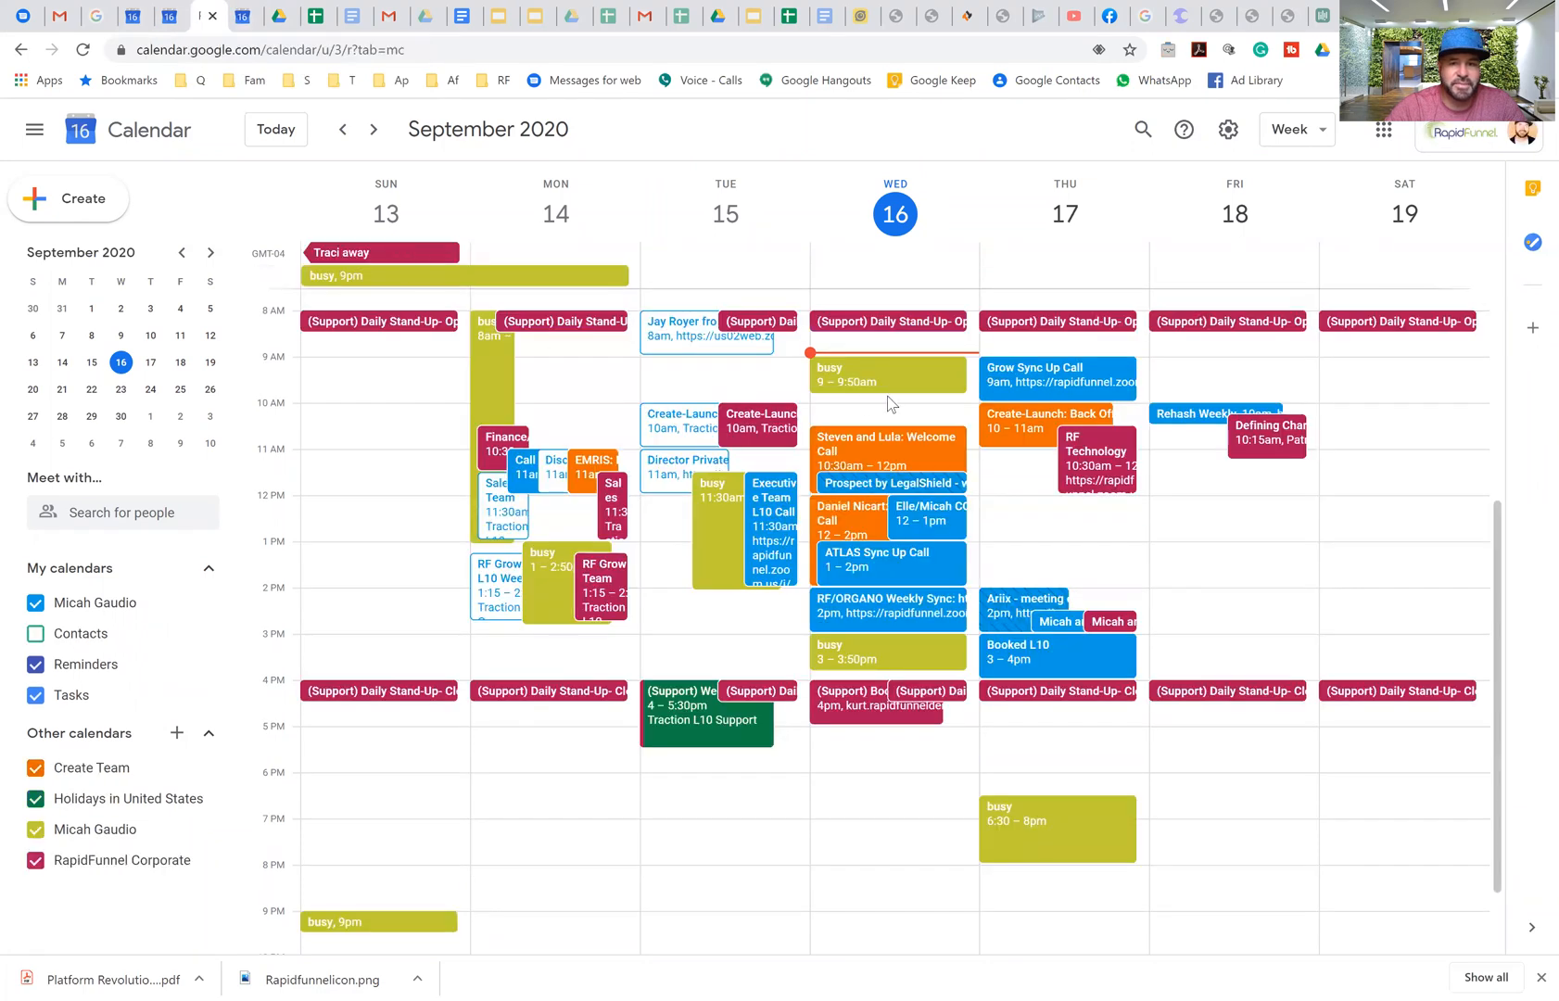
pyautogui.moveTo(95, 828)
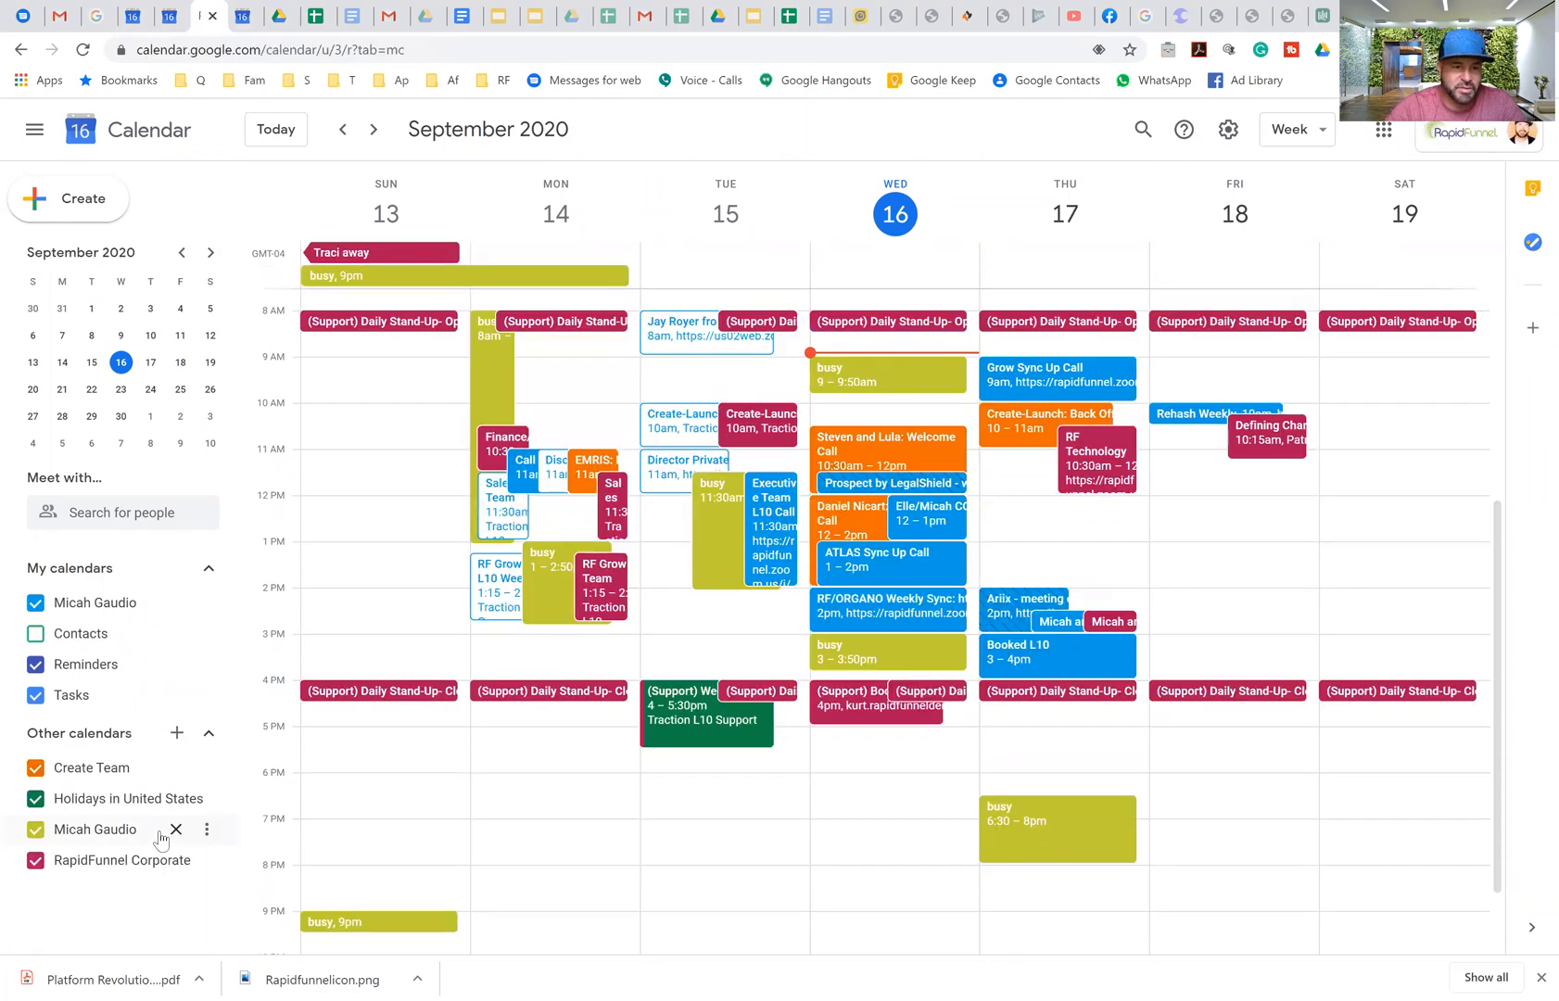
pyautogui.moveTo(99, 860)
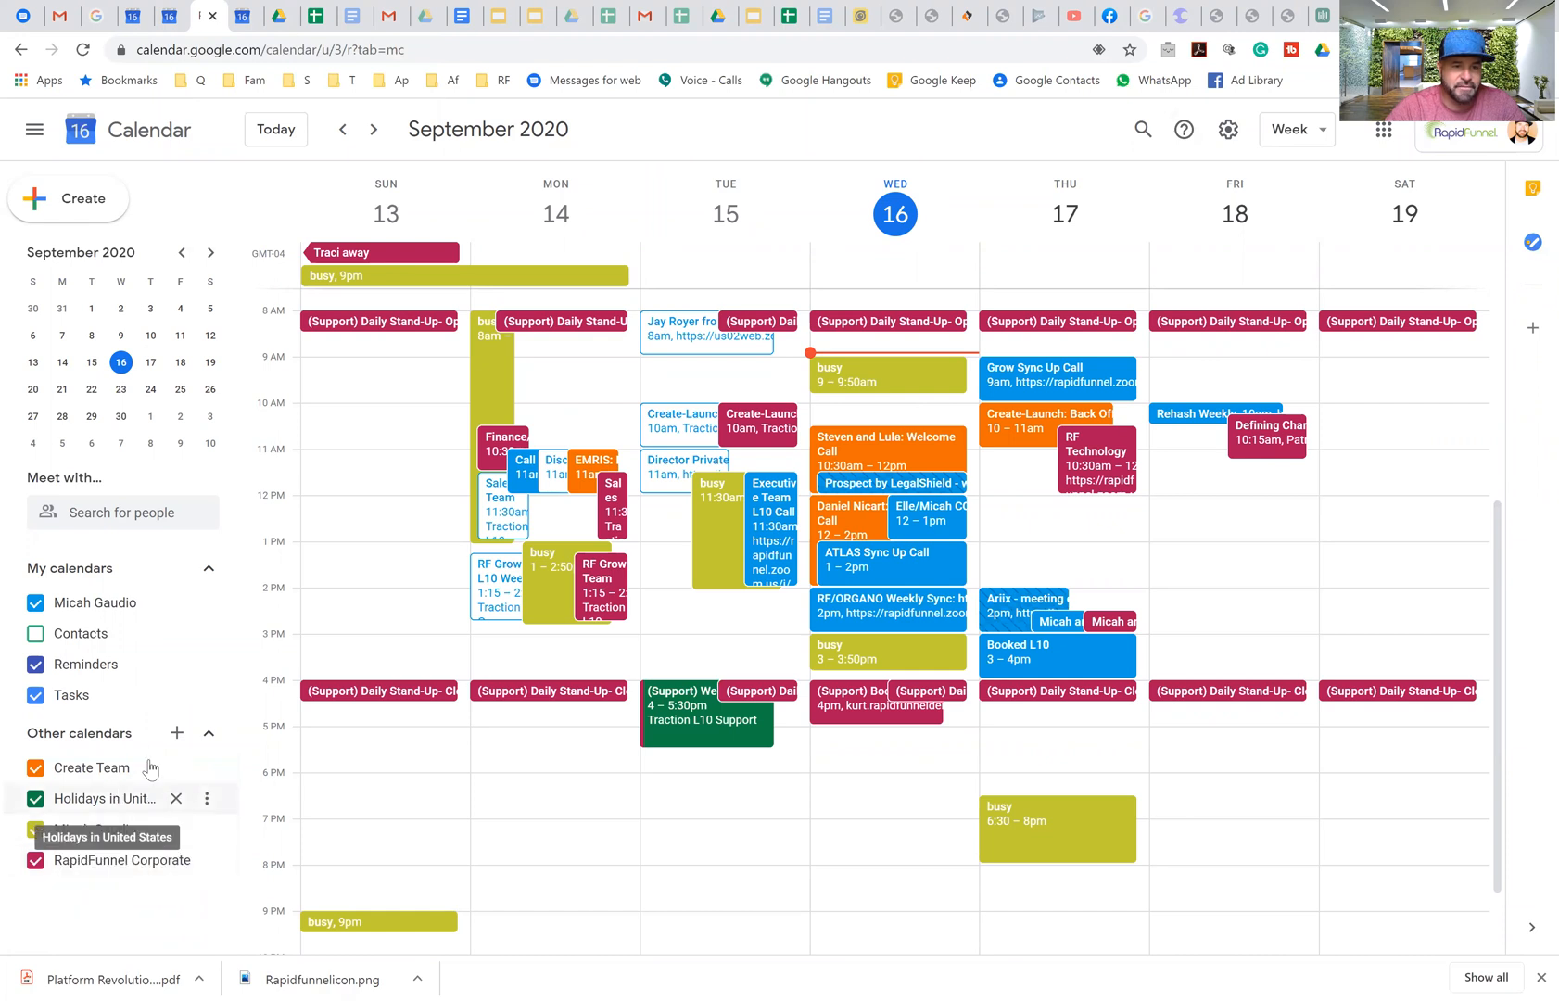
pyautogui.moveTo(177, 733)
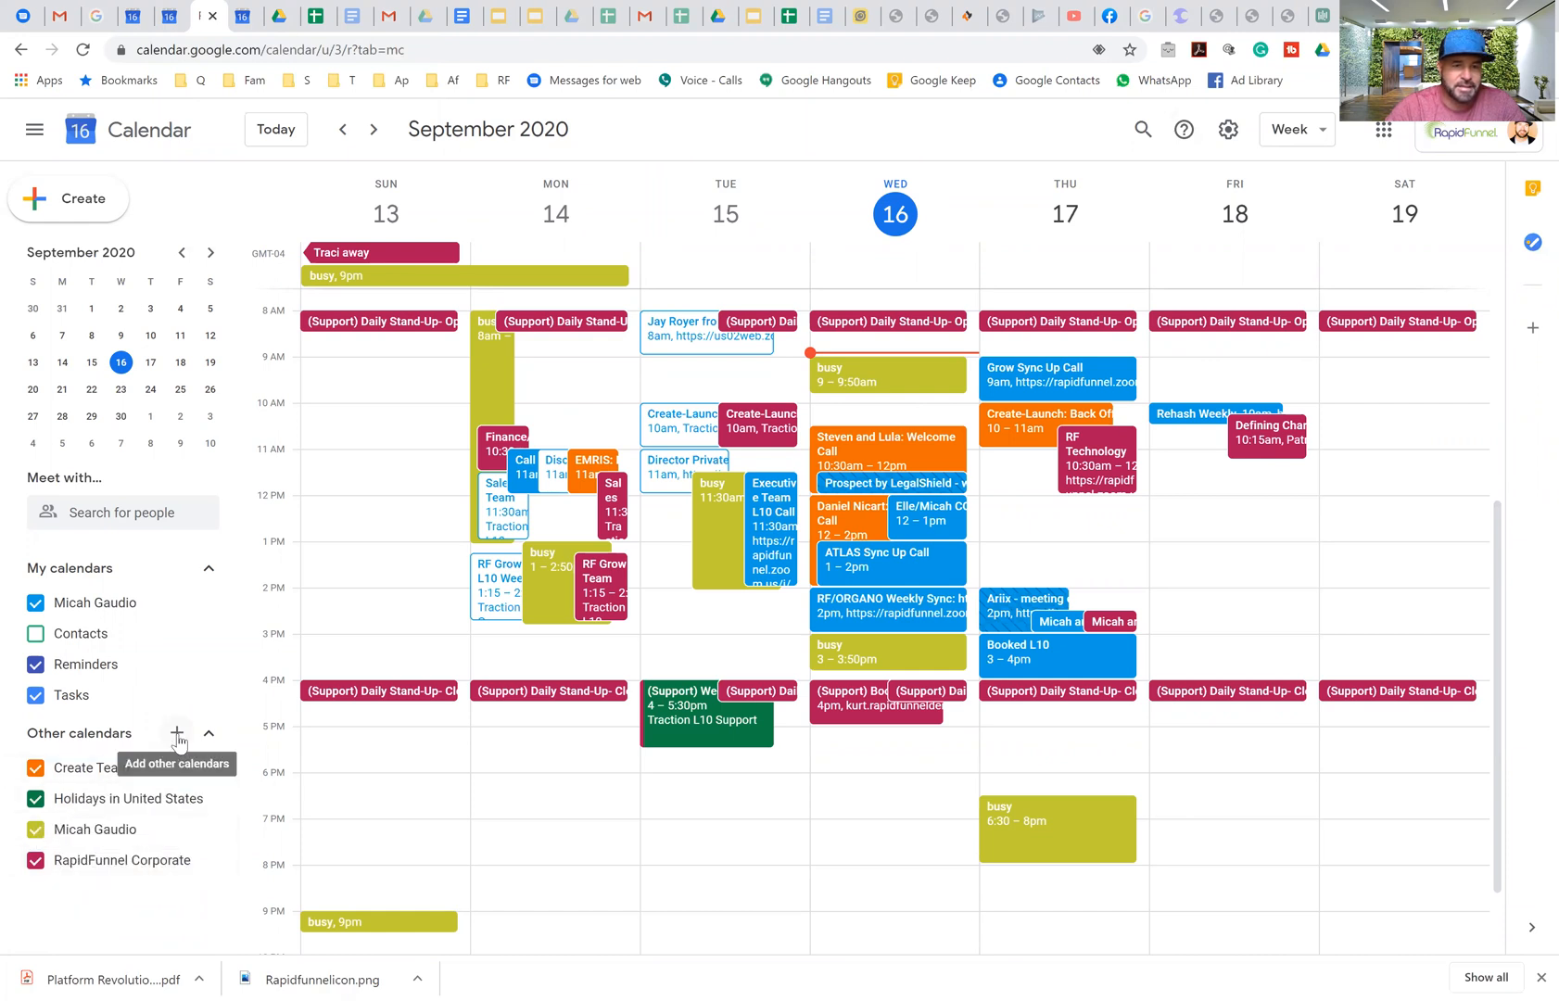
pyautogui.click(177, 733)
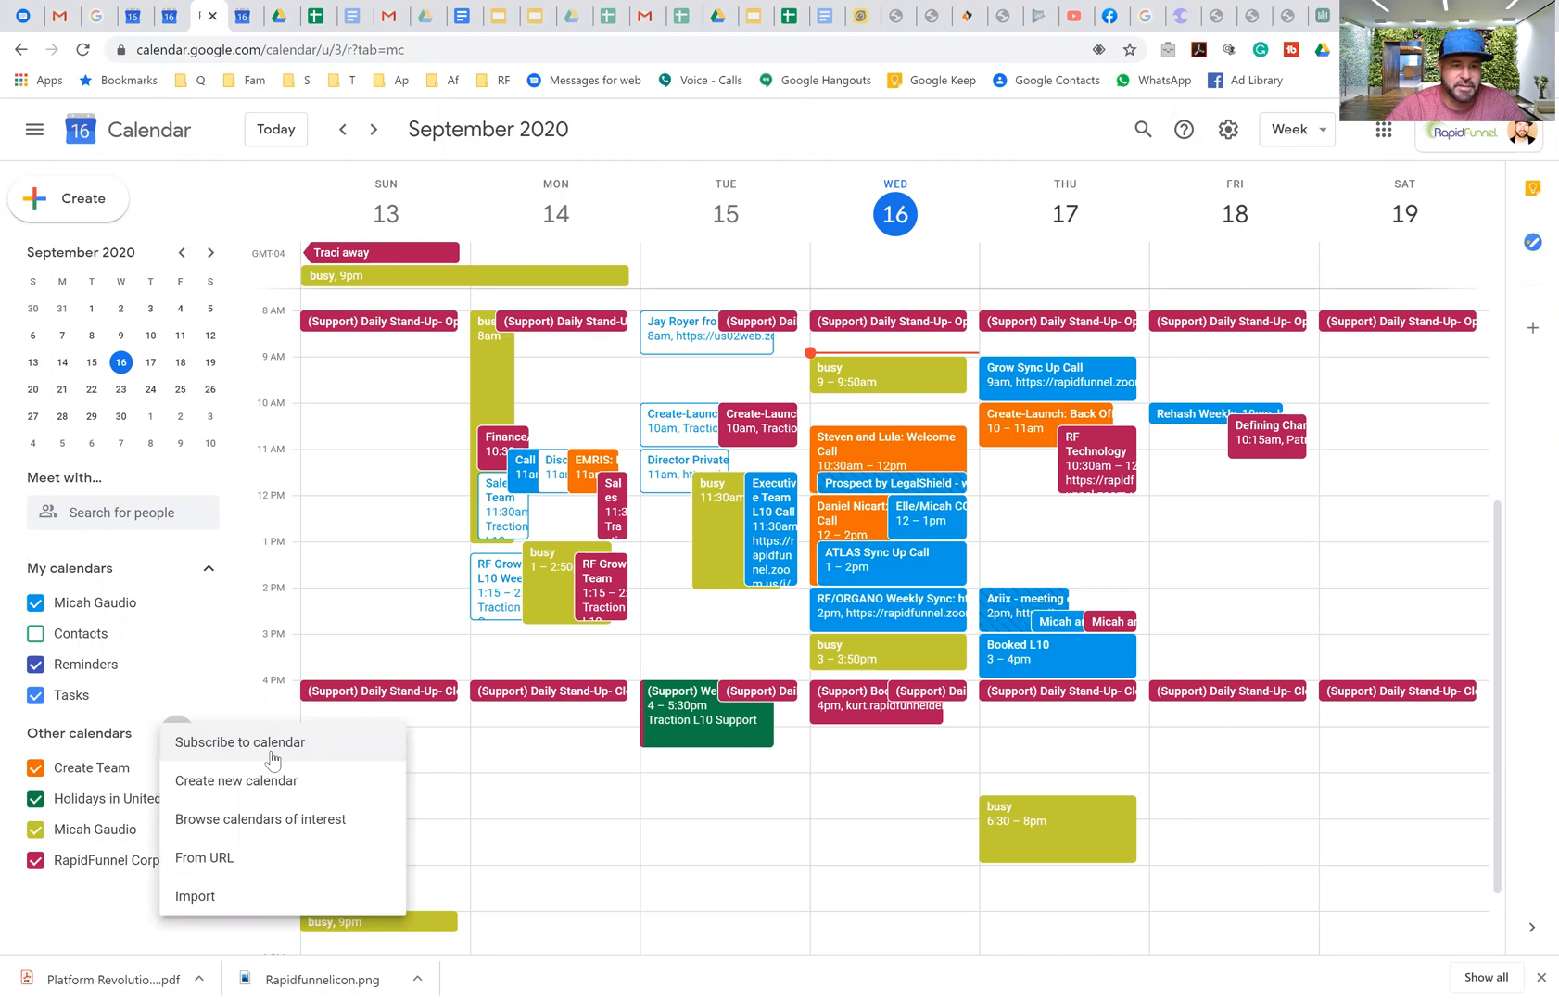
pyautogui.moveTo(240, 741)
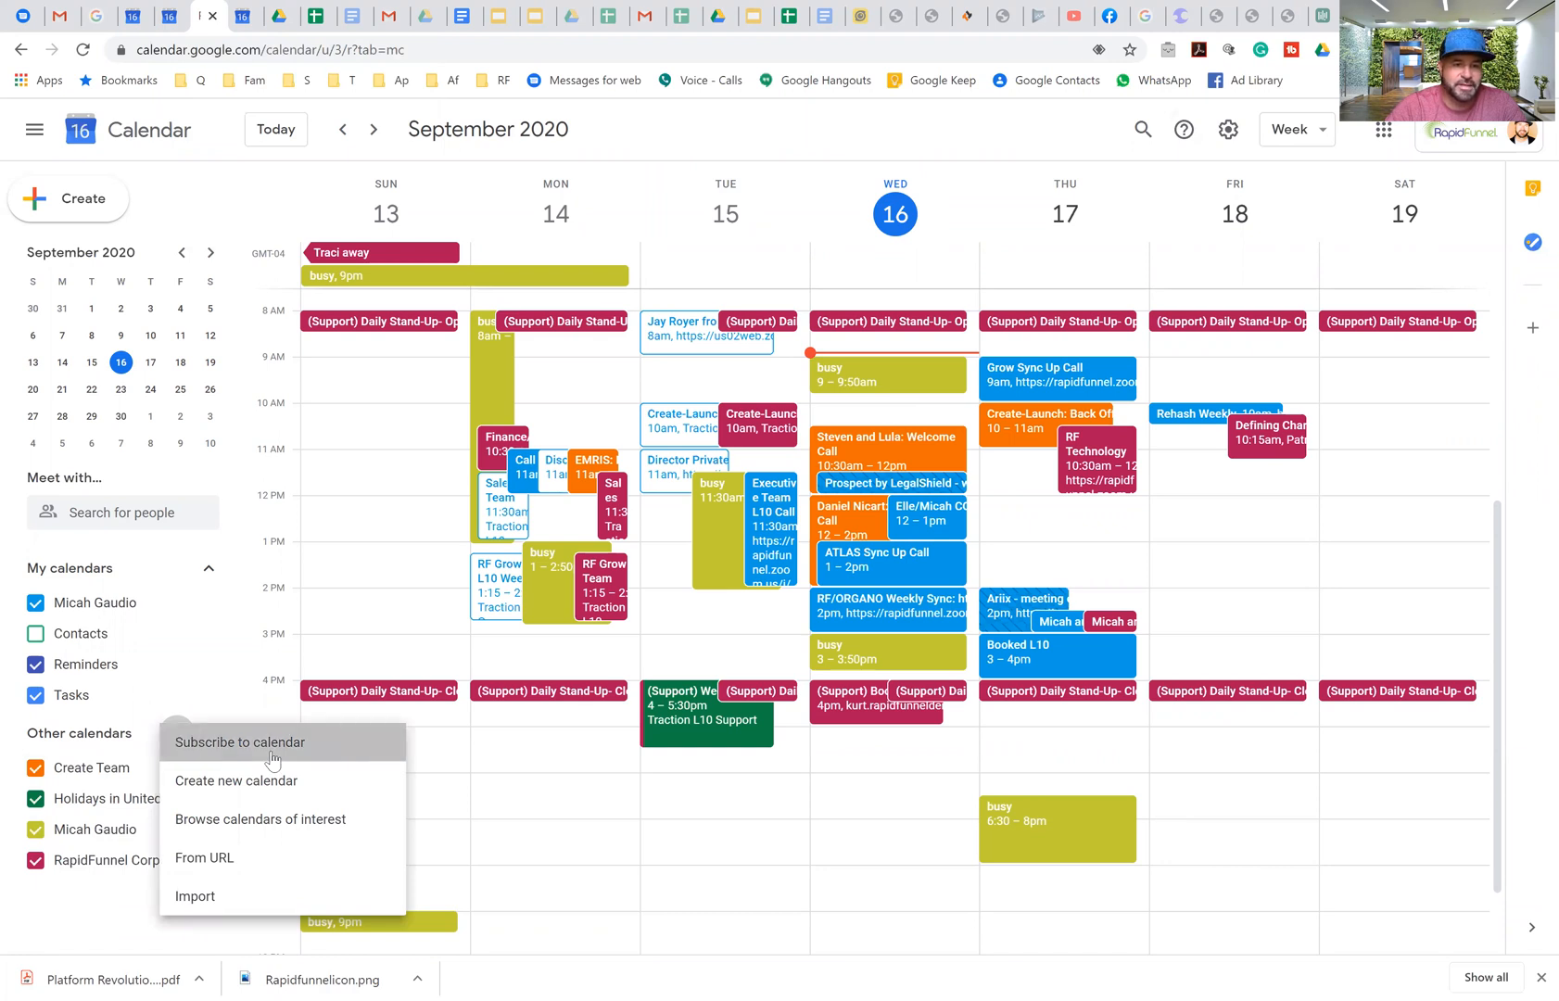
pyautogui.click(240, 741)
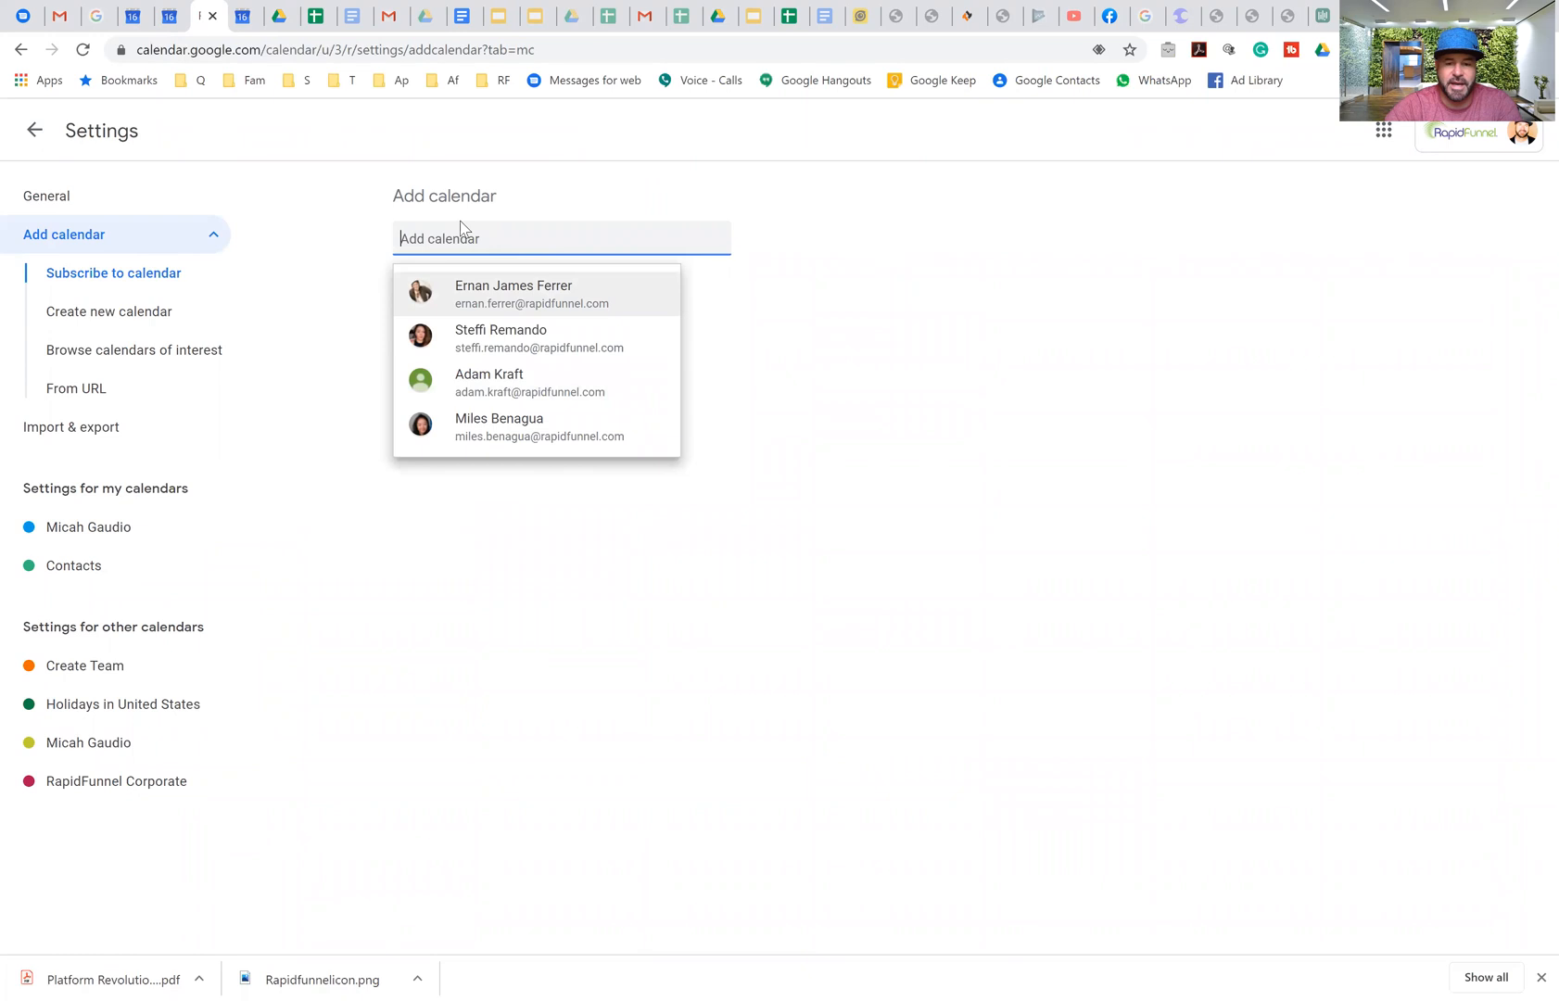
pyautogui.write('micahgaudio')
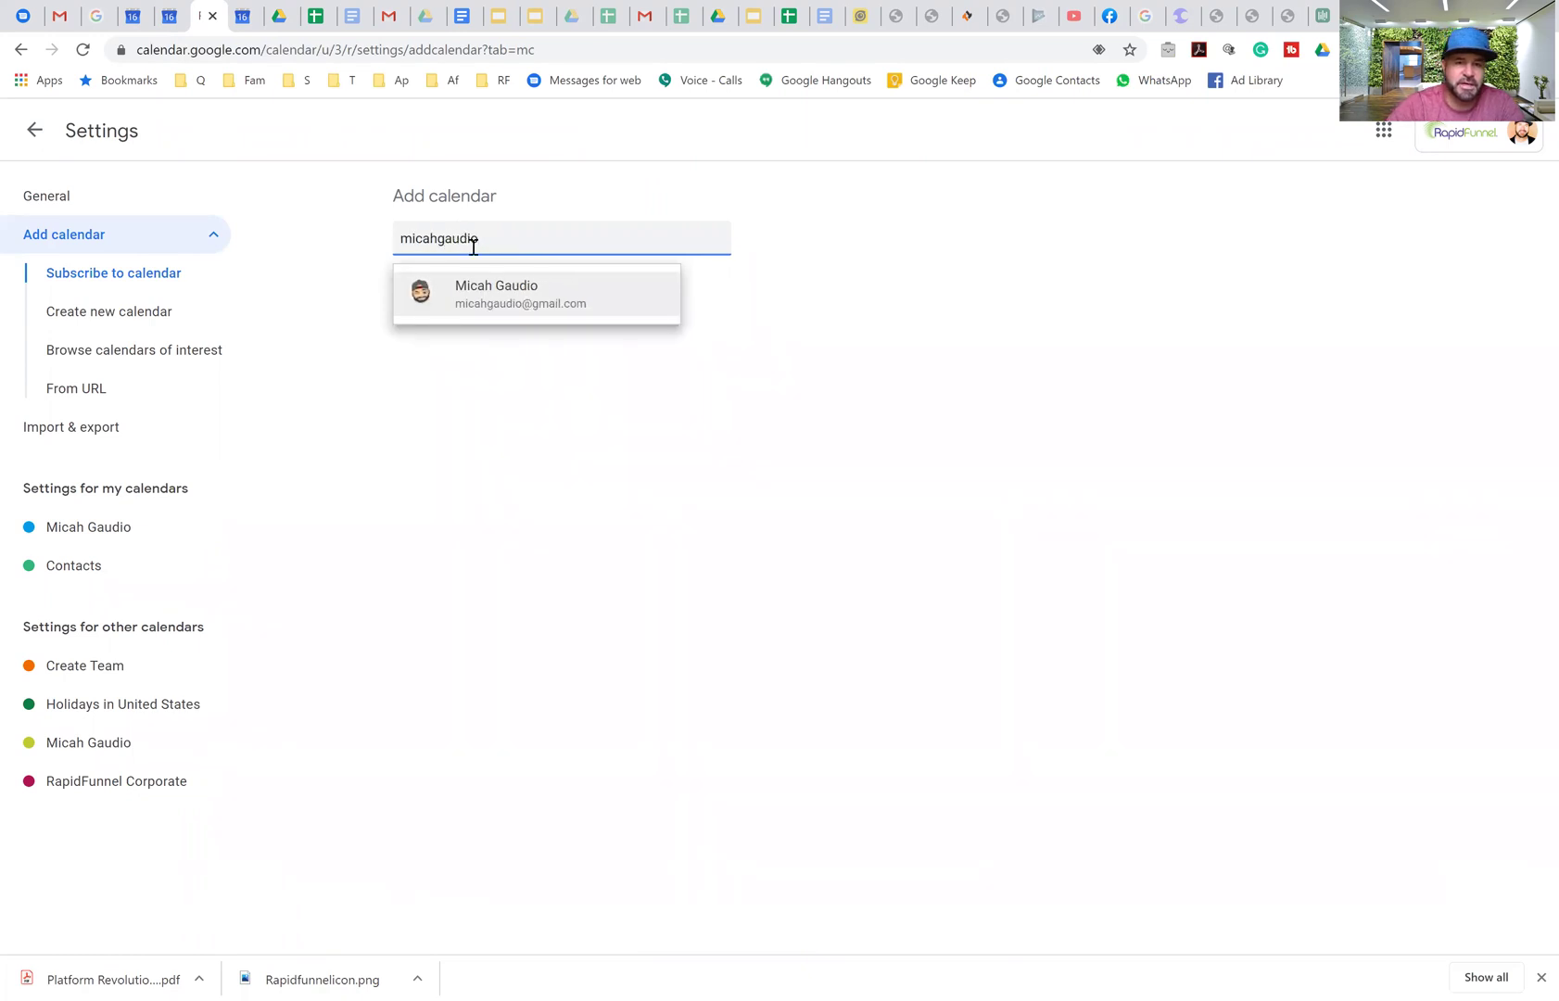
pyautogui.click(495, 294)
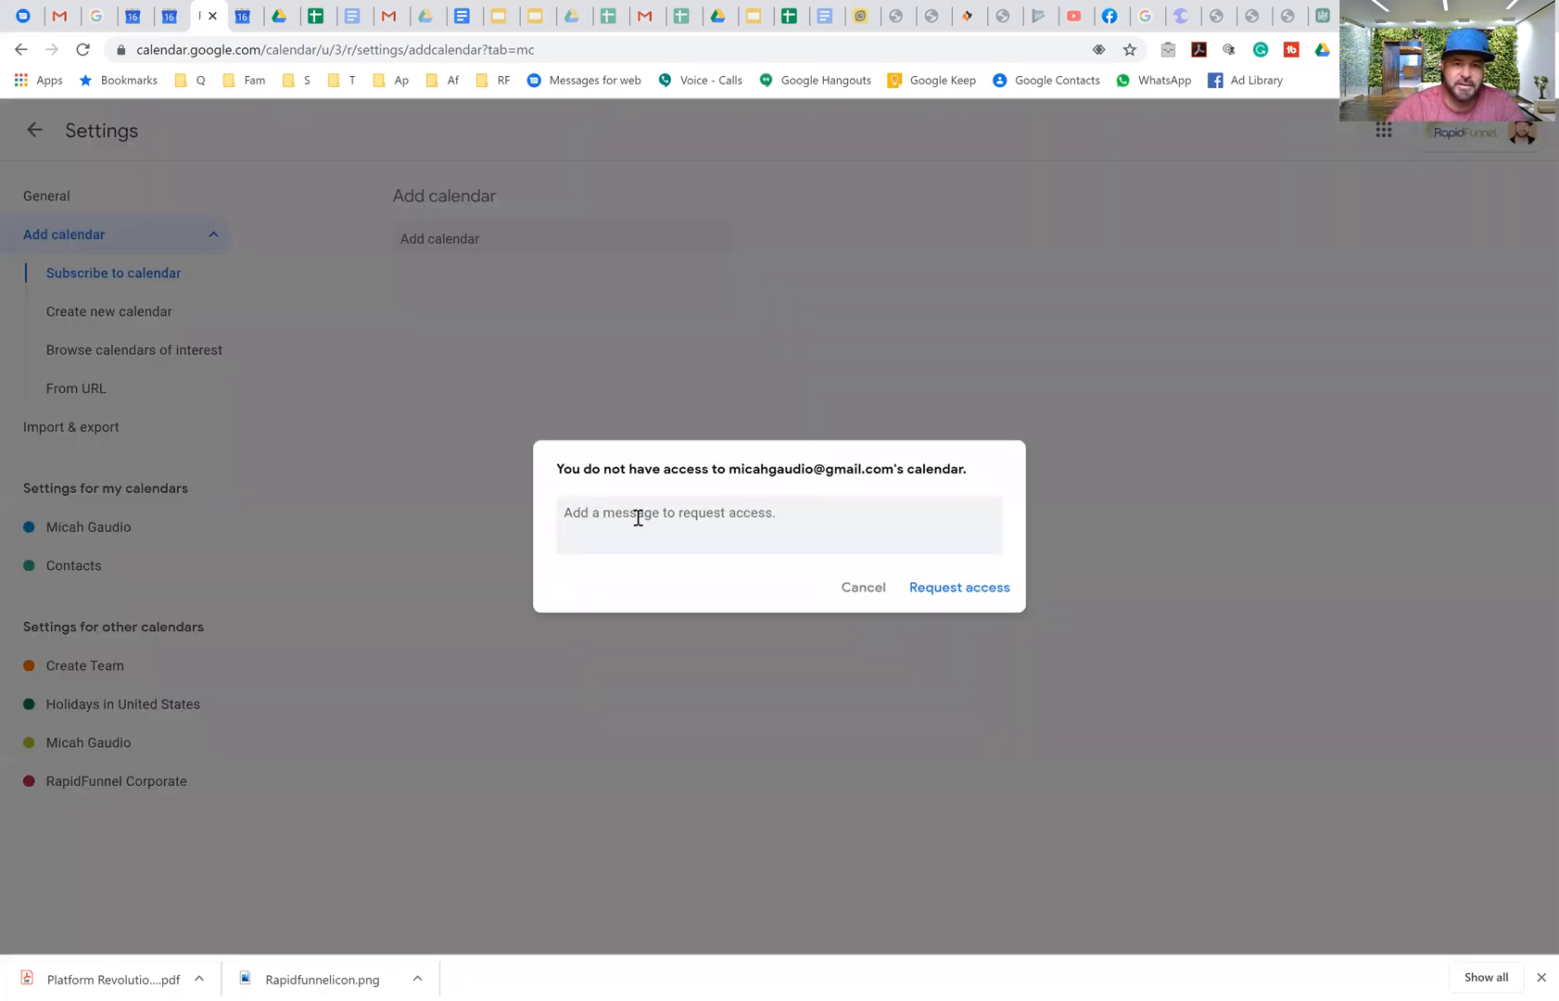
pyautogui.write('Hi')
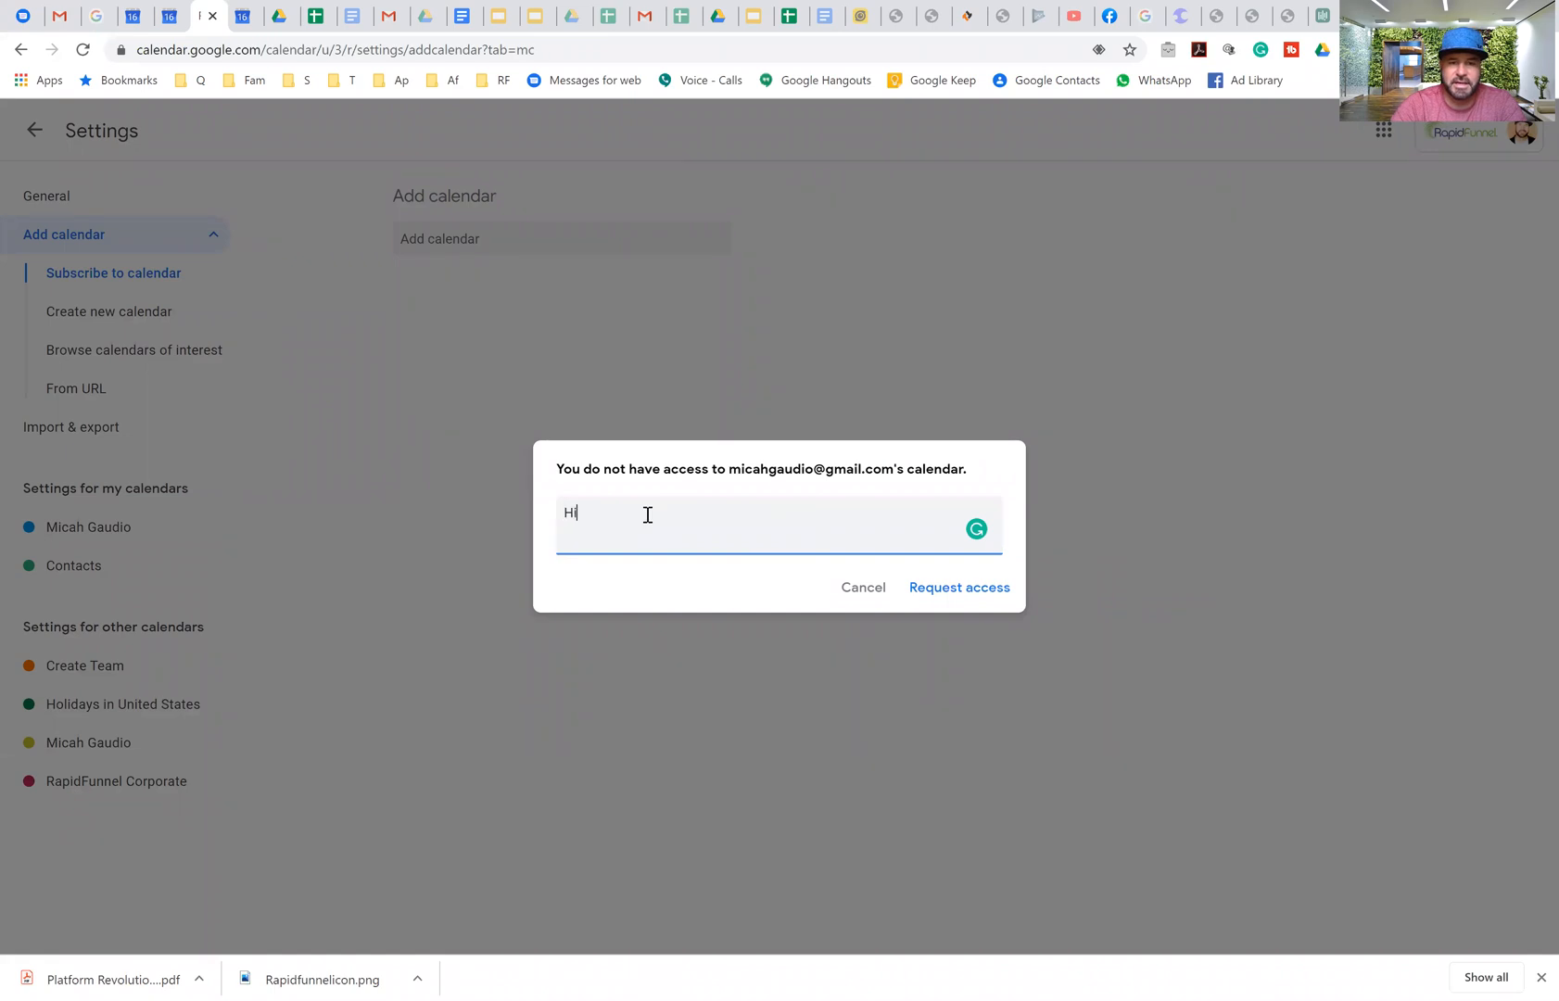
pyautogui.write('Add me')
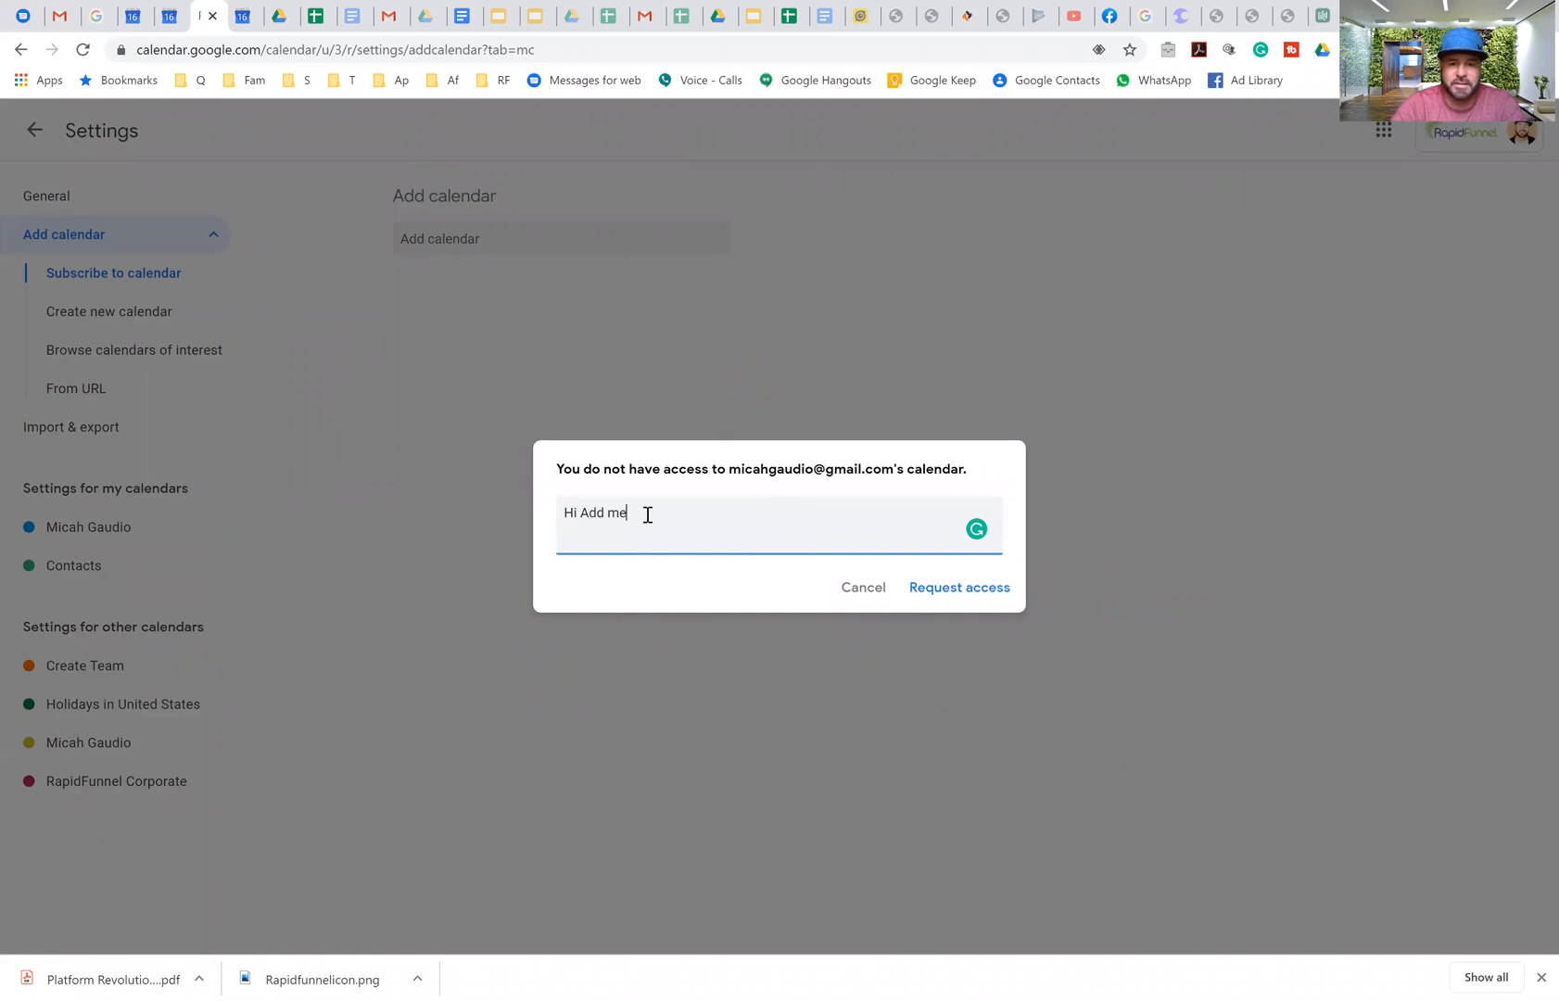
pyautogui.moveTo(957, 587)
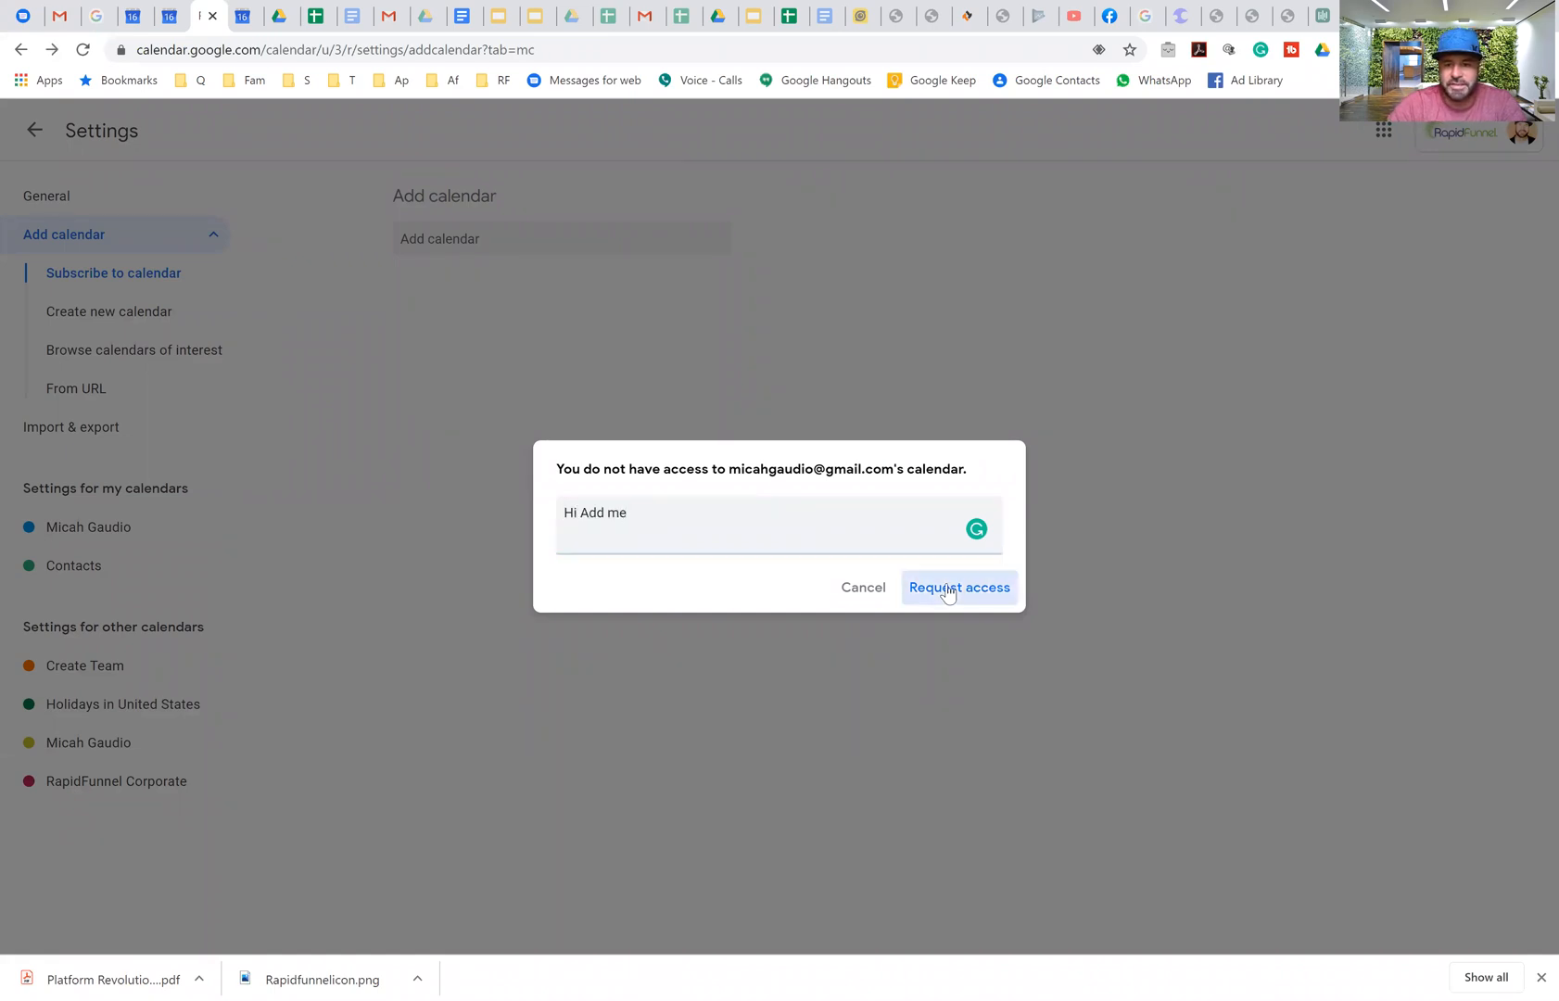
pyautogui.click(958, 587)
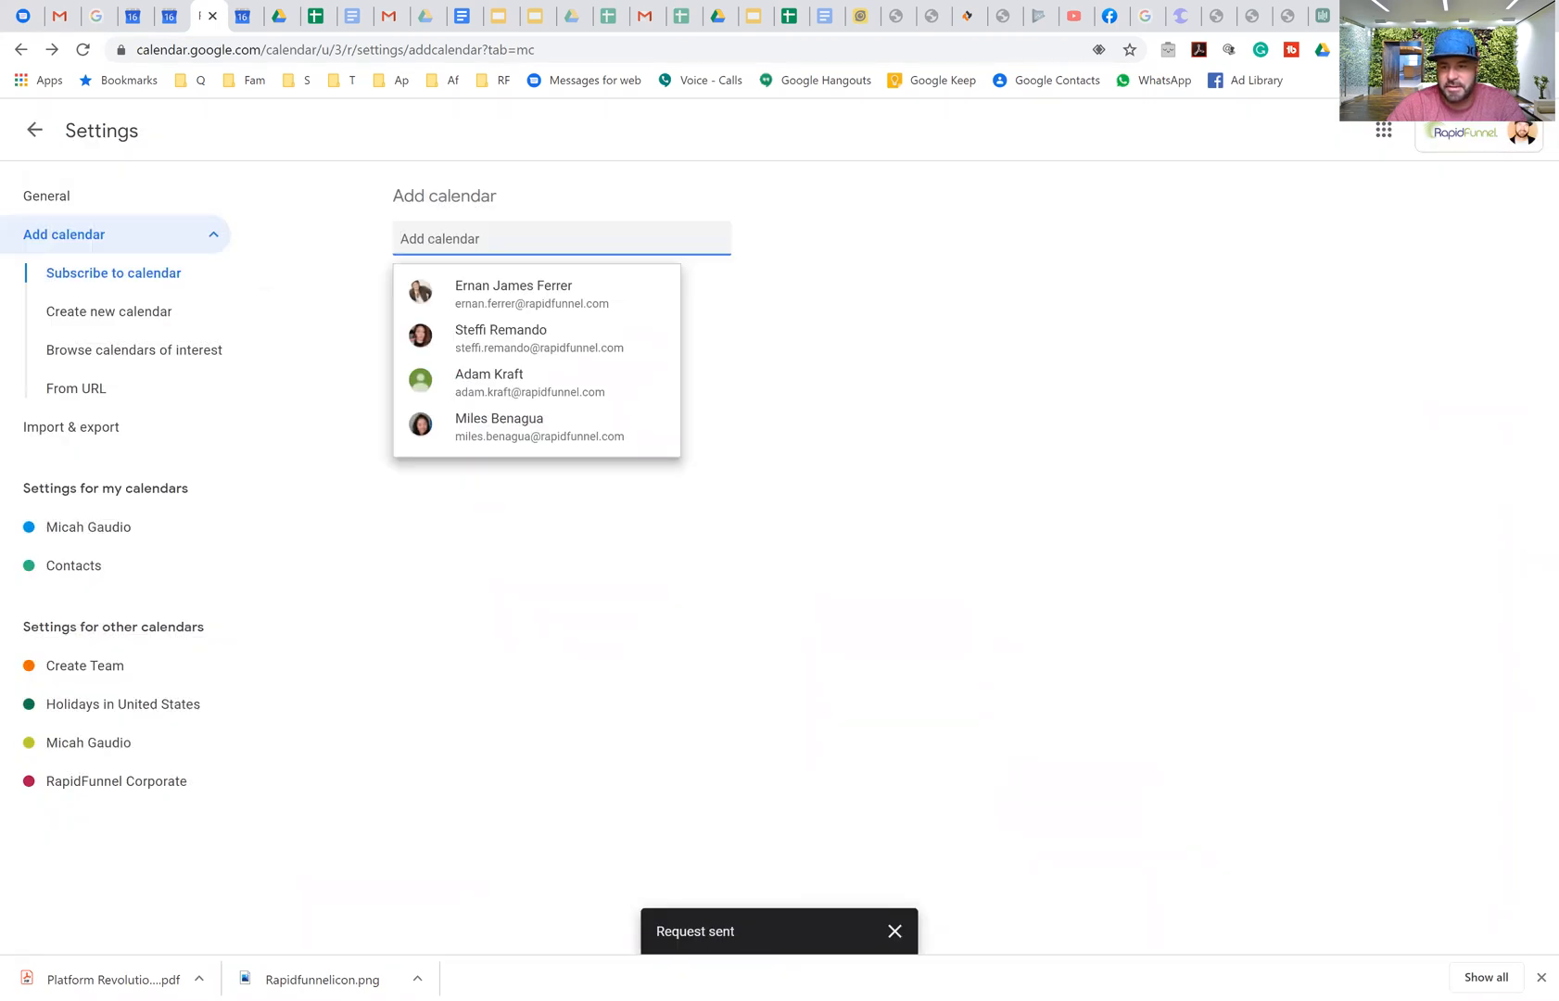
pyautogui.moveTo(1273, 510)
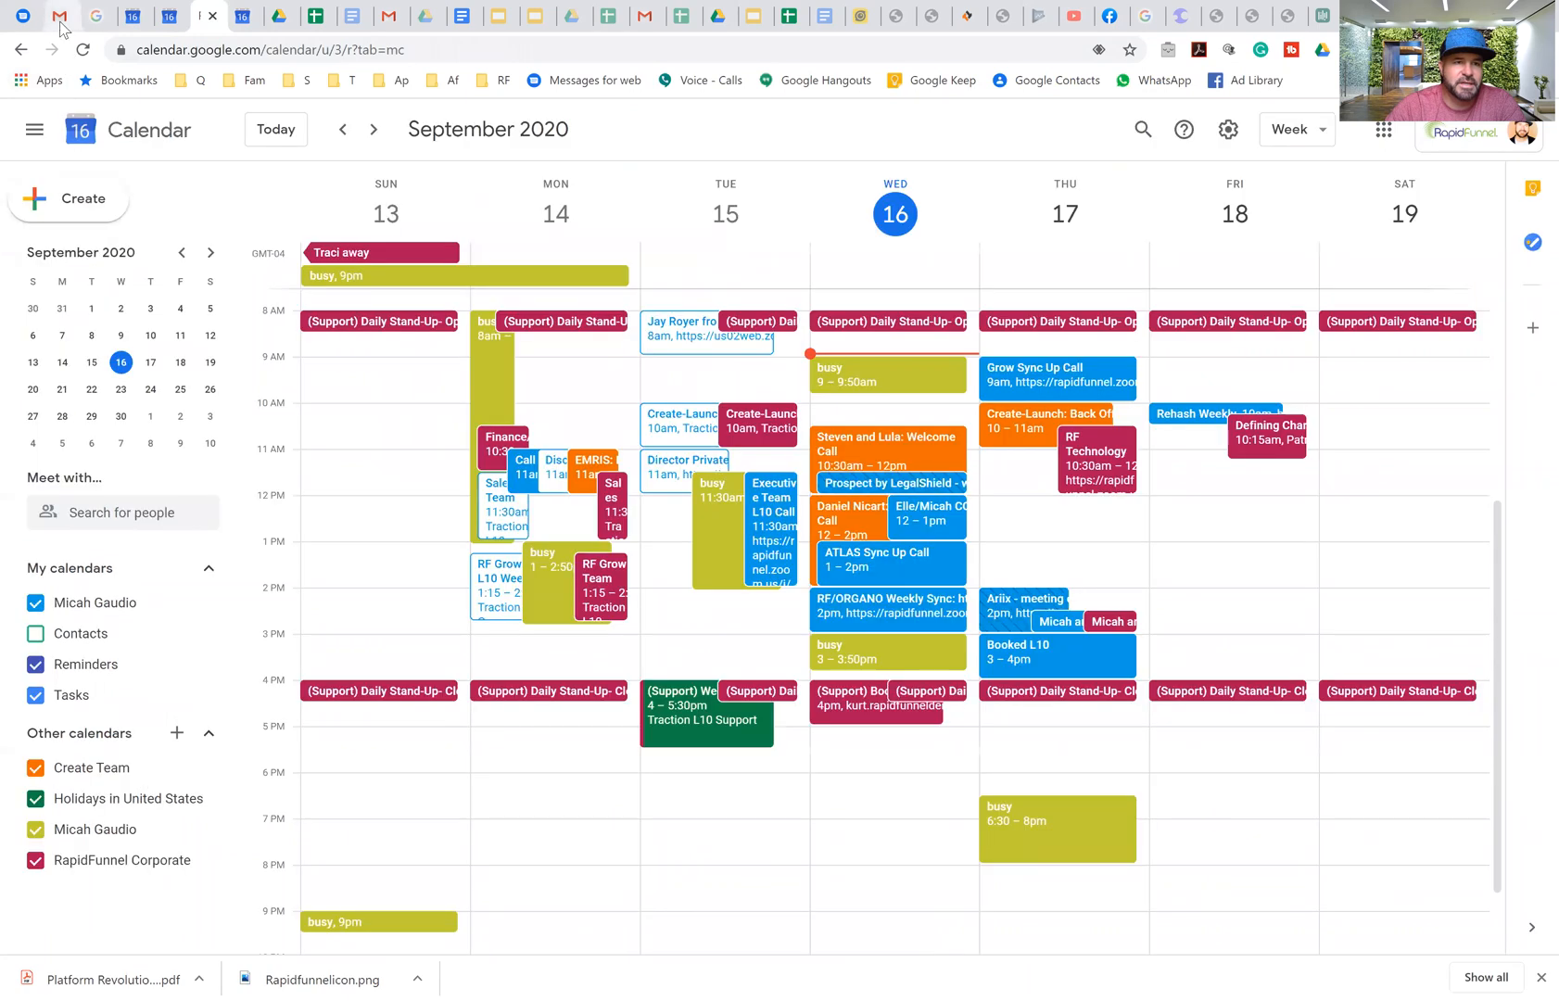
# Step: Browse the Gmail inbox categories, then open the 'would like to view your calendar' email in Primary
pyautogui.click(58, 17)
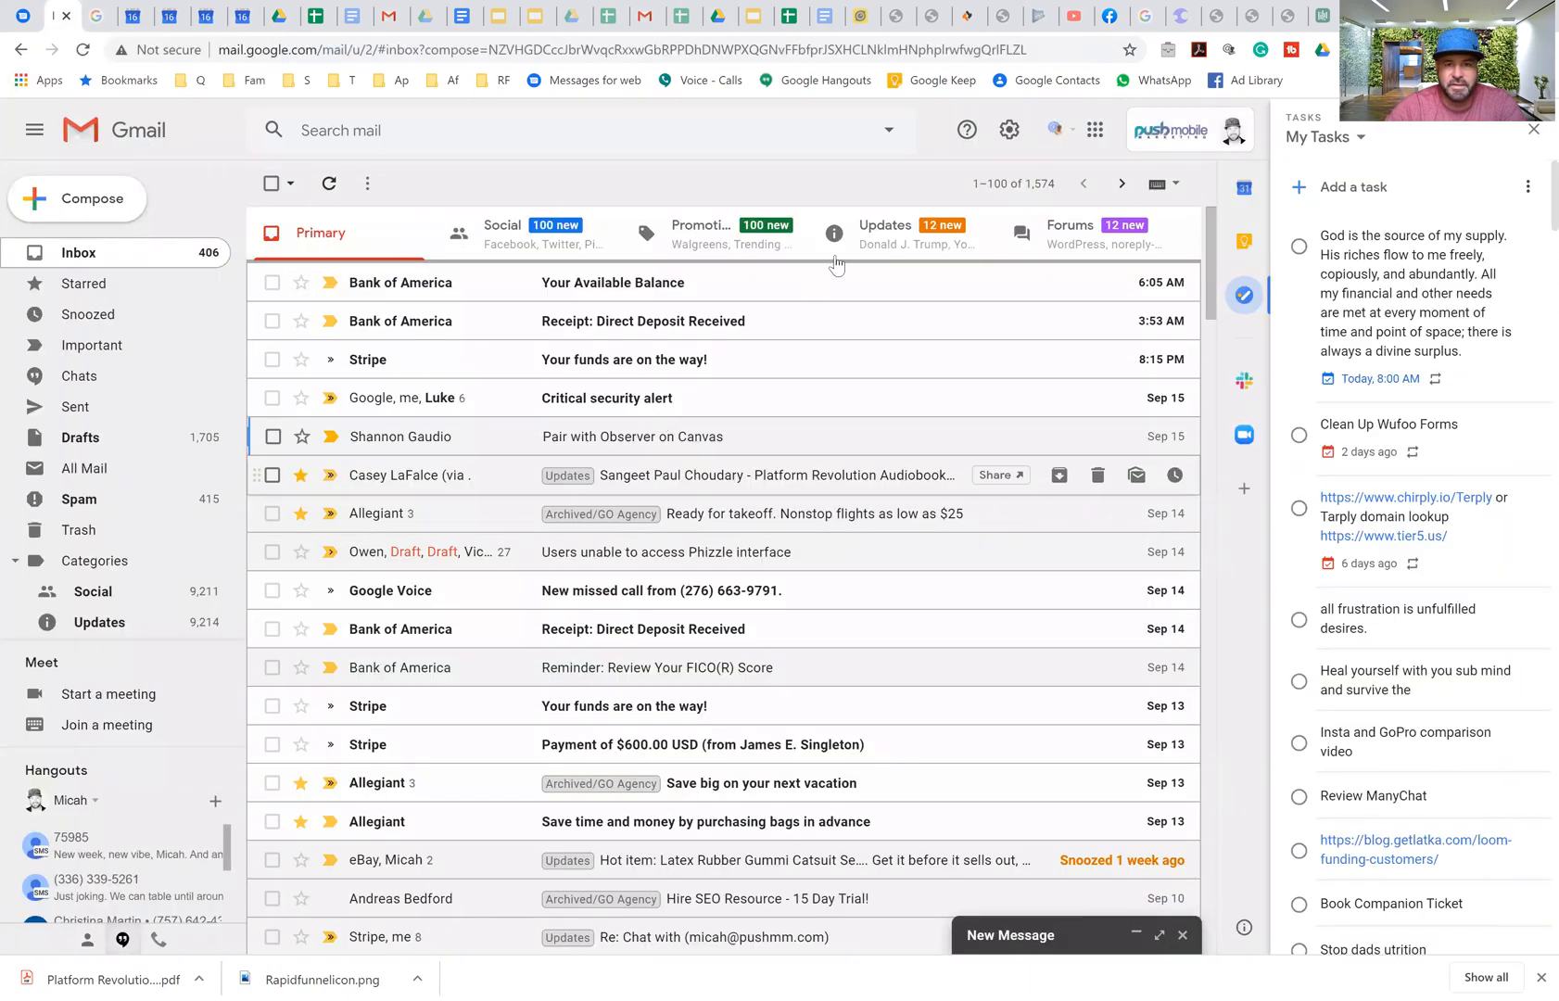
pyautogui.click(884, 227)
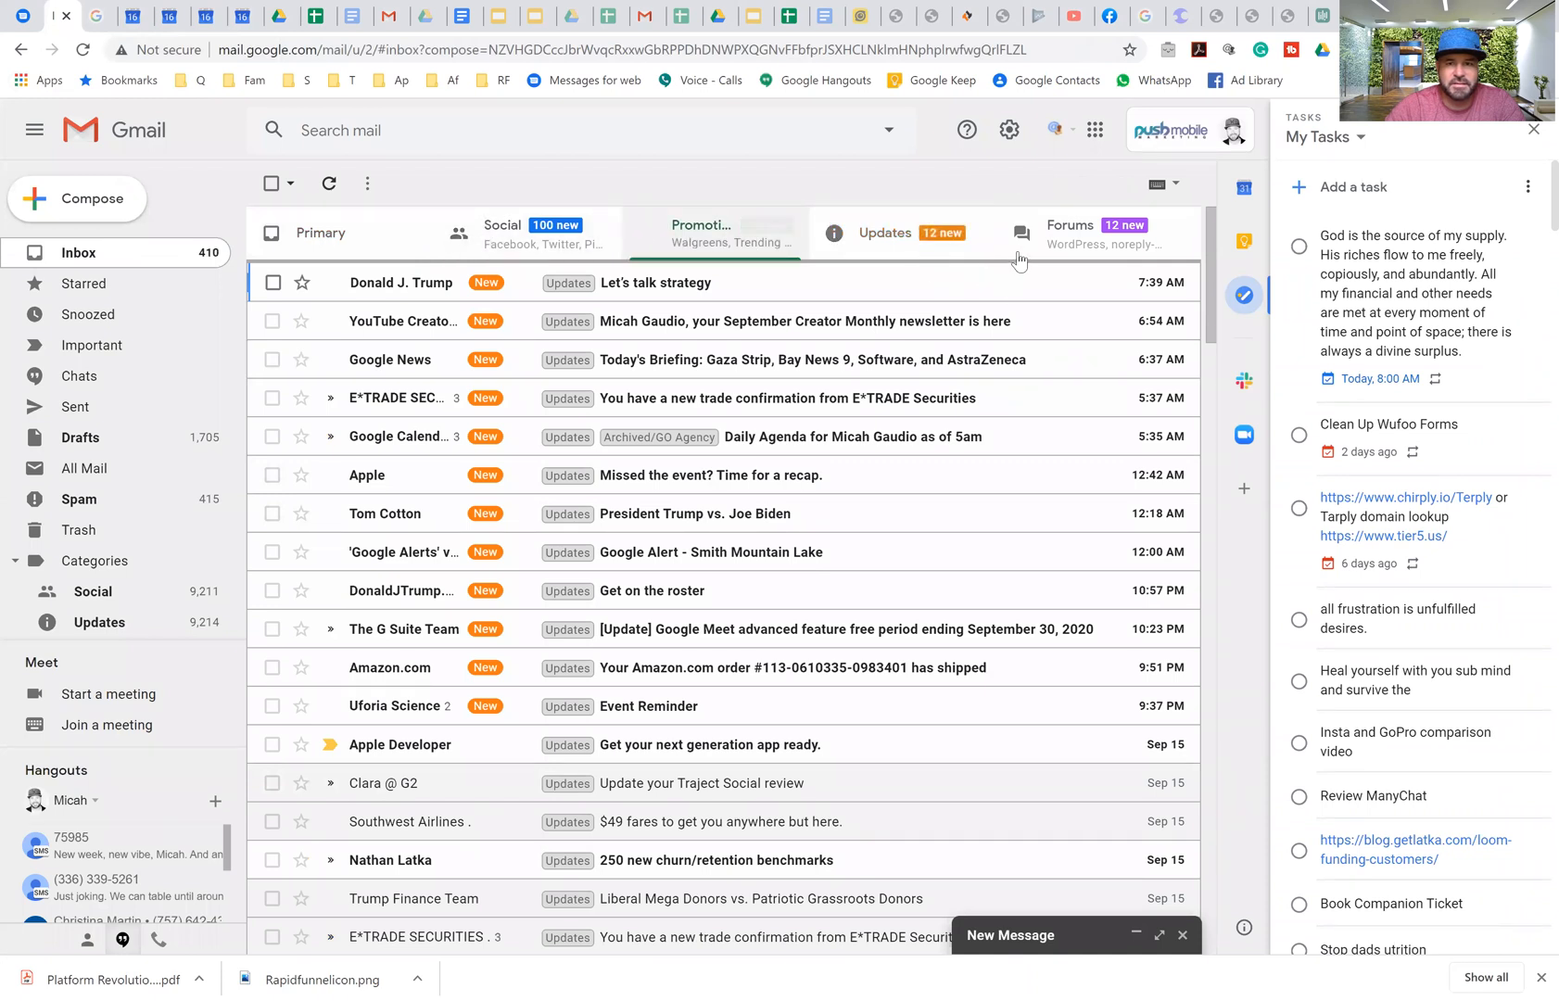
pyautogui.click(1089, 233)
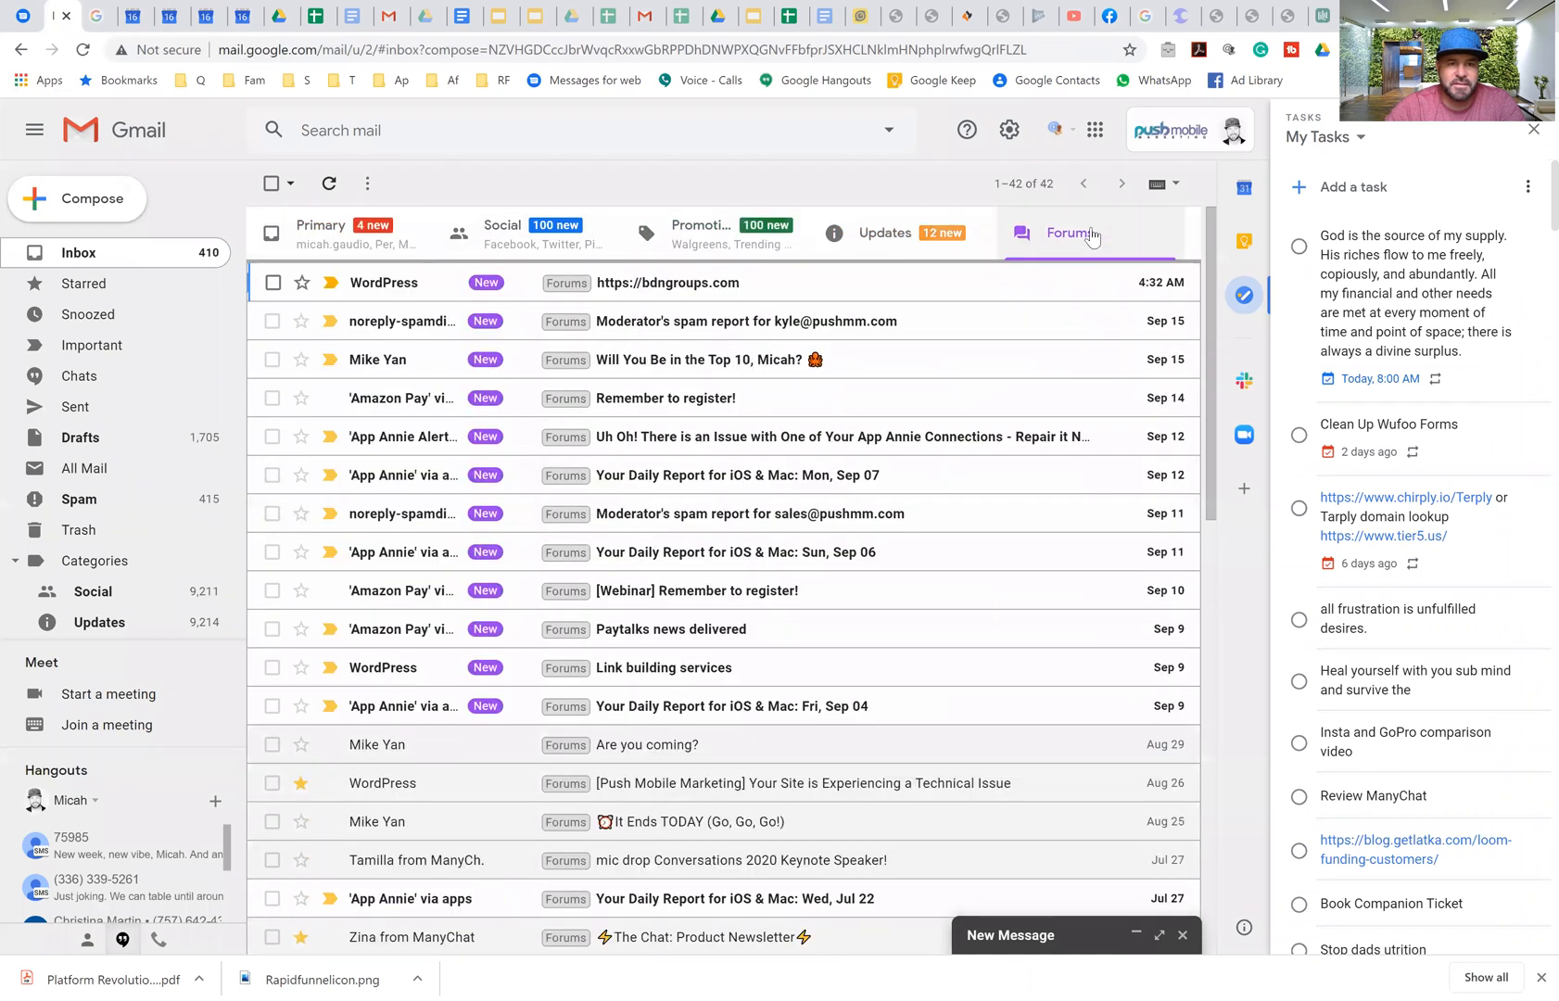
pyautogui.click(320, 232)
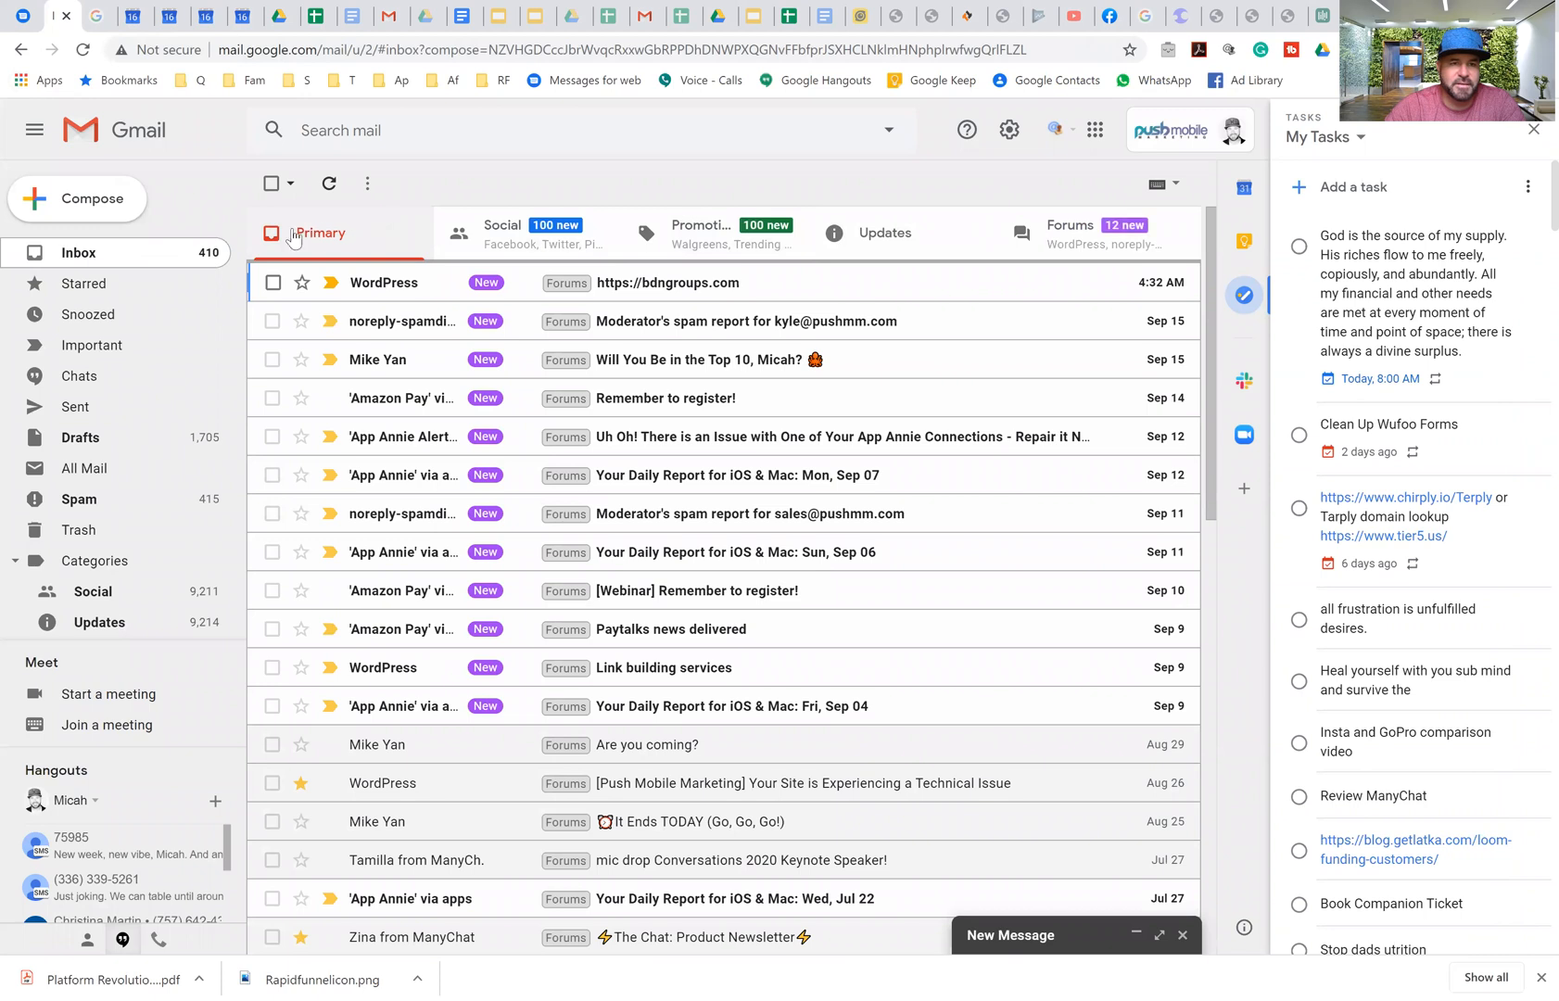
pyautogui.click(320, 232)
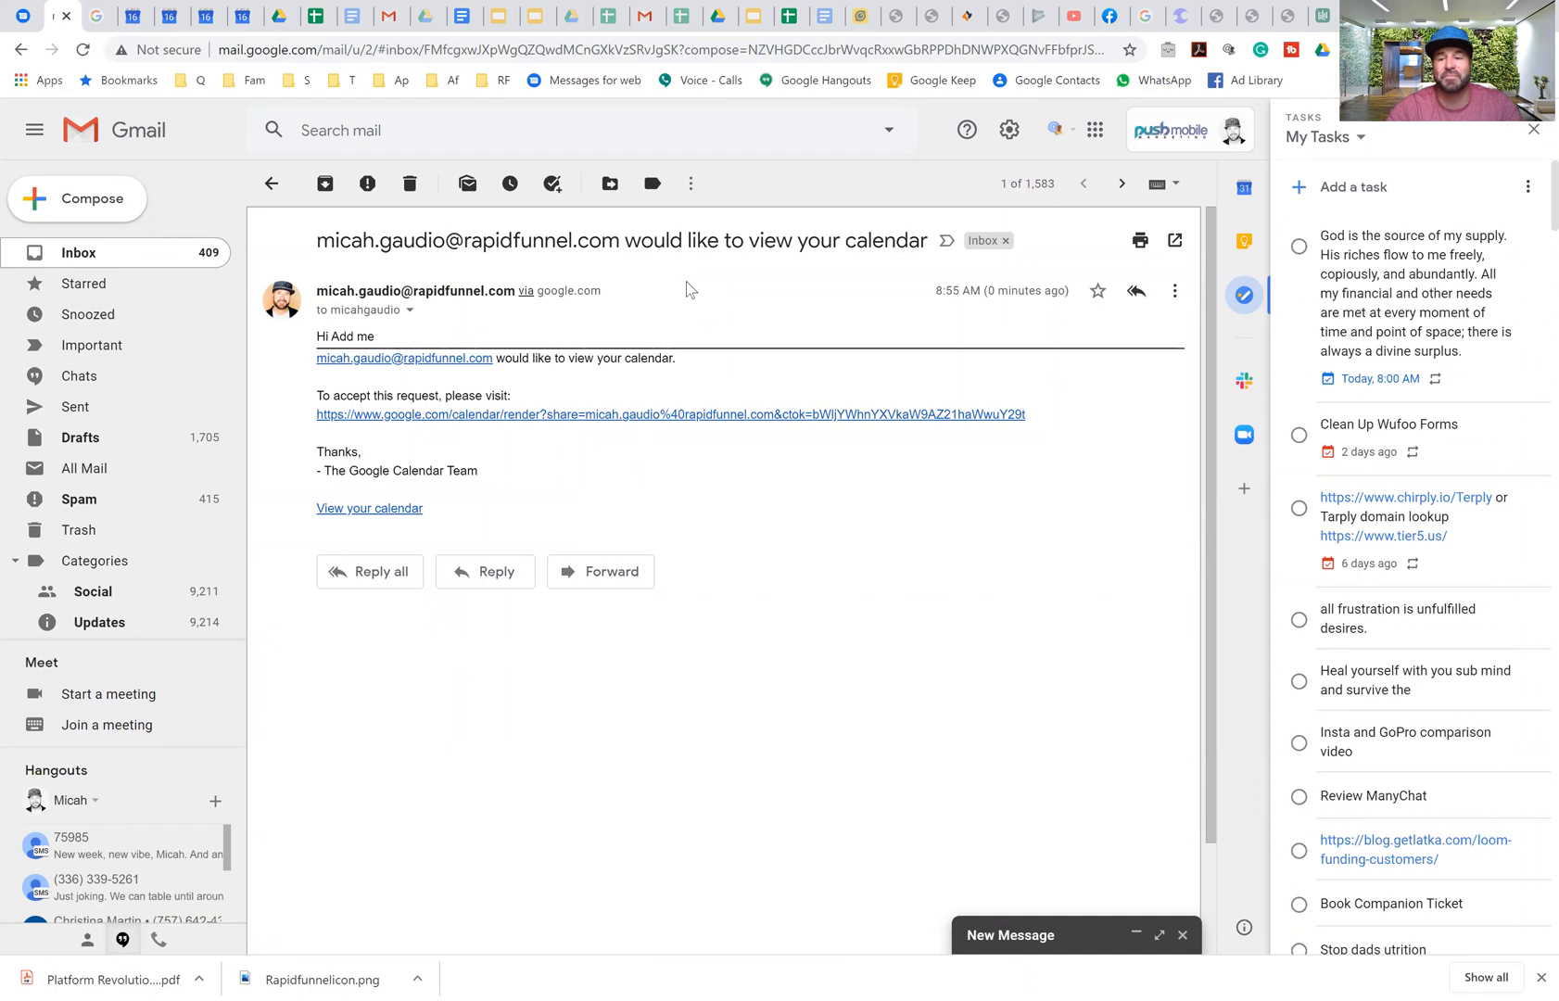
pyautogui.moveTo(504, 430)
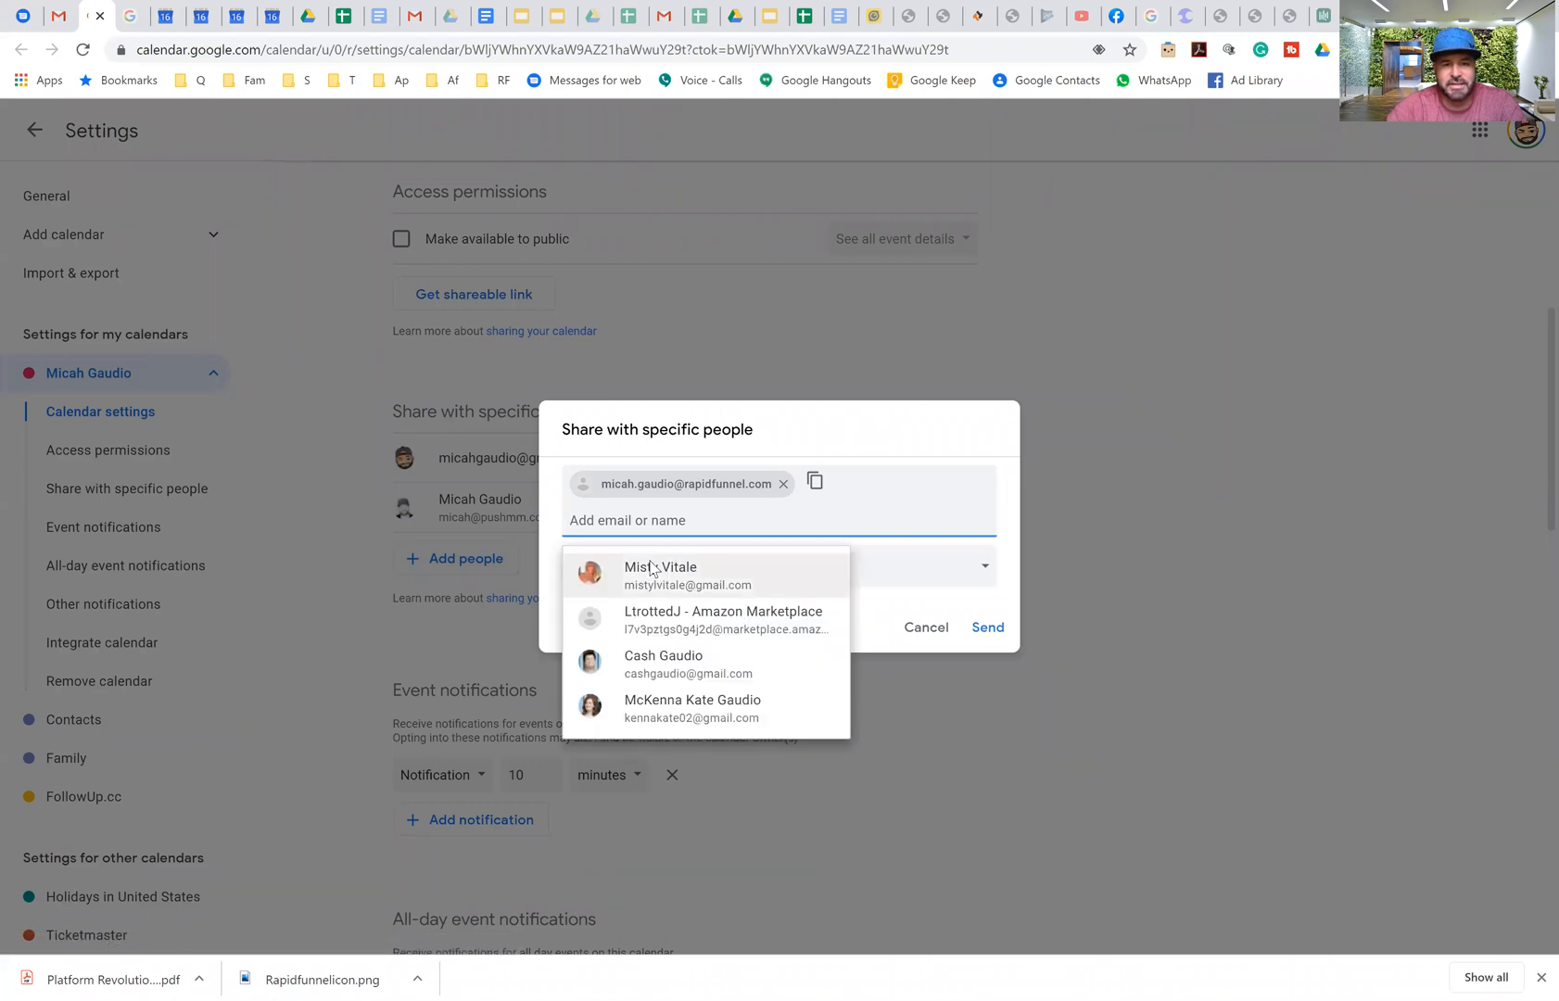
# Step: Share with the RapidFunnel address using 'See only free/busy (hide details)' permission, and save
pyautogui.click(930, 435)
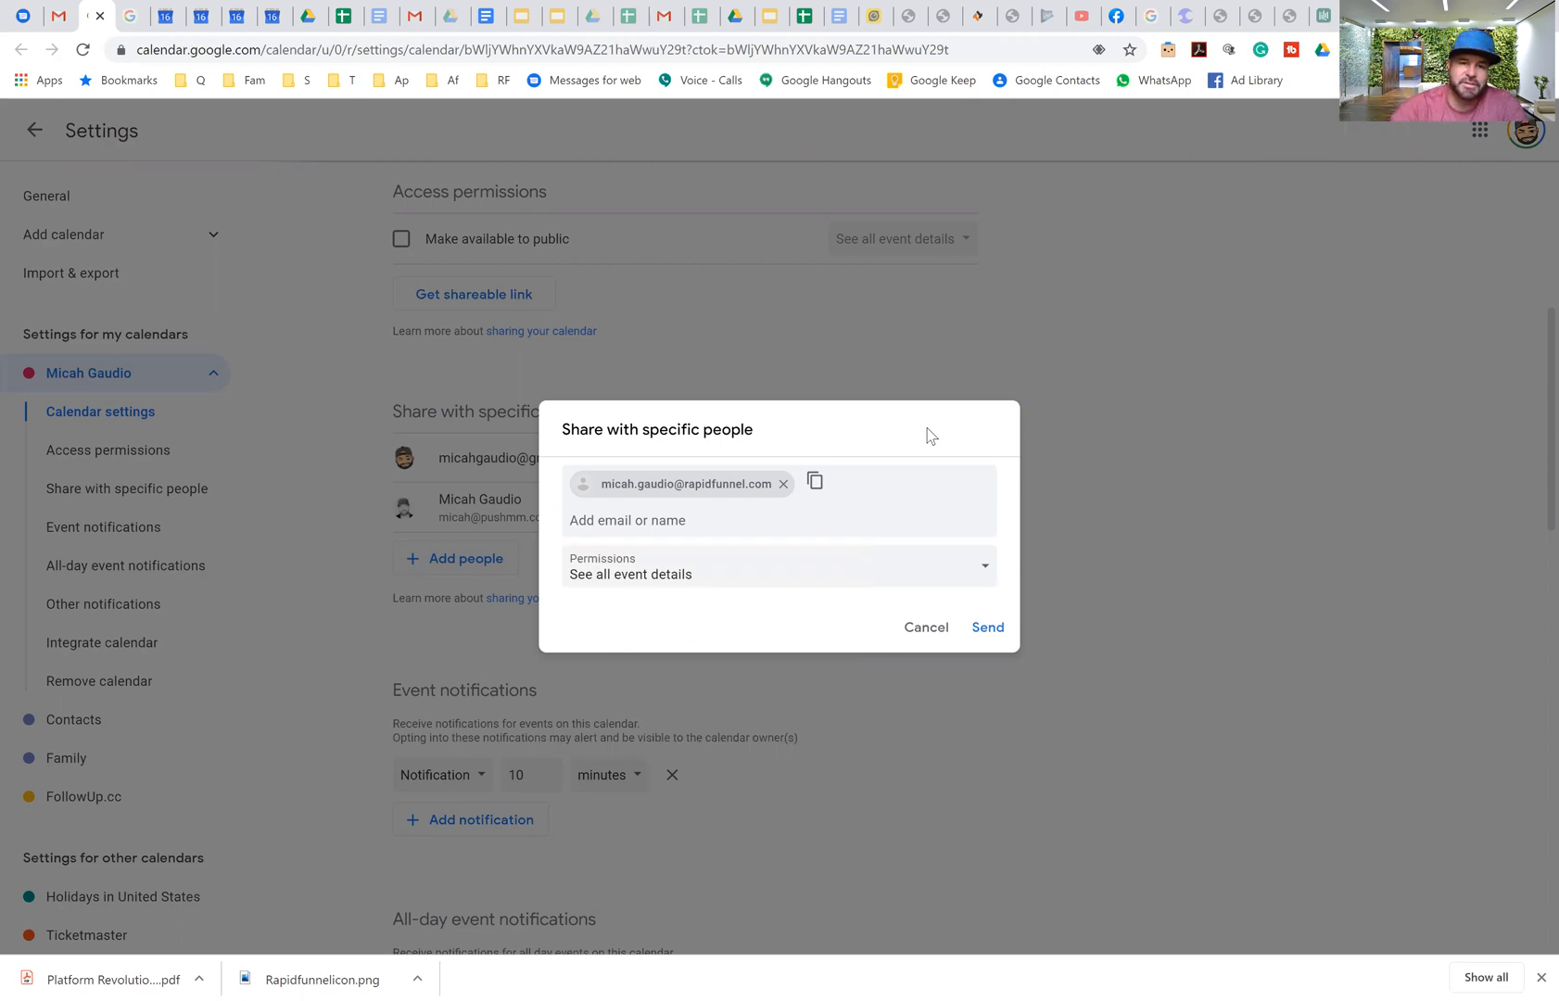
pyautogui.moveTo(683, 594)
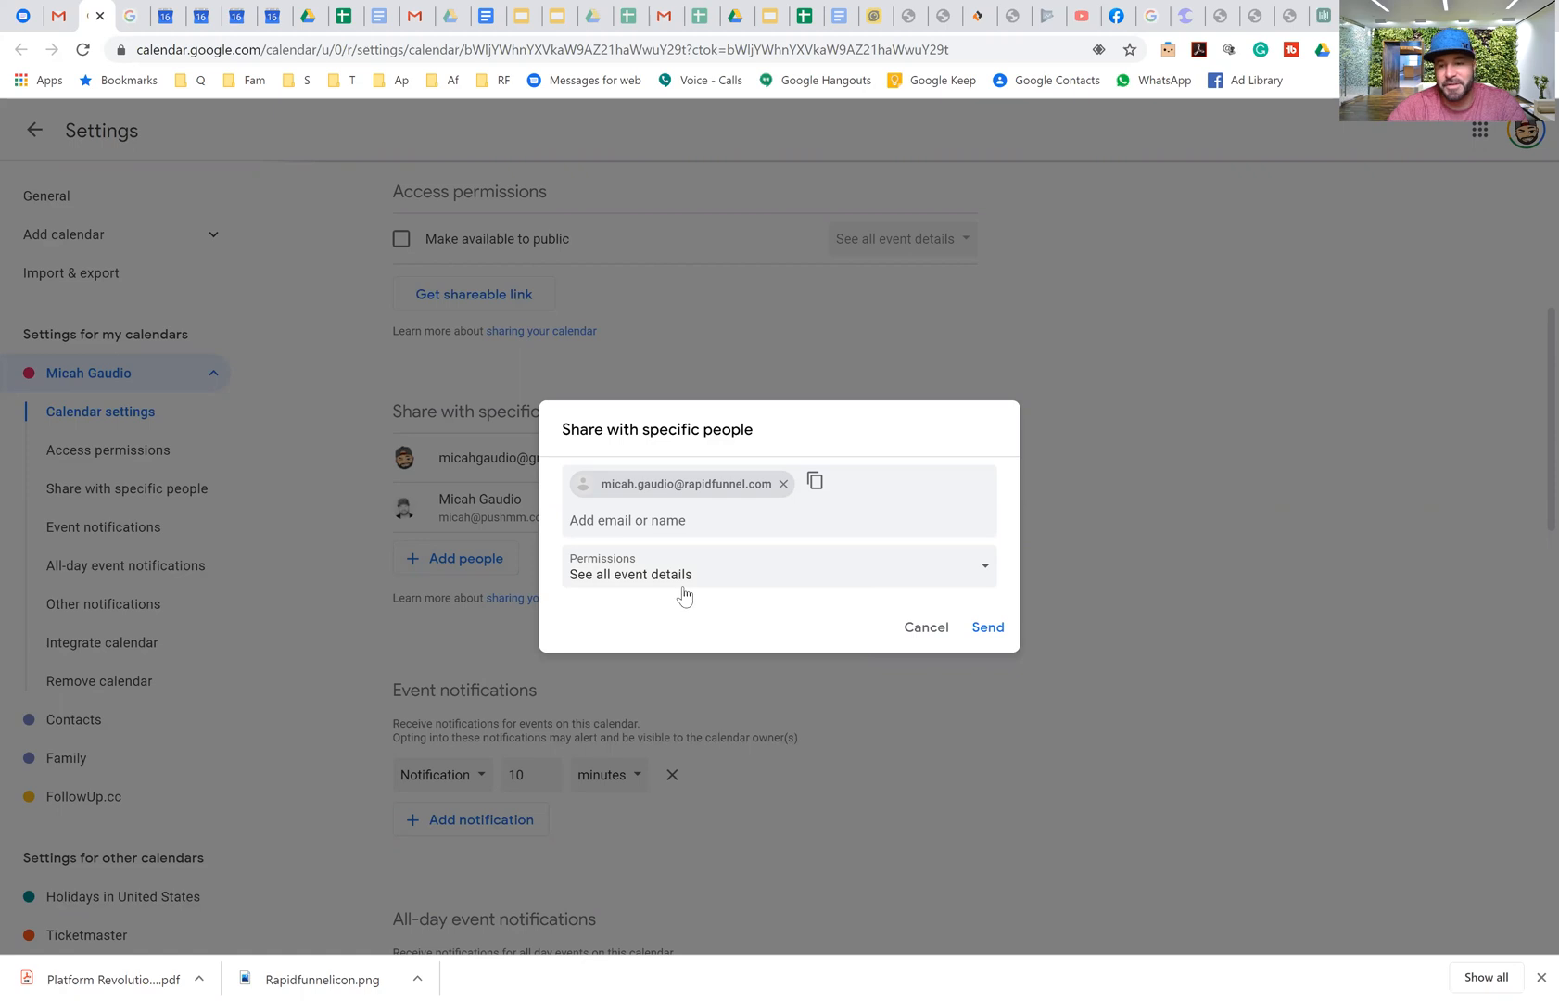
pyautogui.click(778, 567)
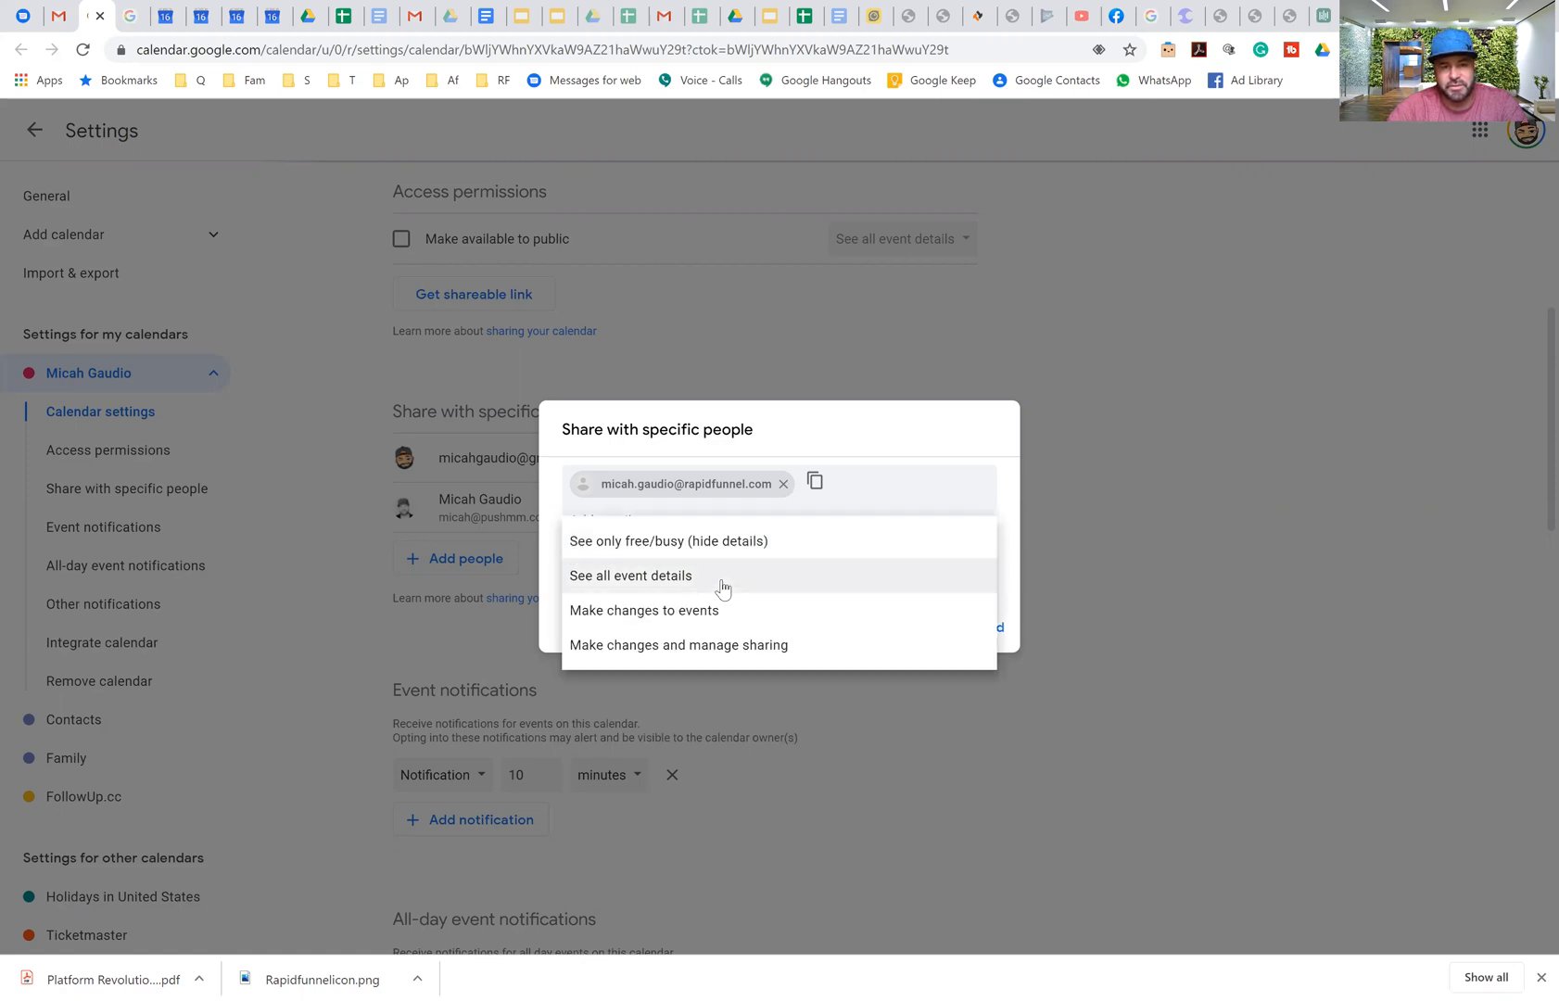
pyautogui.moveTo(724, 540)
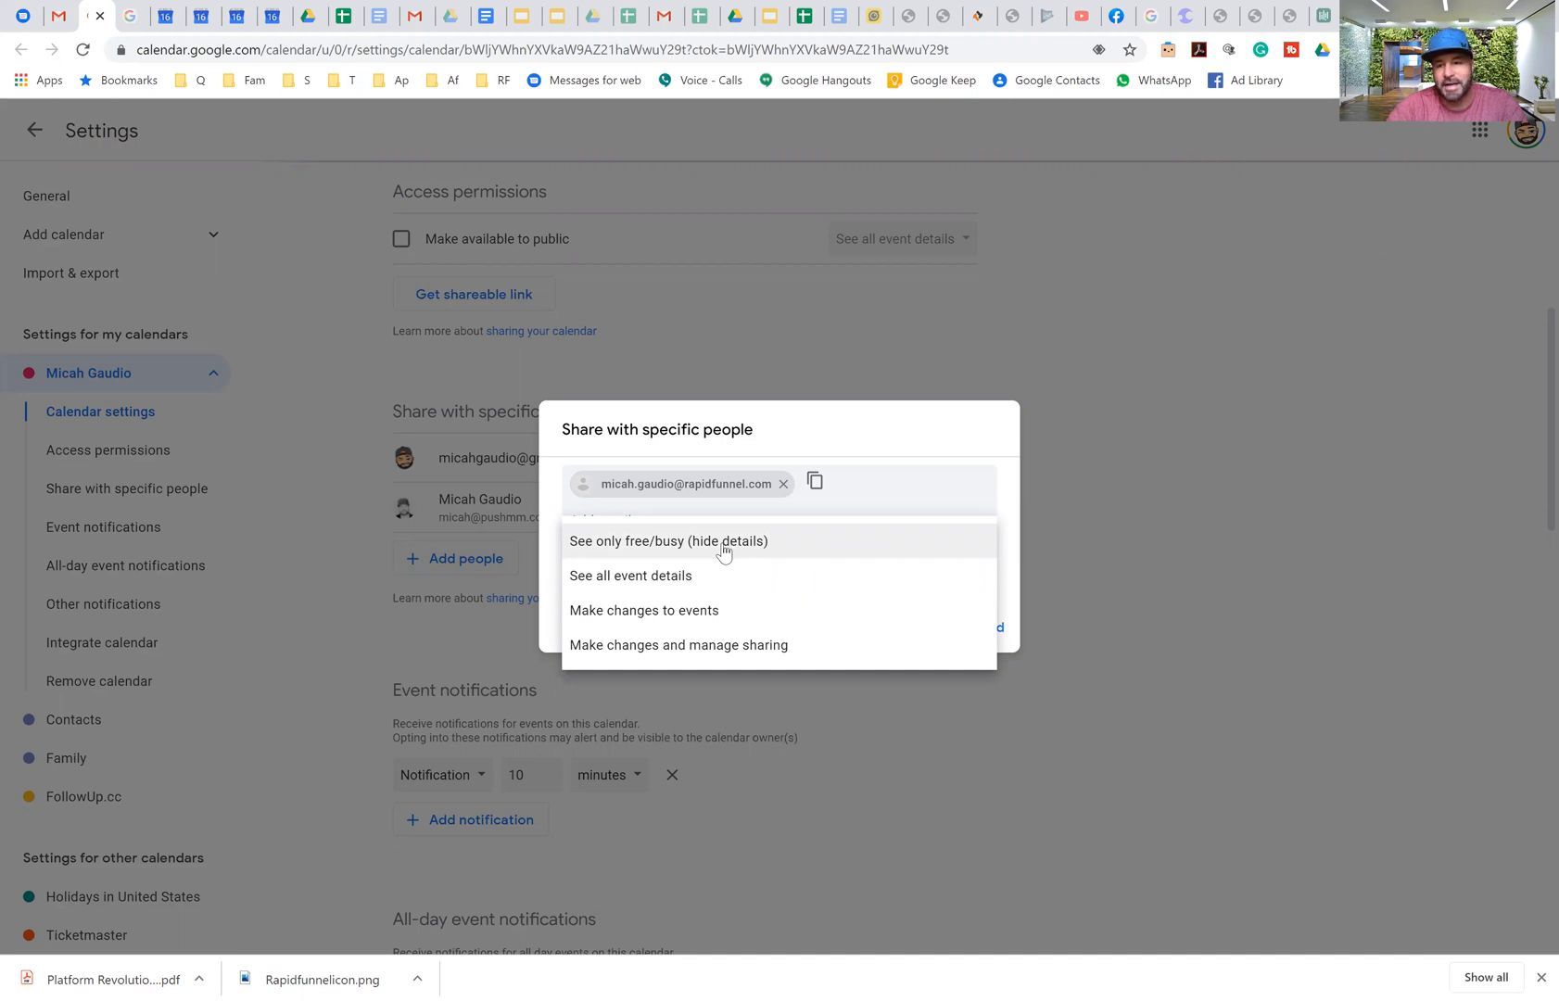
pyautogui.moveTo(698, 647)
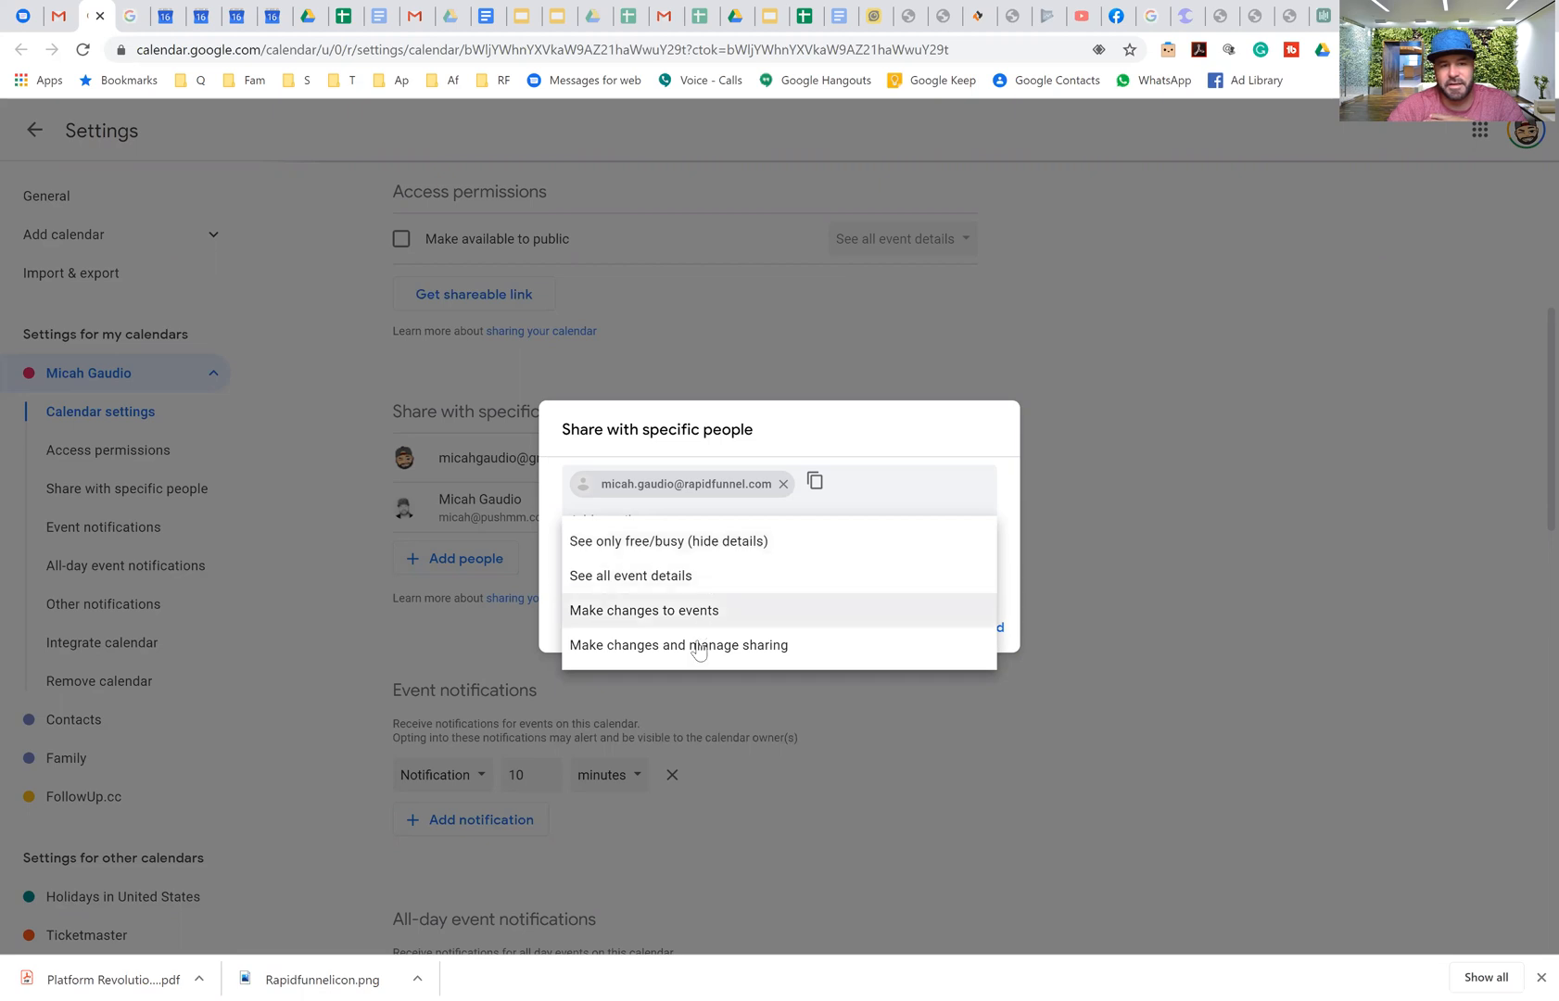
pyautogui.moveTo(680, 541)
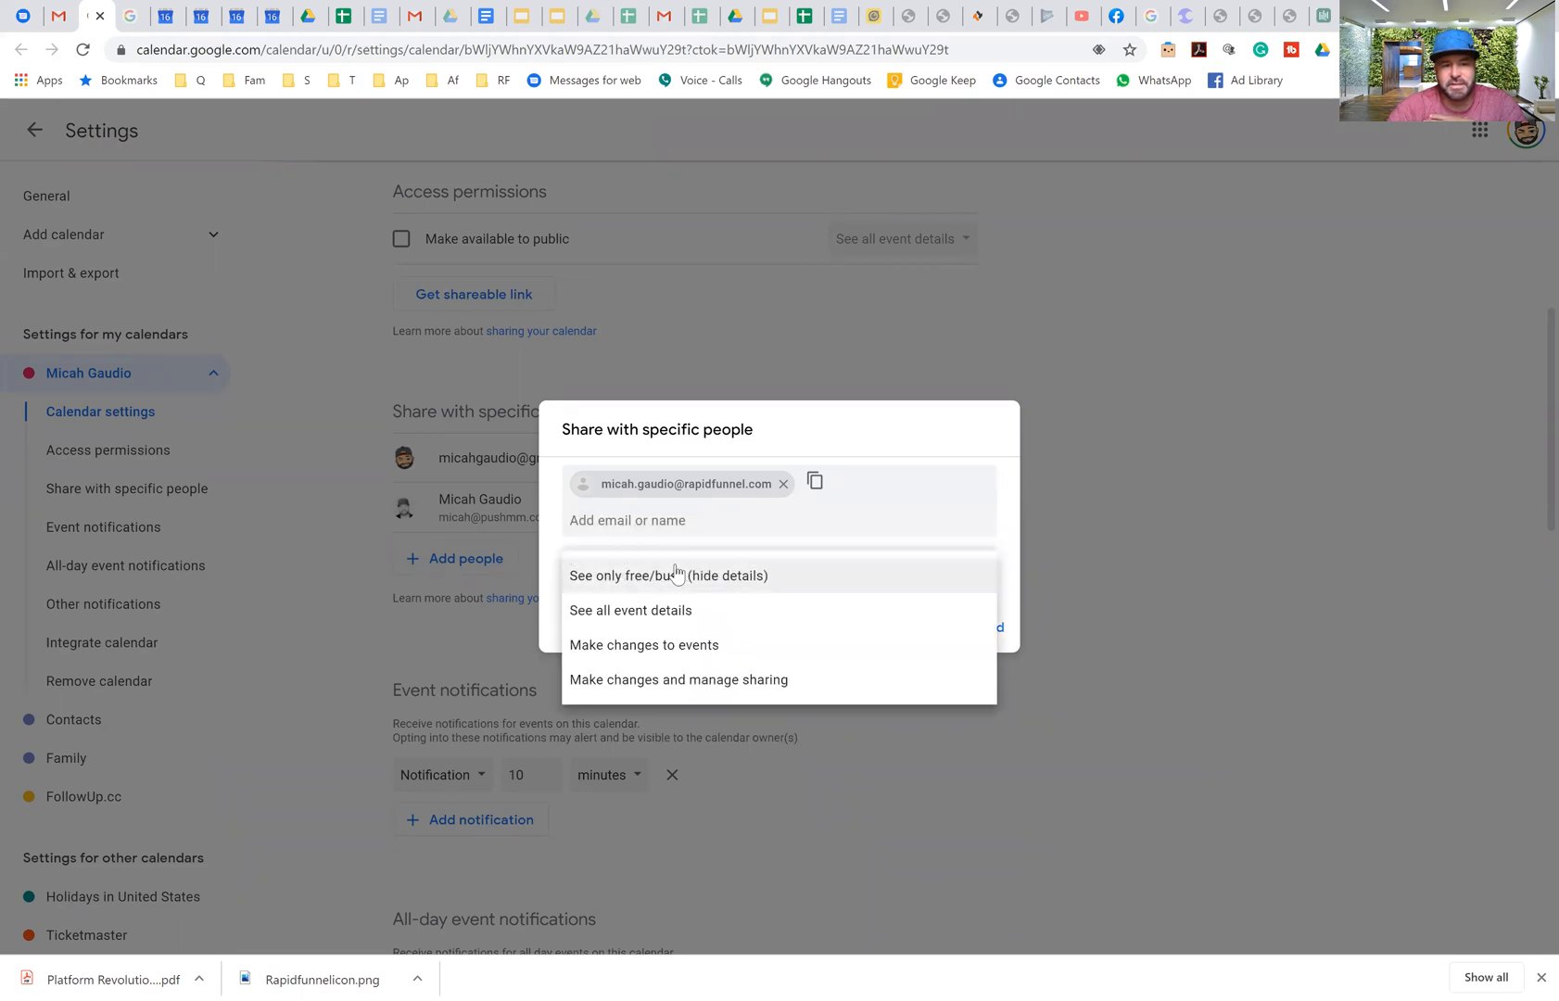
pyautogui.moveTo(936, 430)
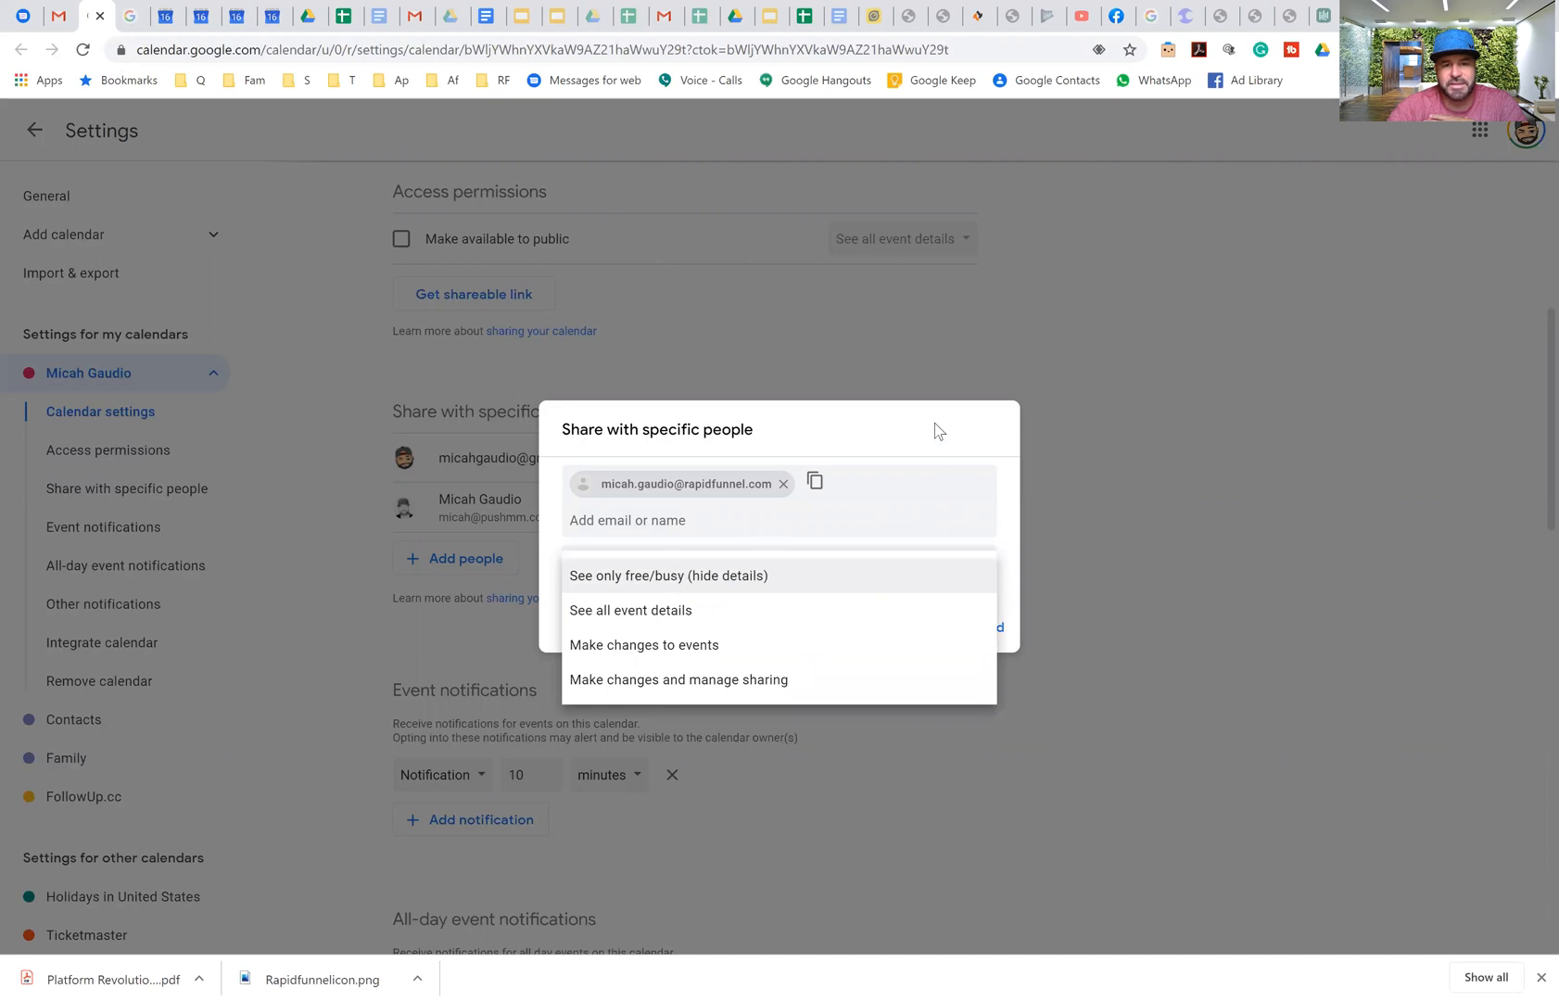
pyautogui.click(668, 575)
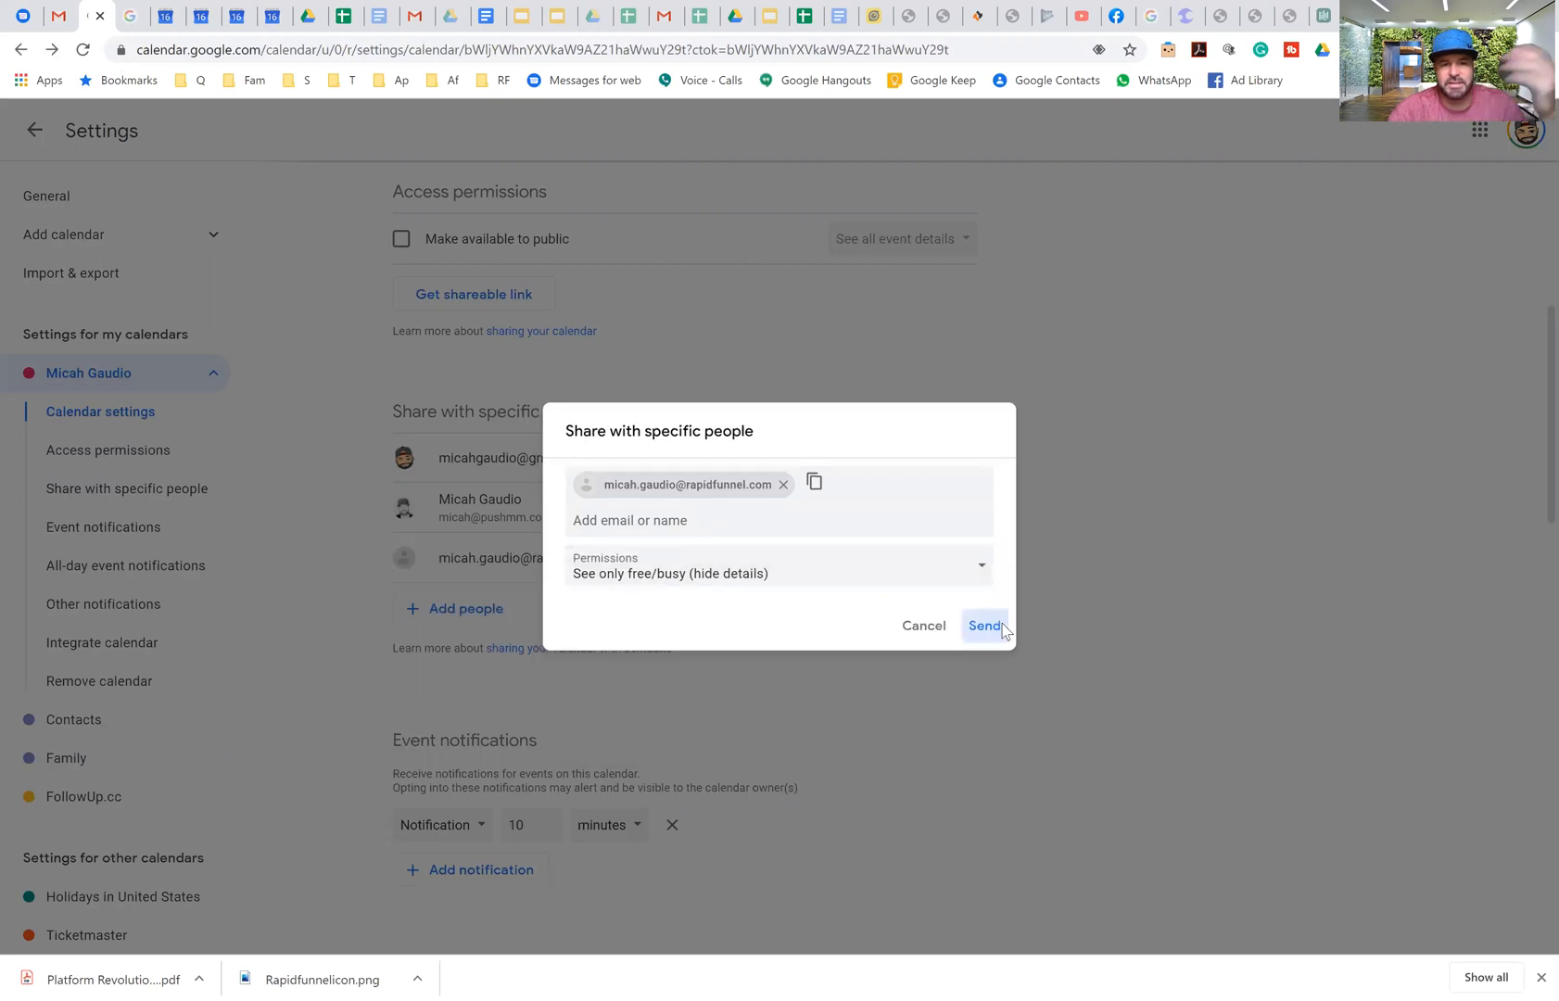
pyautogui.click(983, 626)
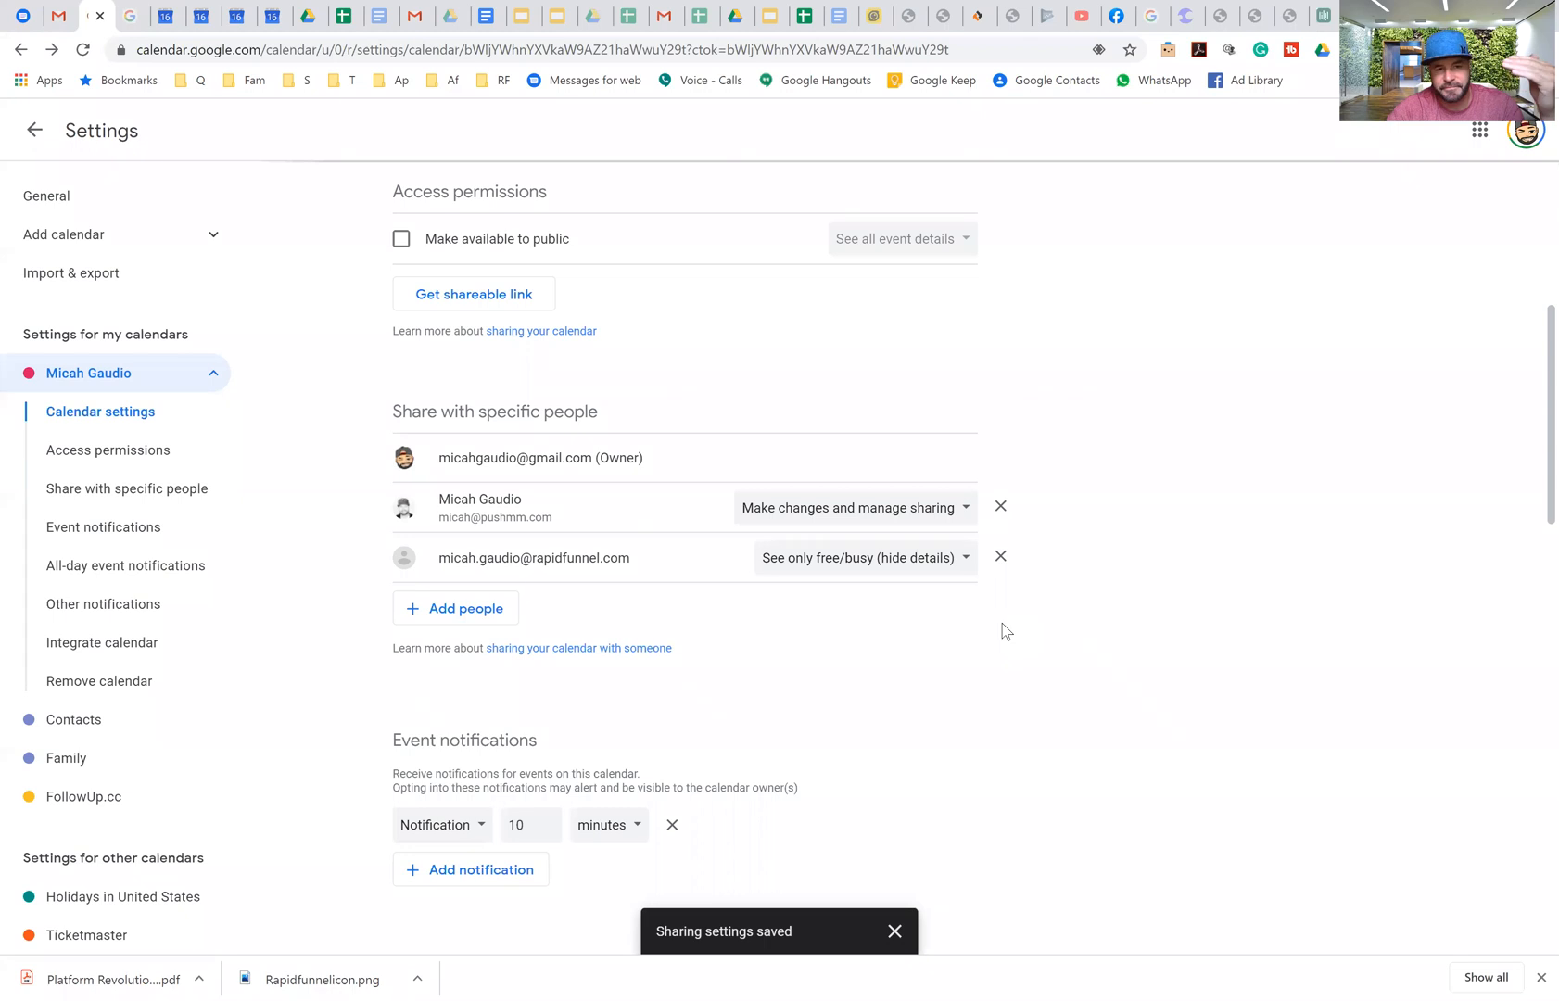
pyautogui.click(893, 931)
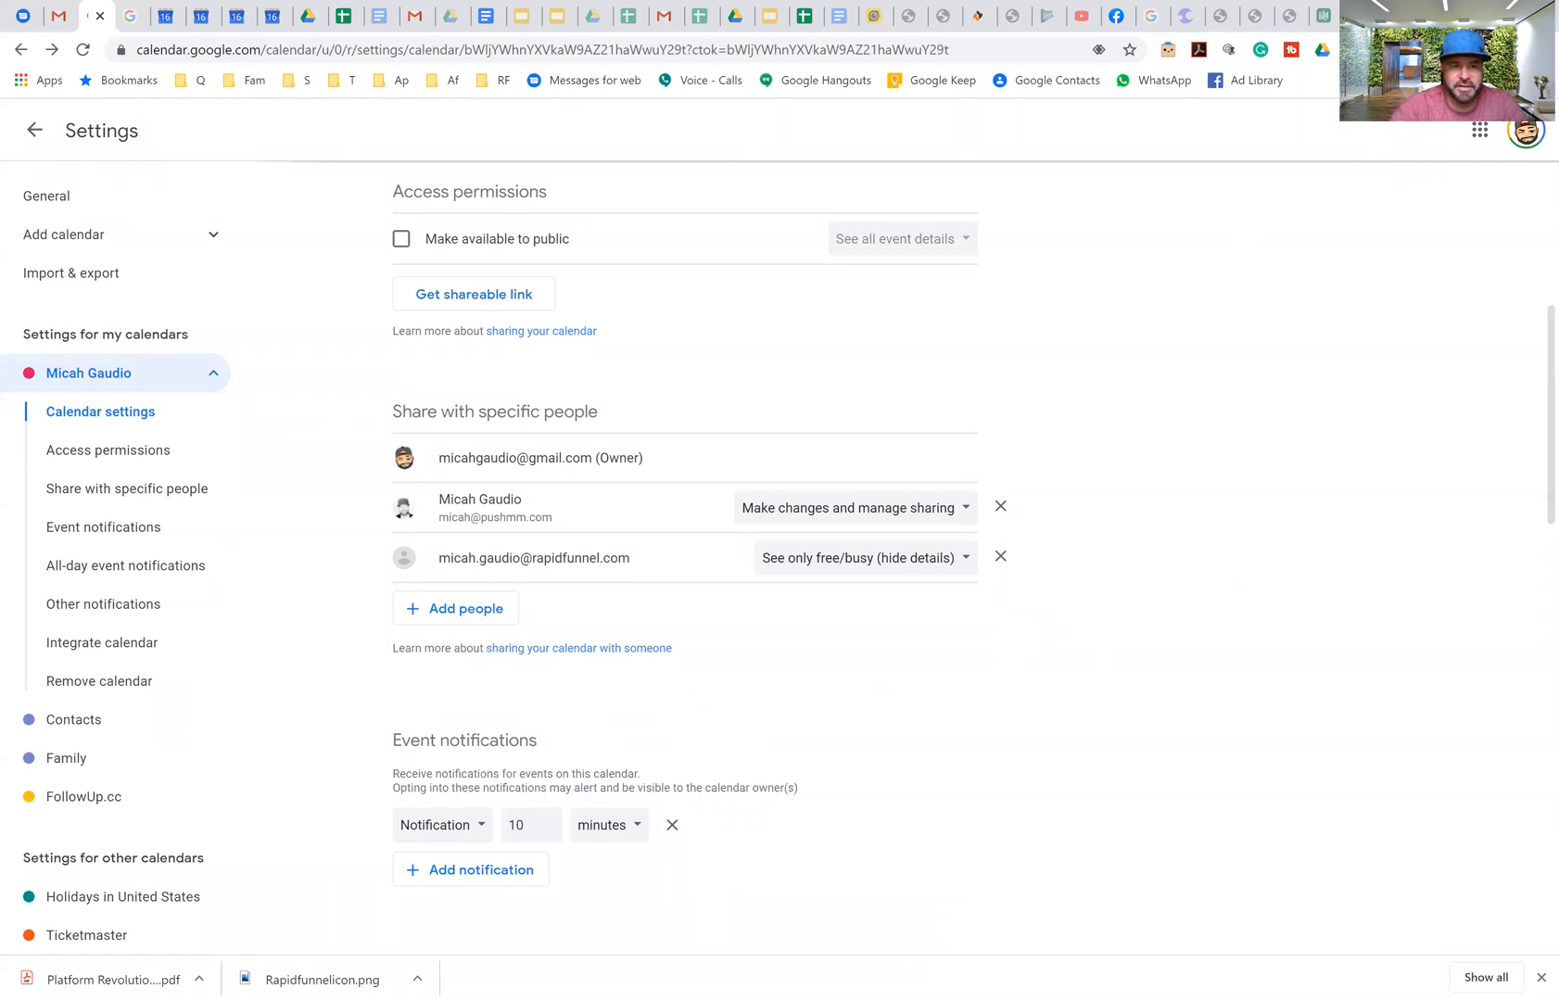
pyautogui.moveTo(467, 614)
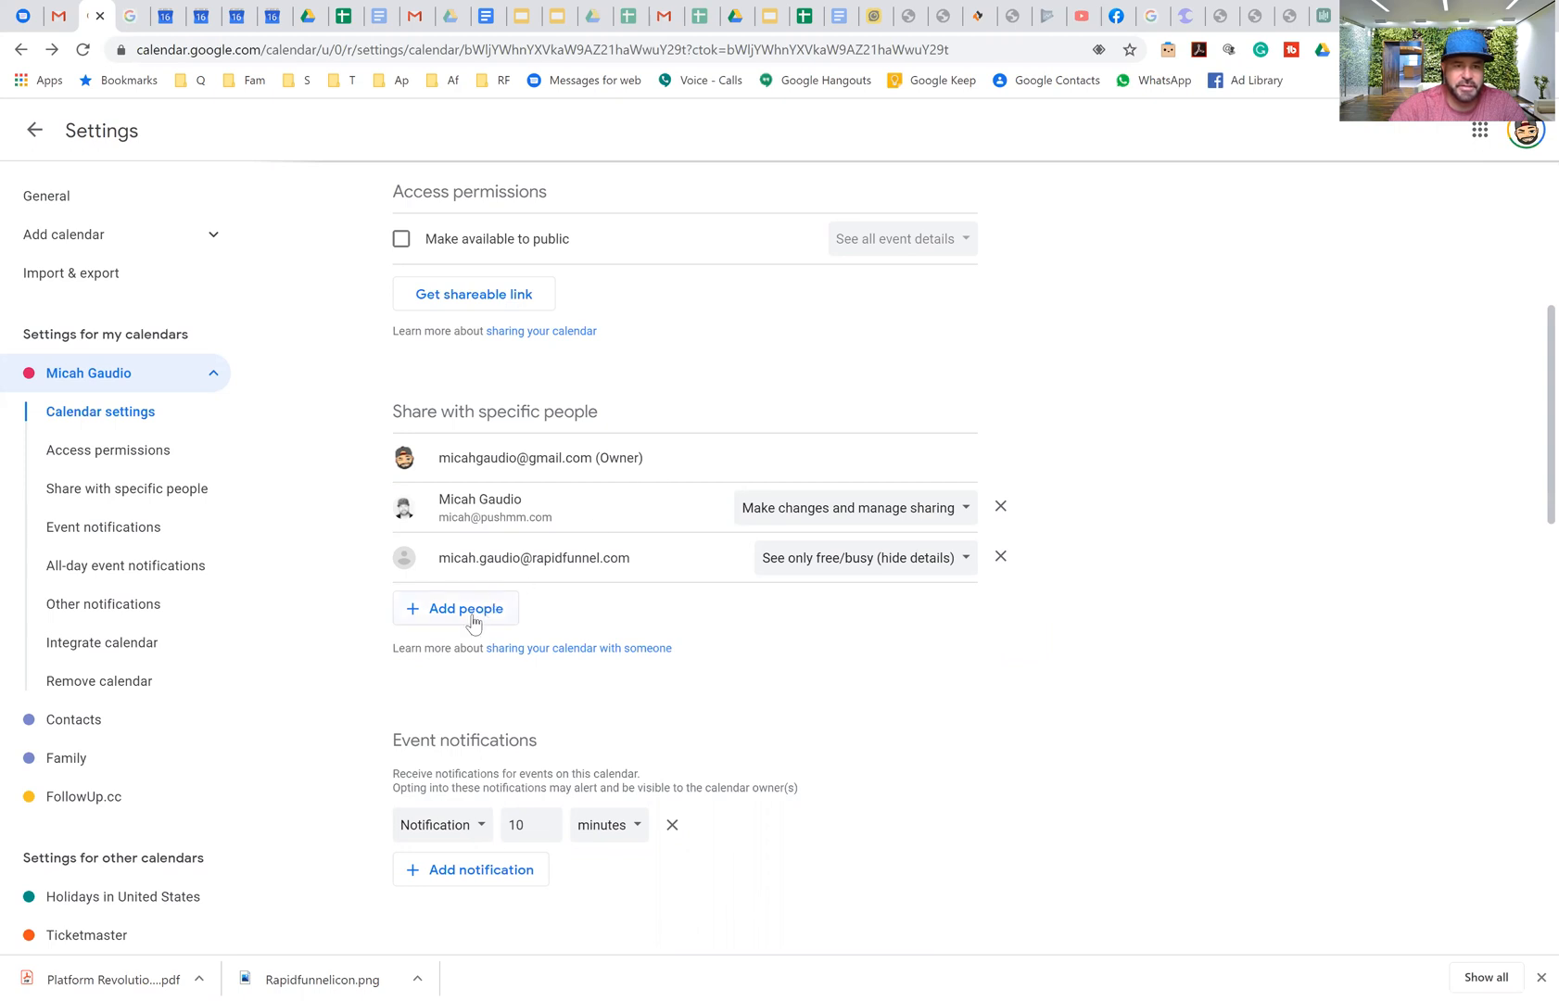
# Step: Add the Levl360 address with 'Make changes and manage sharing' permission and send
pyautogui.click(467, 608)
pyautogui.write('micah@lev')
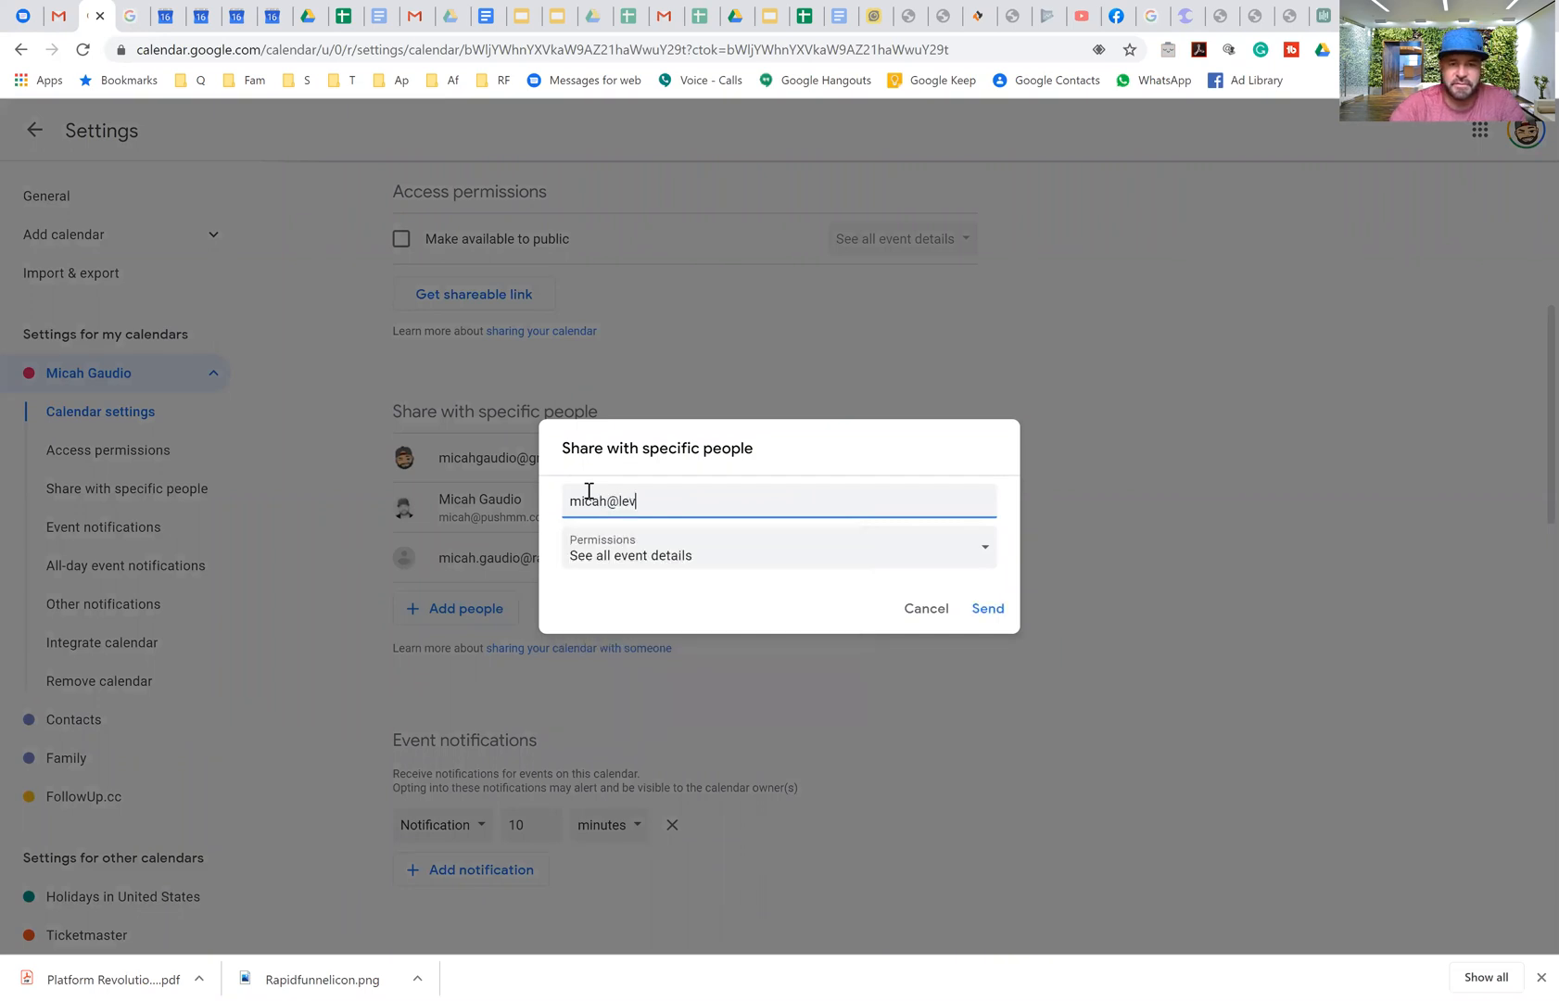
pyautogui.write('l36')
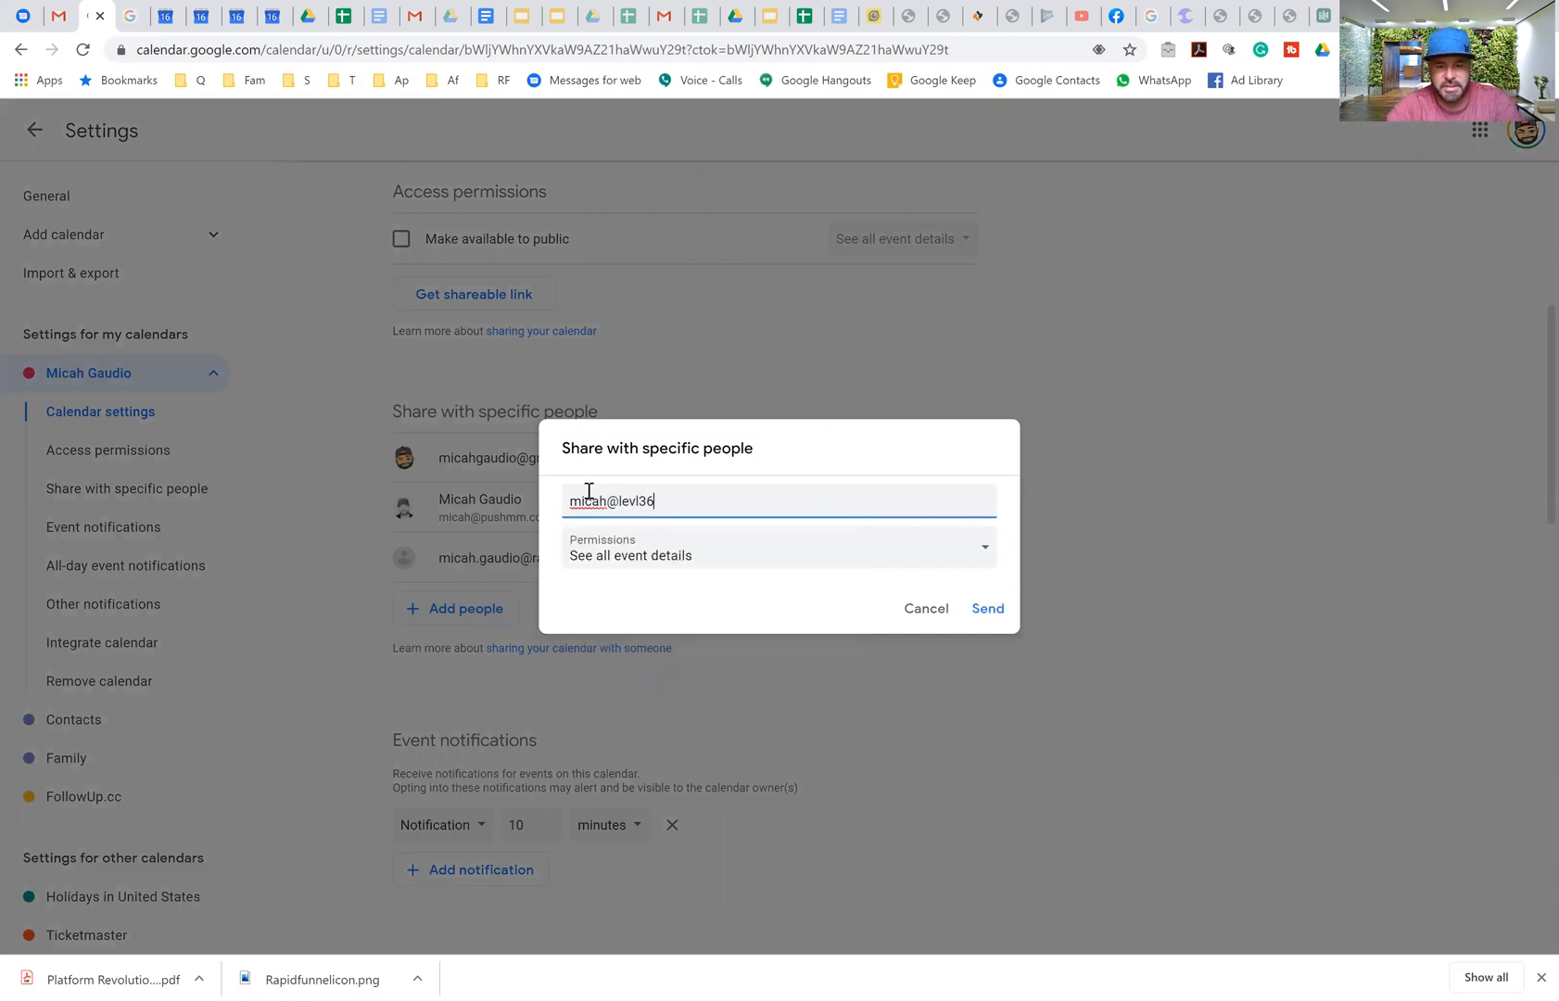
pyautogui.write('0.com')
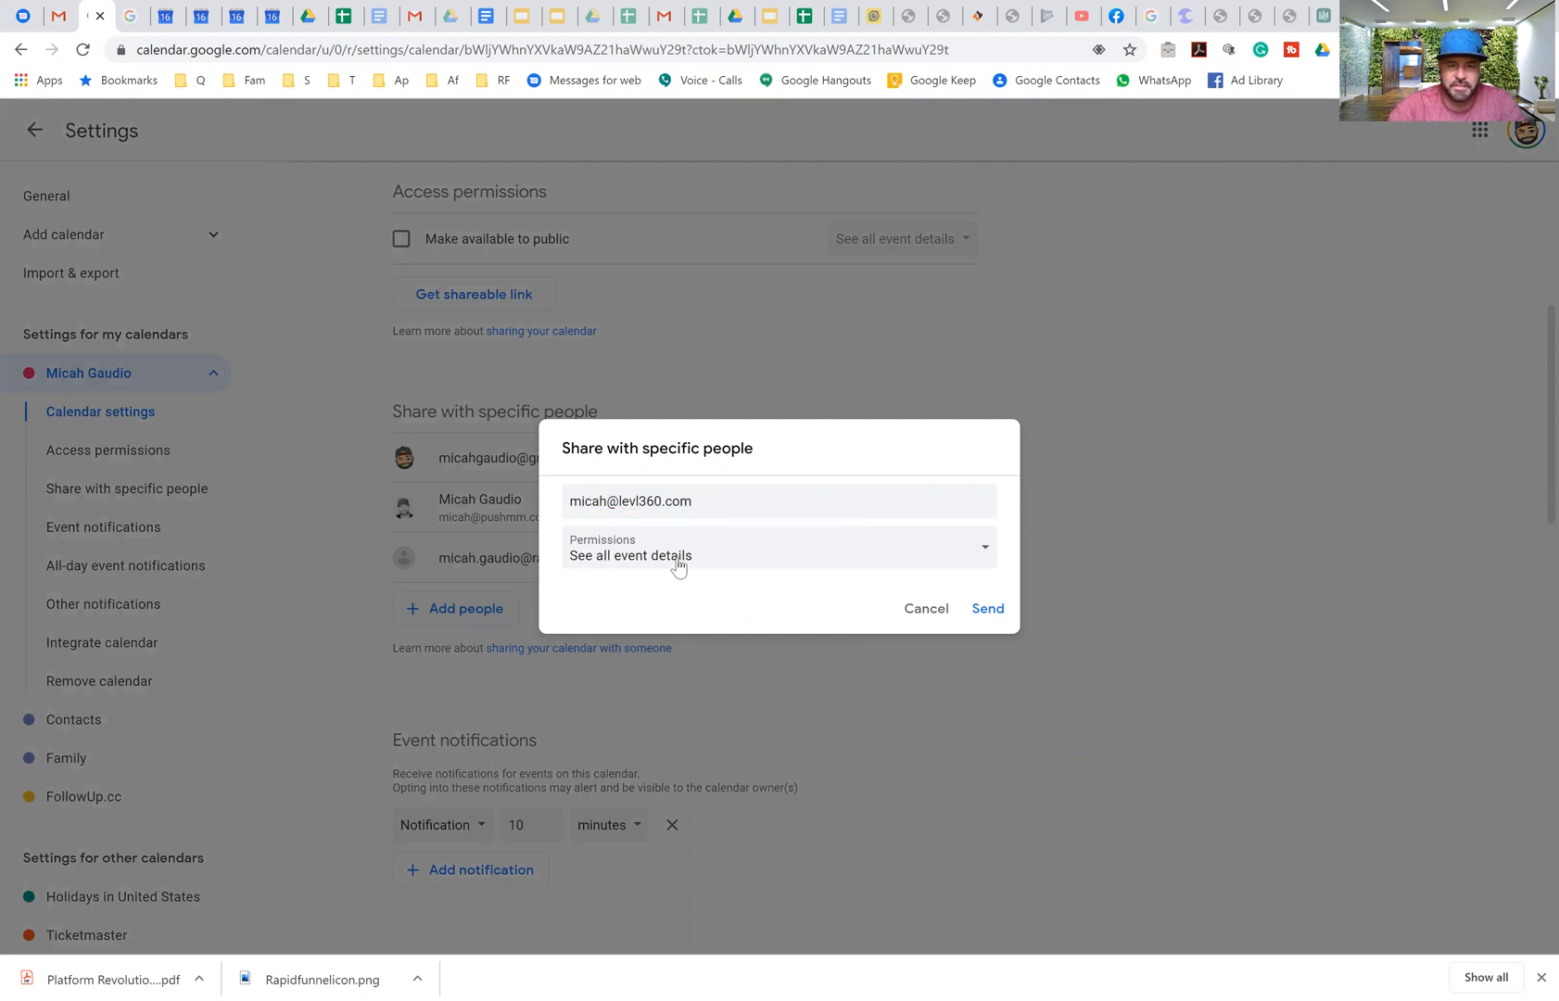
pyautogui.click(778, 546)
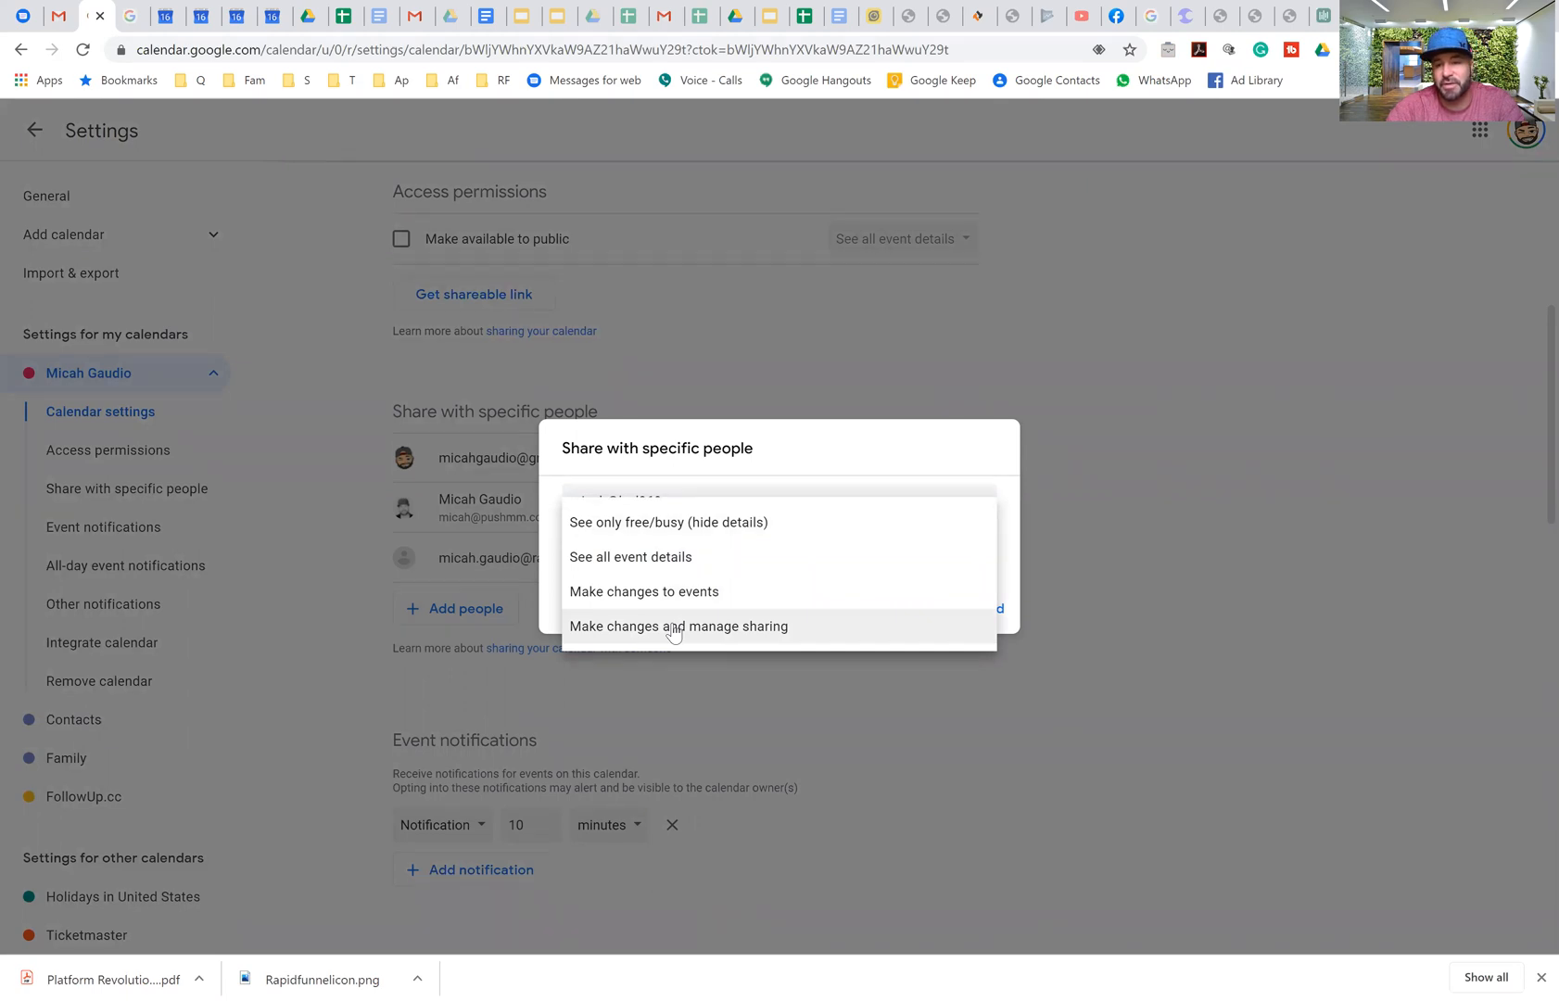
pyautogui.click(678, 626)
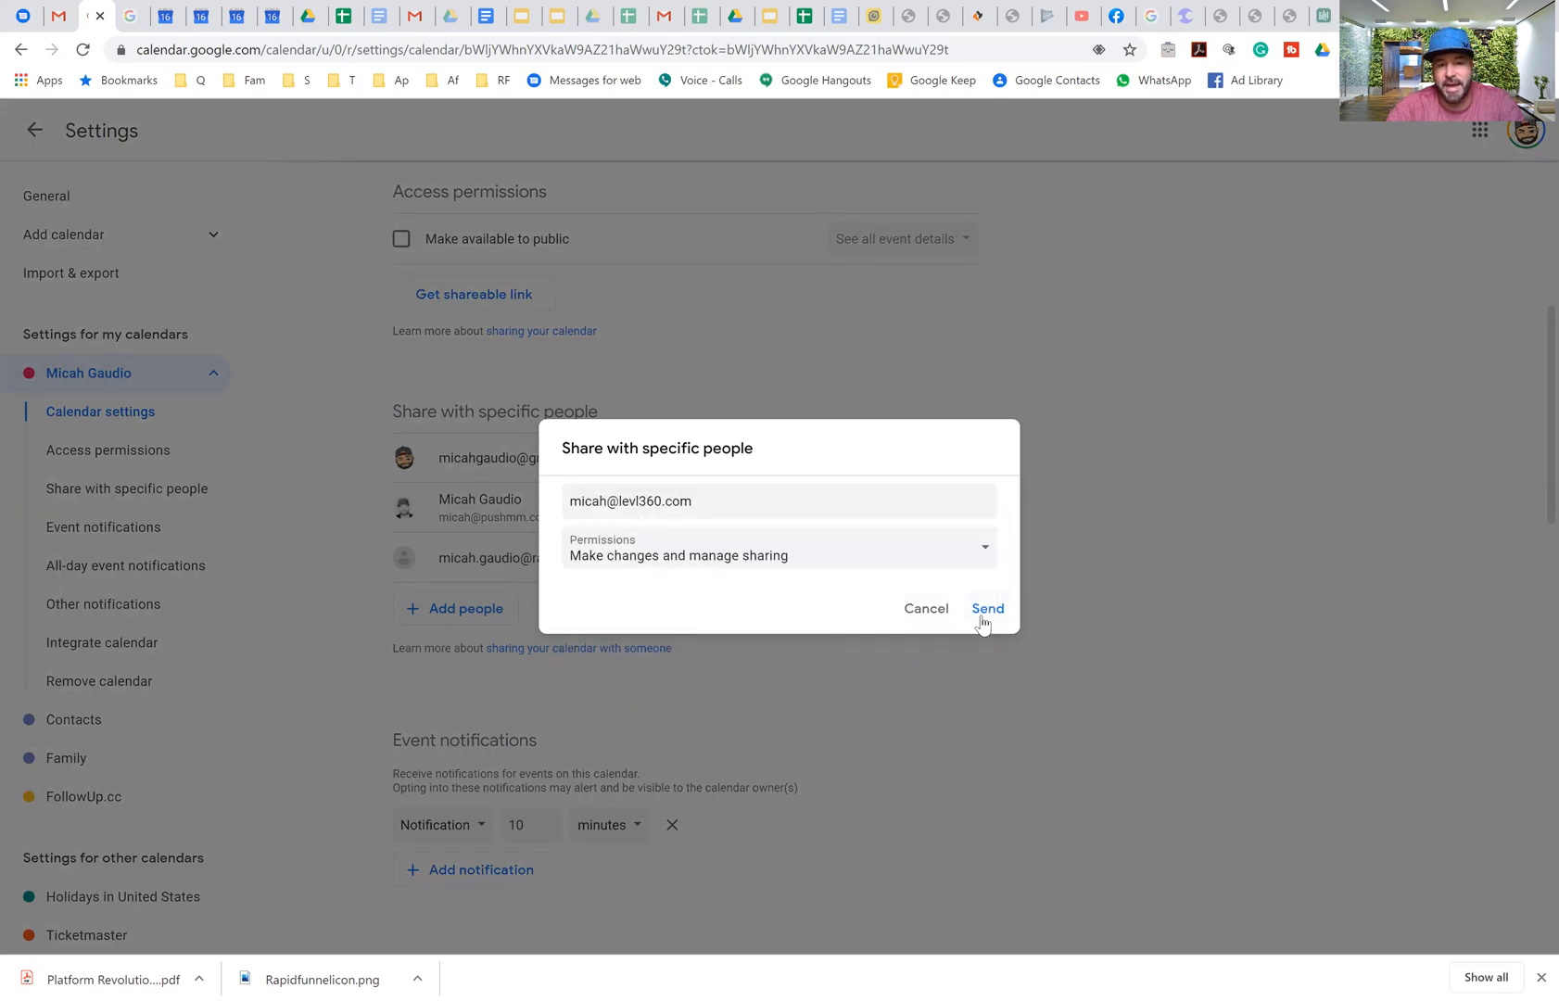
pyautogui.click(986, 608)
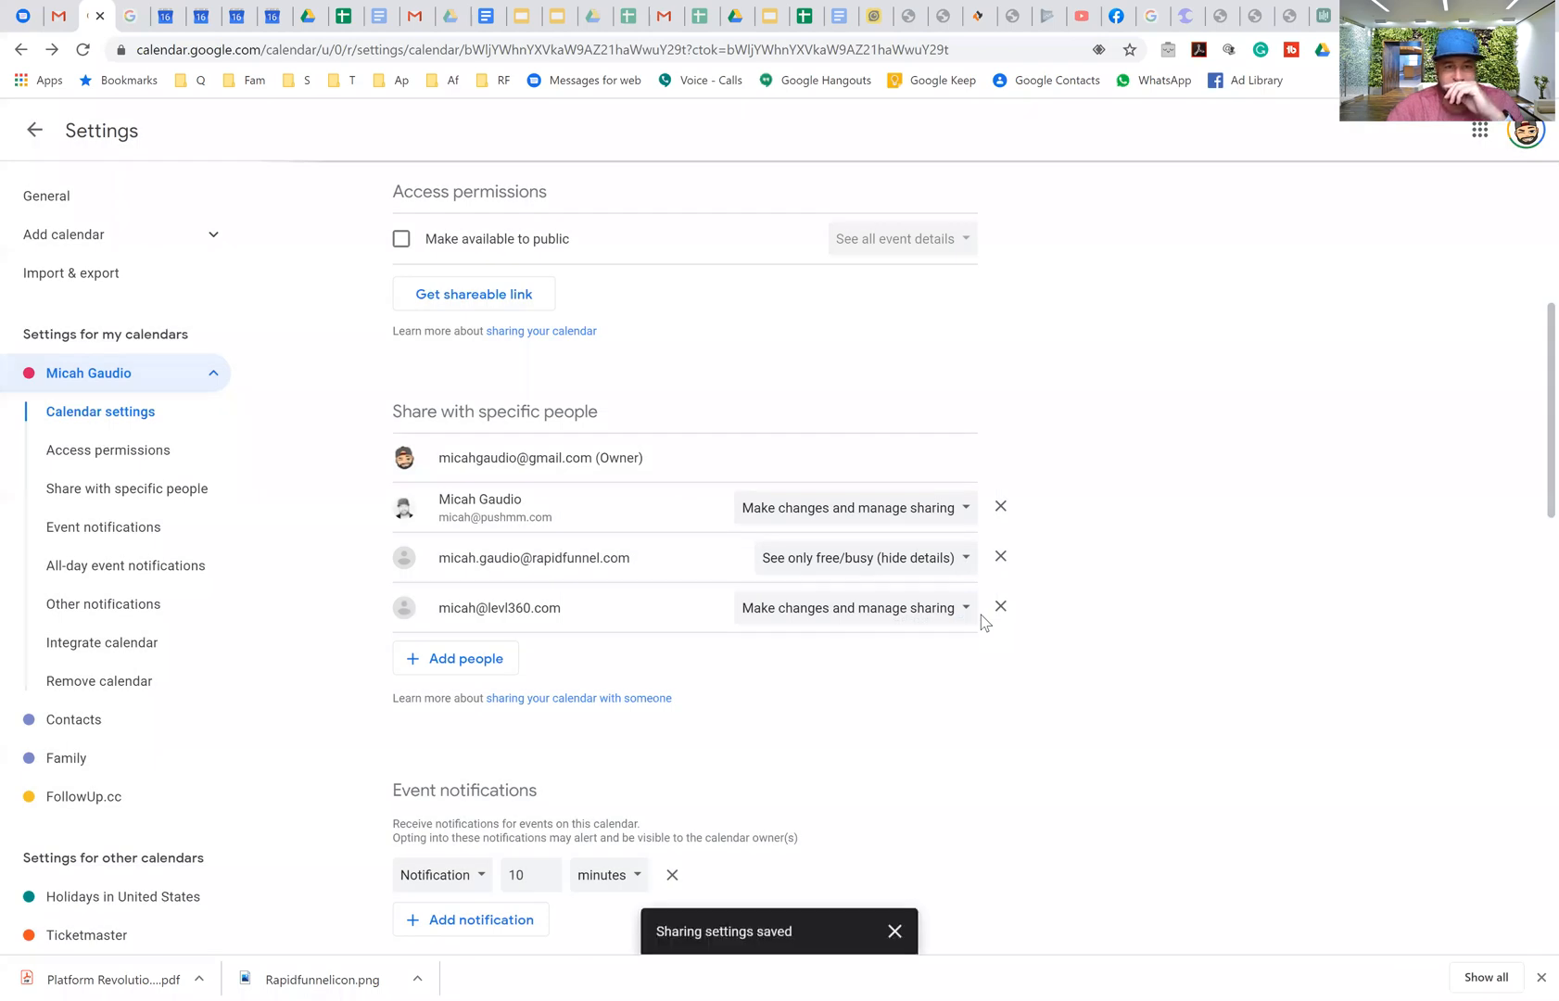
pyautogui.moveTo(236, 16)
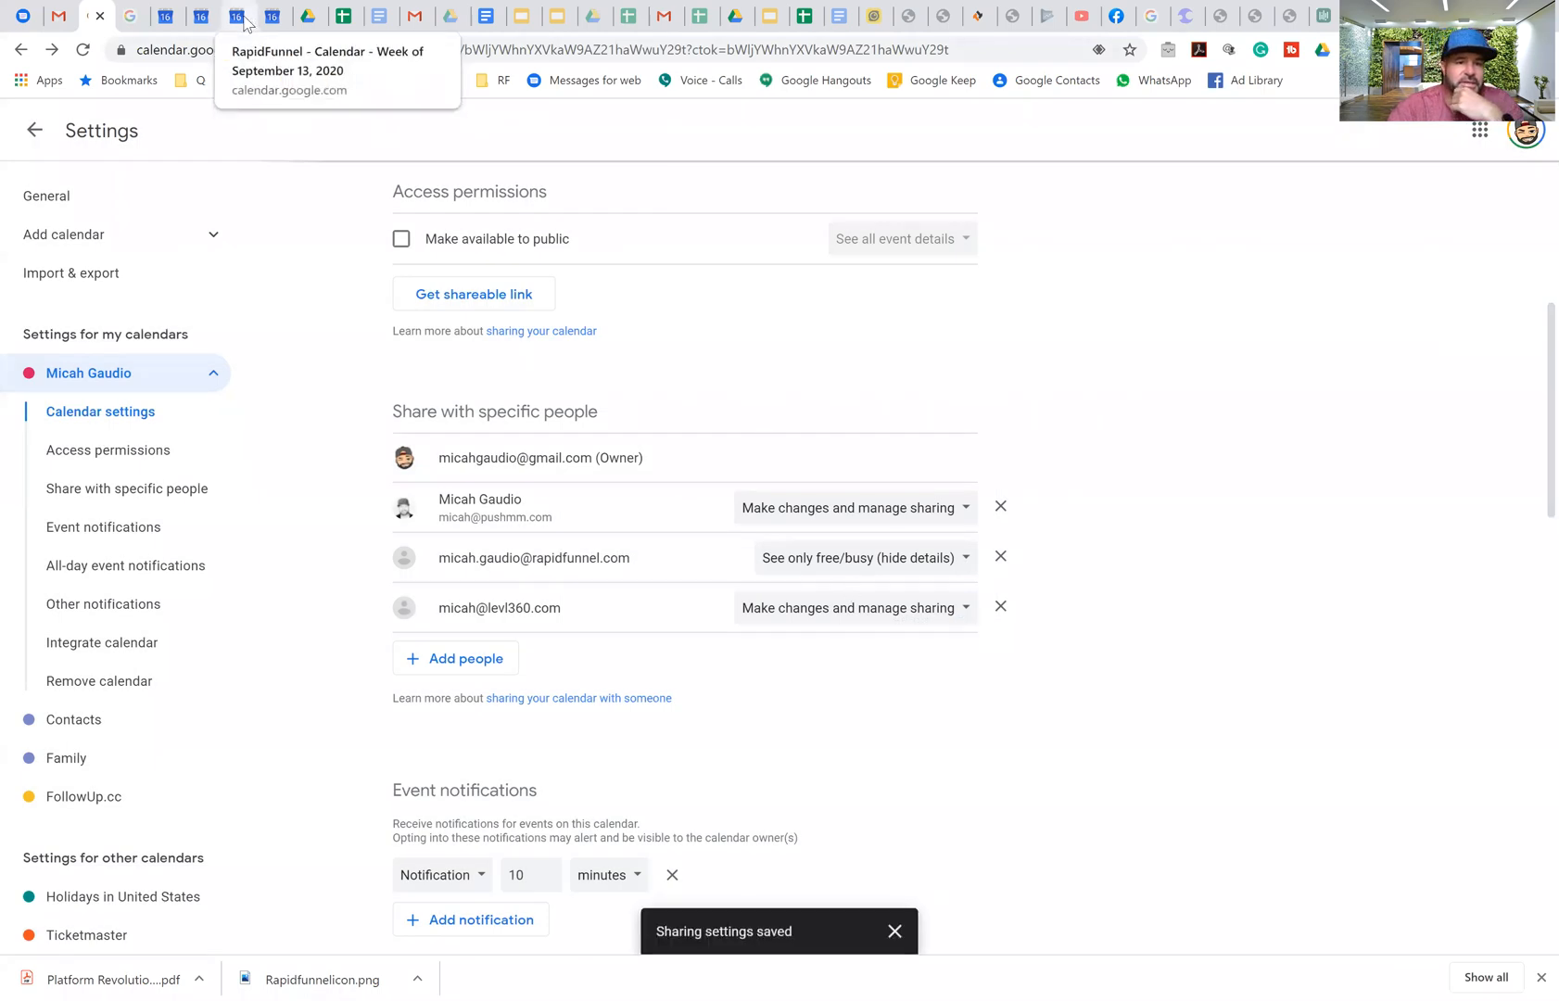
pyautogui.click(235, 16)
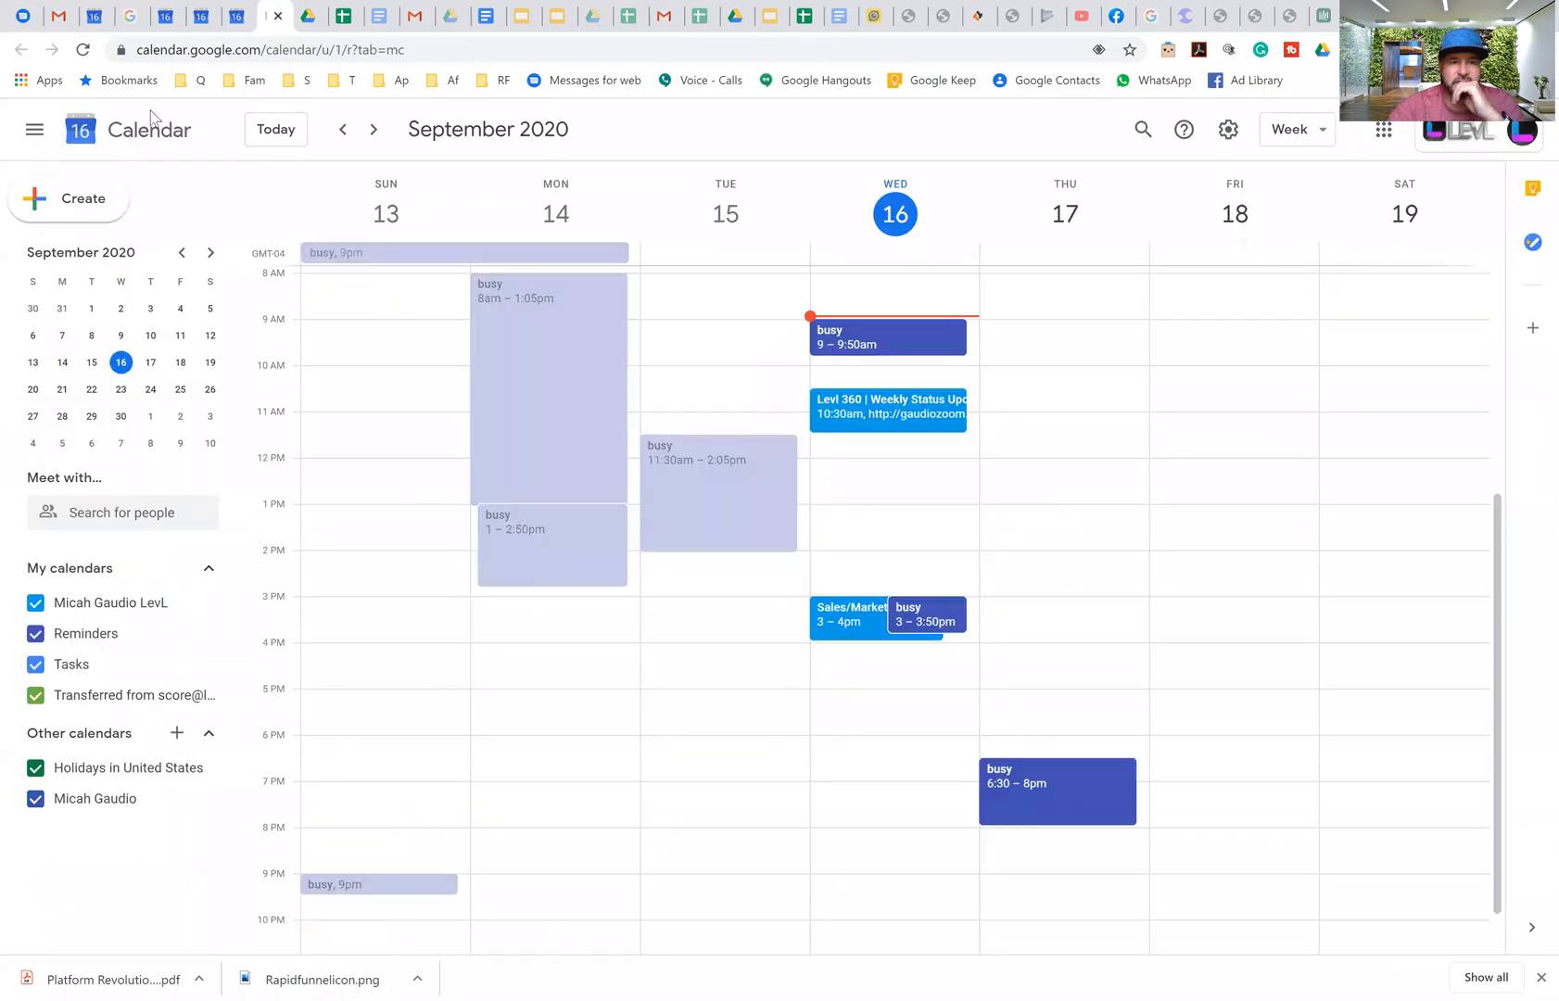
pyautogui.click(84, 50)
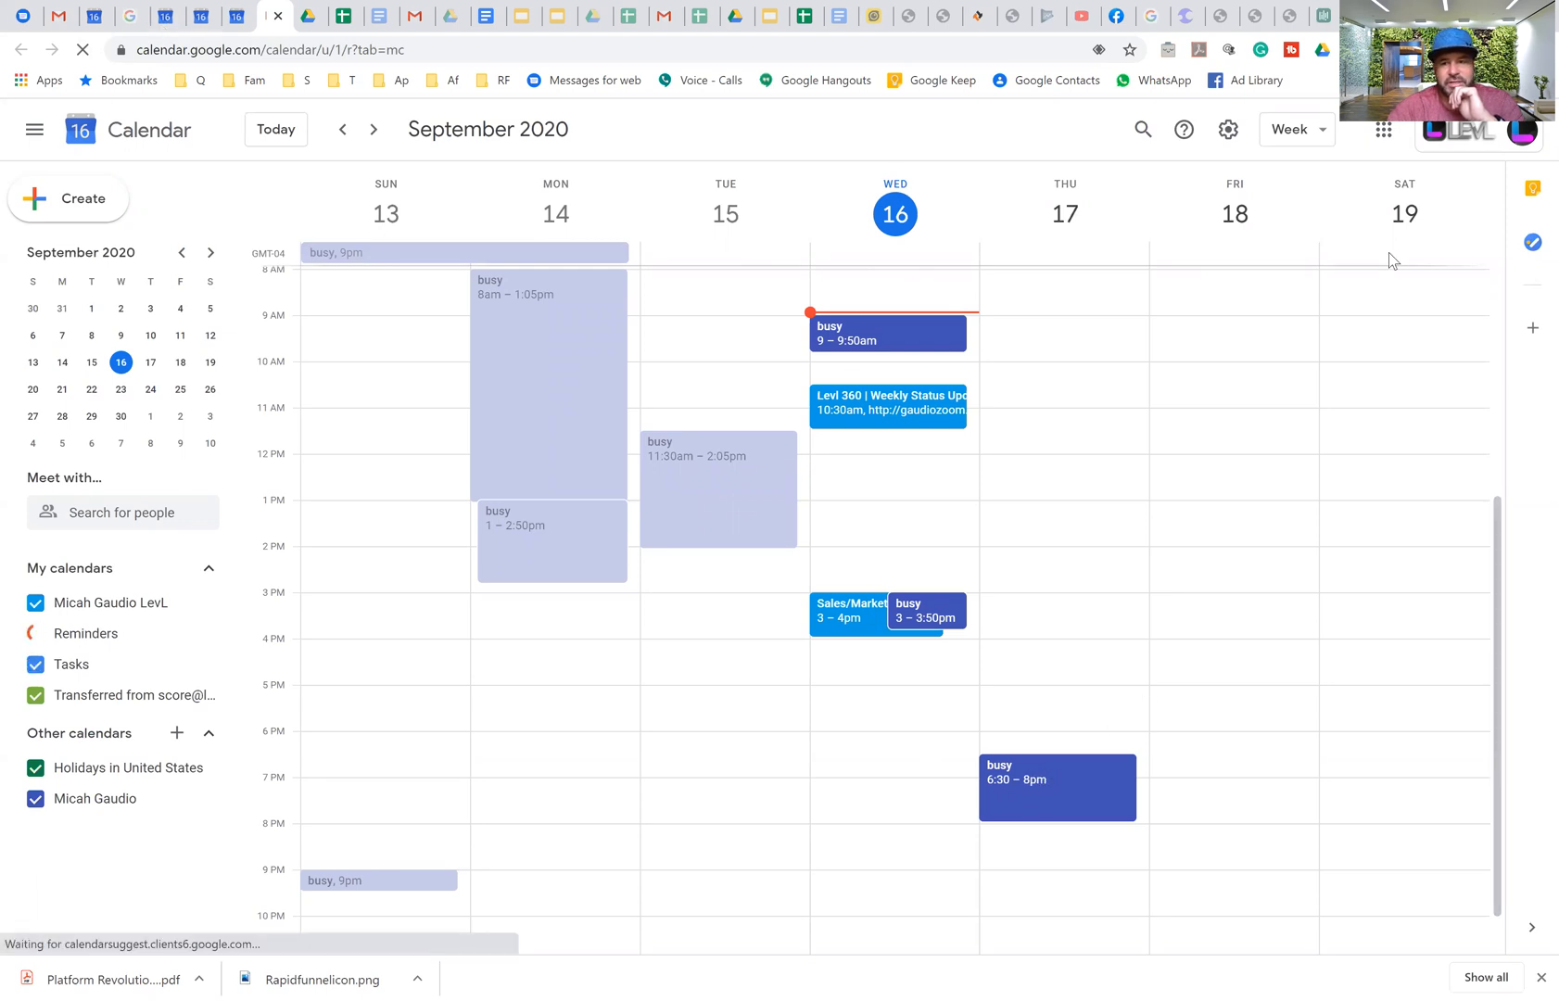
pyautogui.moveTo(236, 17)
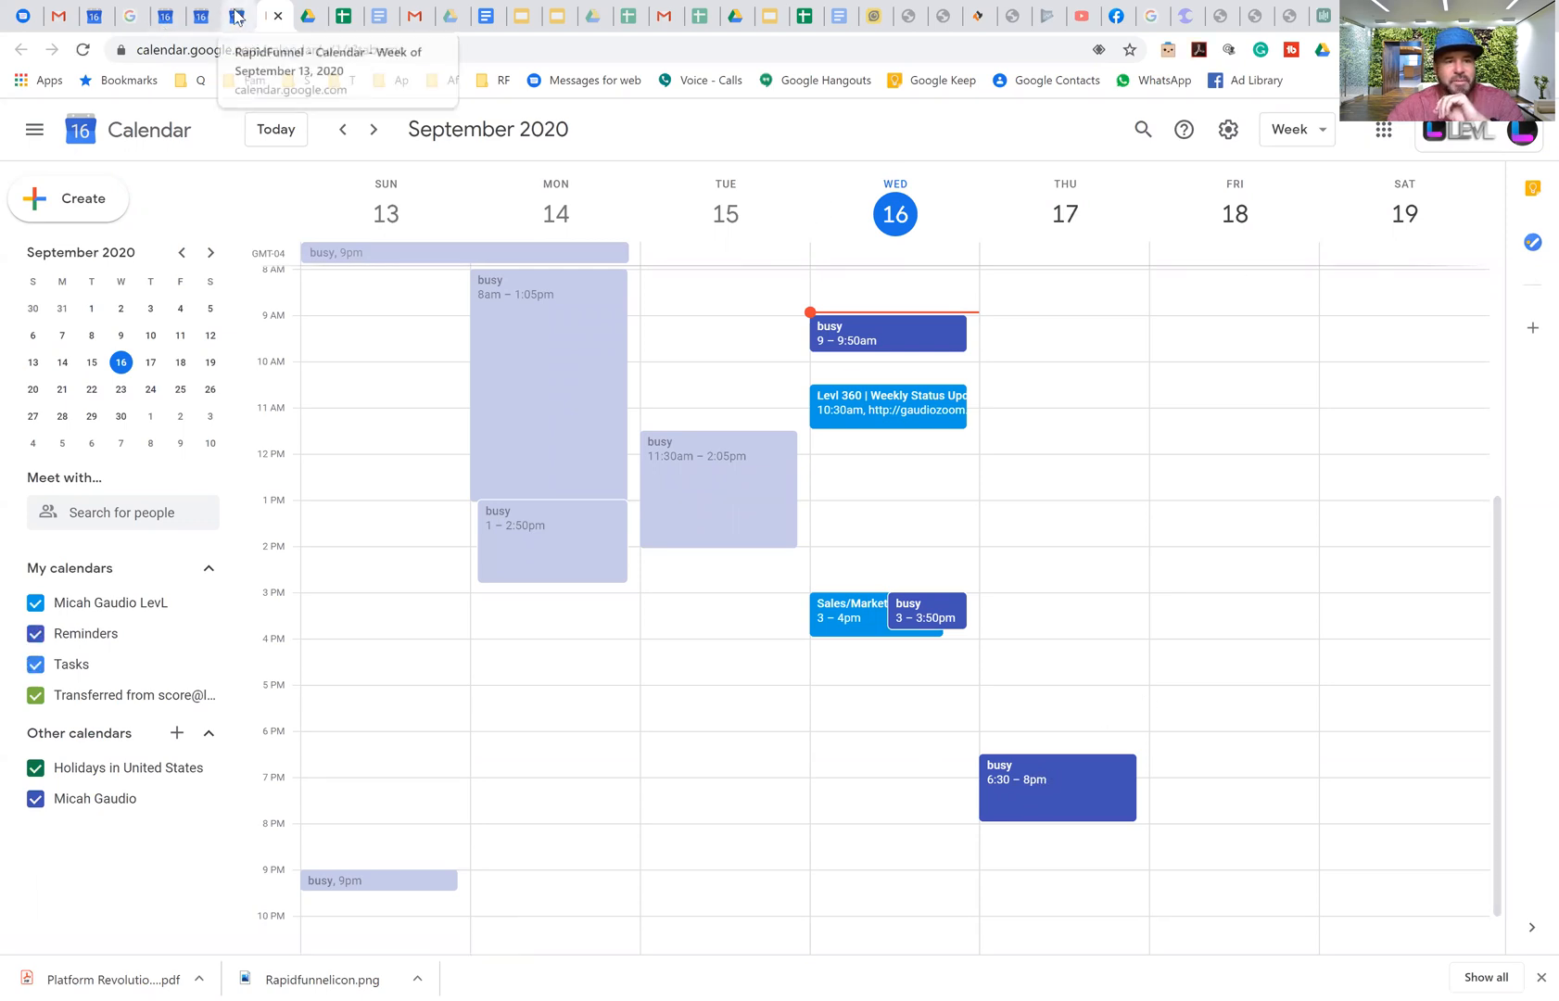
pyautogui.click(238, 16)
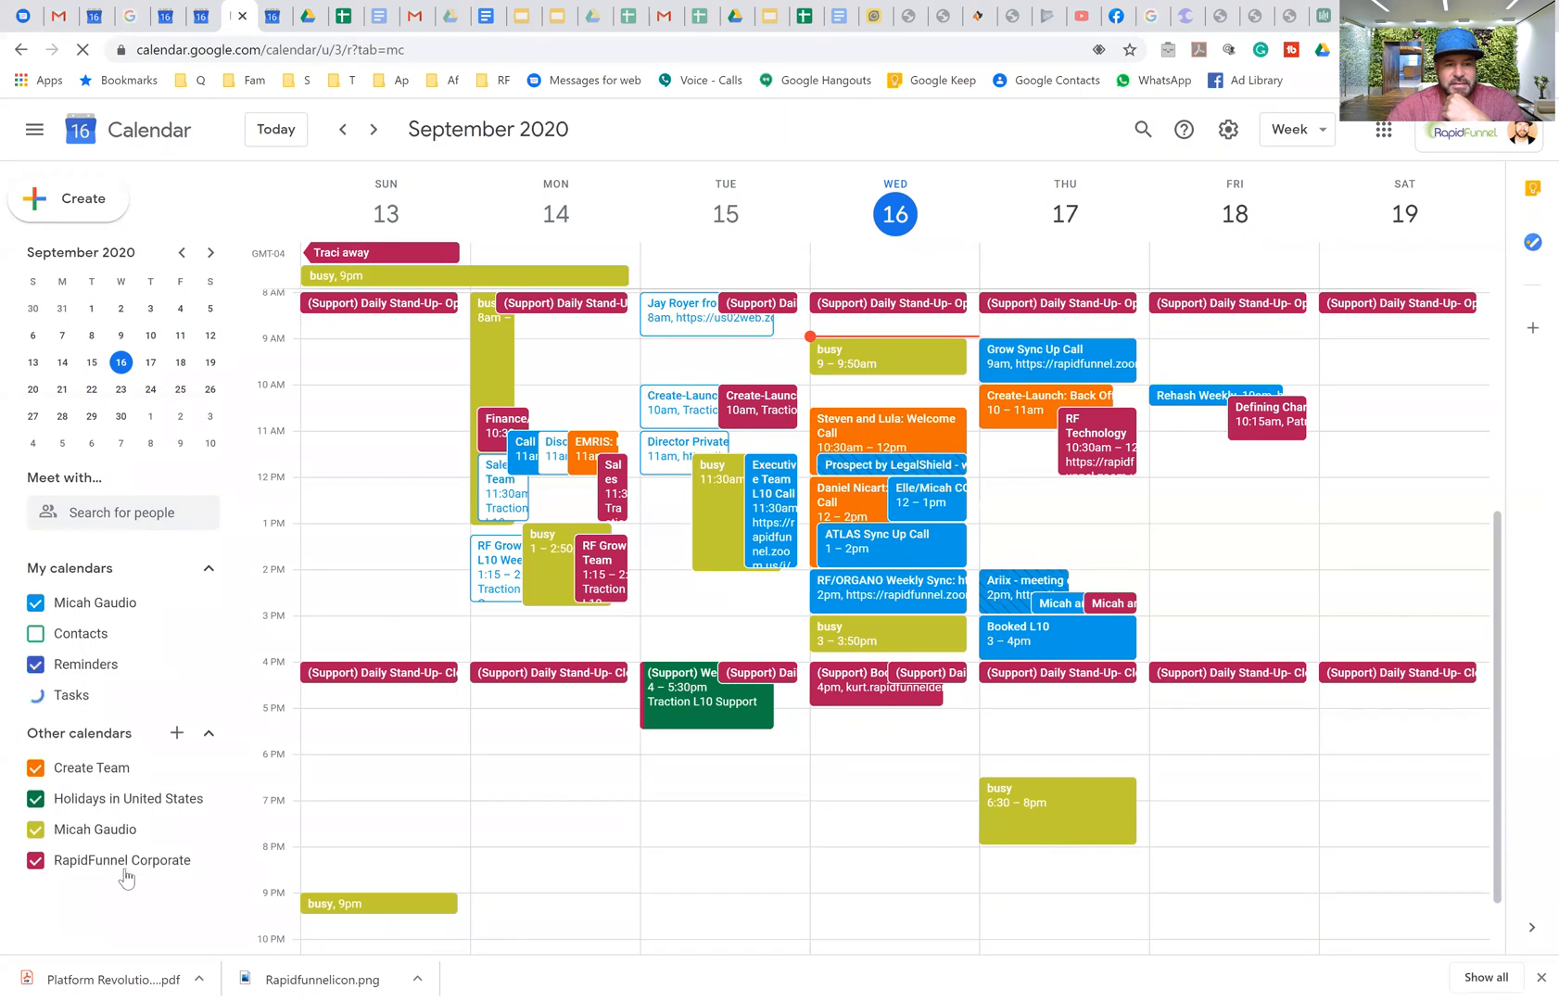
pyautogui.moveTo(96, 829)
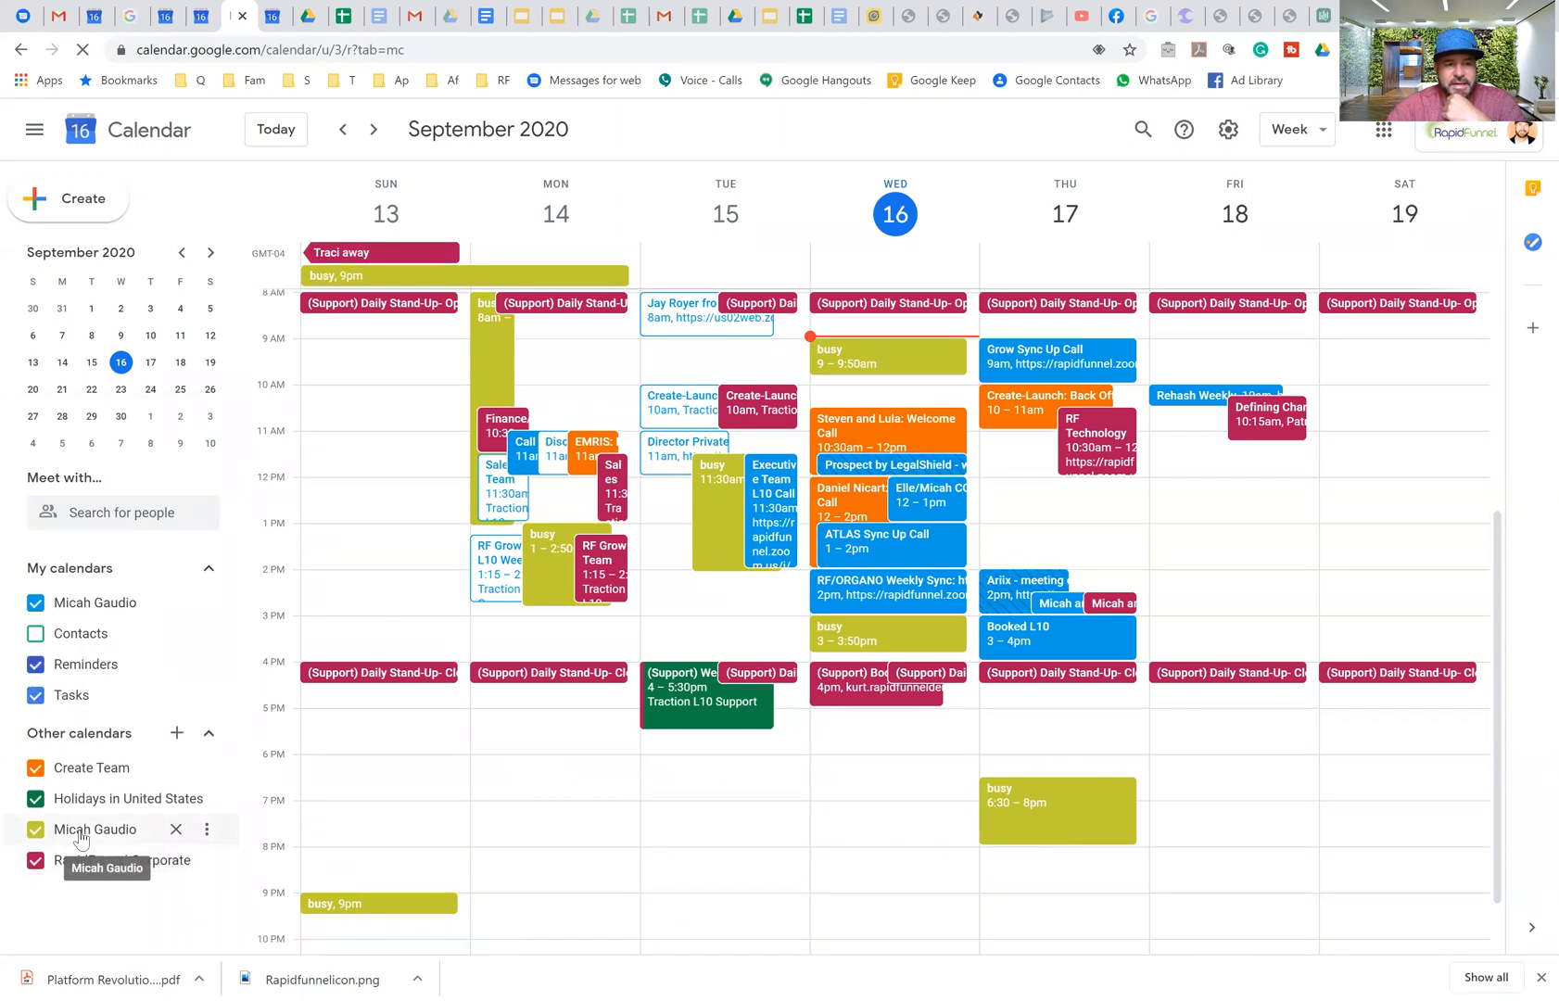
pyautogui.moveTo(94, 633)
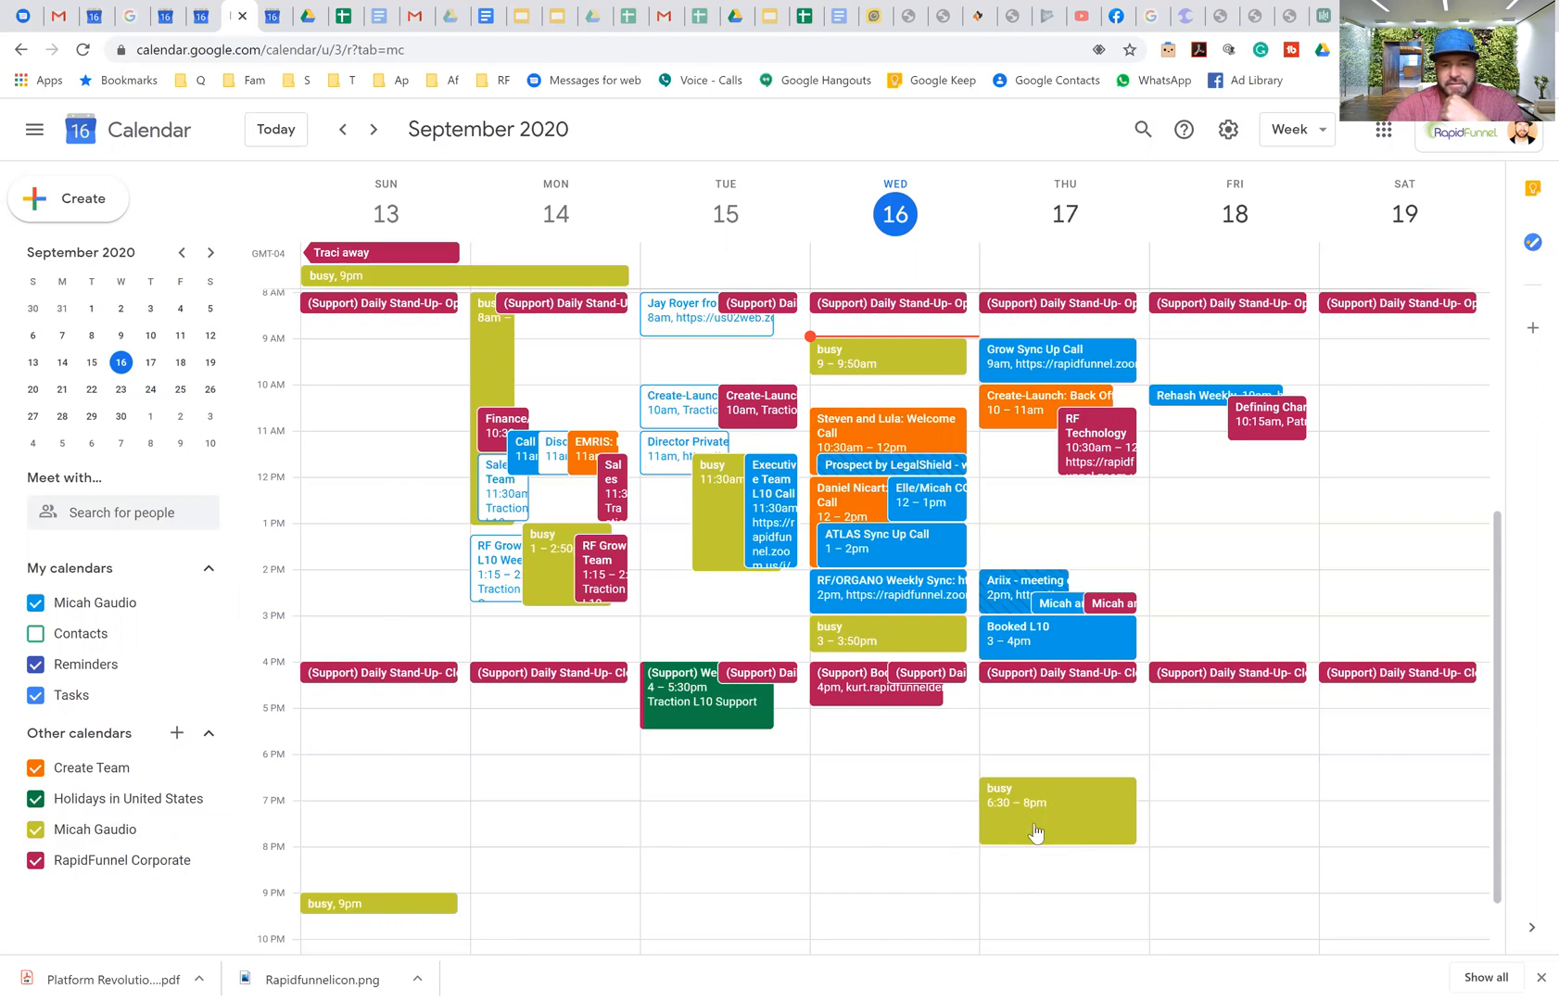
pyautogui.moveTo(865, 837)
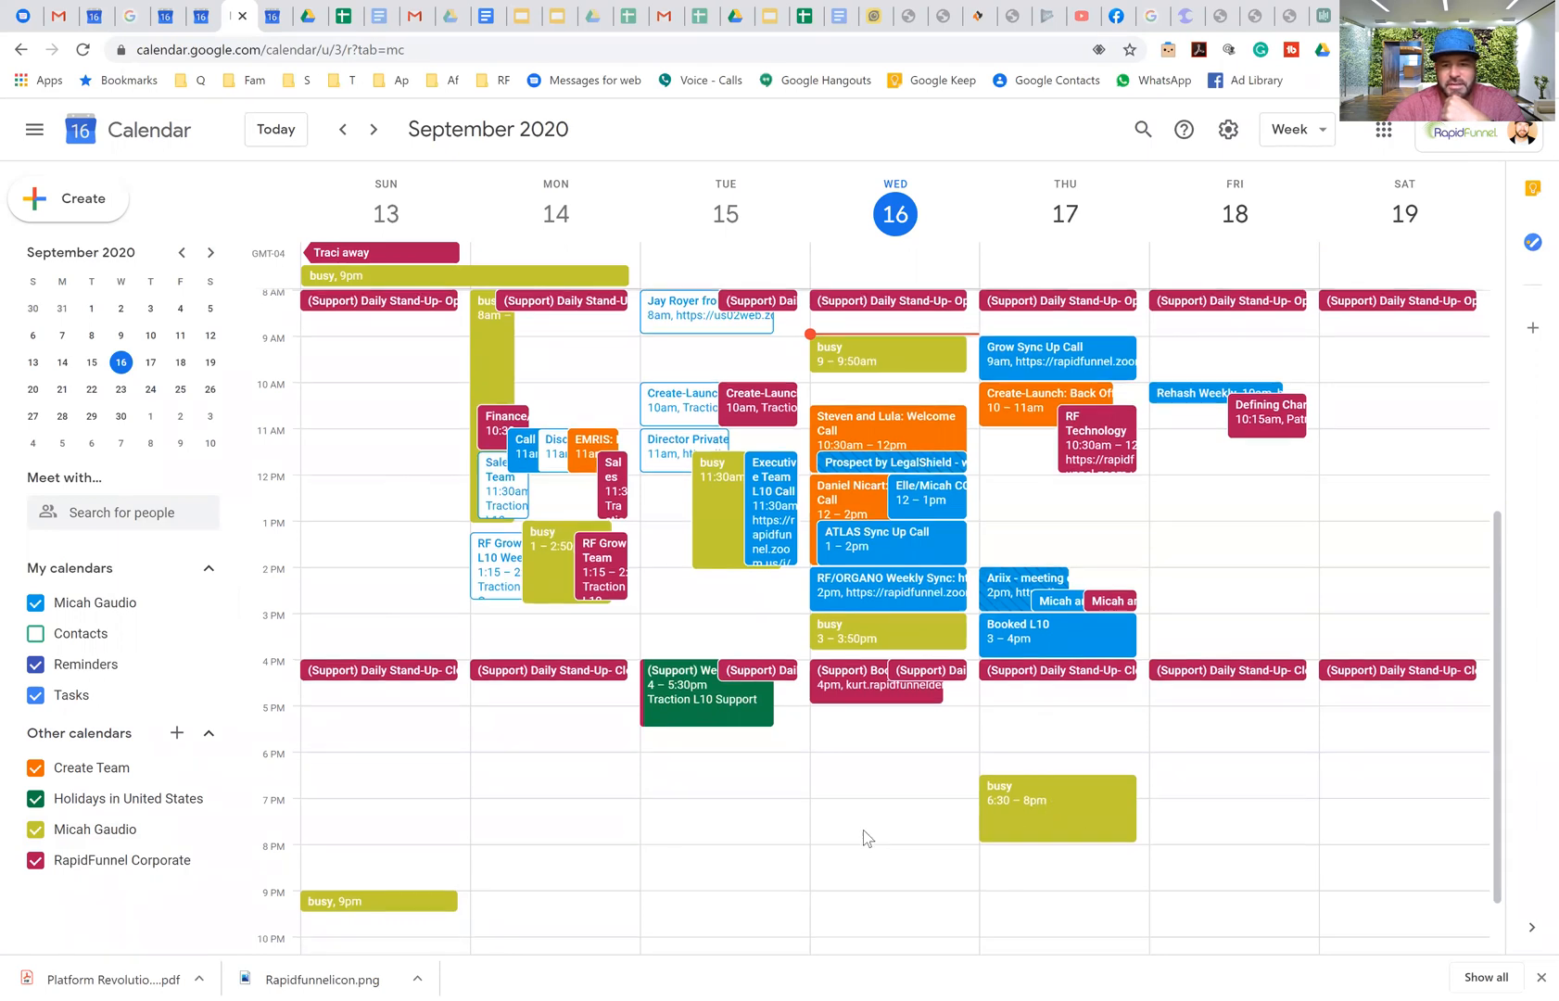
# Step: Toggle the Micah Gaudio calendar off and back on, then open its three-dot options
pyautogui.scroll(-3)
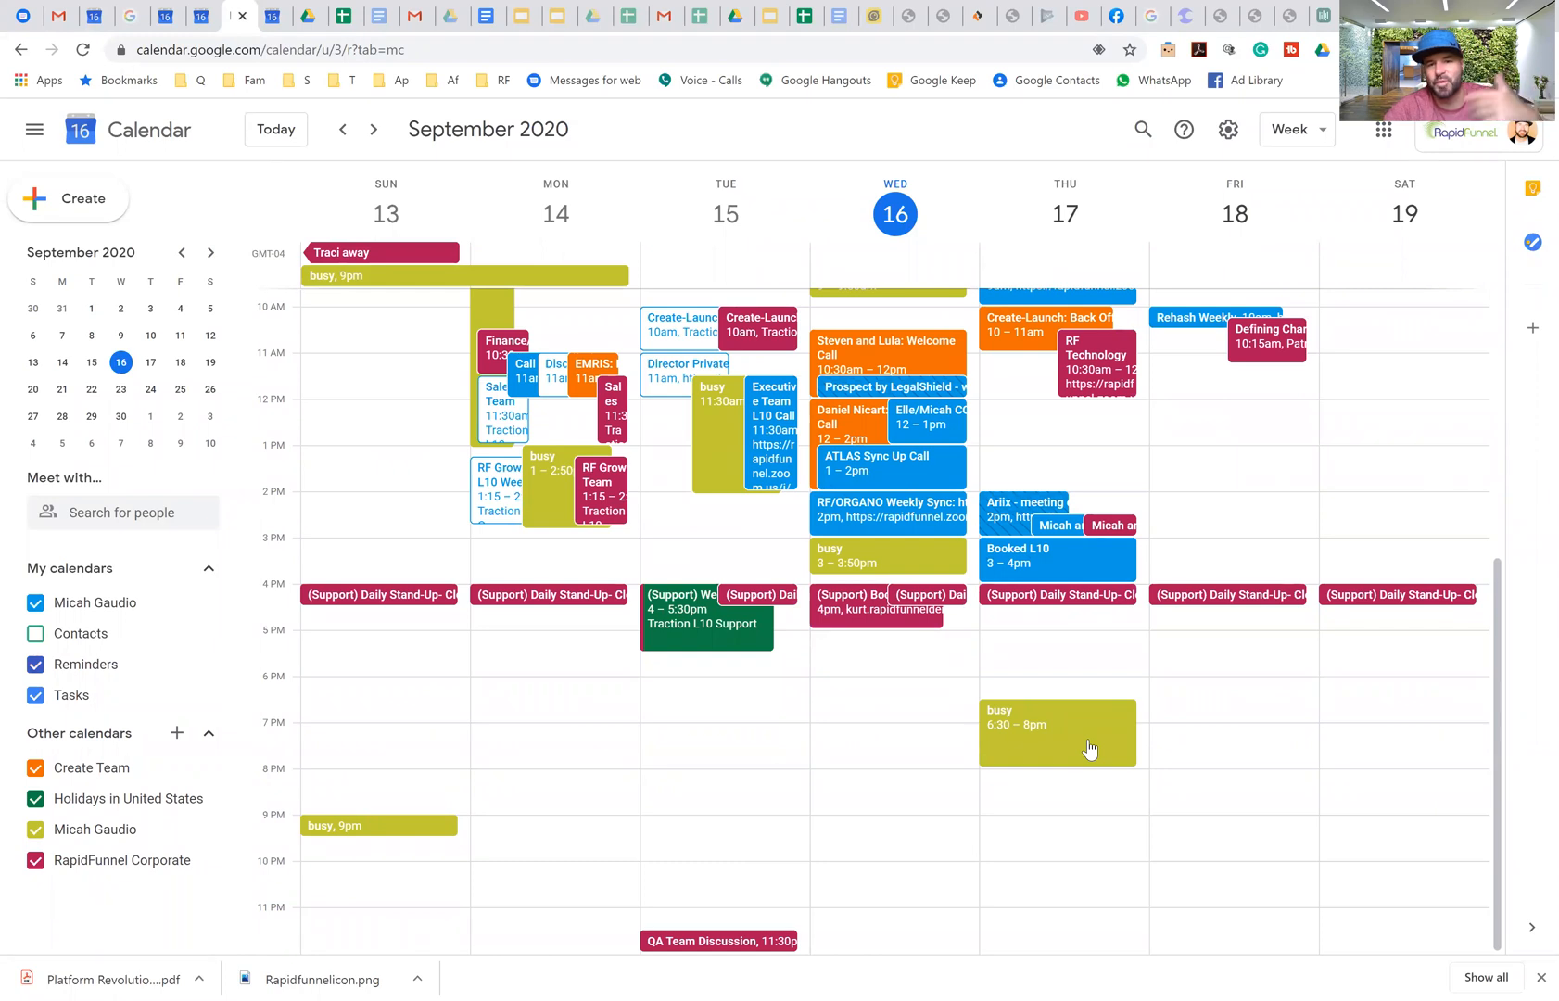
pyautogui.scroll(3)
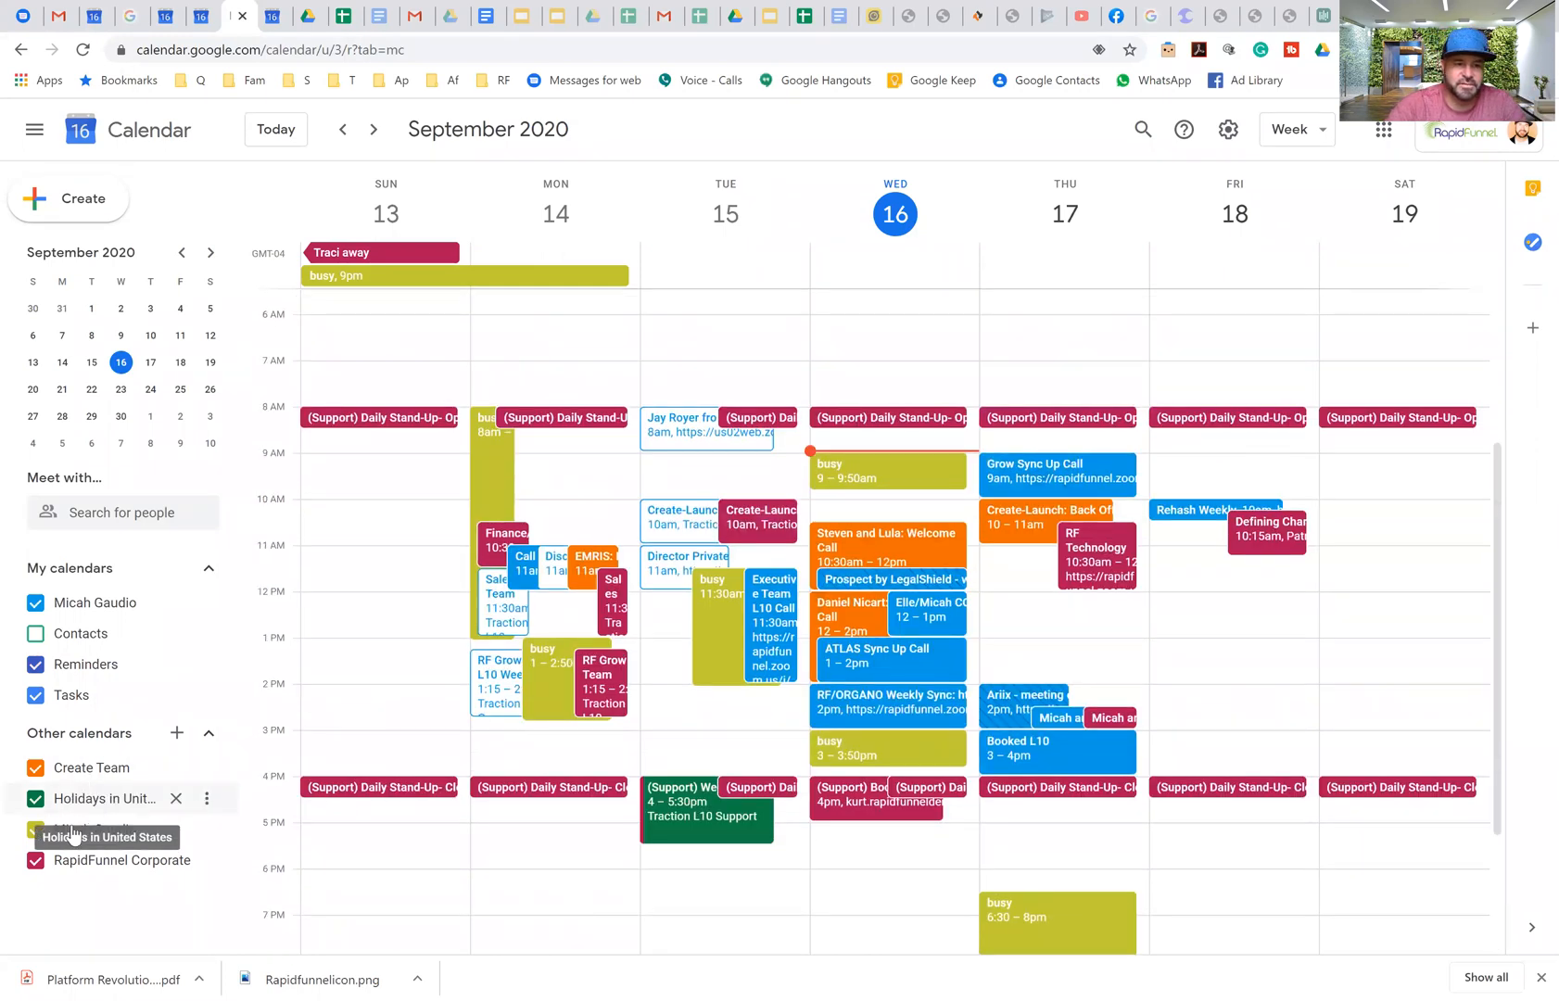
pyautogui.moveTo(65, 835)
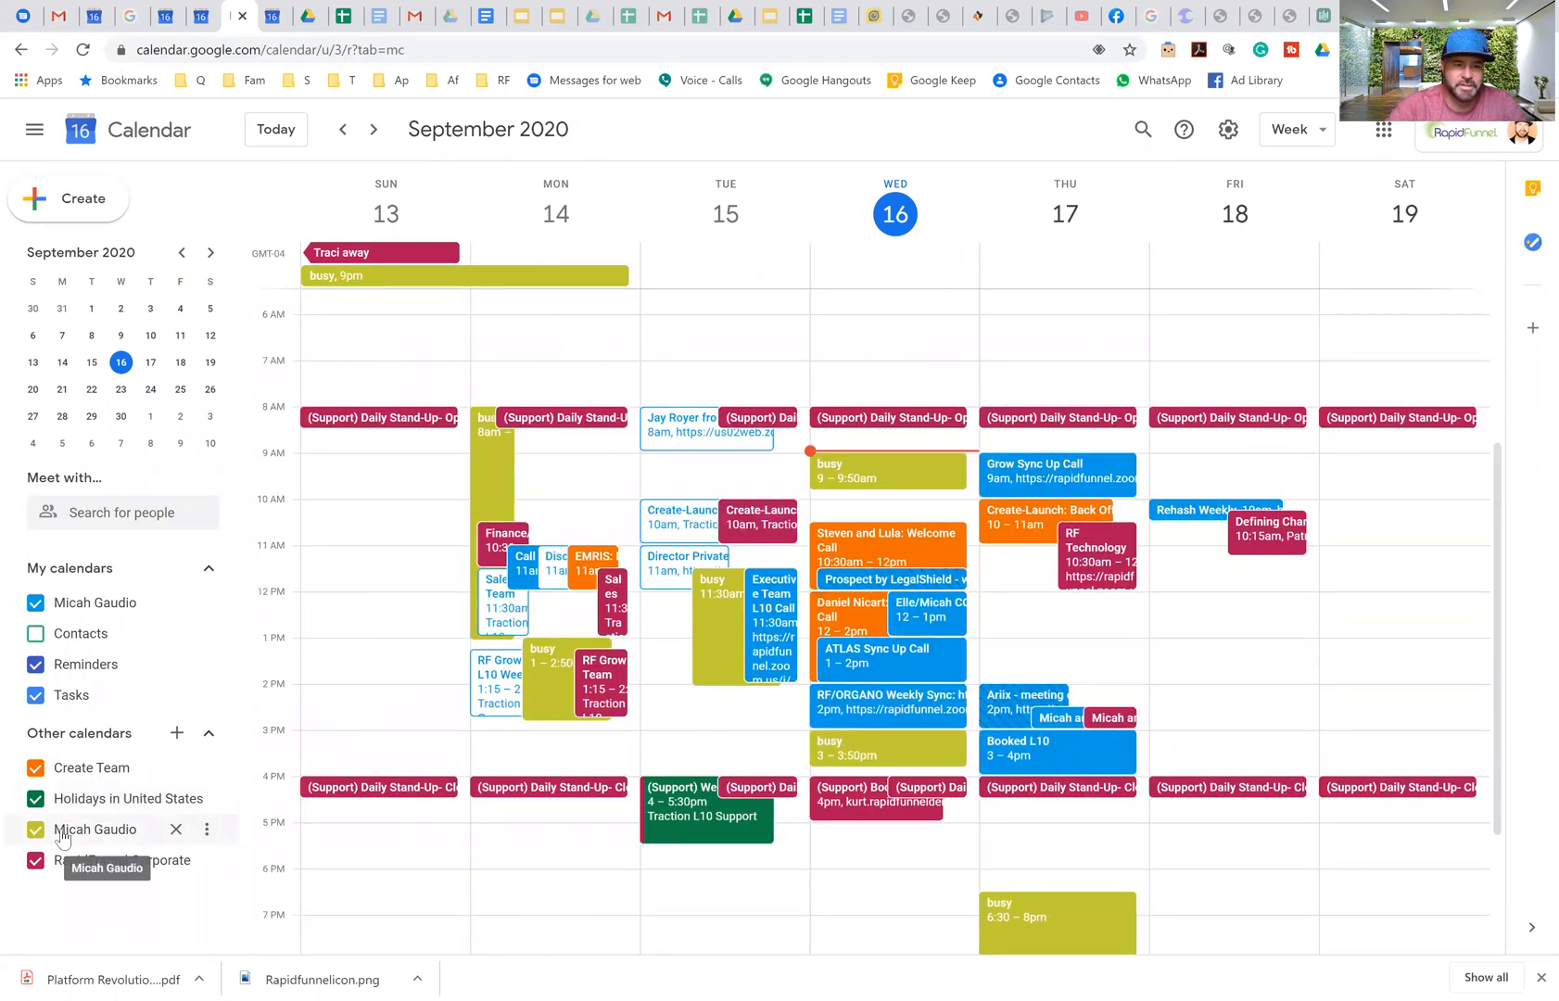
pyautogui.click(35, 828)
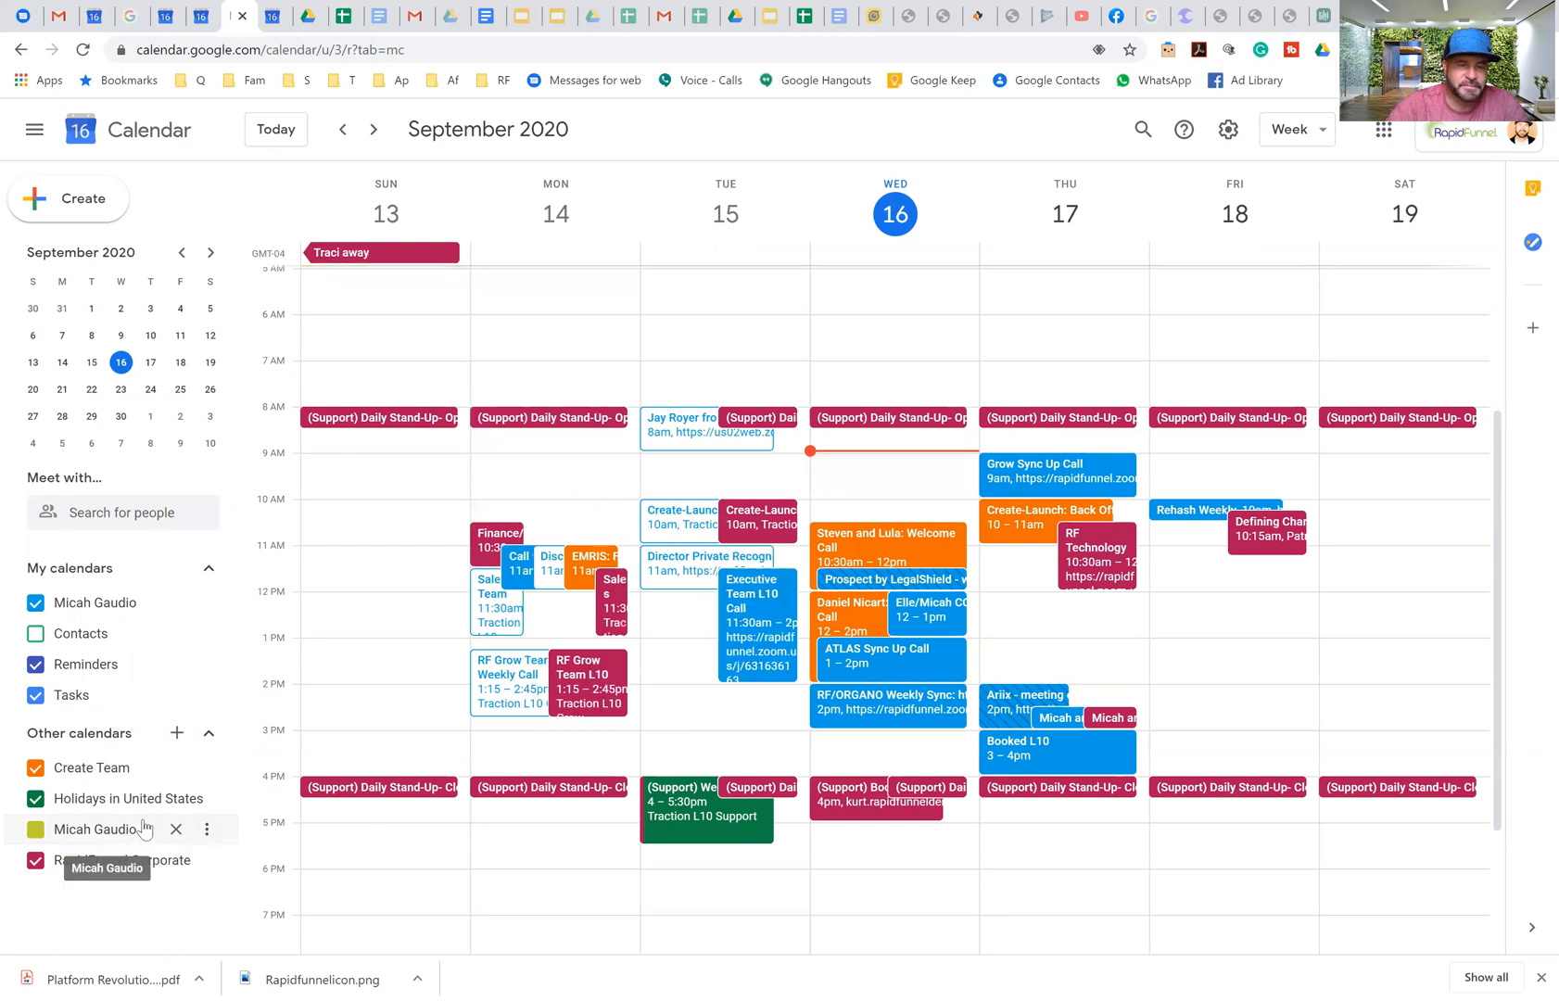
pyautogui.click(35, 828)
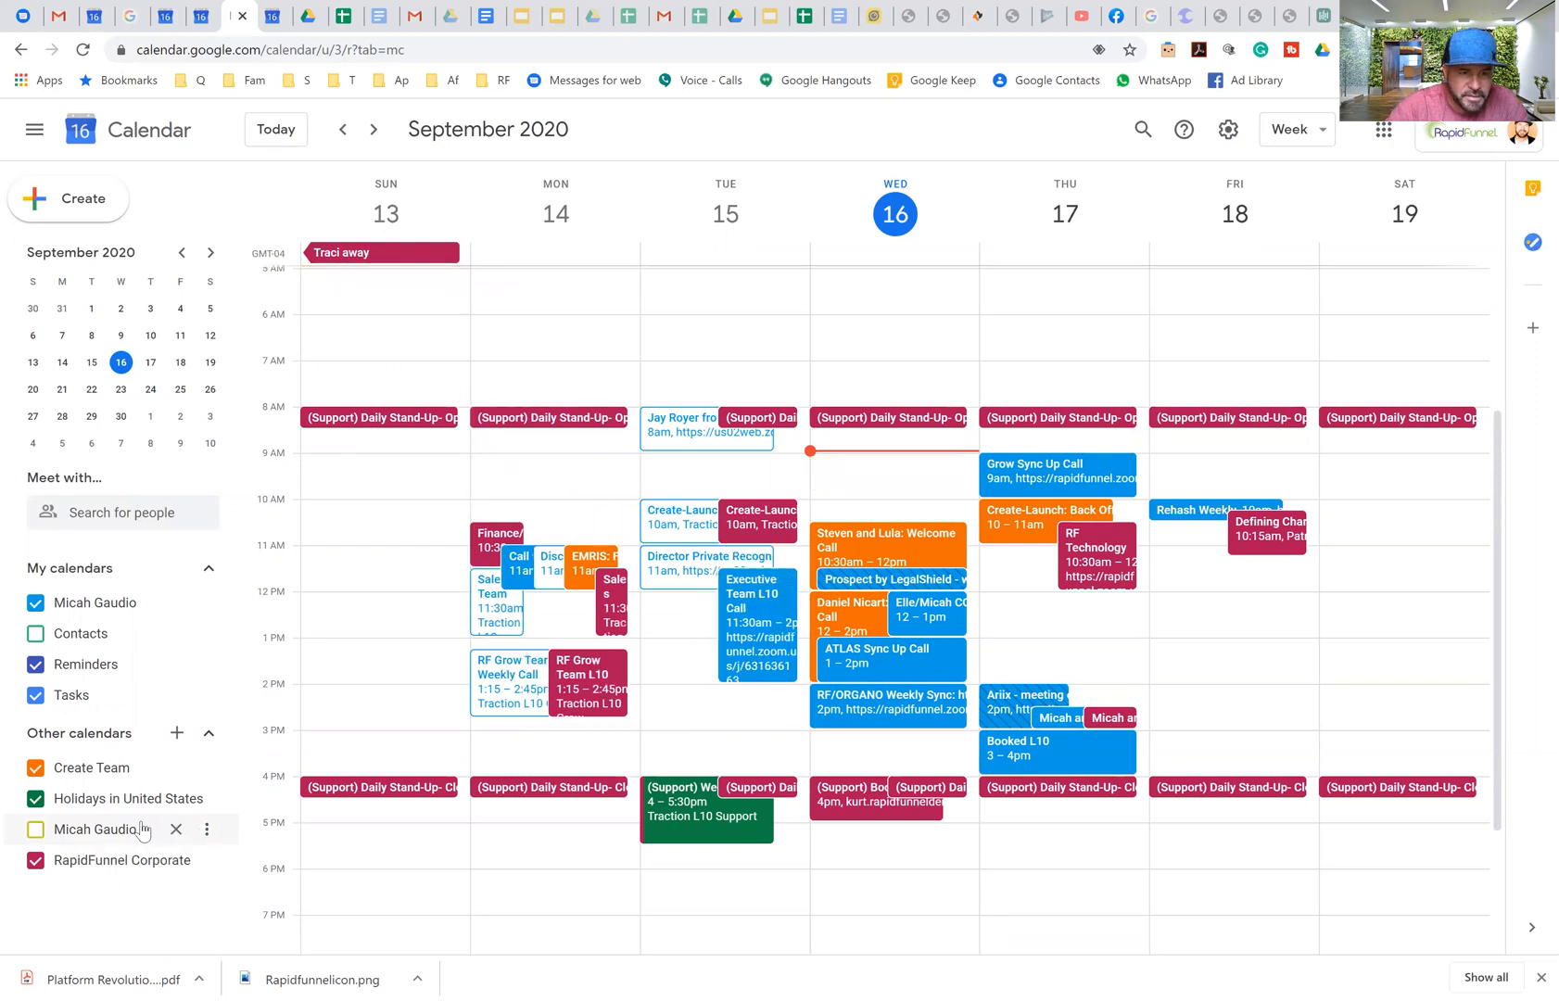
pyautogui.click(36, 828)
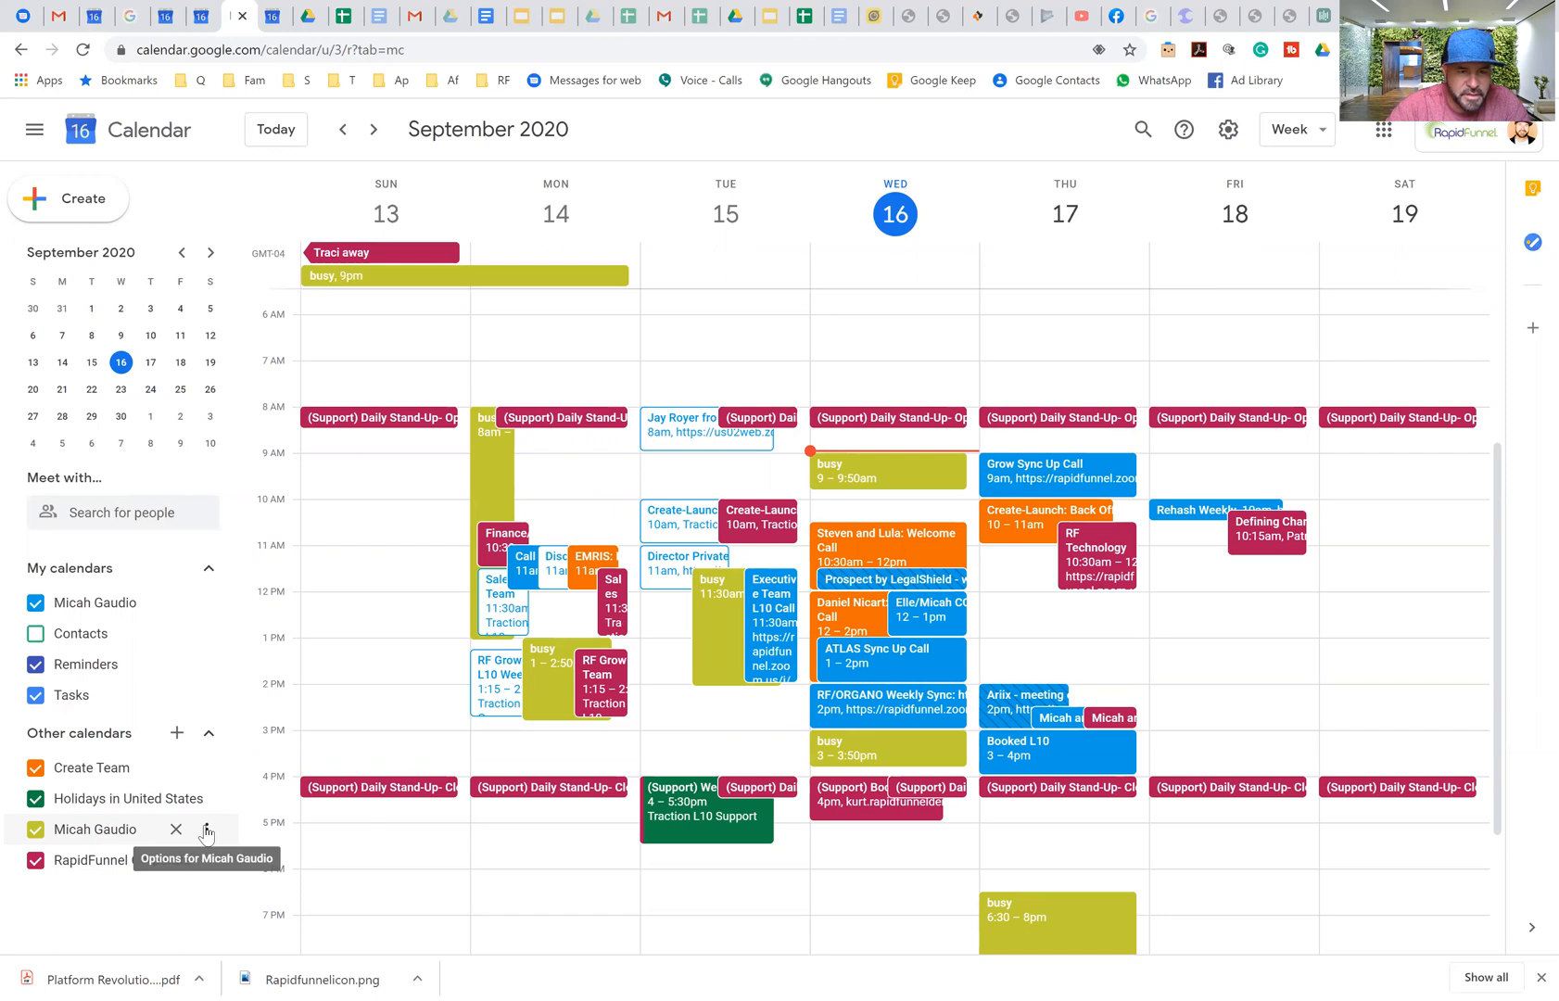
pyautogui.click(206, 828)
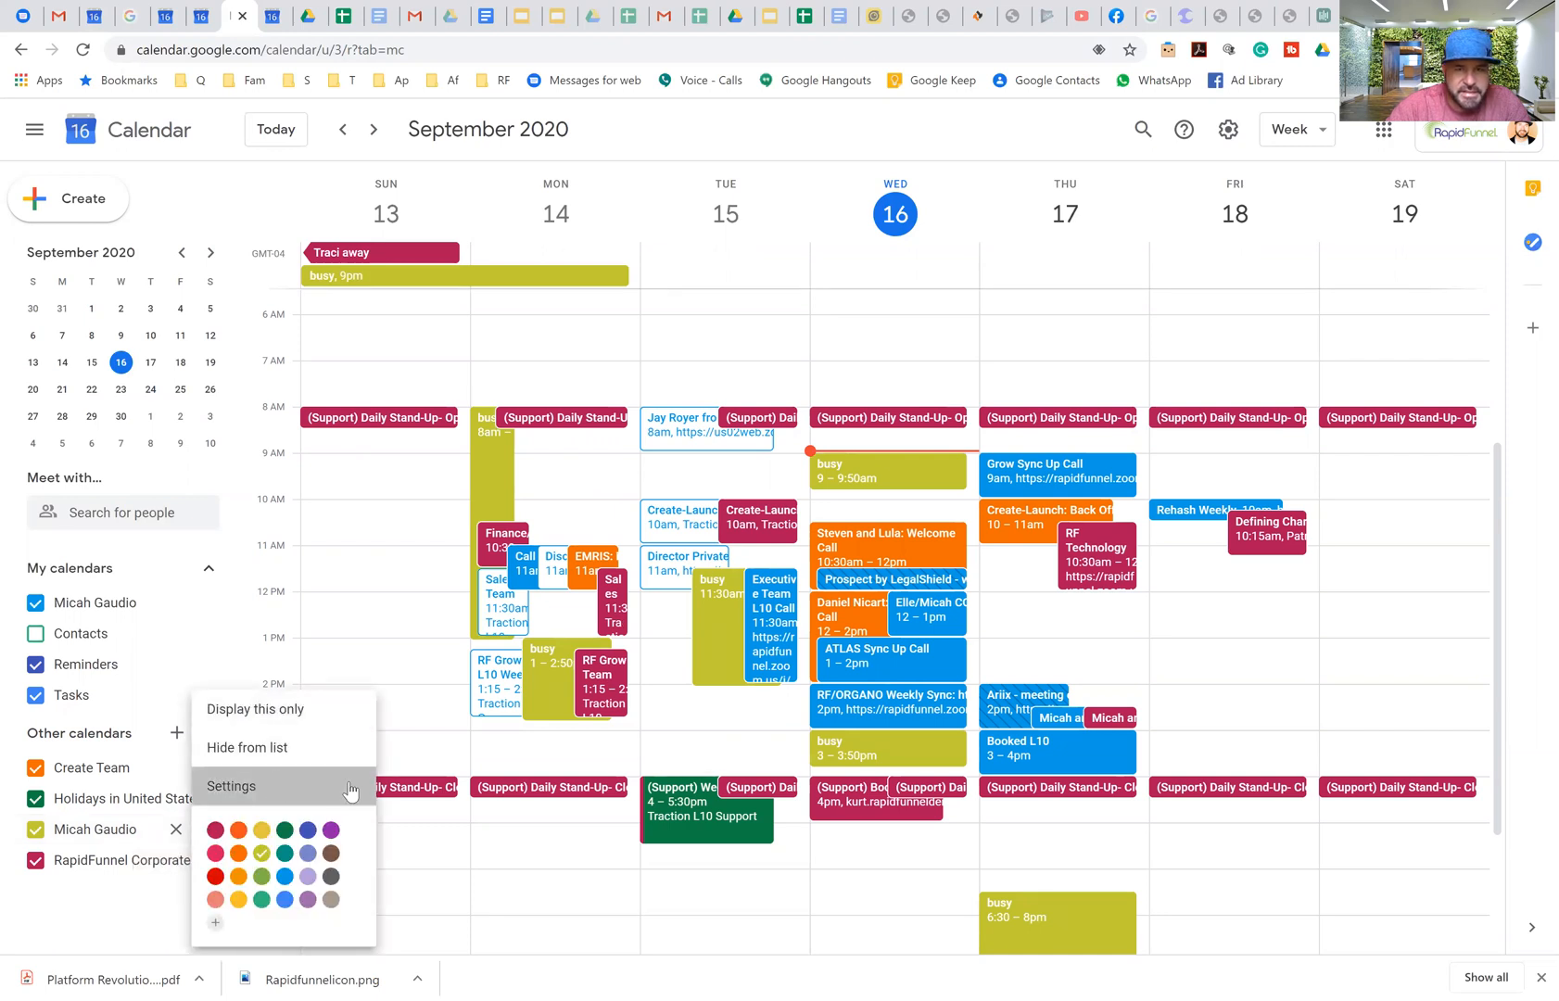
# Step: In the calendar's settings, prefix the name with PUSHMM, then return to the week view
pyautogui.click(229, 785)
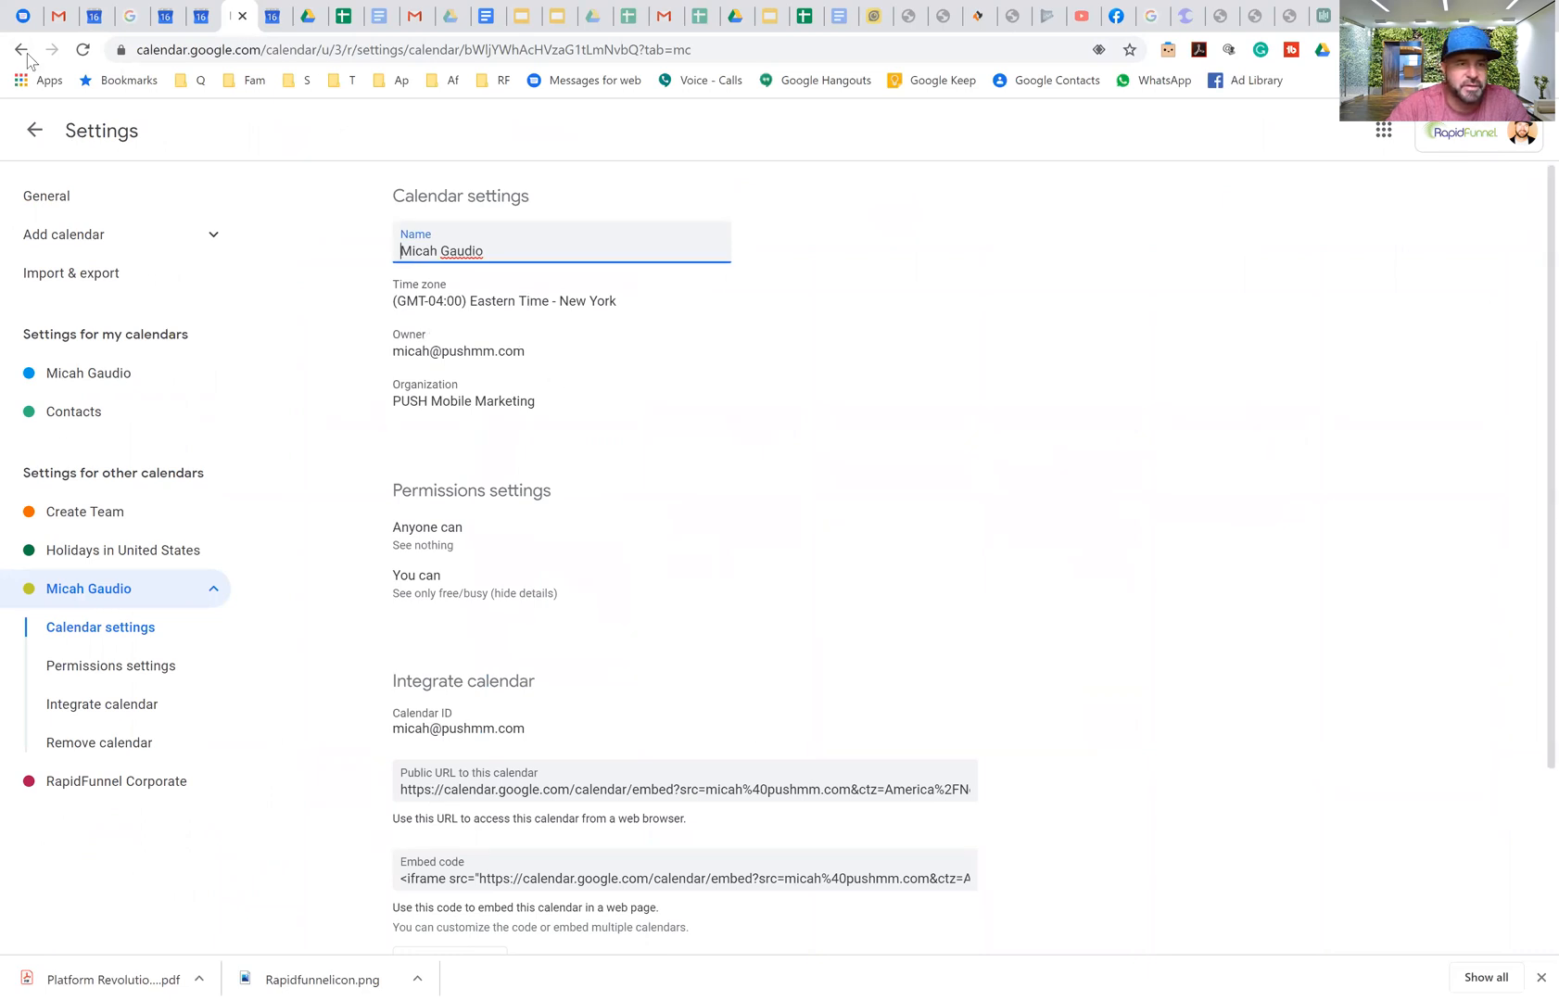
pyautogui.moveTo(23, 50)
pyautogui.write('PUSH ')
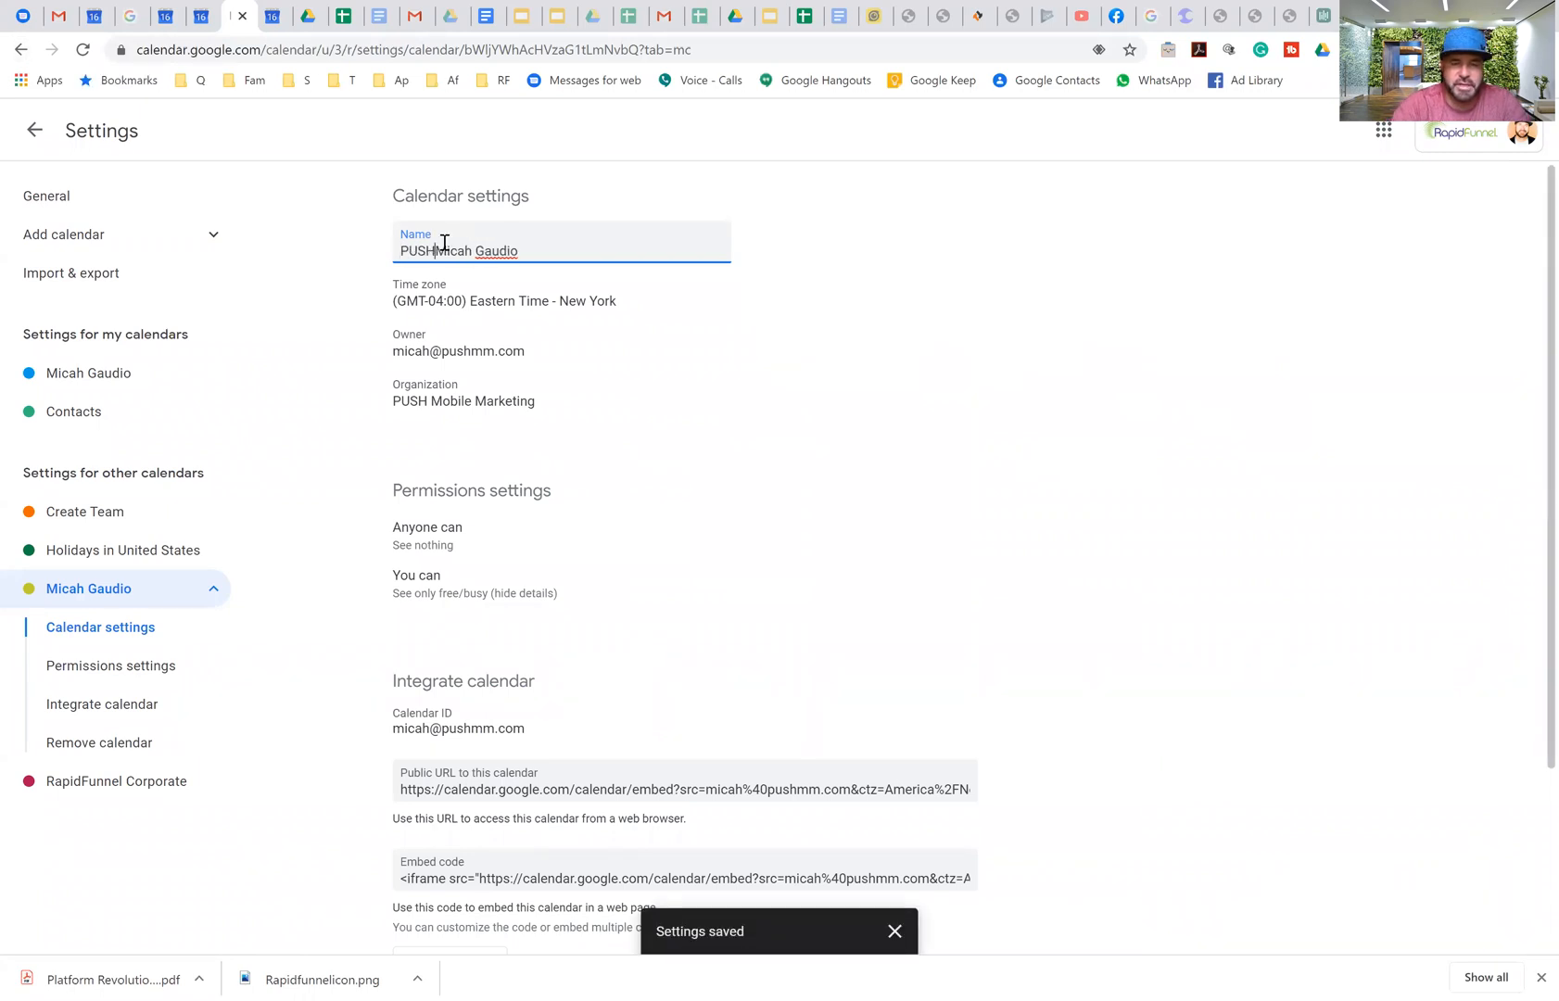
pyautogui.write('MM')
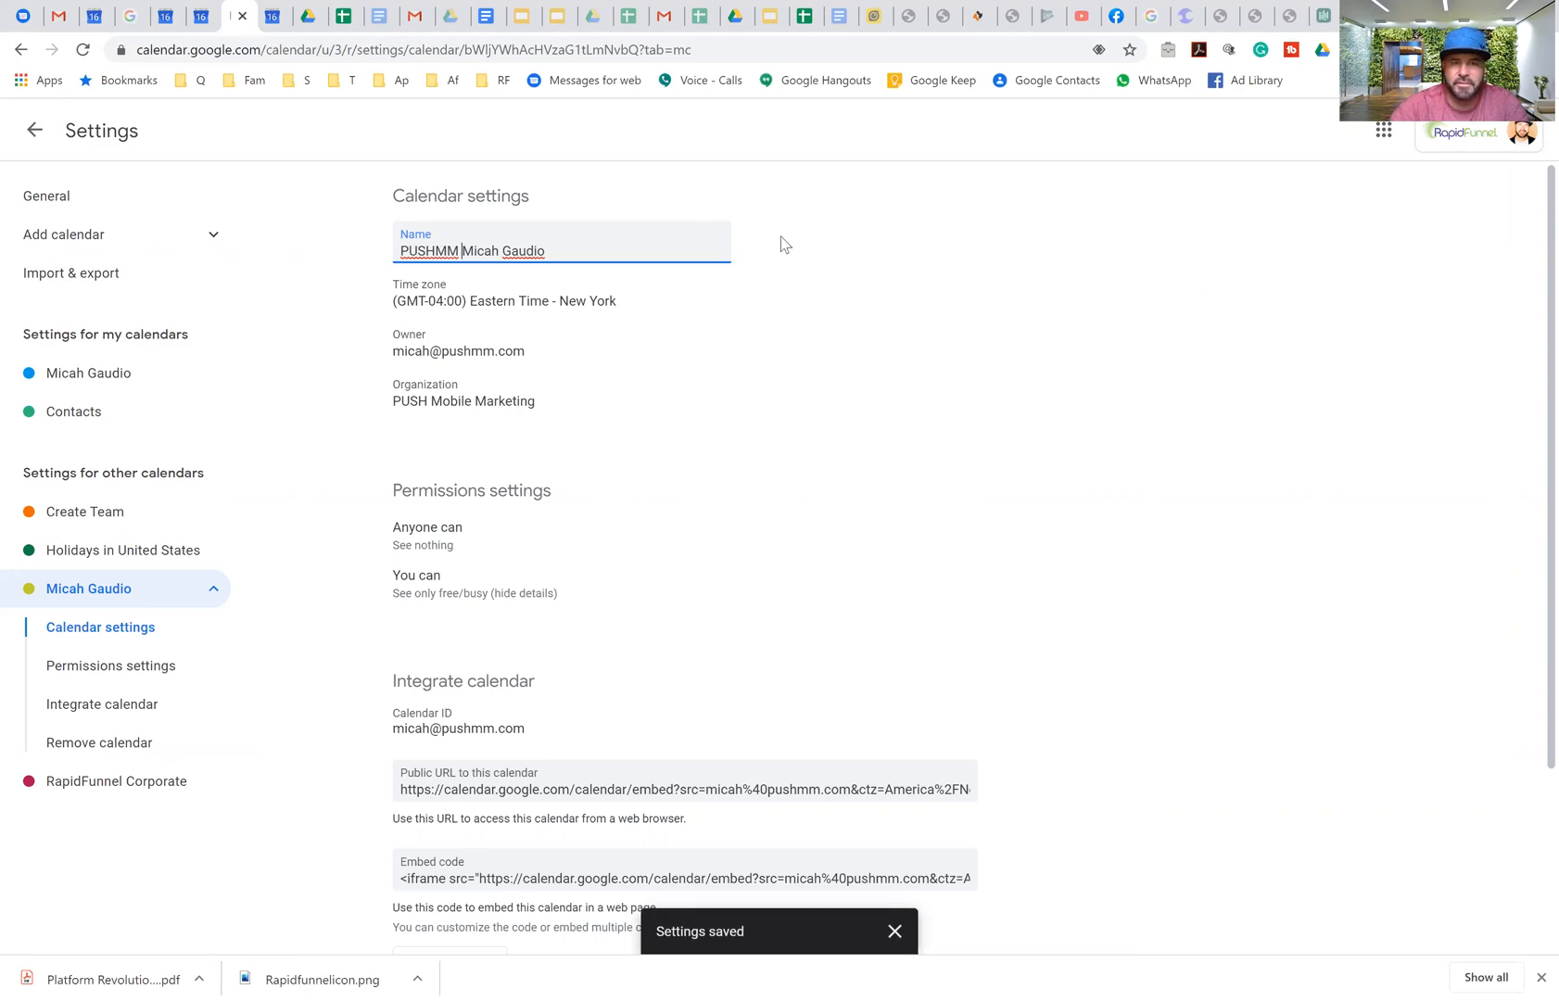
pyautogui.click(34, 130)
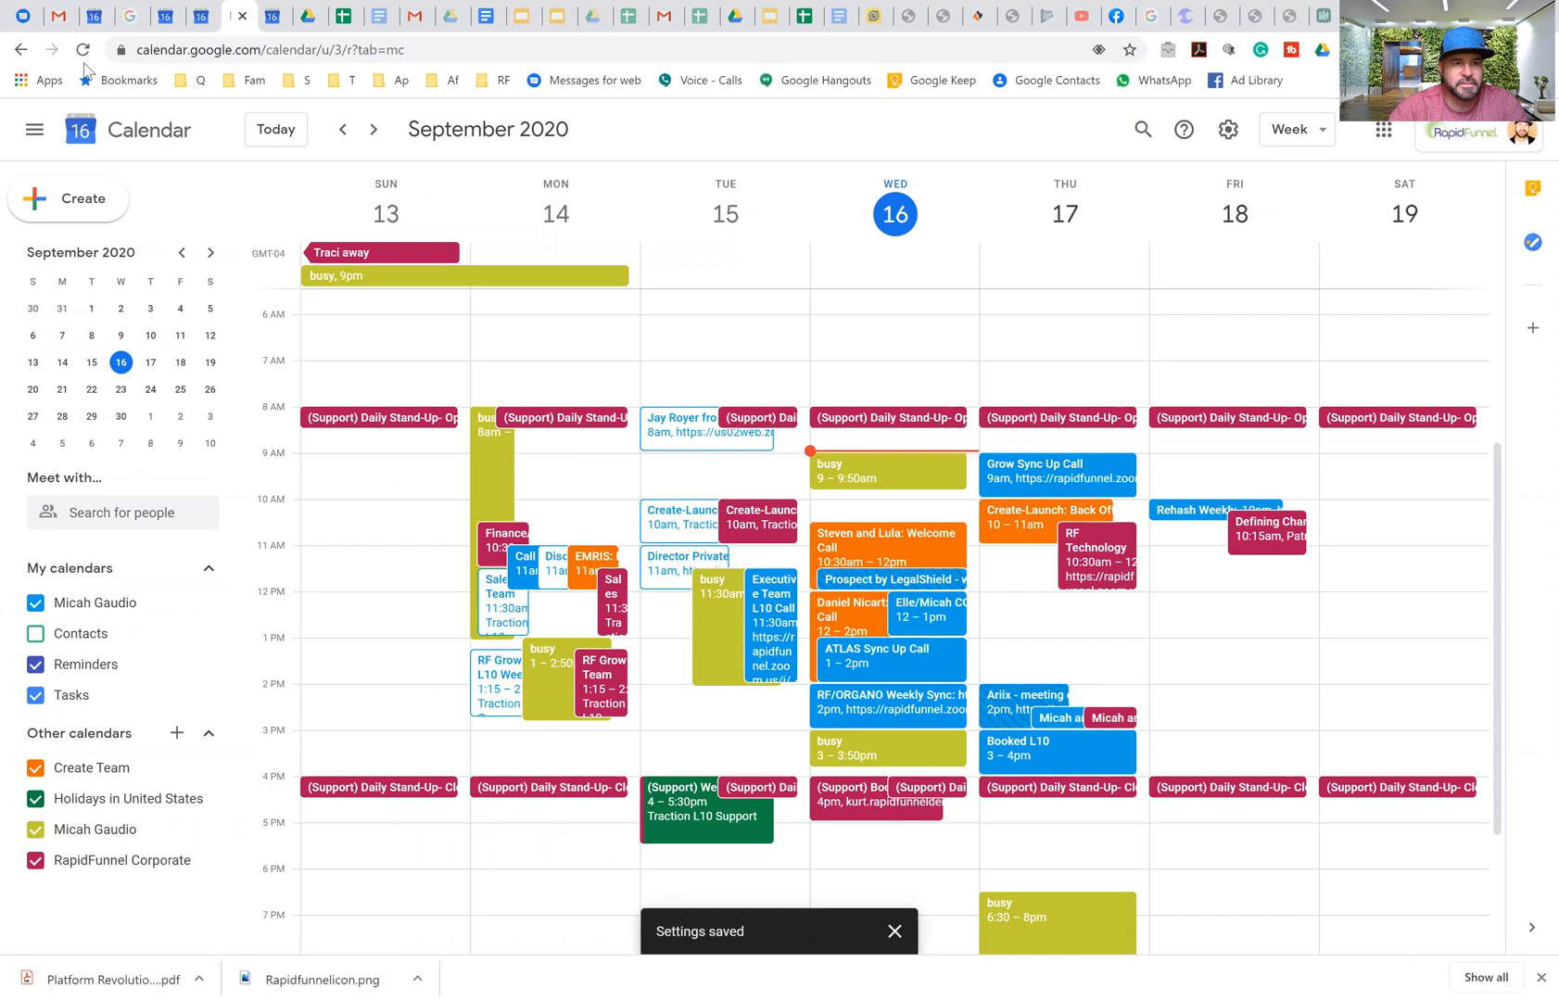
pyautogui.click(83, 50)
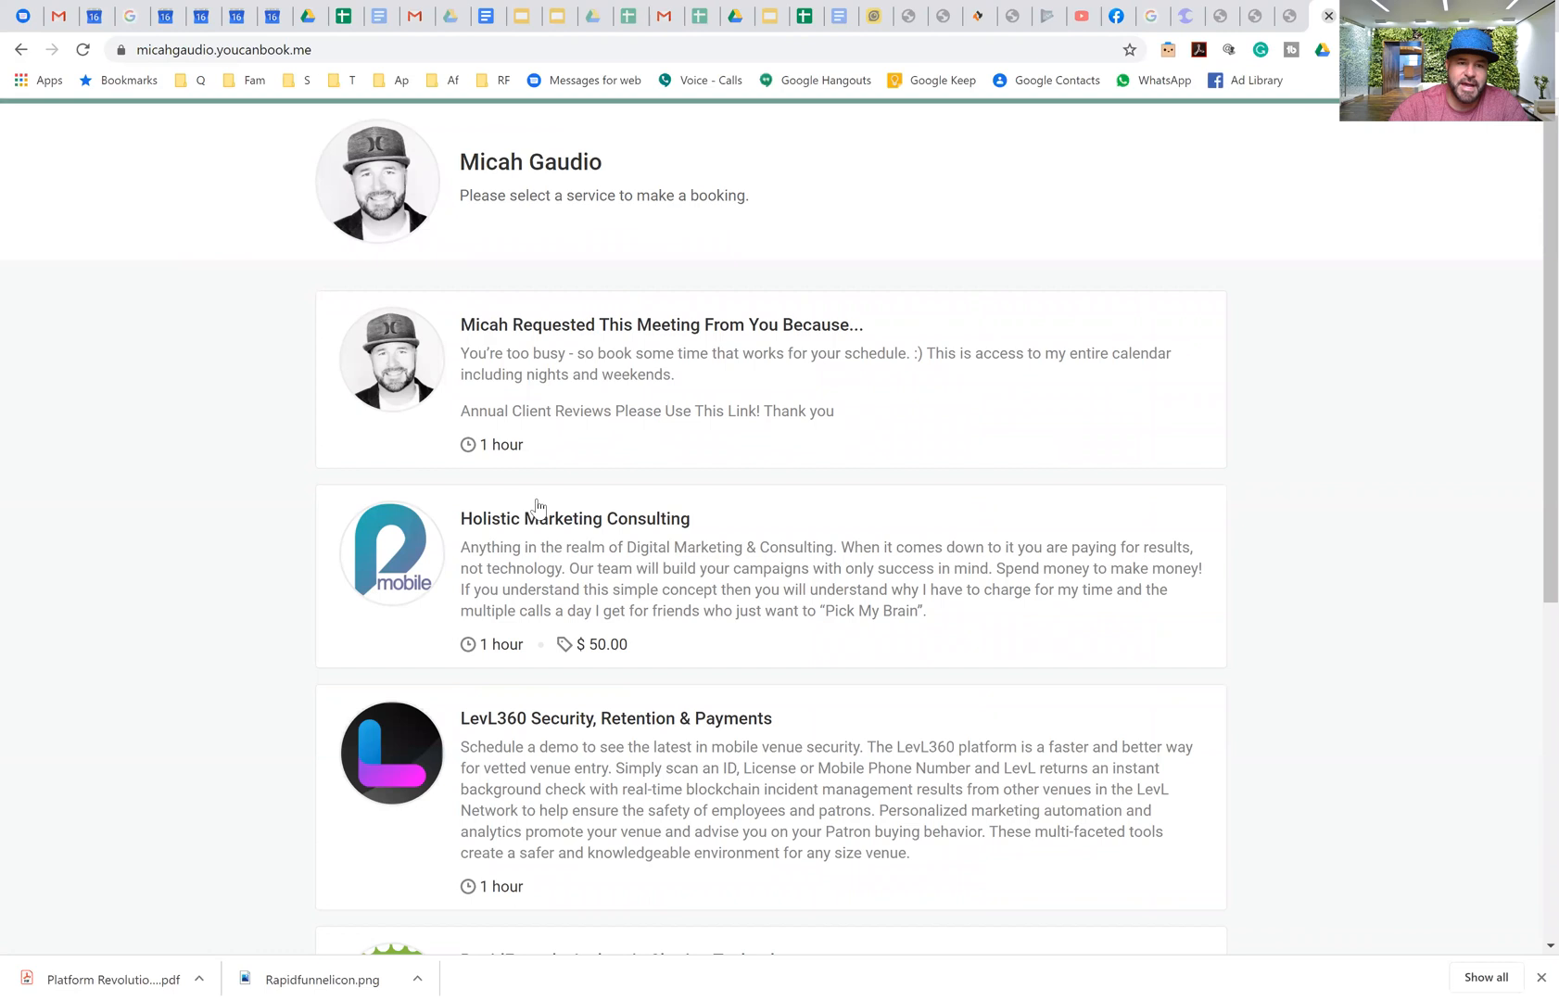
# Step: Scroll through the booking page's services and a service's September 17–22 time slots
pyautogui.scroll(-3)
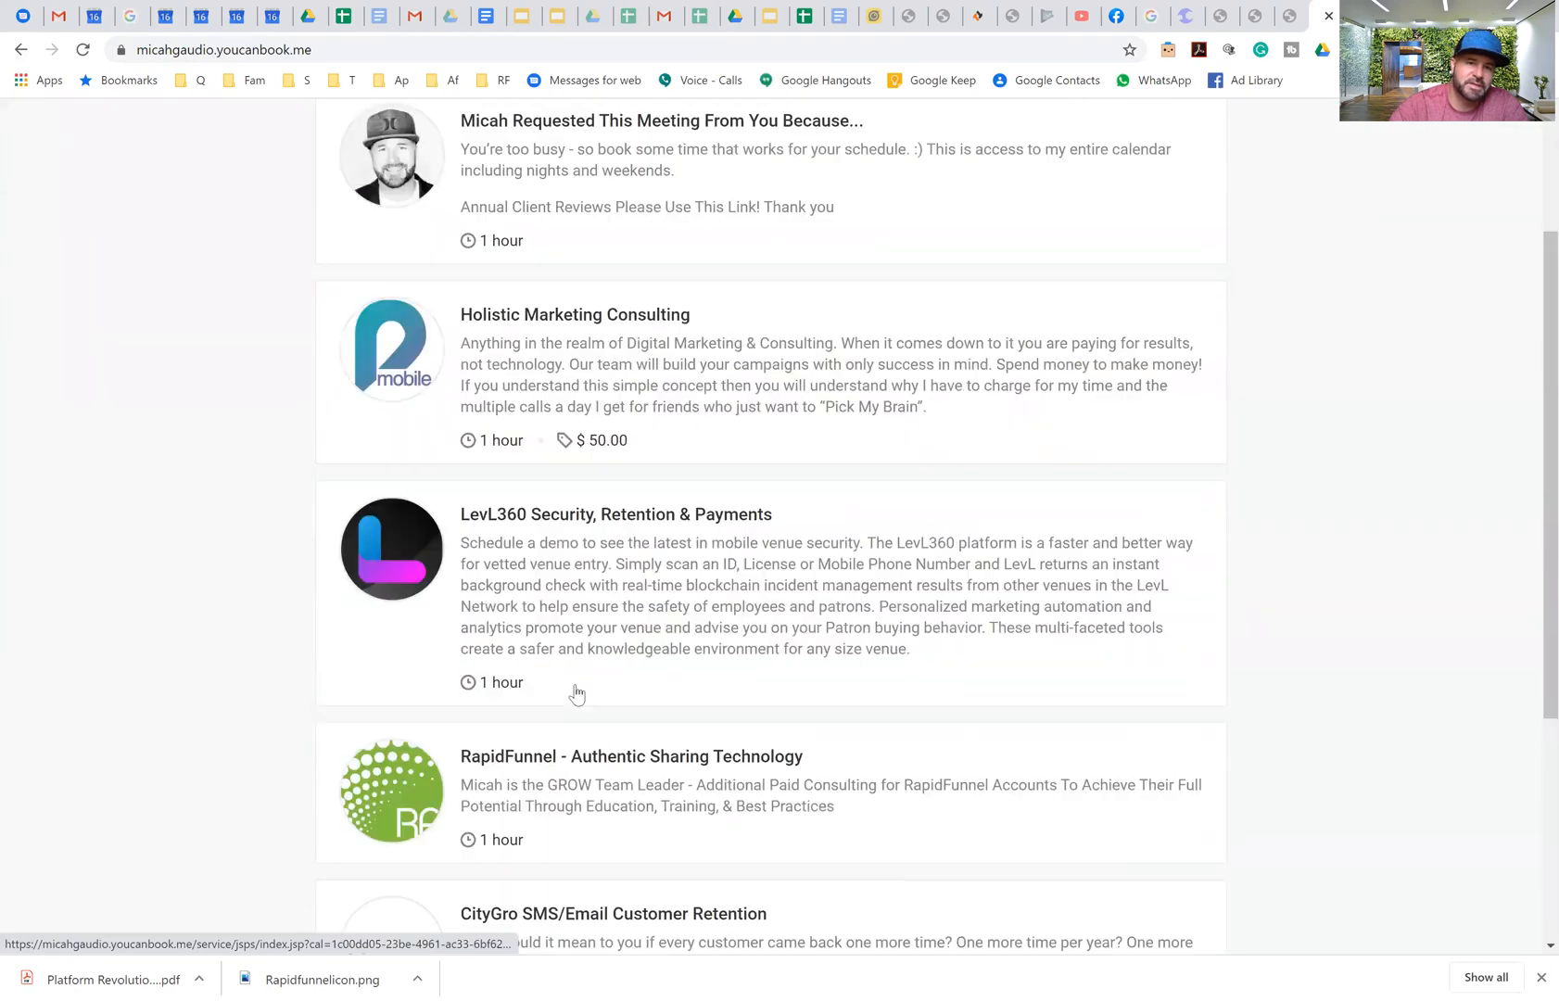
pyautogui.scroll(3)
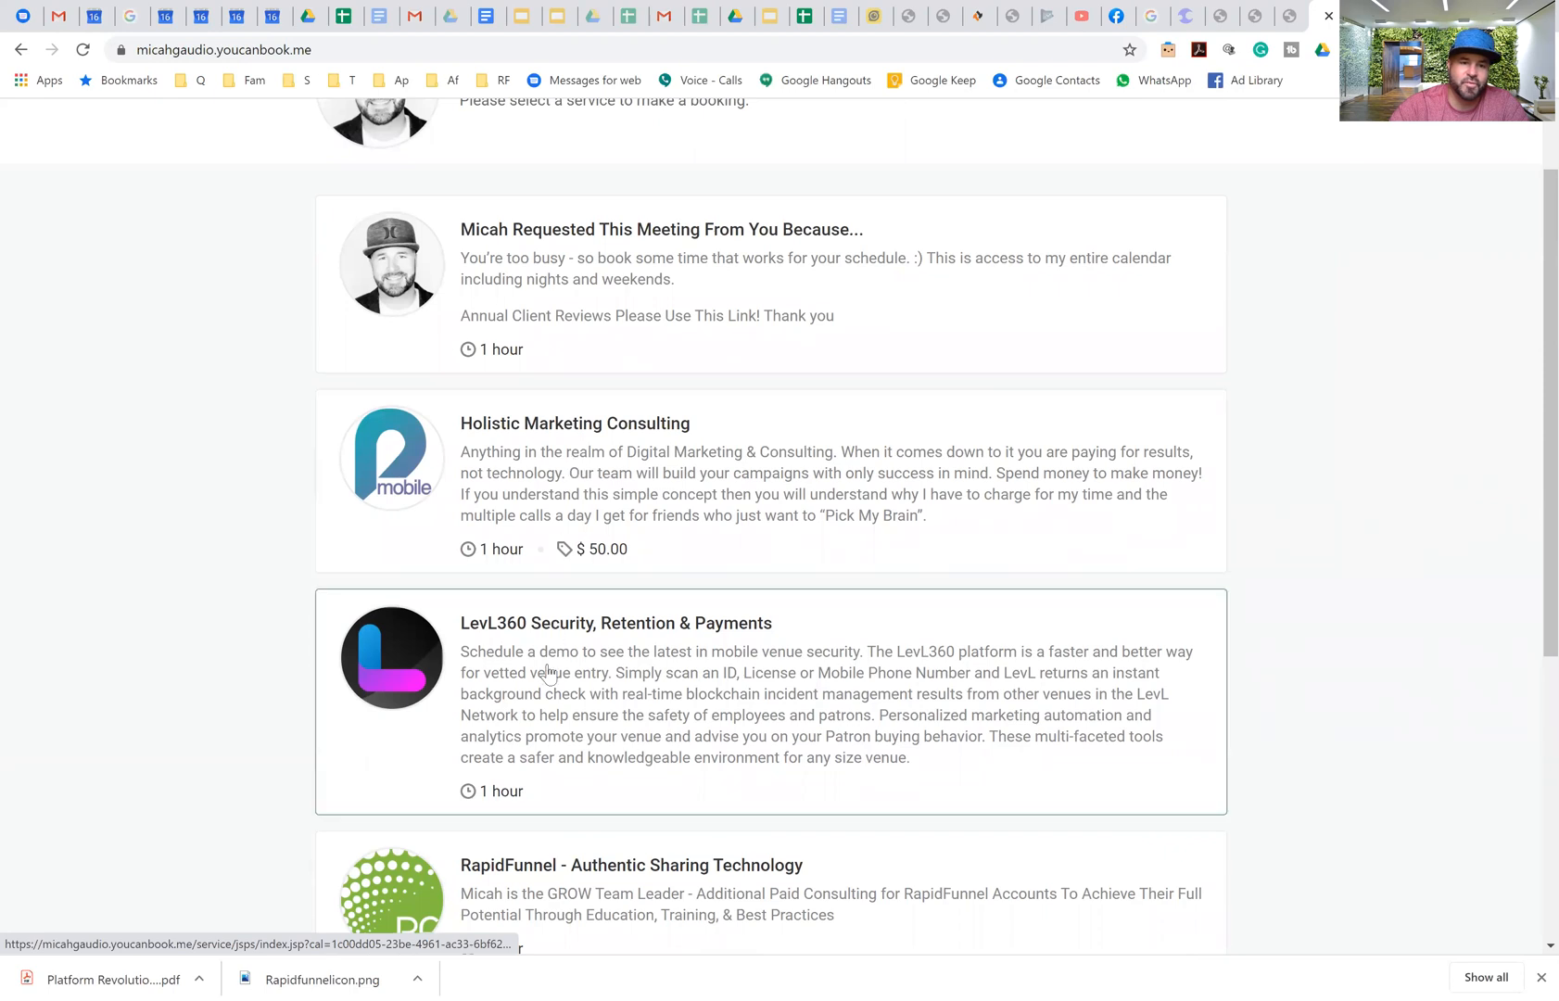
pyautogui.scroll(-3)
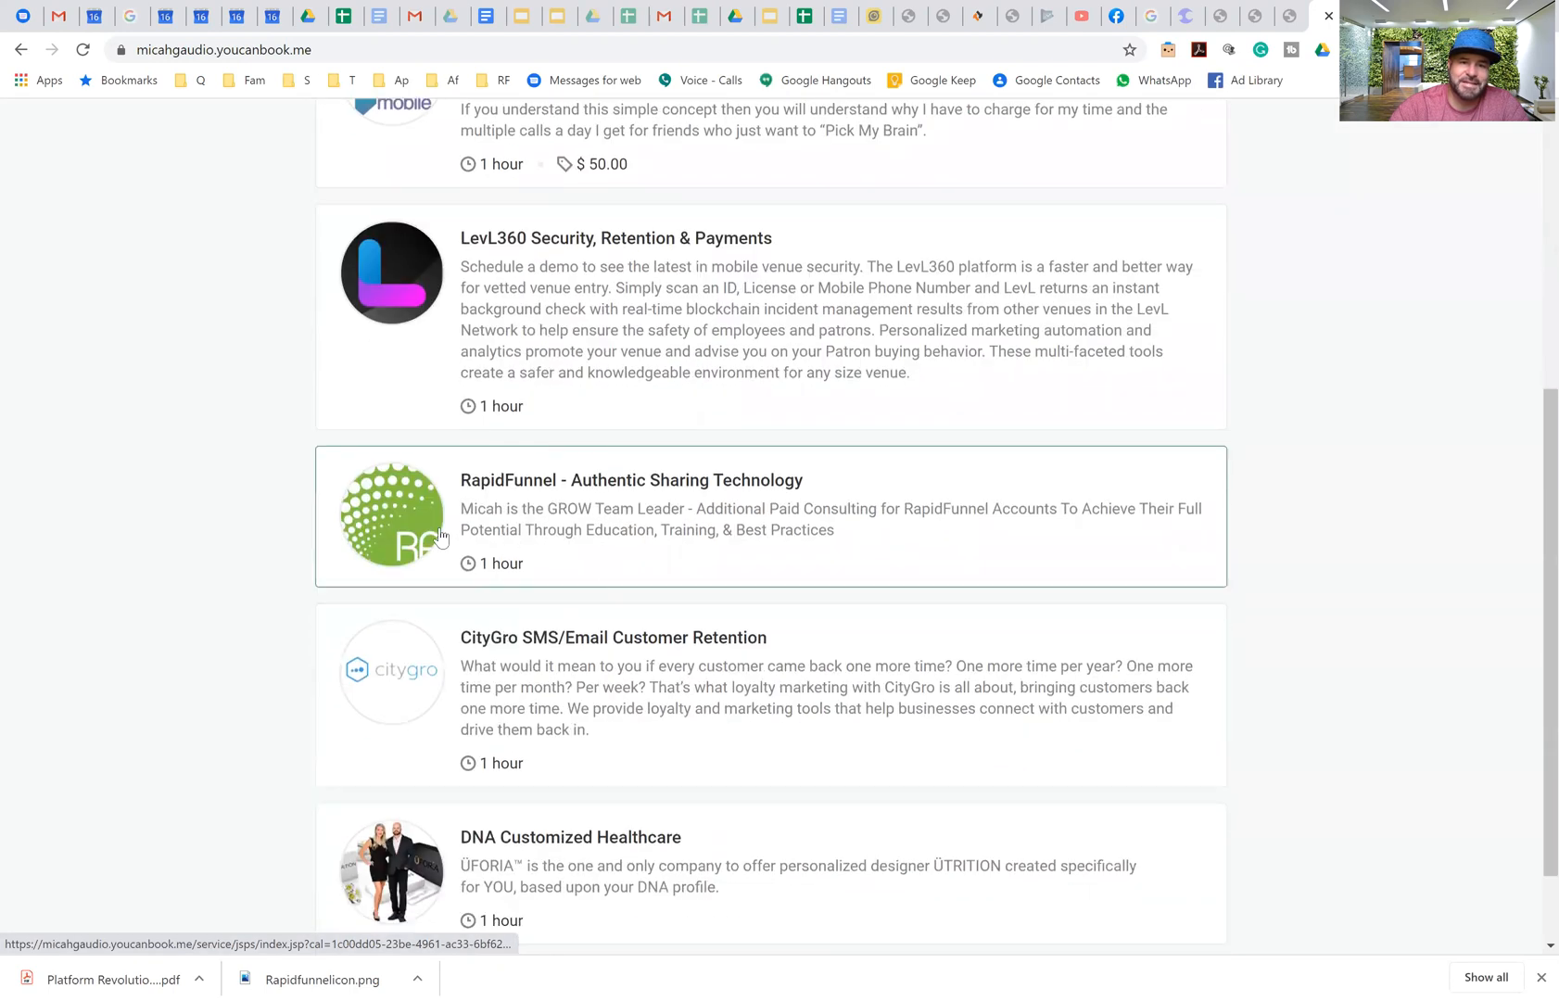
pyautogui.scroll(3)
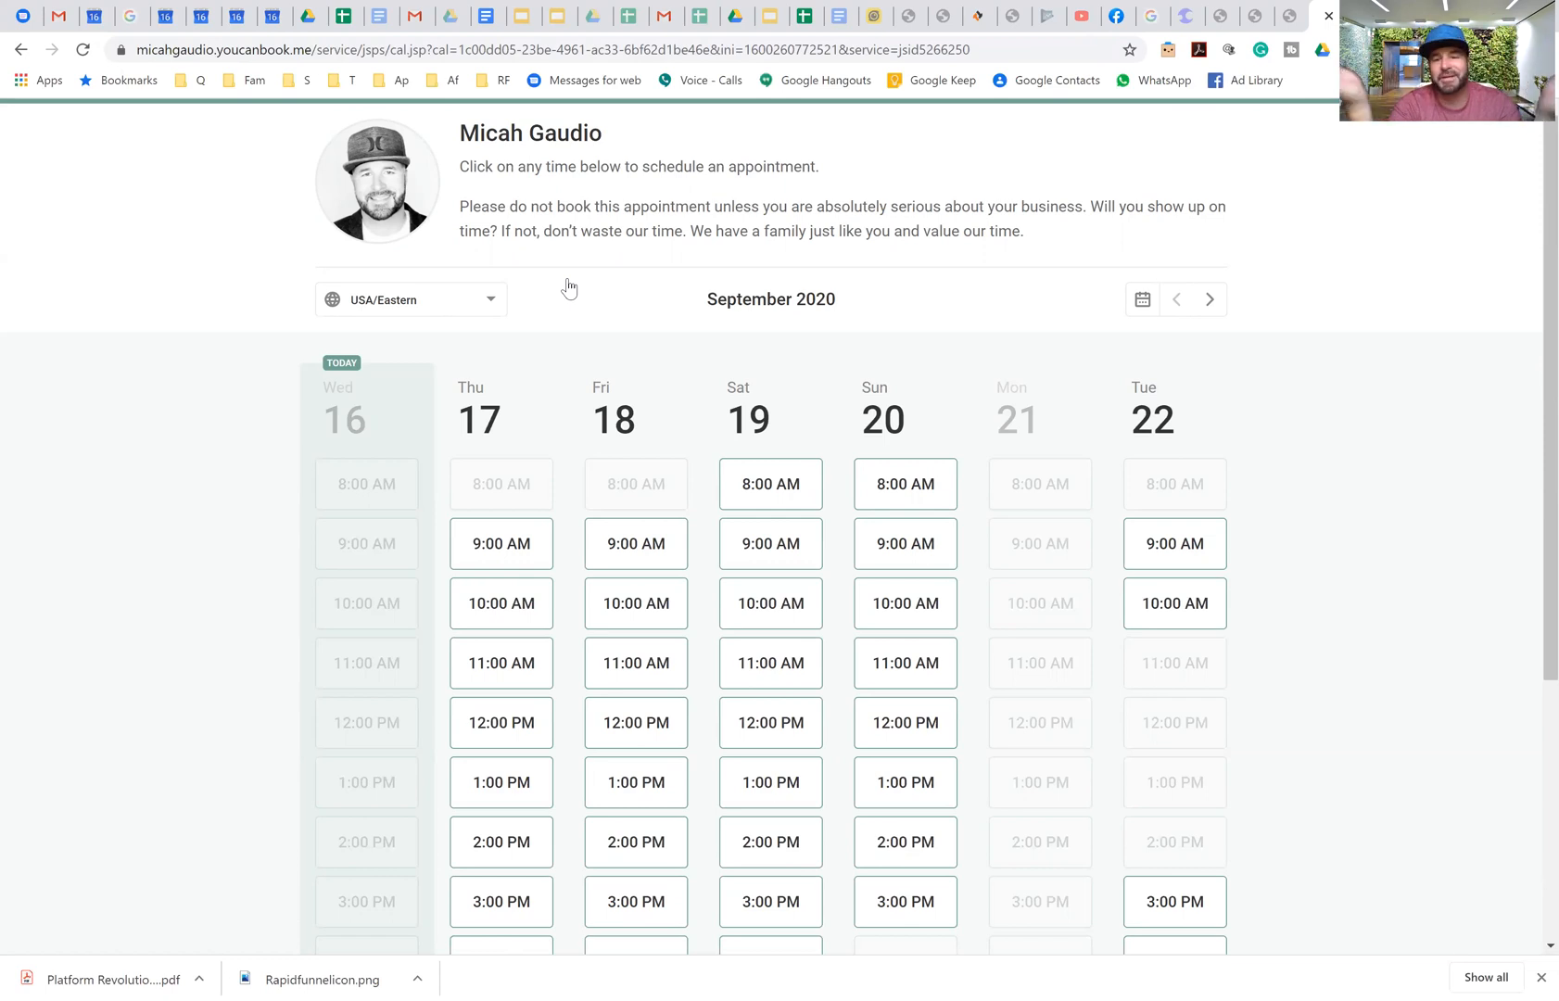
pyautogui.moveTo(582, 343)
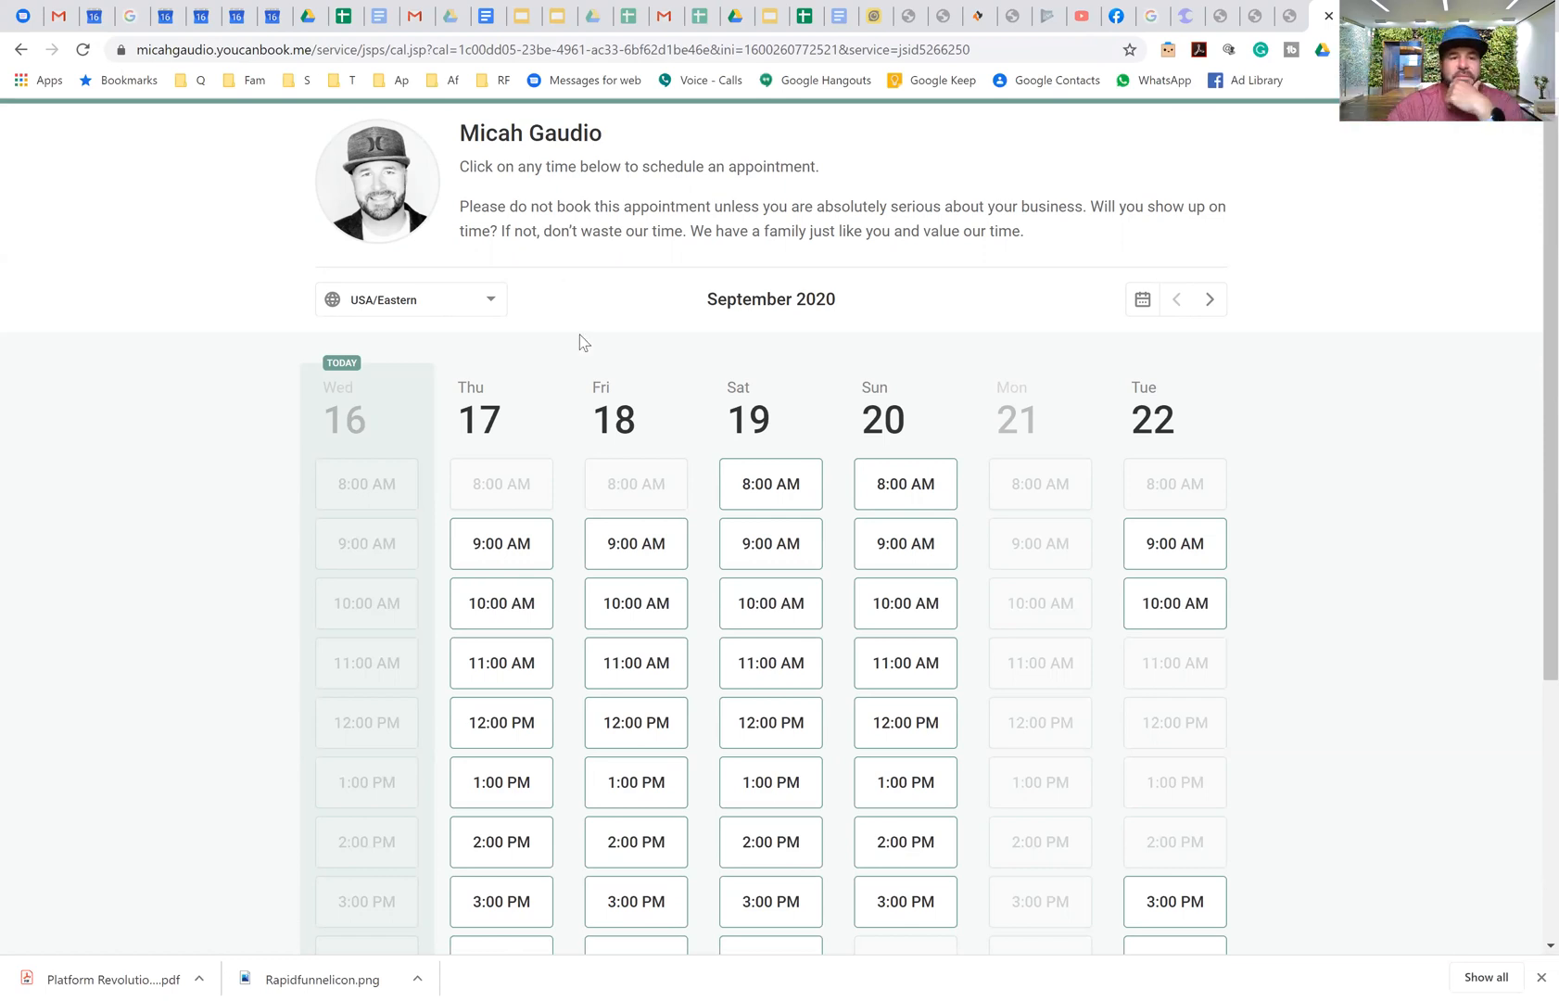
pyautogui.scroll(-3)
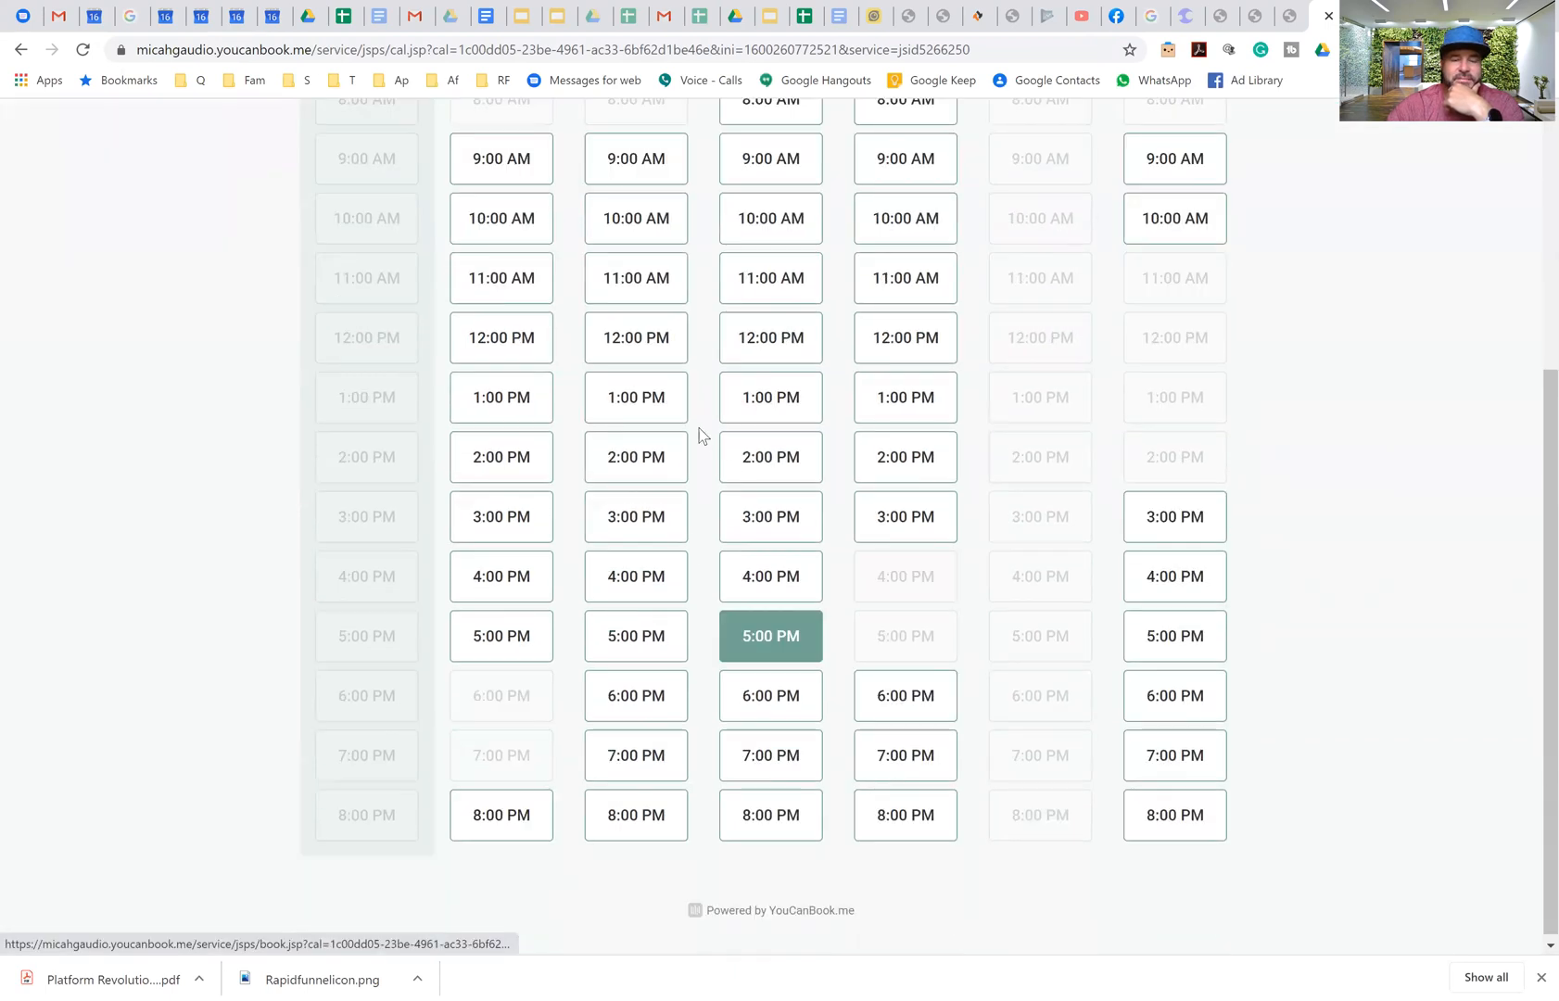
pyautogui.scroll(3)
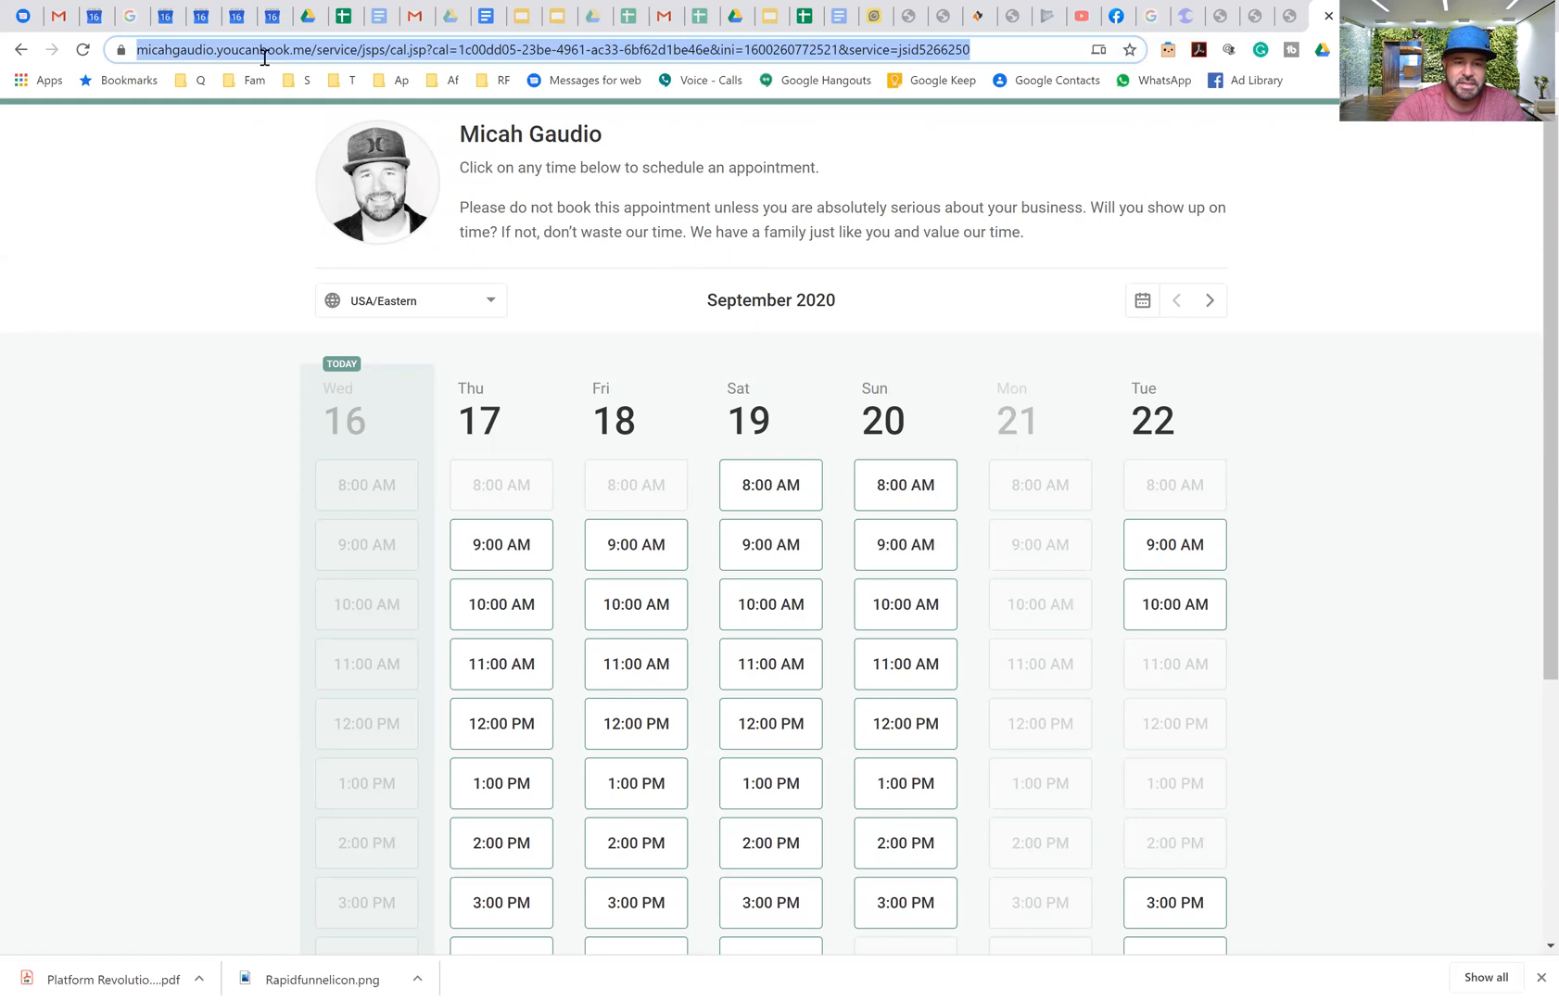
# Step: Go to youcanbook.me and log in with Google to reach the three-page dashboard
pyautogui.write('youcanbook.me')
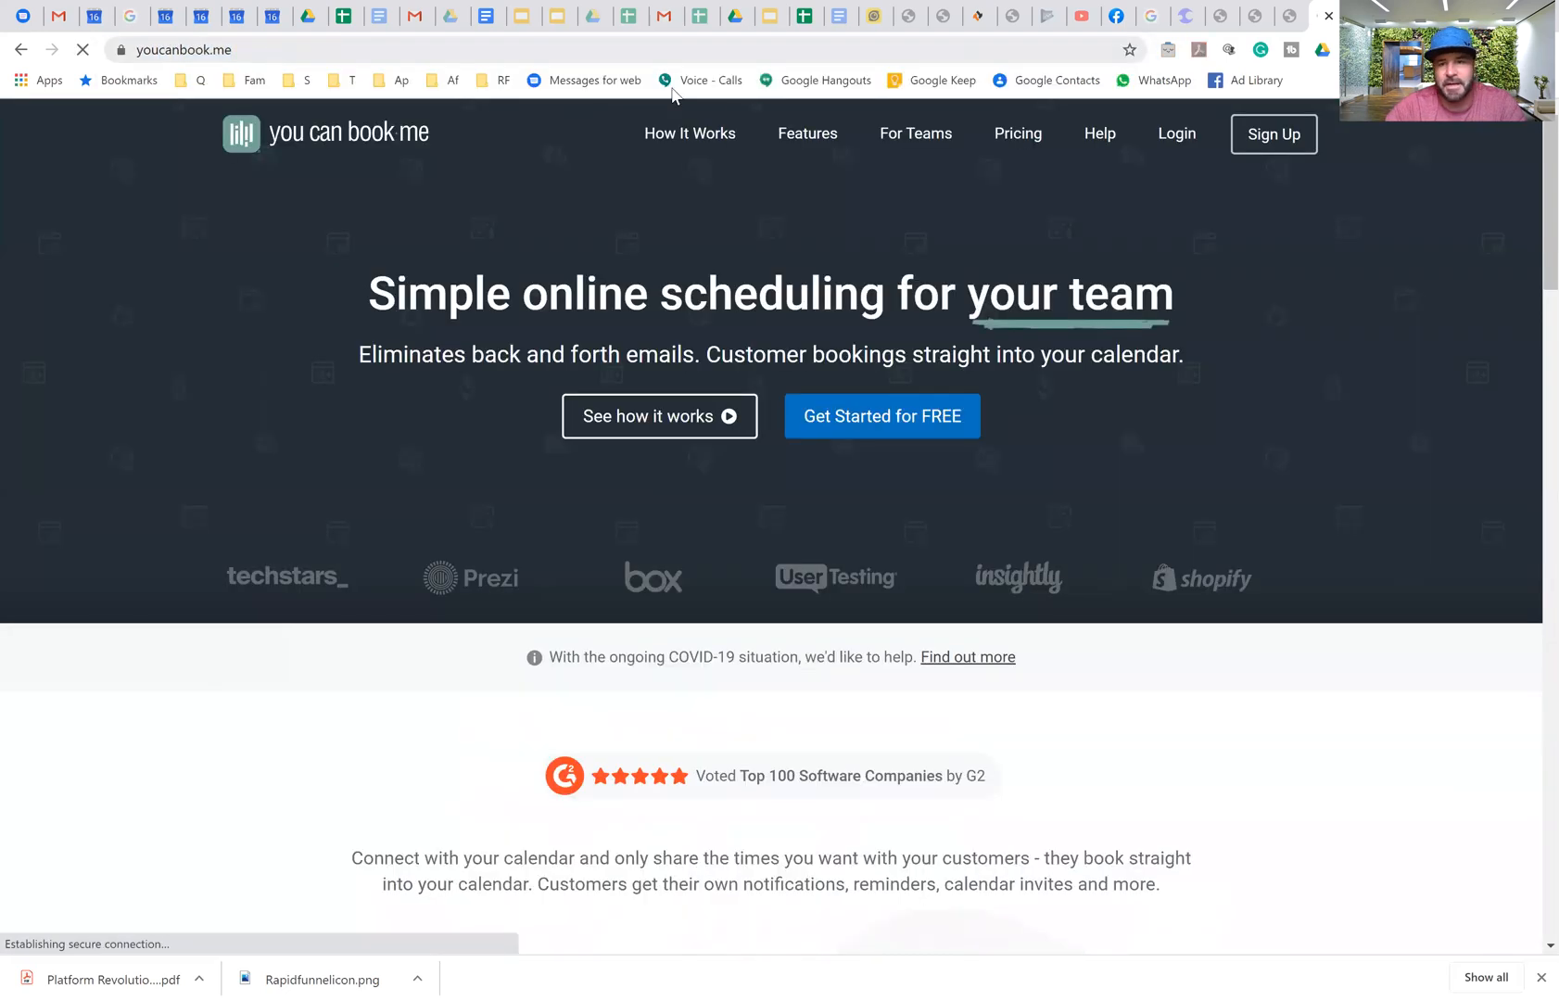
pyautogui.click(1174, 133)
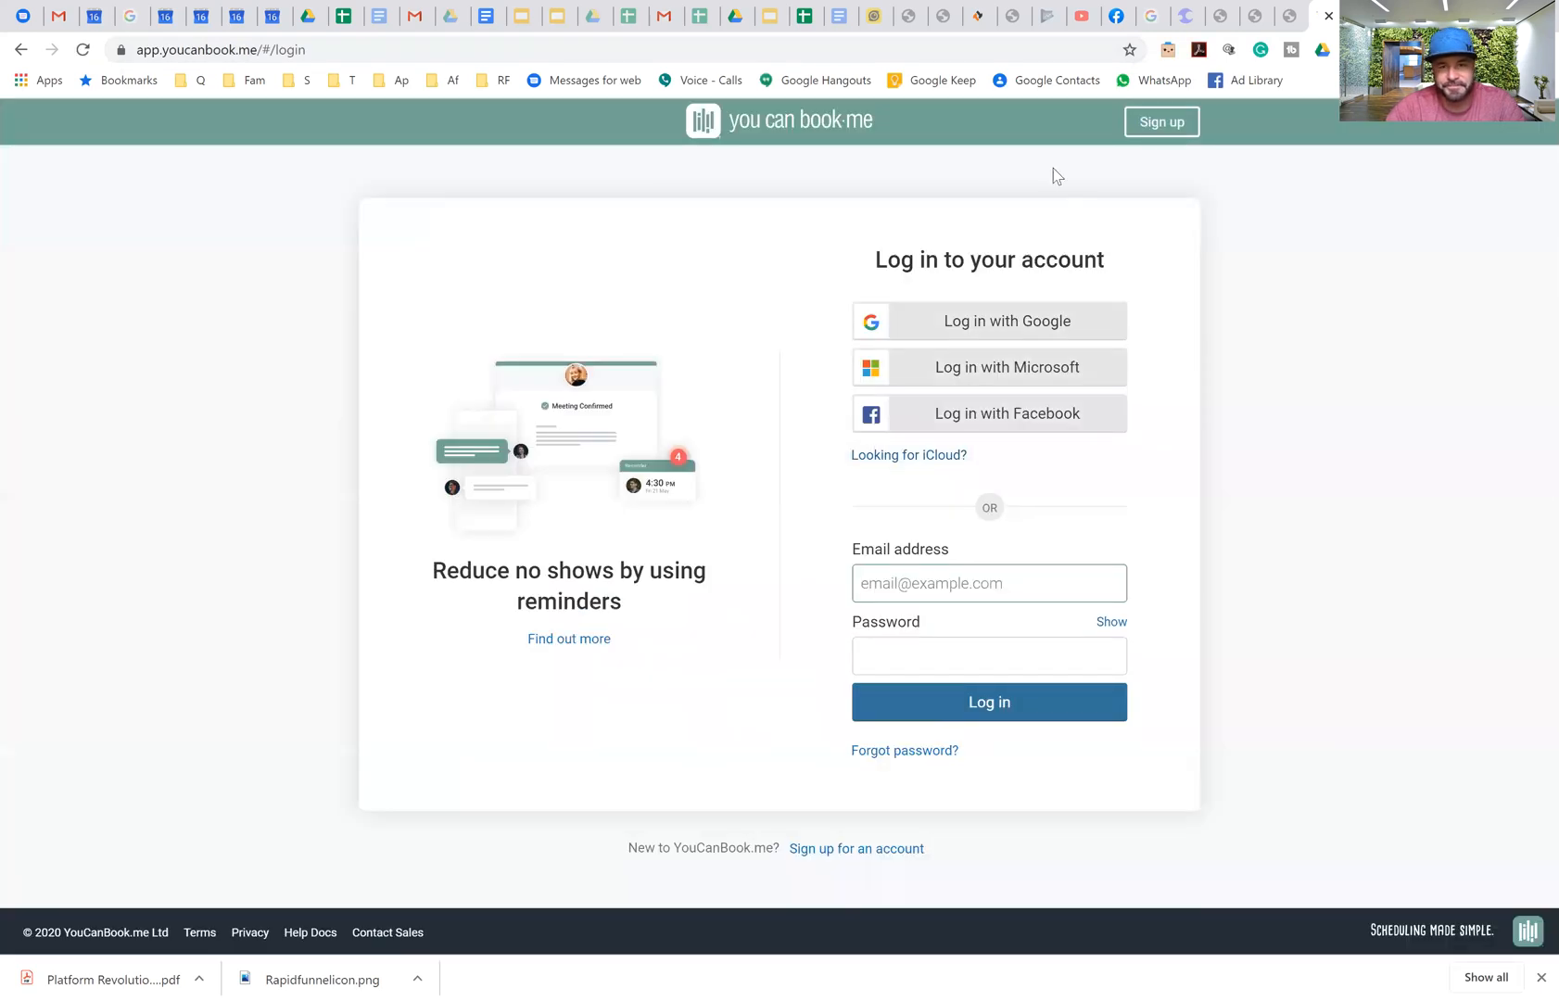
pyautogui.click(988, 320)
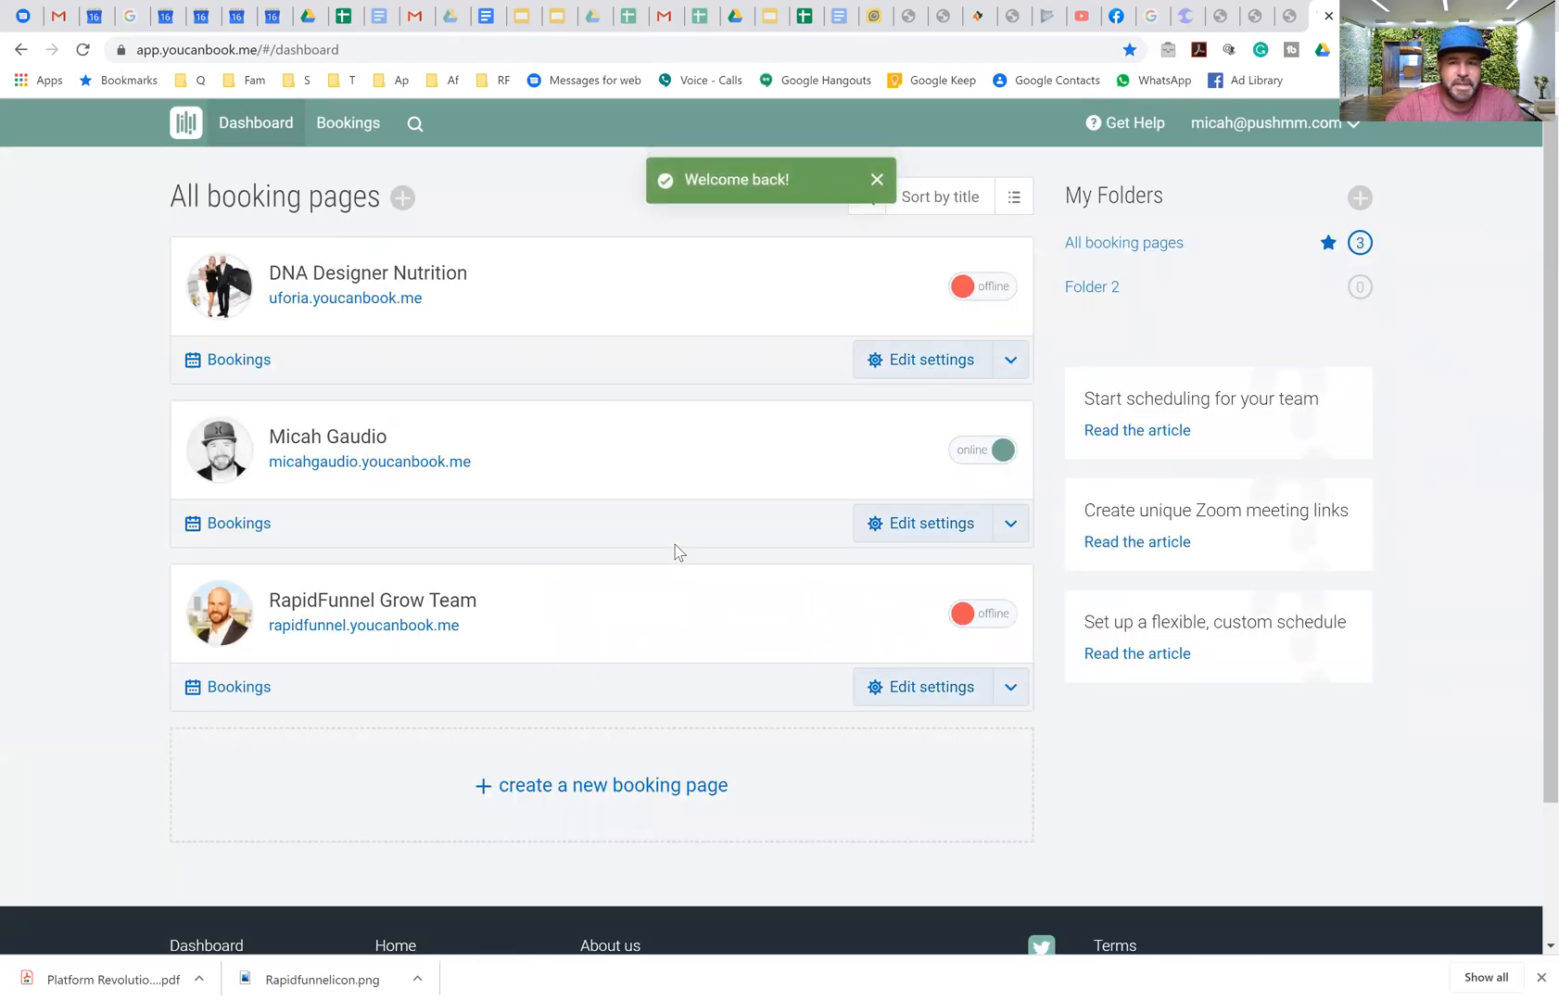
pyautogui.moveTo(509, 587)
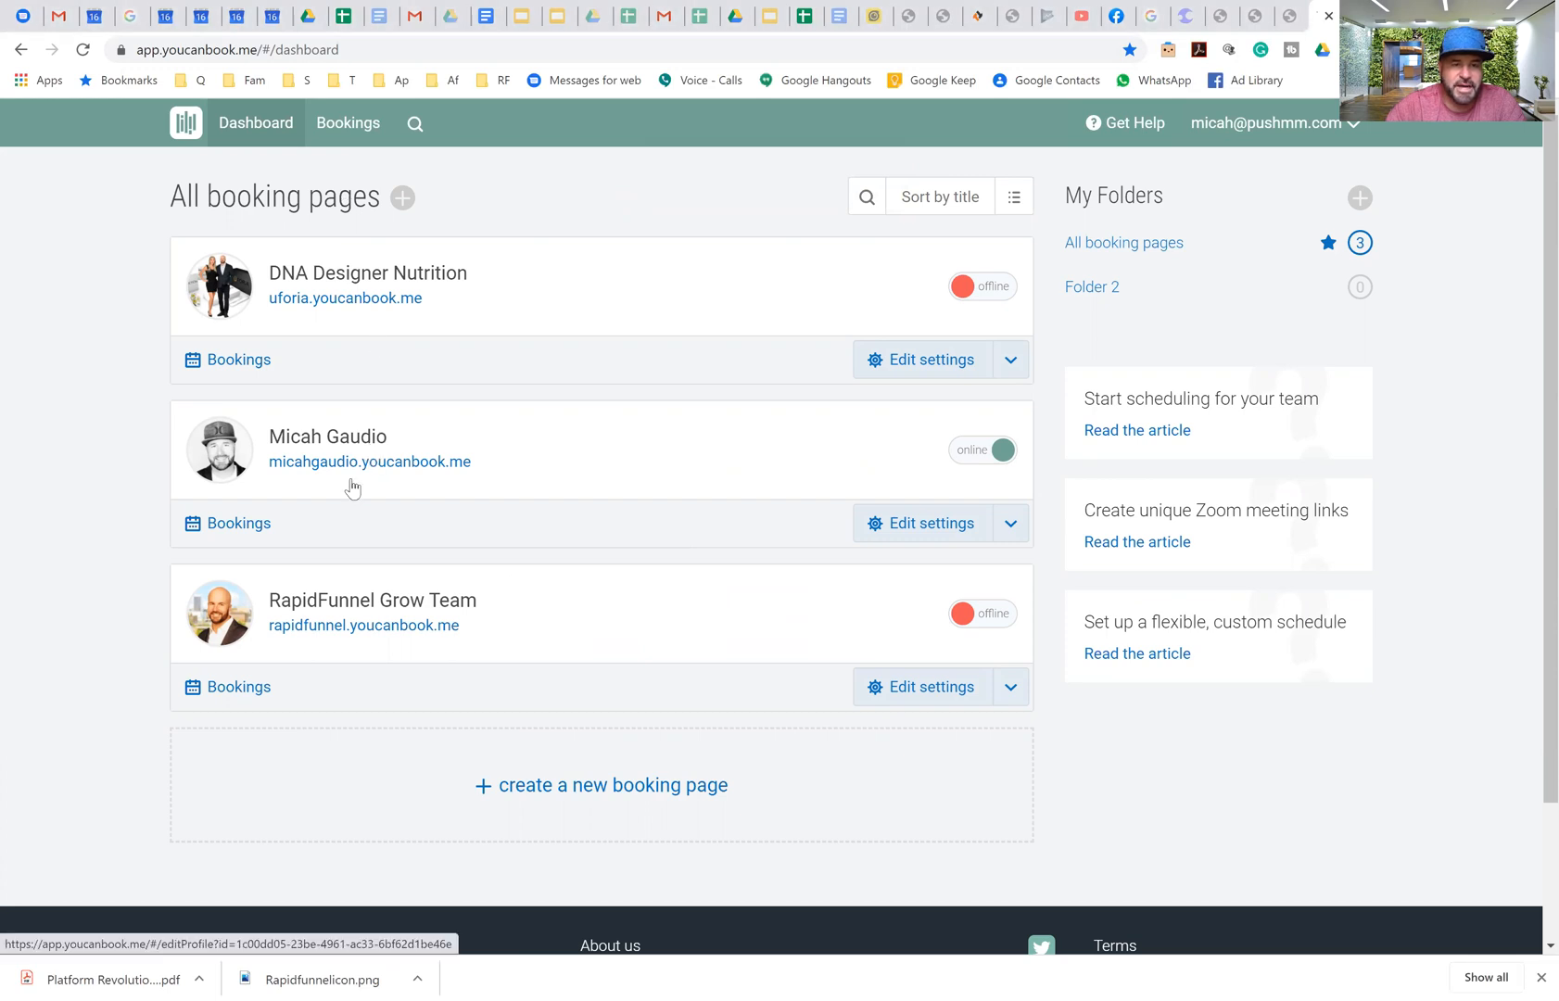
pyautogui.moveTo(616, 697)
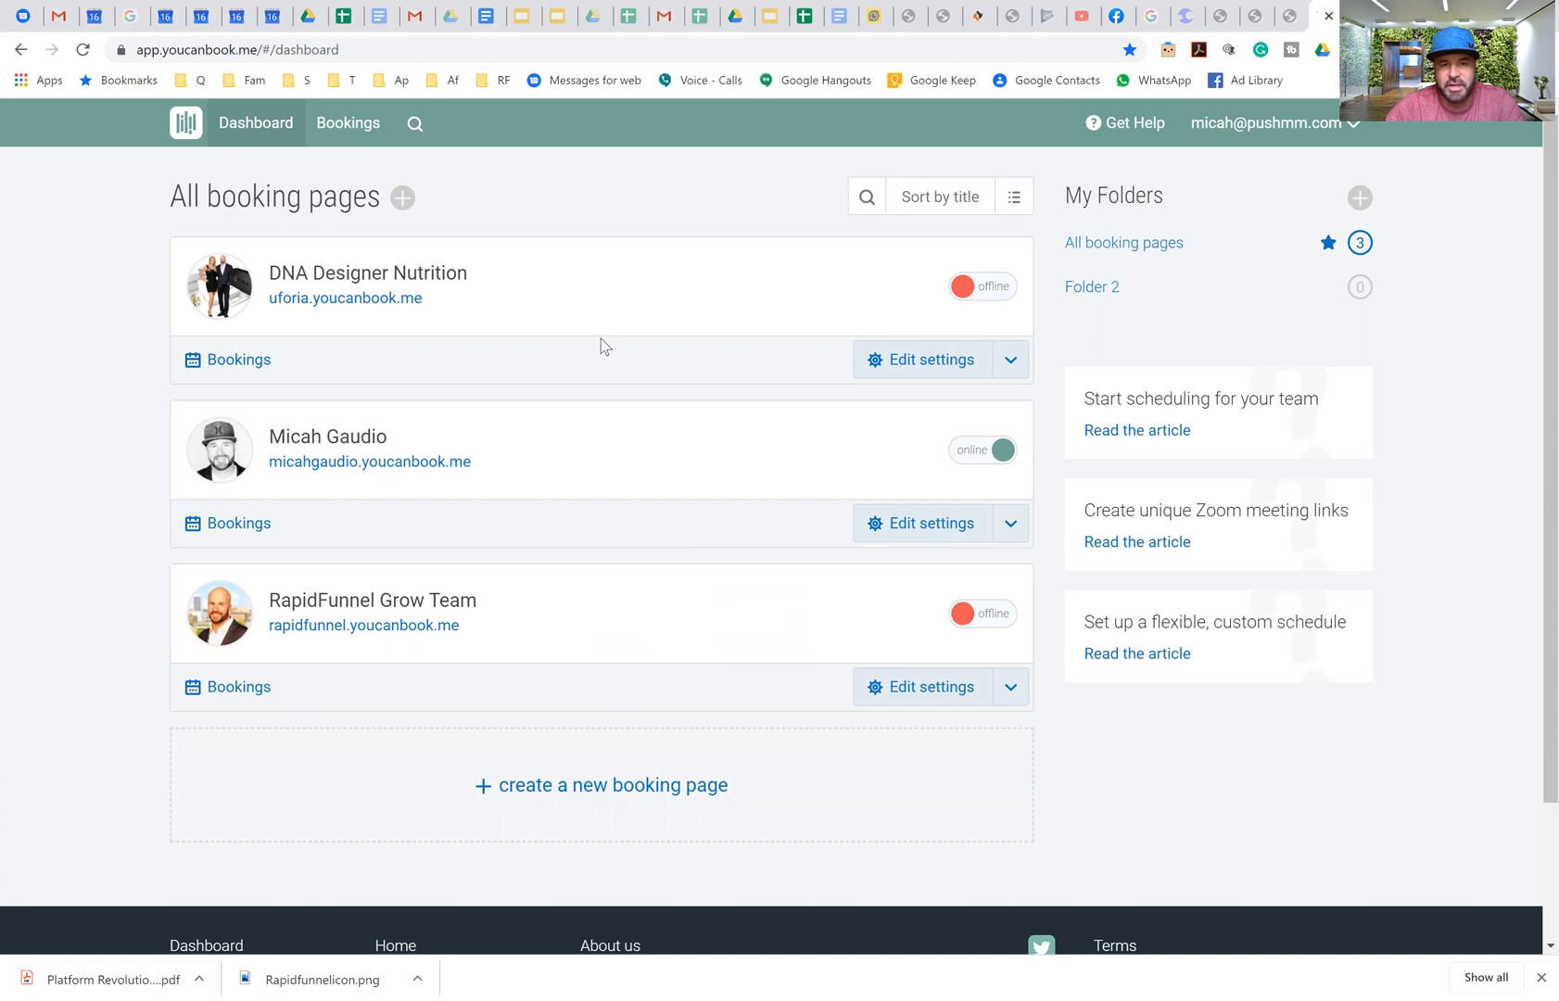
pyautogui.moveTo(370, 462)
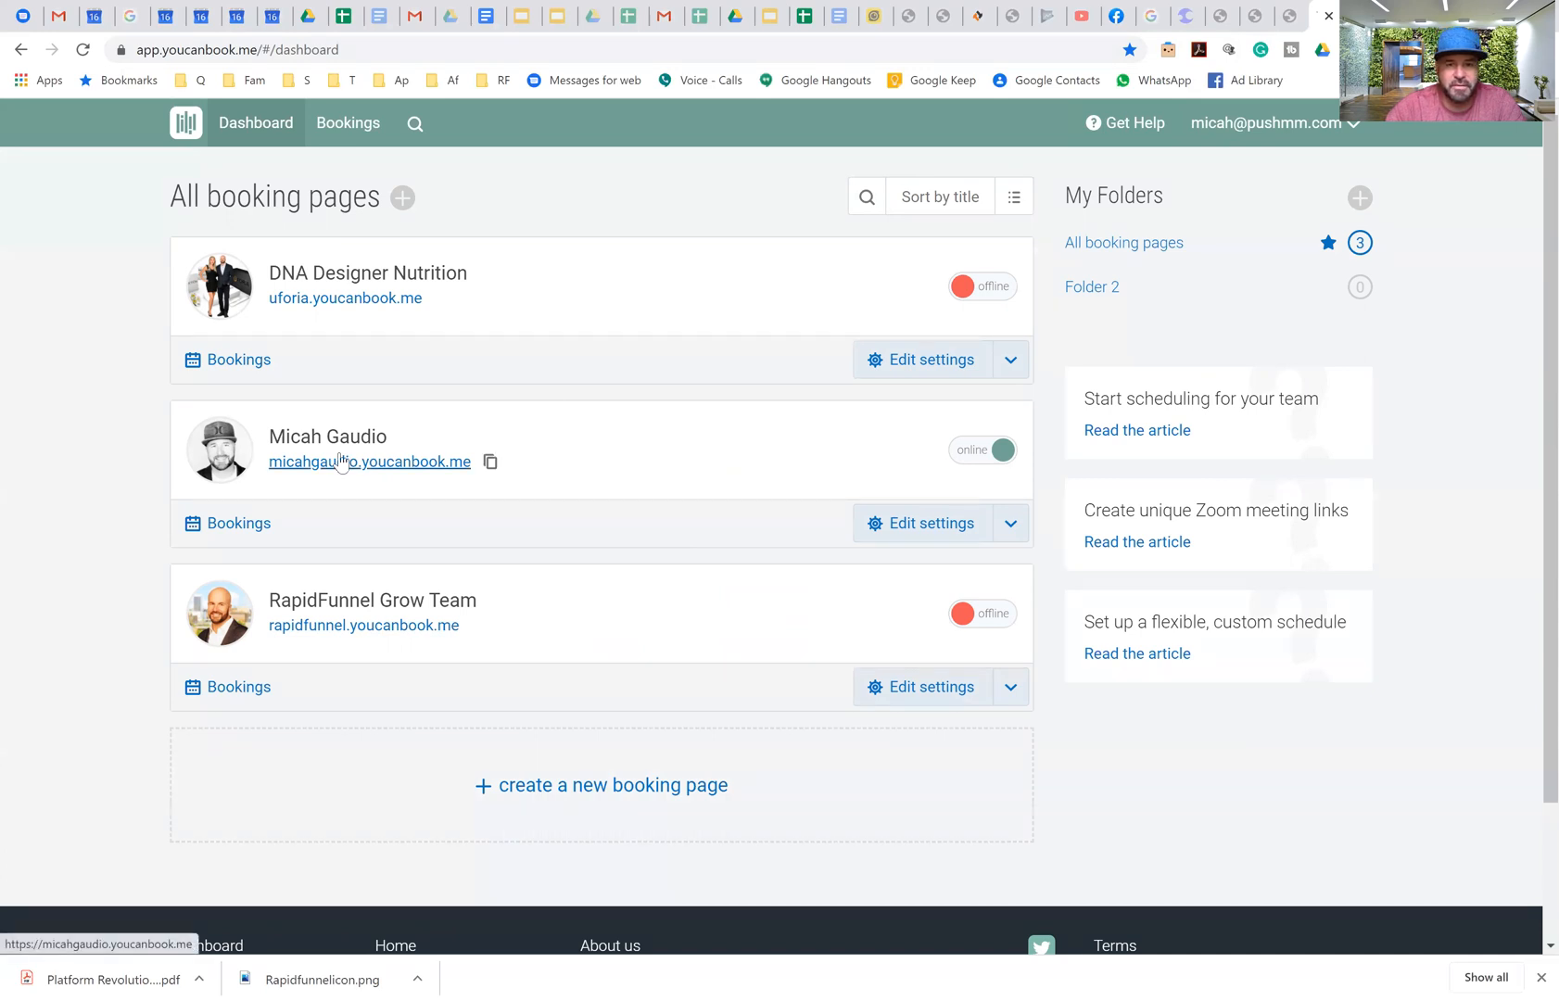
# Step: Open the micahgaudio.youcanbook.me booking page and edit its settings
pyautogui.click(369, 461)
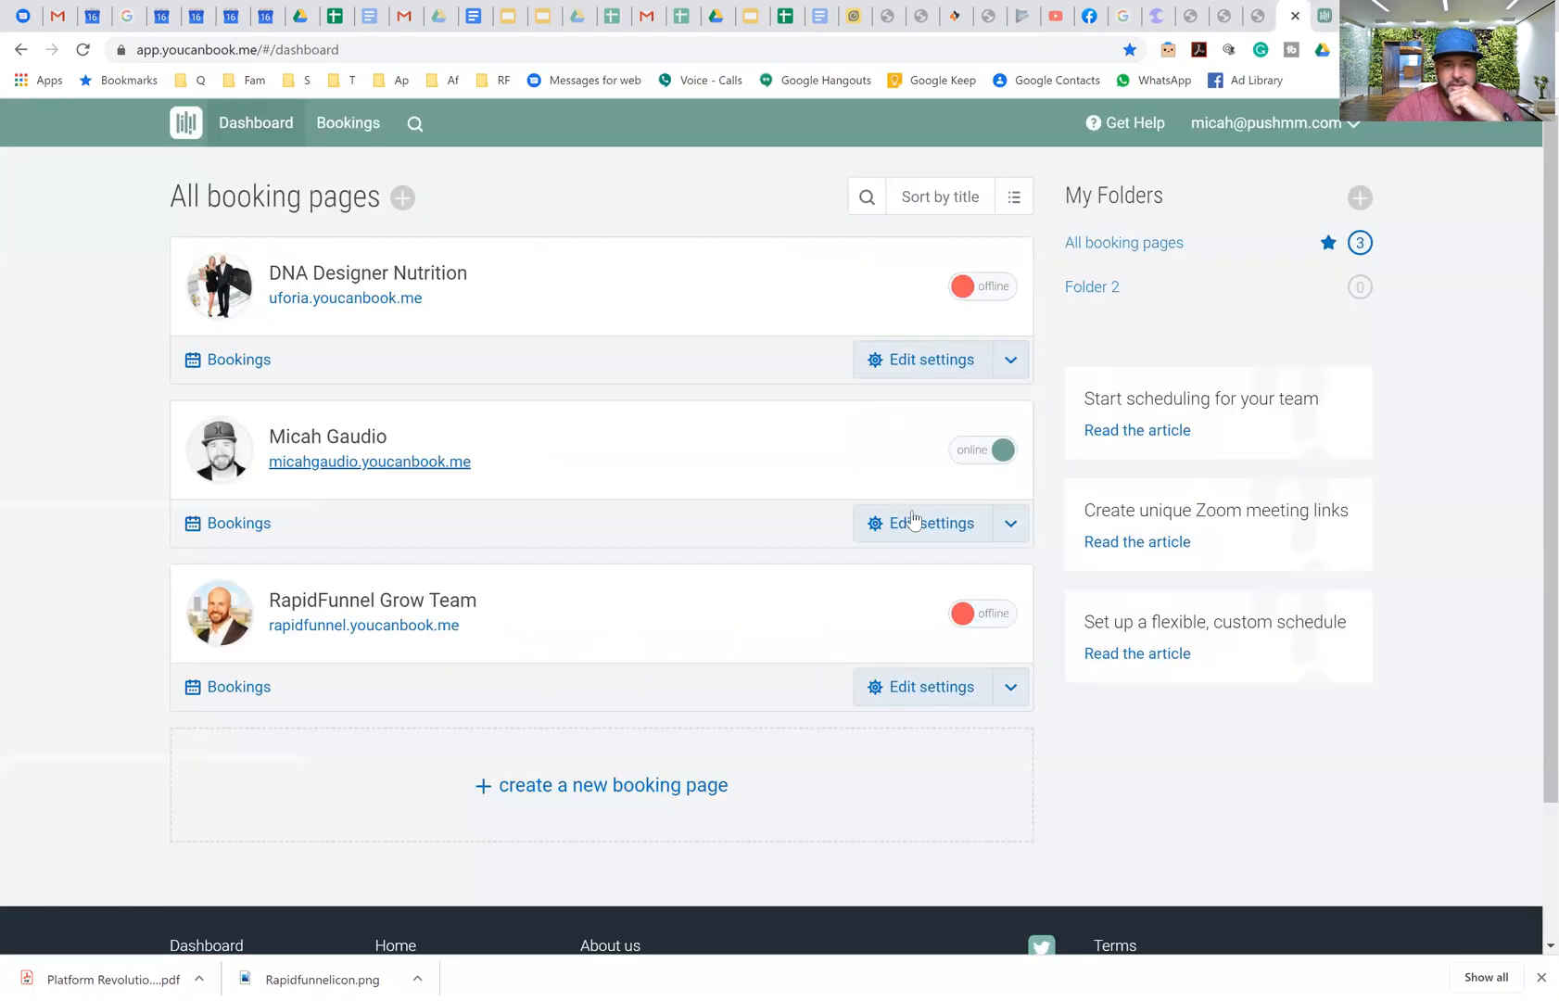
pyautogui.click(930, 523)
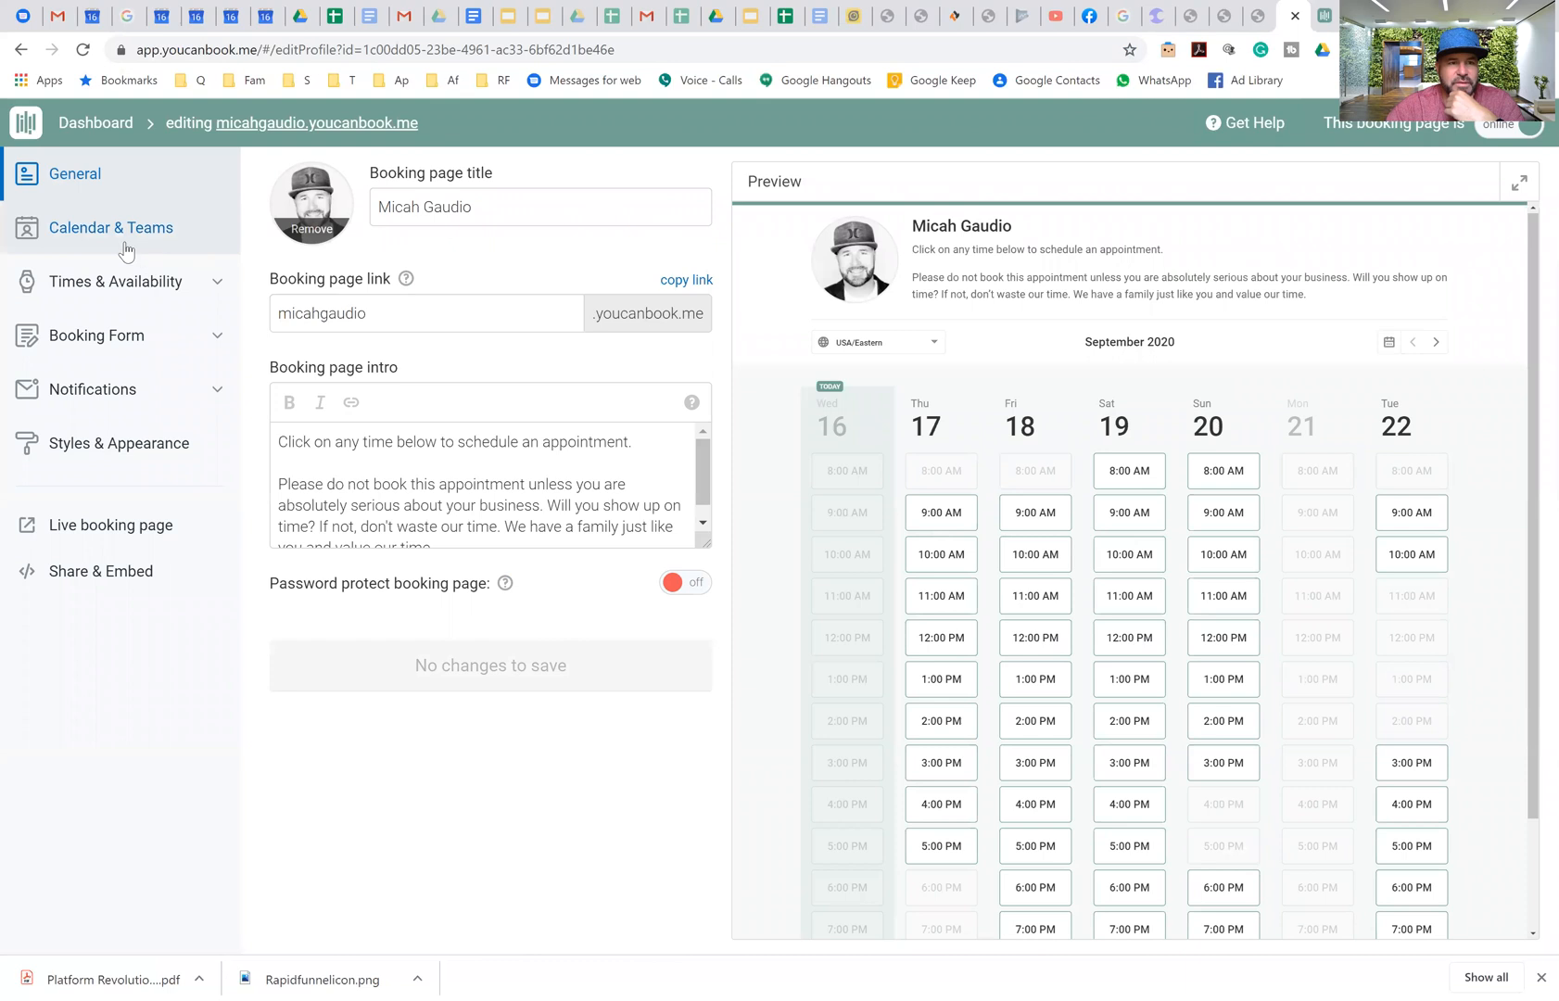
# Step: Review Calendar & Teams, Times & Availability, Booking Form and After Booking, then reach Notifications
pyautogui.click(111, 227)
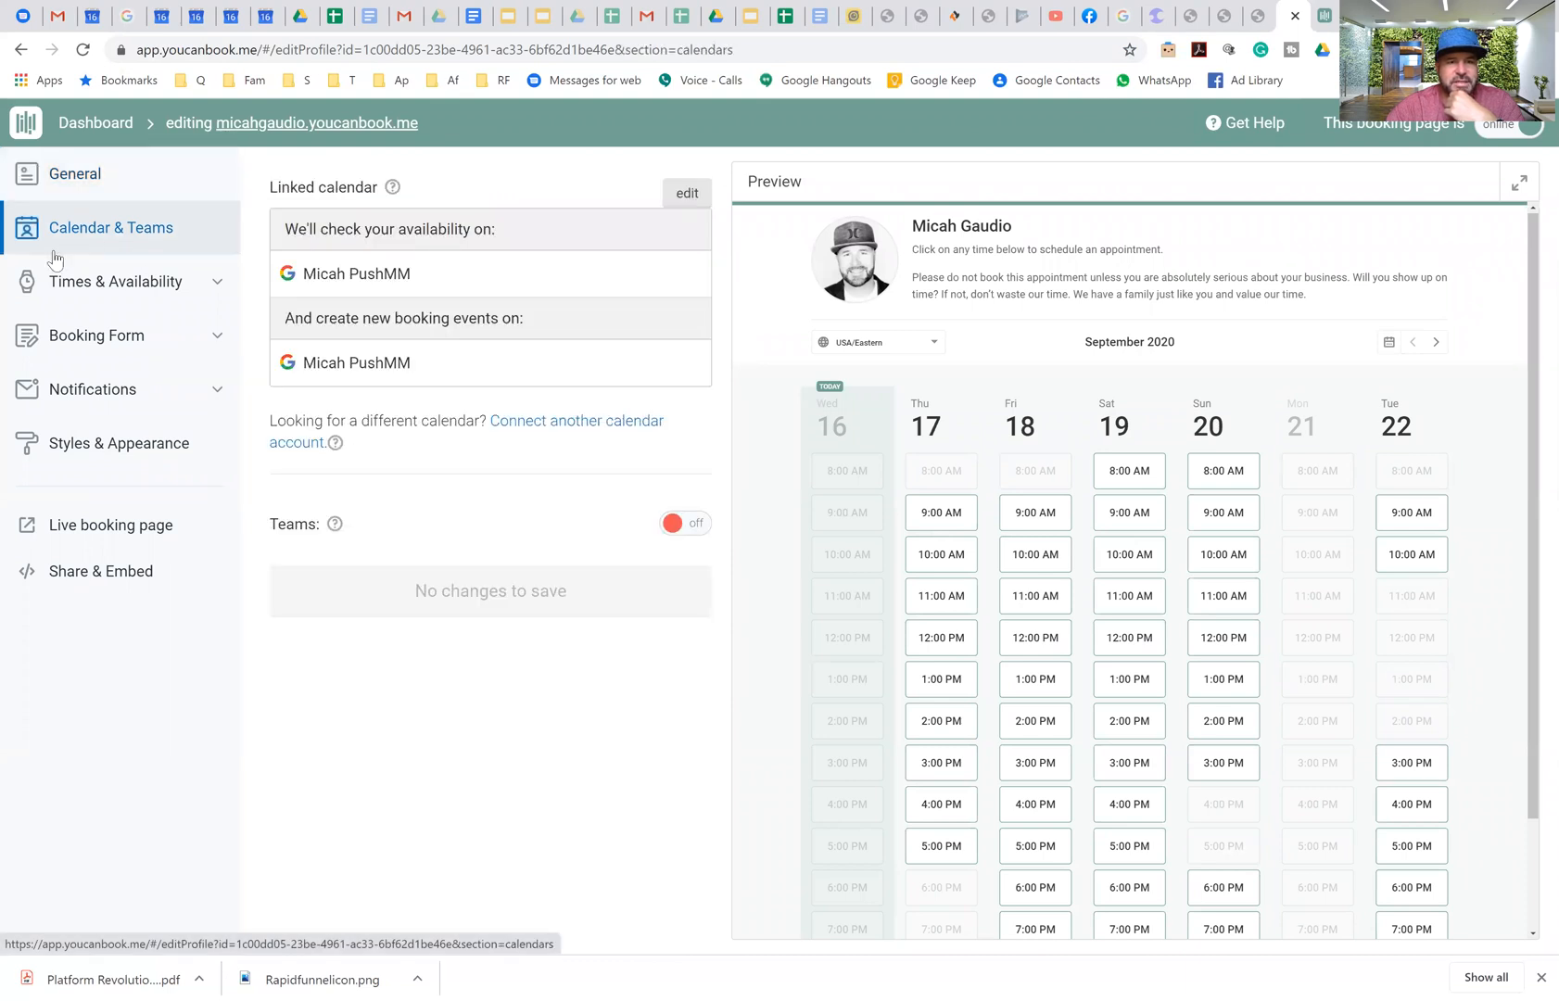
pyautogui.click(120, 282)
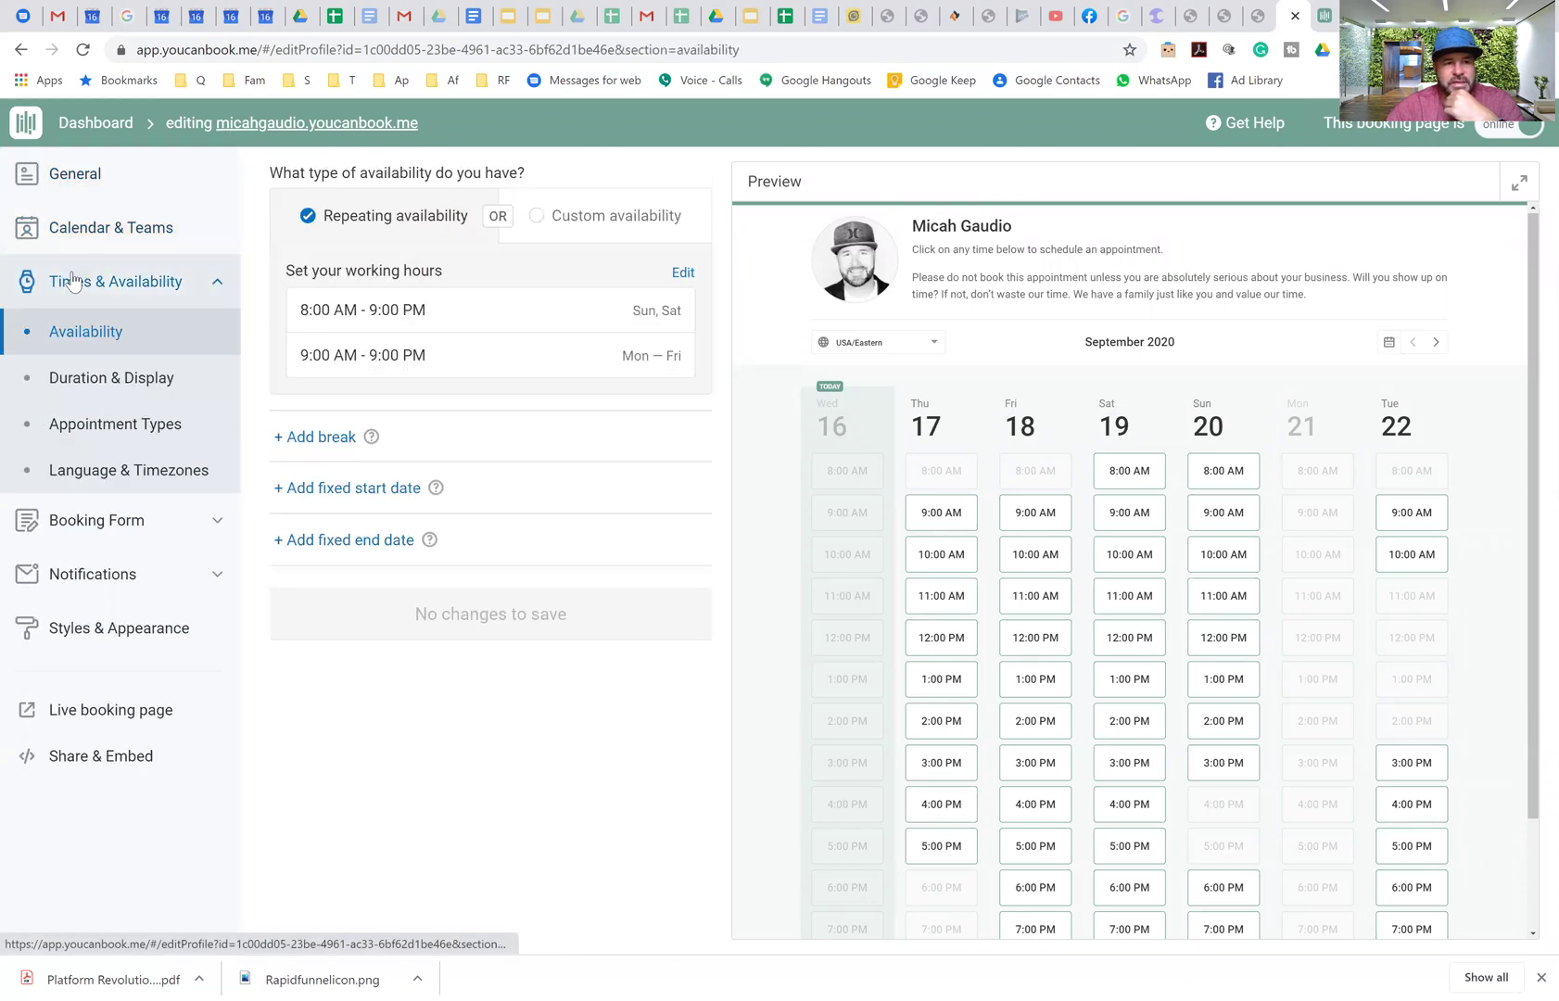
pyautogui.moveTo(96, 520)
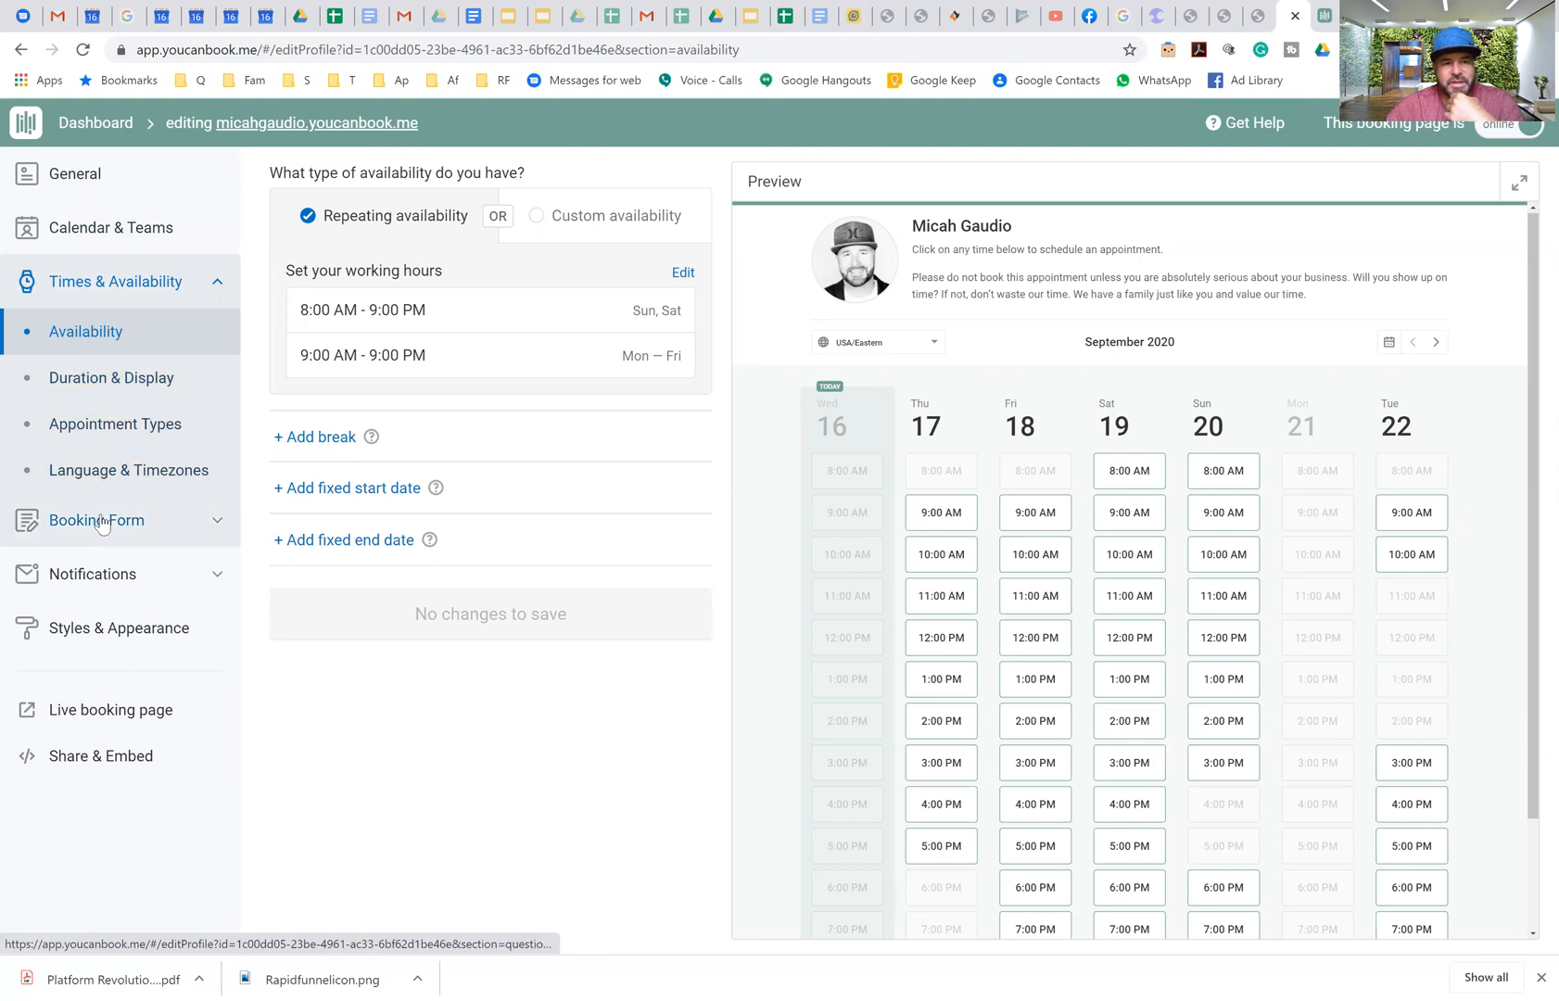
pyautogui.click(96, 501)
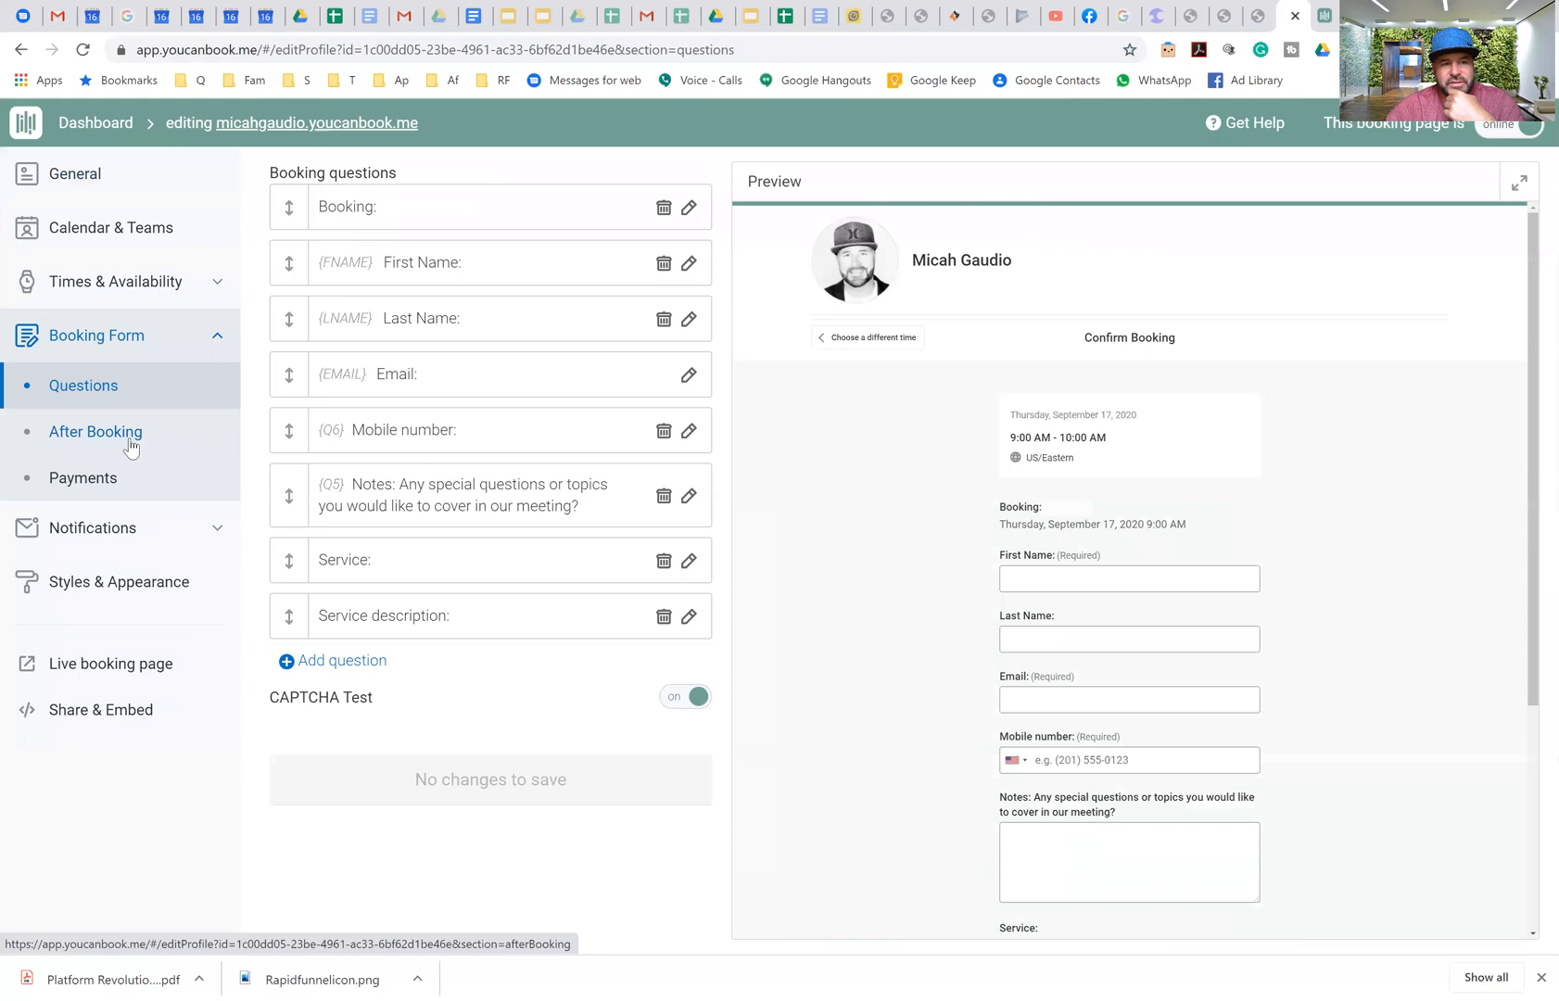
pyautogui.click(95, 431)
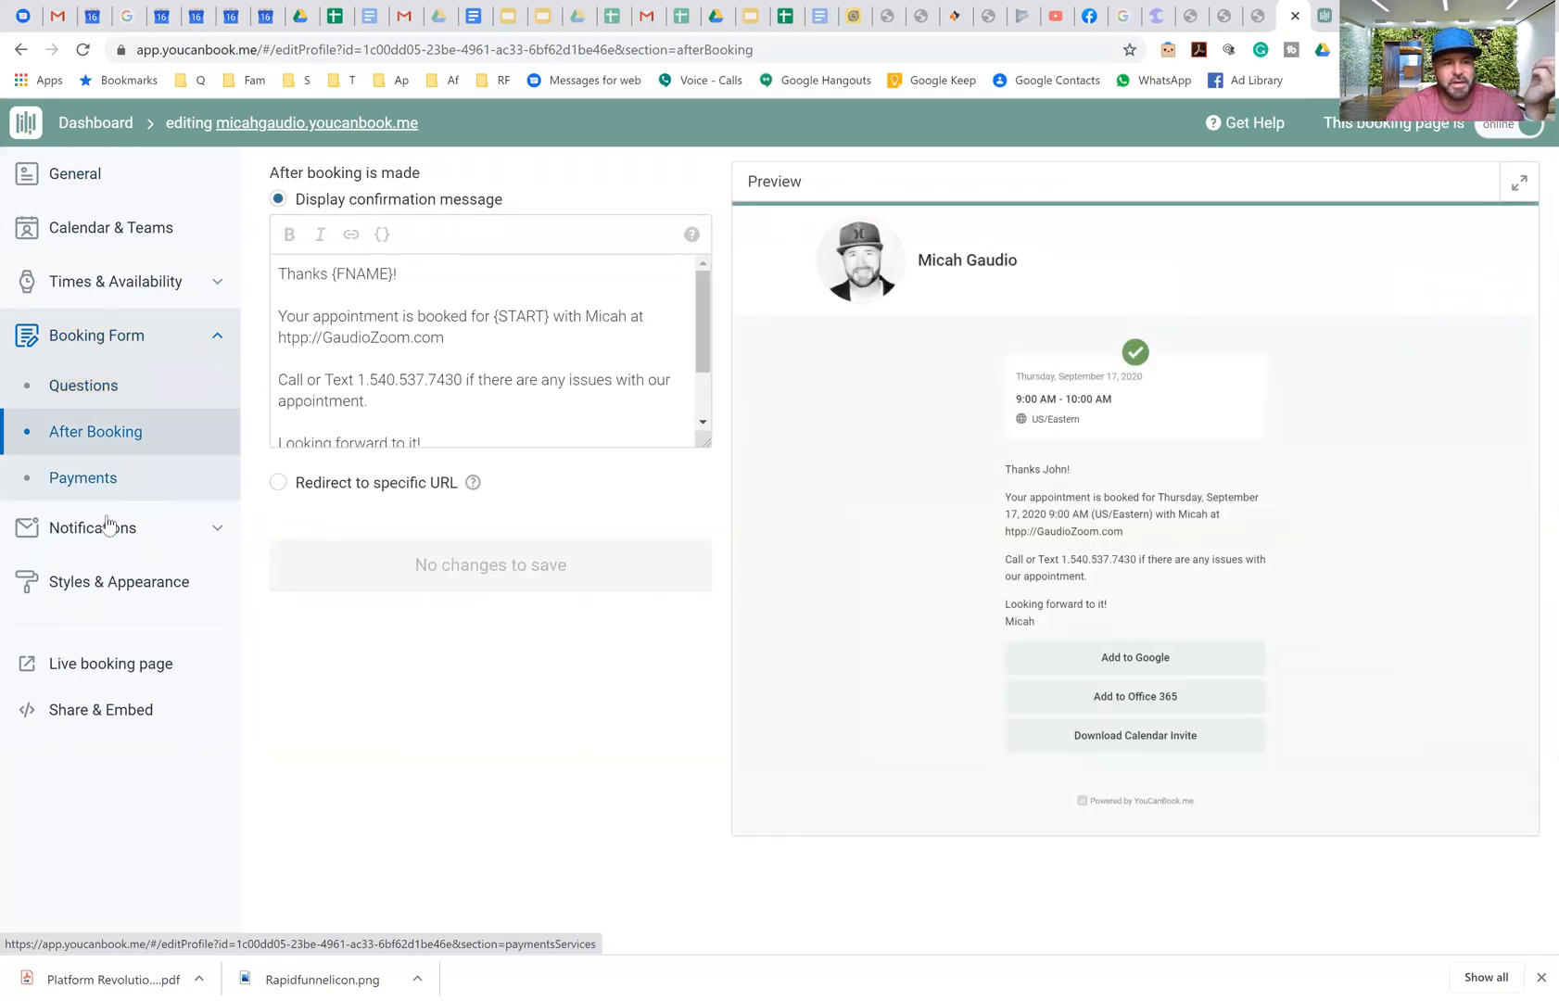
pyautogui.moveTo(92, 528)
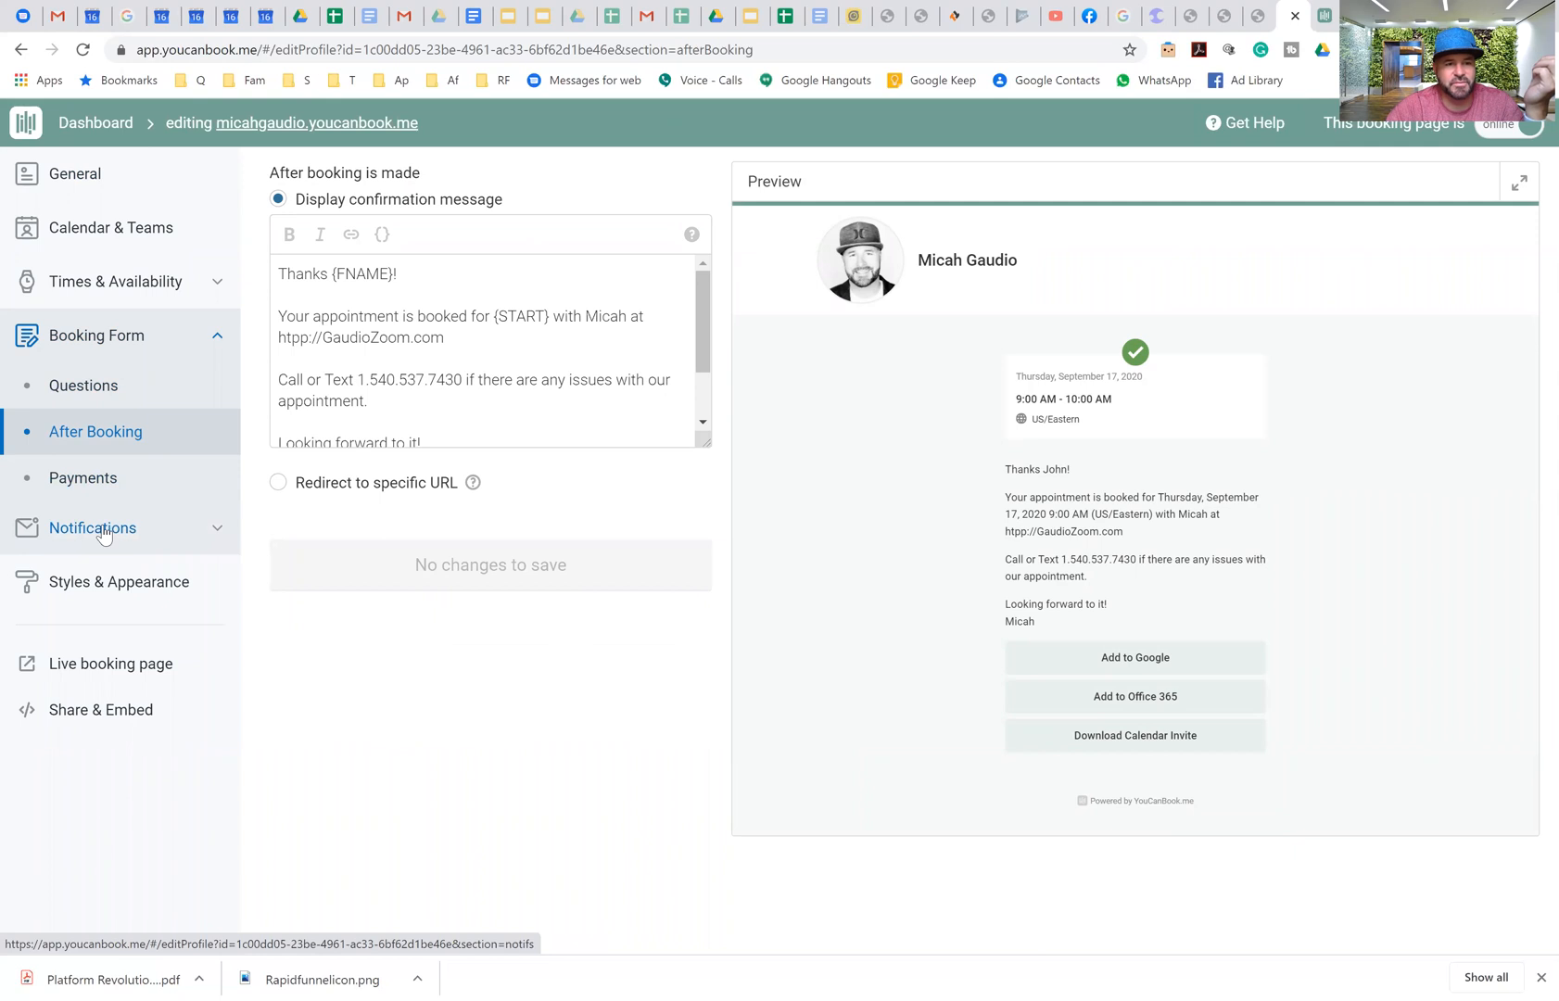
pyautogui.click(93, 527)
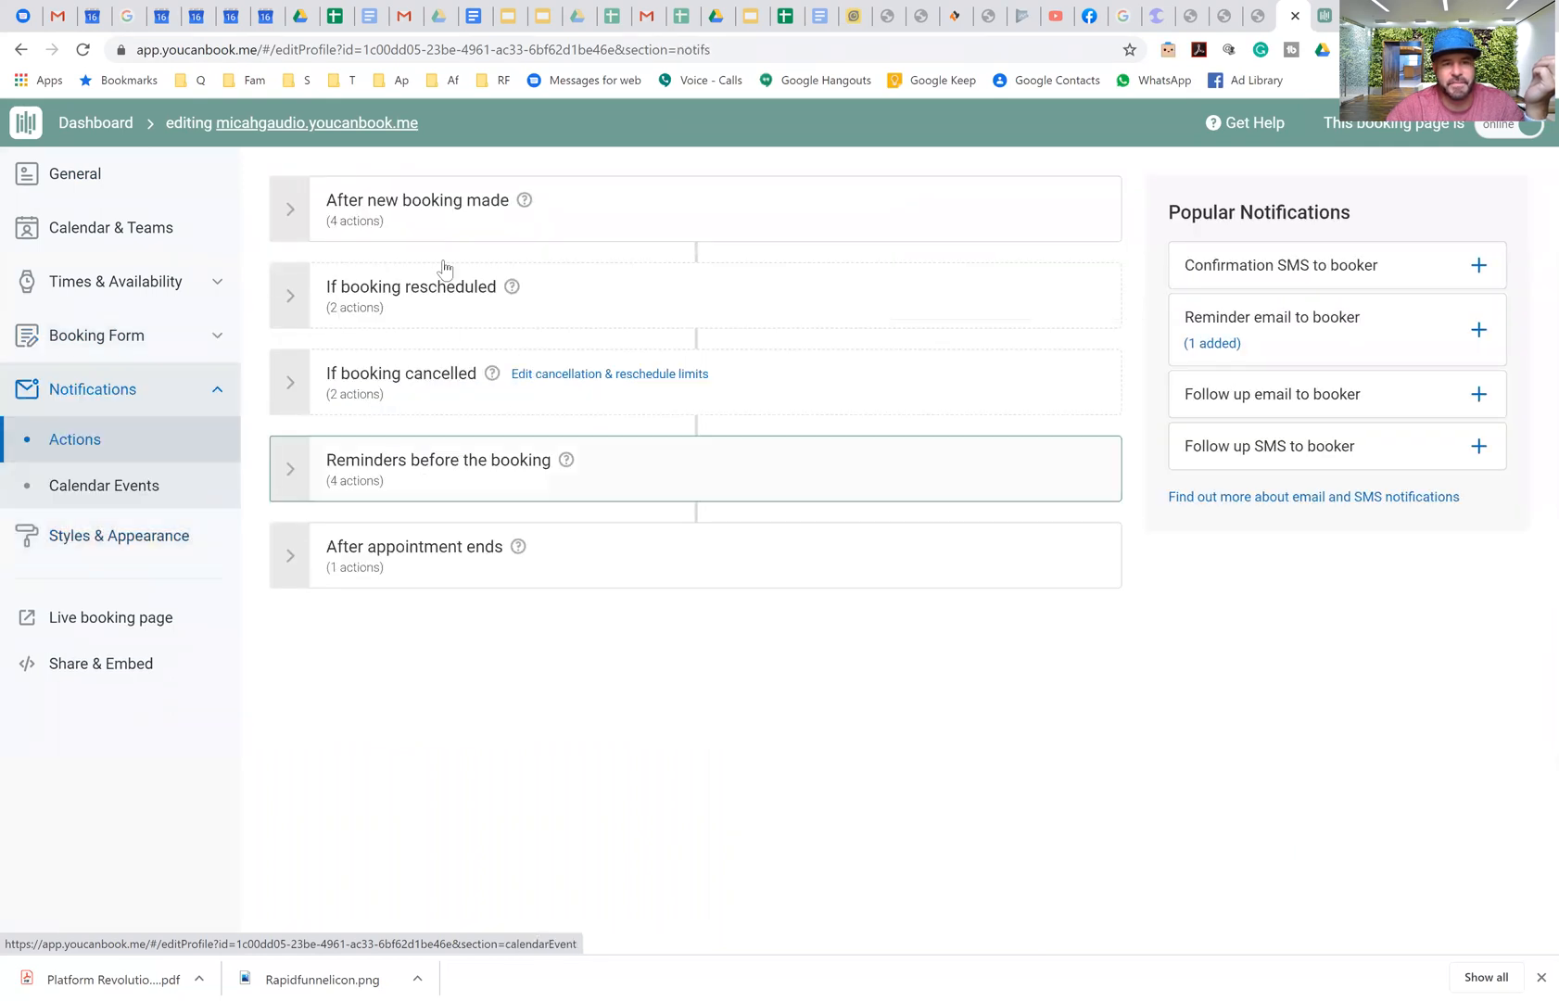
pyautogui.moveTo(614, 207)
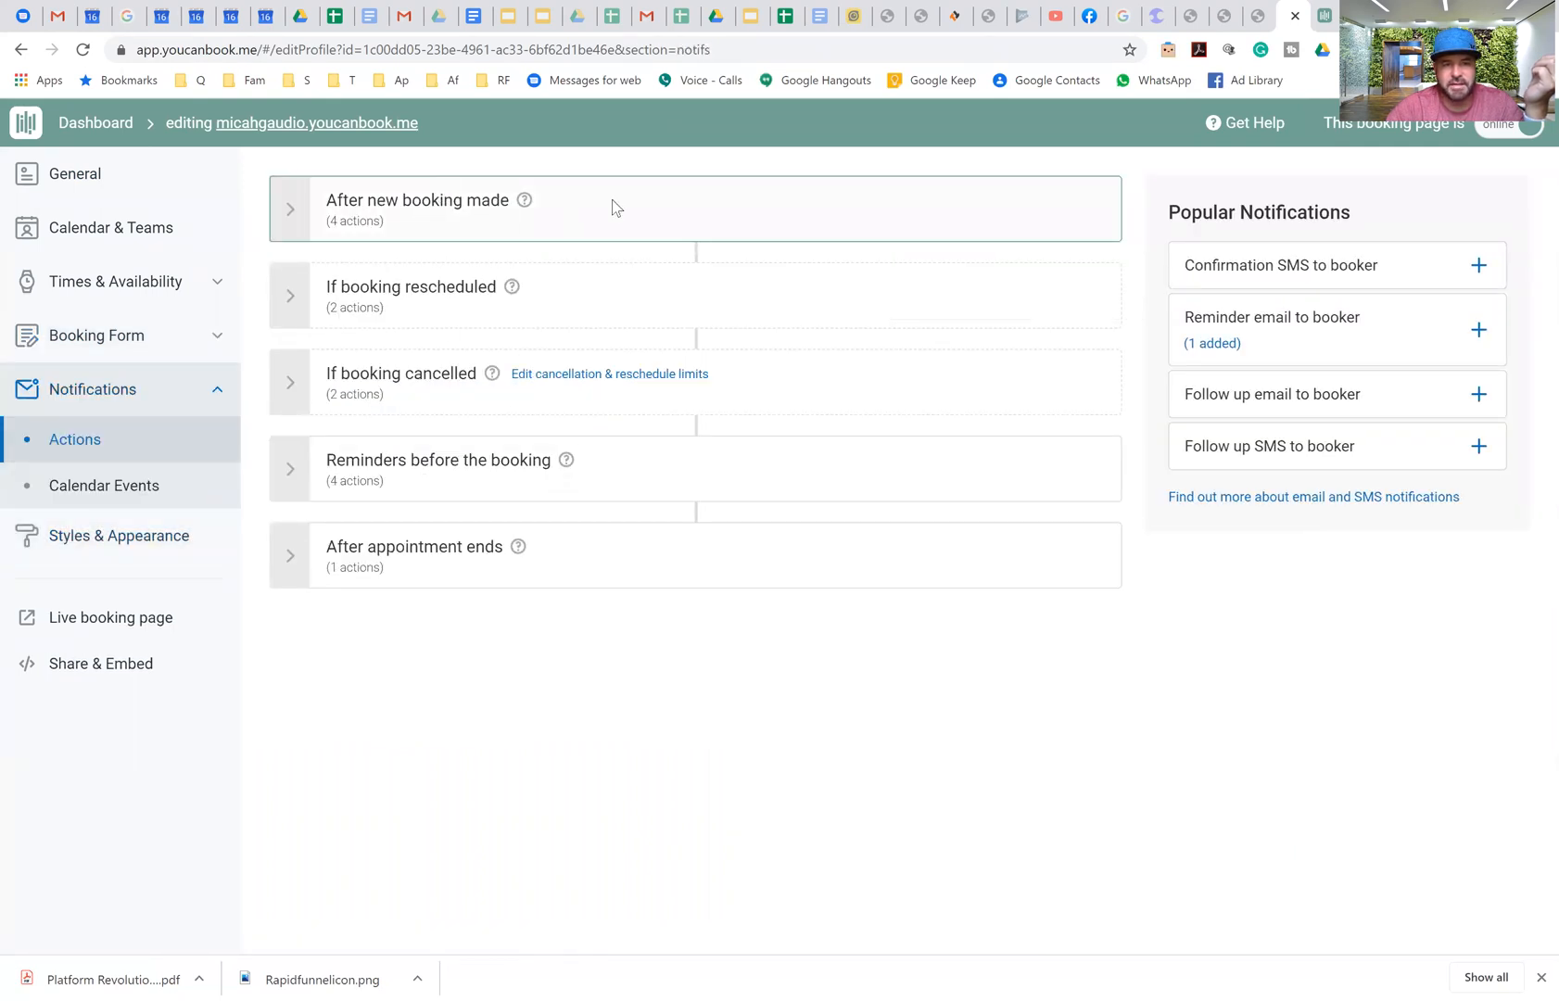
# Step: Expand the 'After new booking made' actions and scroll down toward the reminders
pyautogui.click(289, 208)
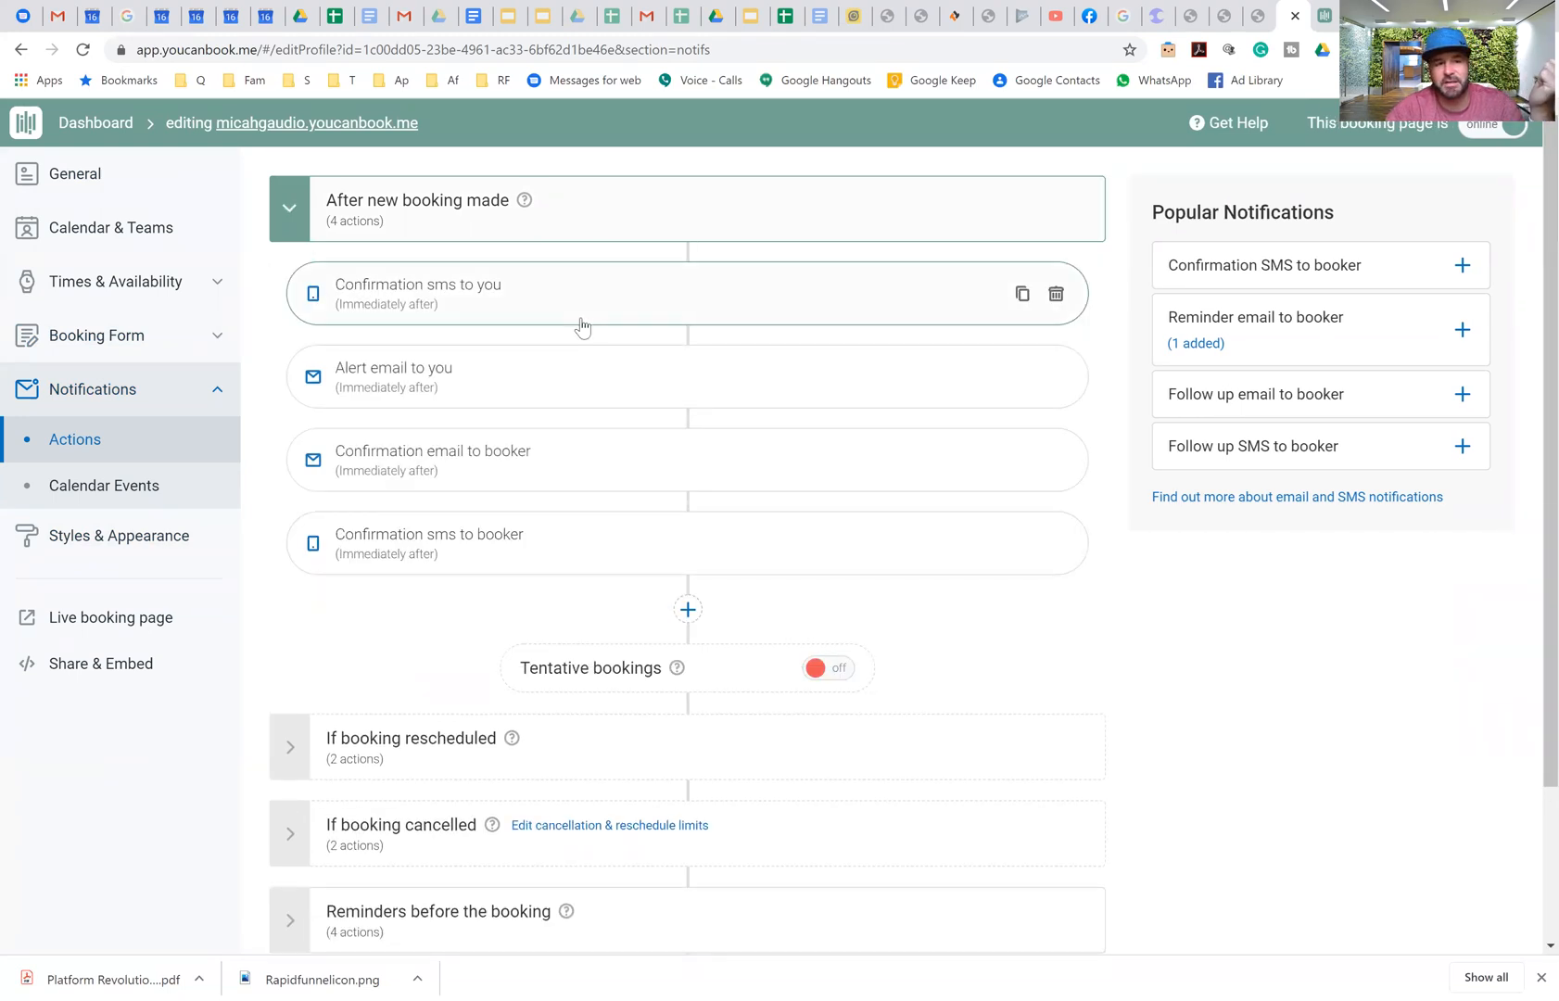
pyautogui.moveTo(478, 393)
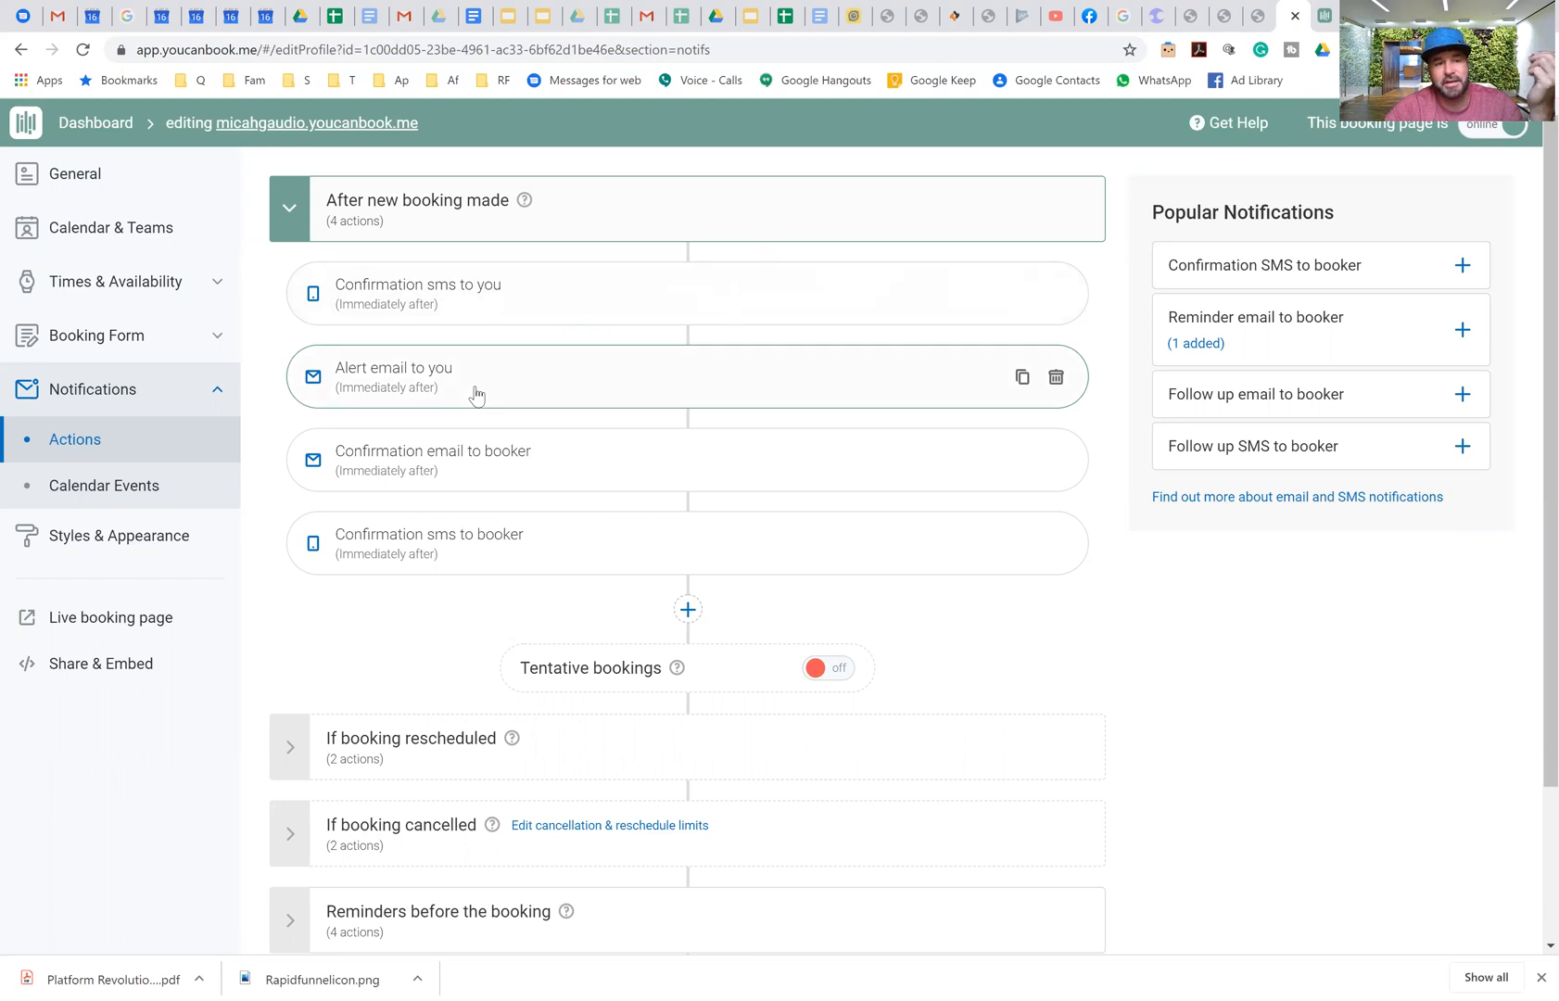
pyautogui.moveTo(491, 461)
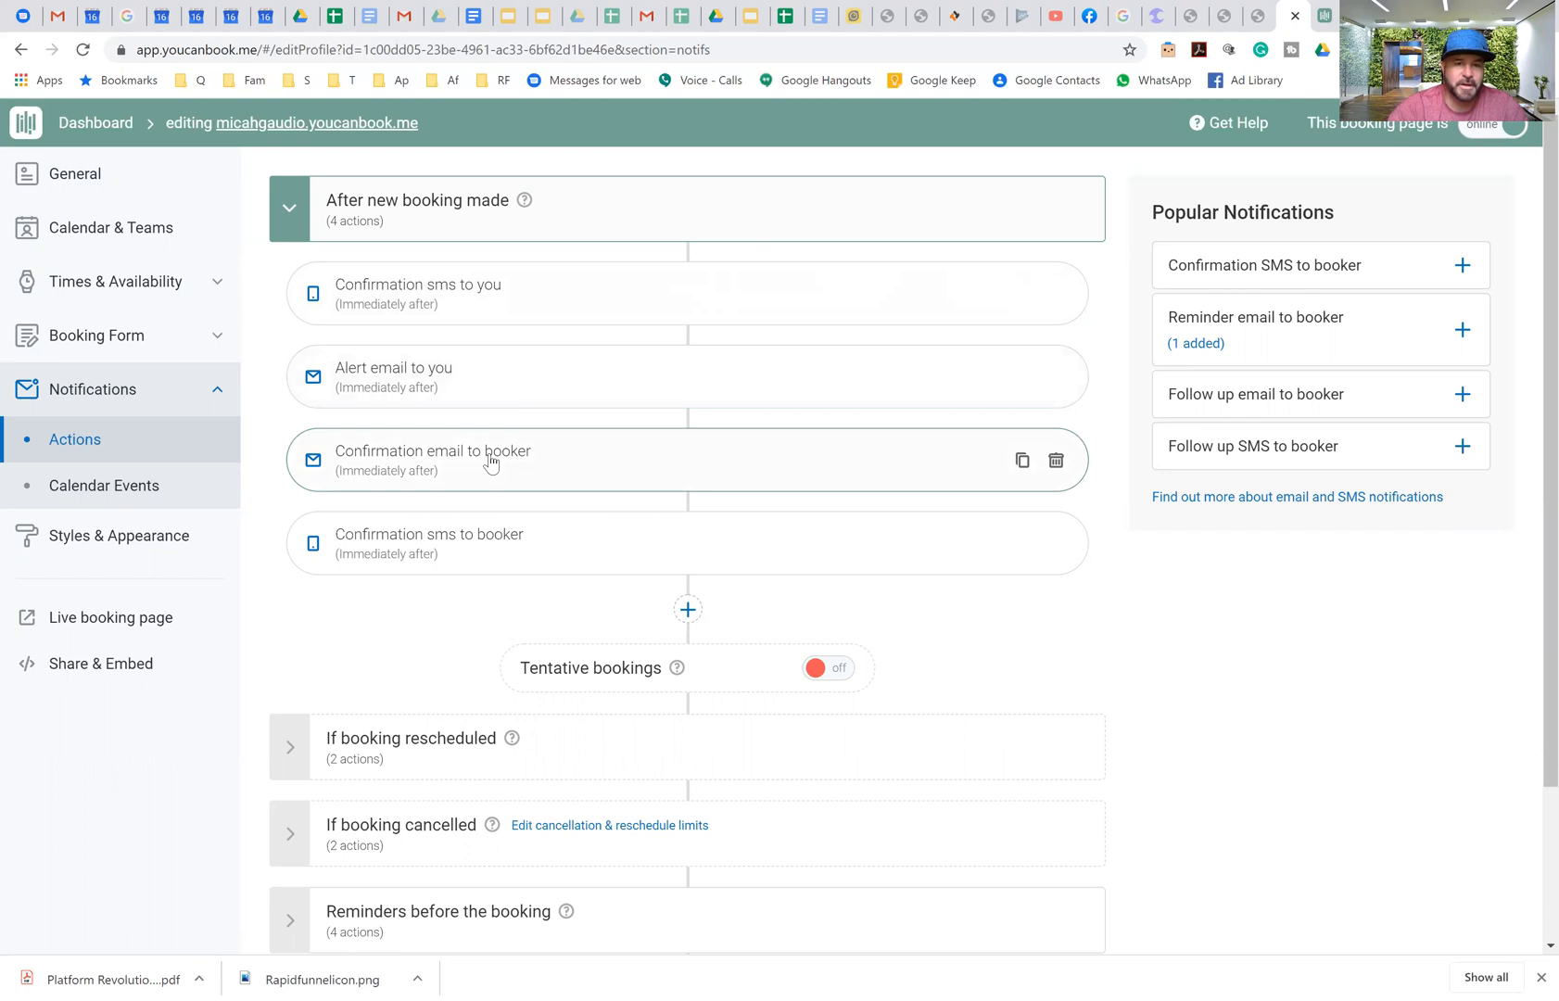
pyautogui.scroll(-3)
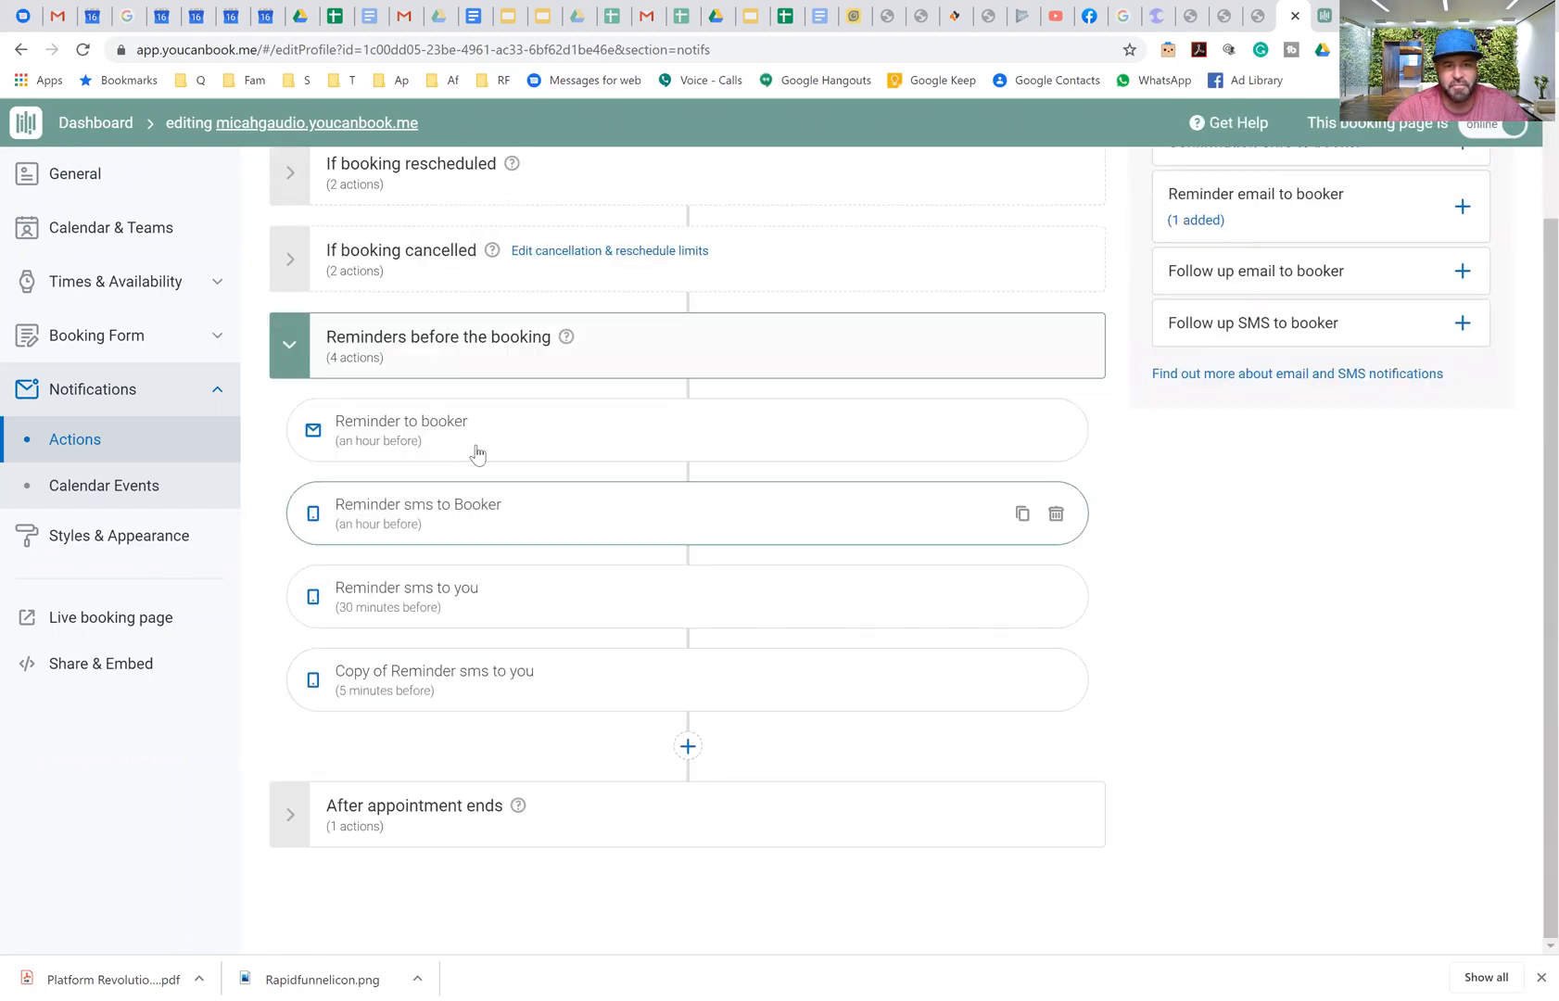
pyautogui.moveTo(515, 537)
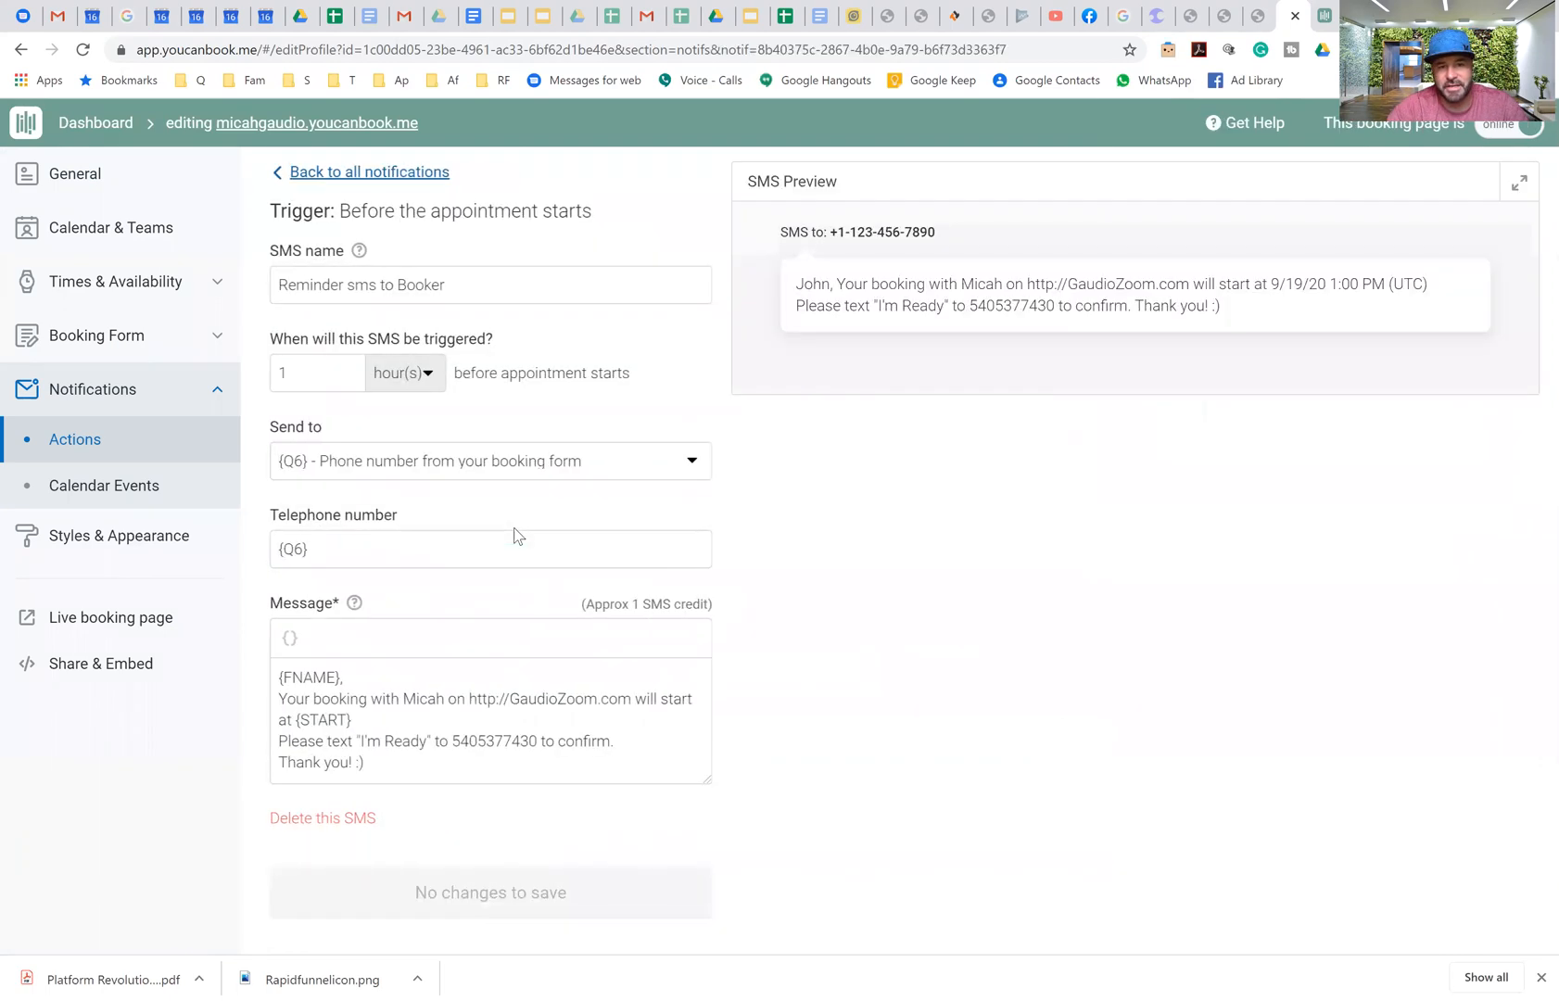
pyautogui.moveTo(1103, 284)
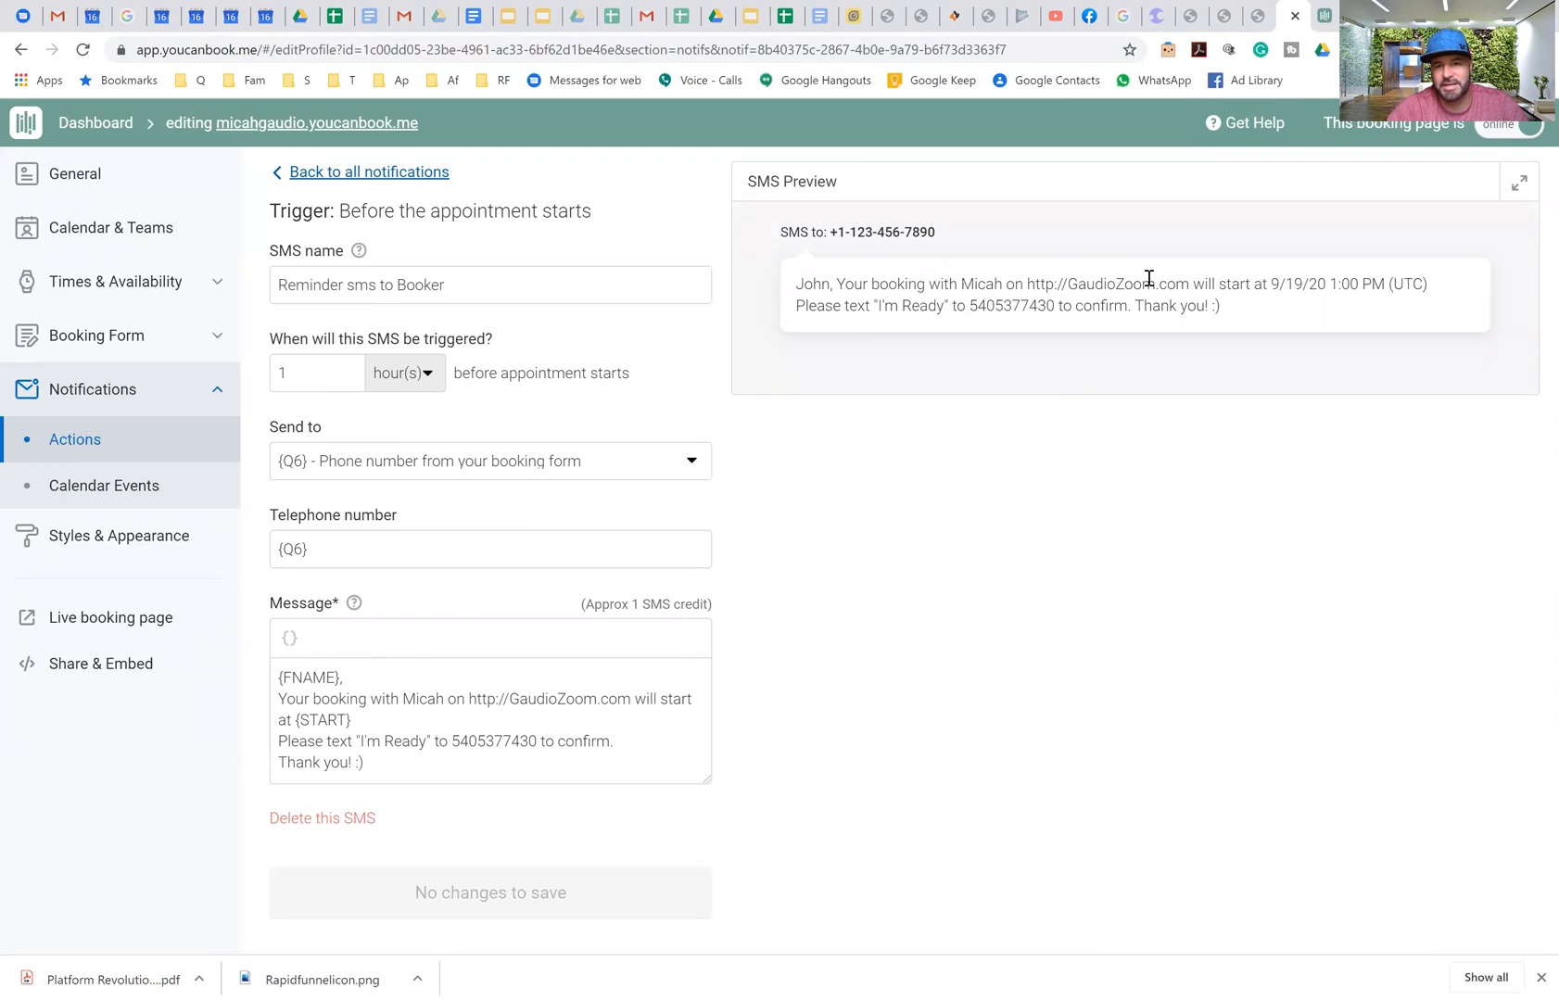
pyautogui.moveTo(866, 323)
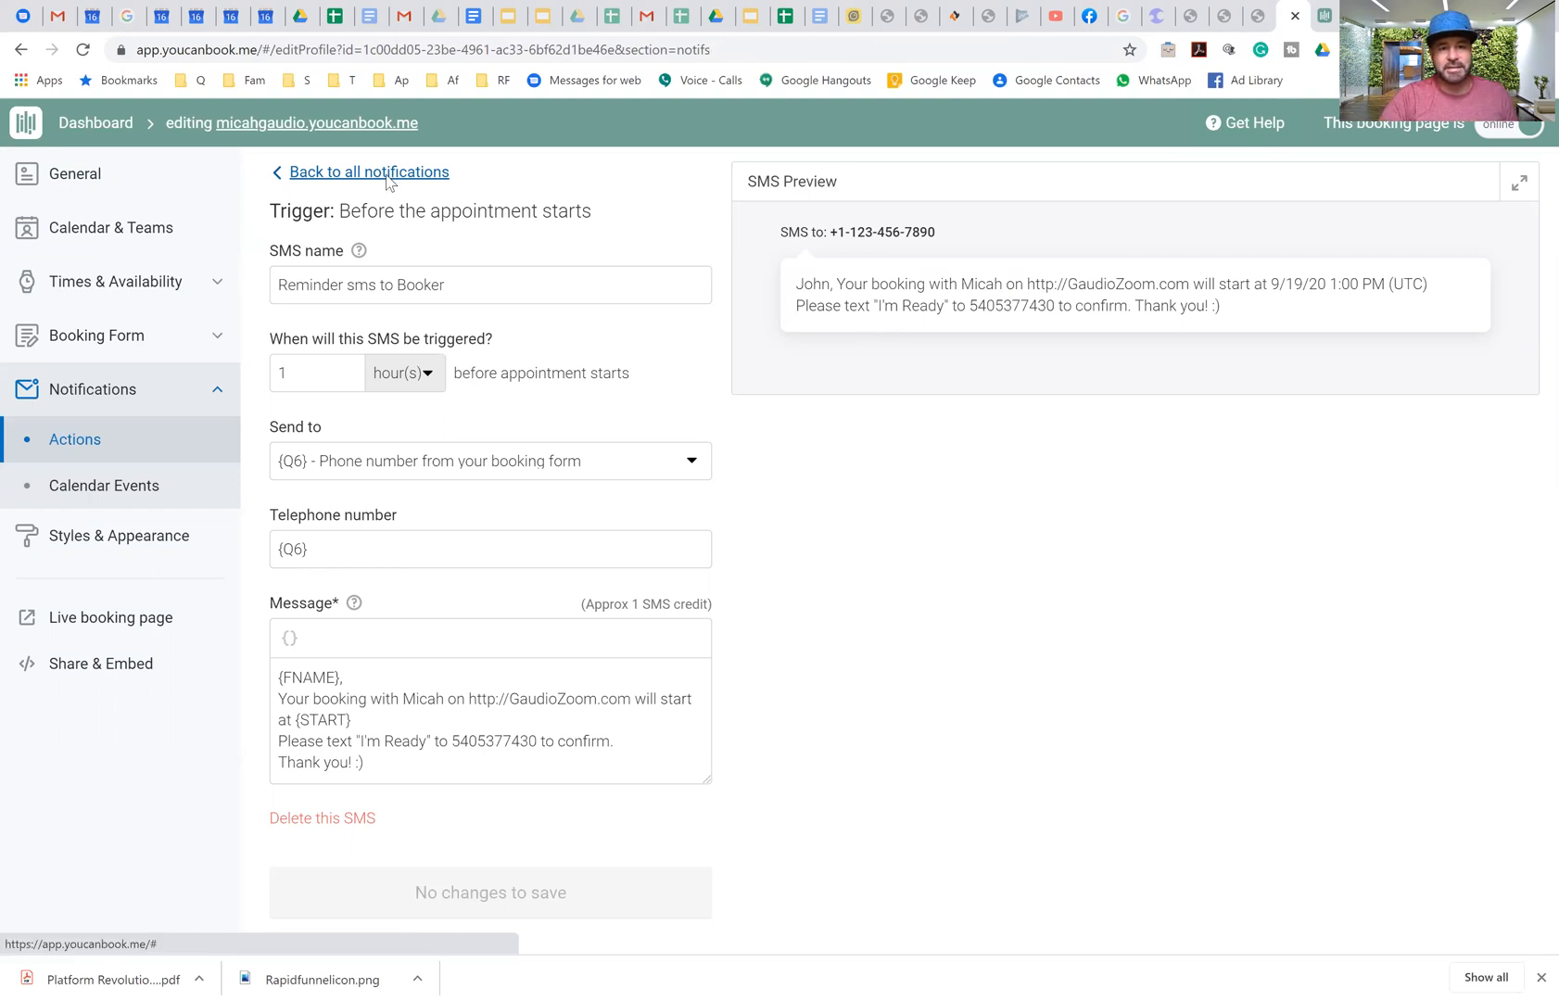
# Step: Leave the booker's one-hour reminder SMS and return to all notifications
pyautogui.click(368, 171)
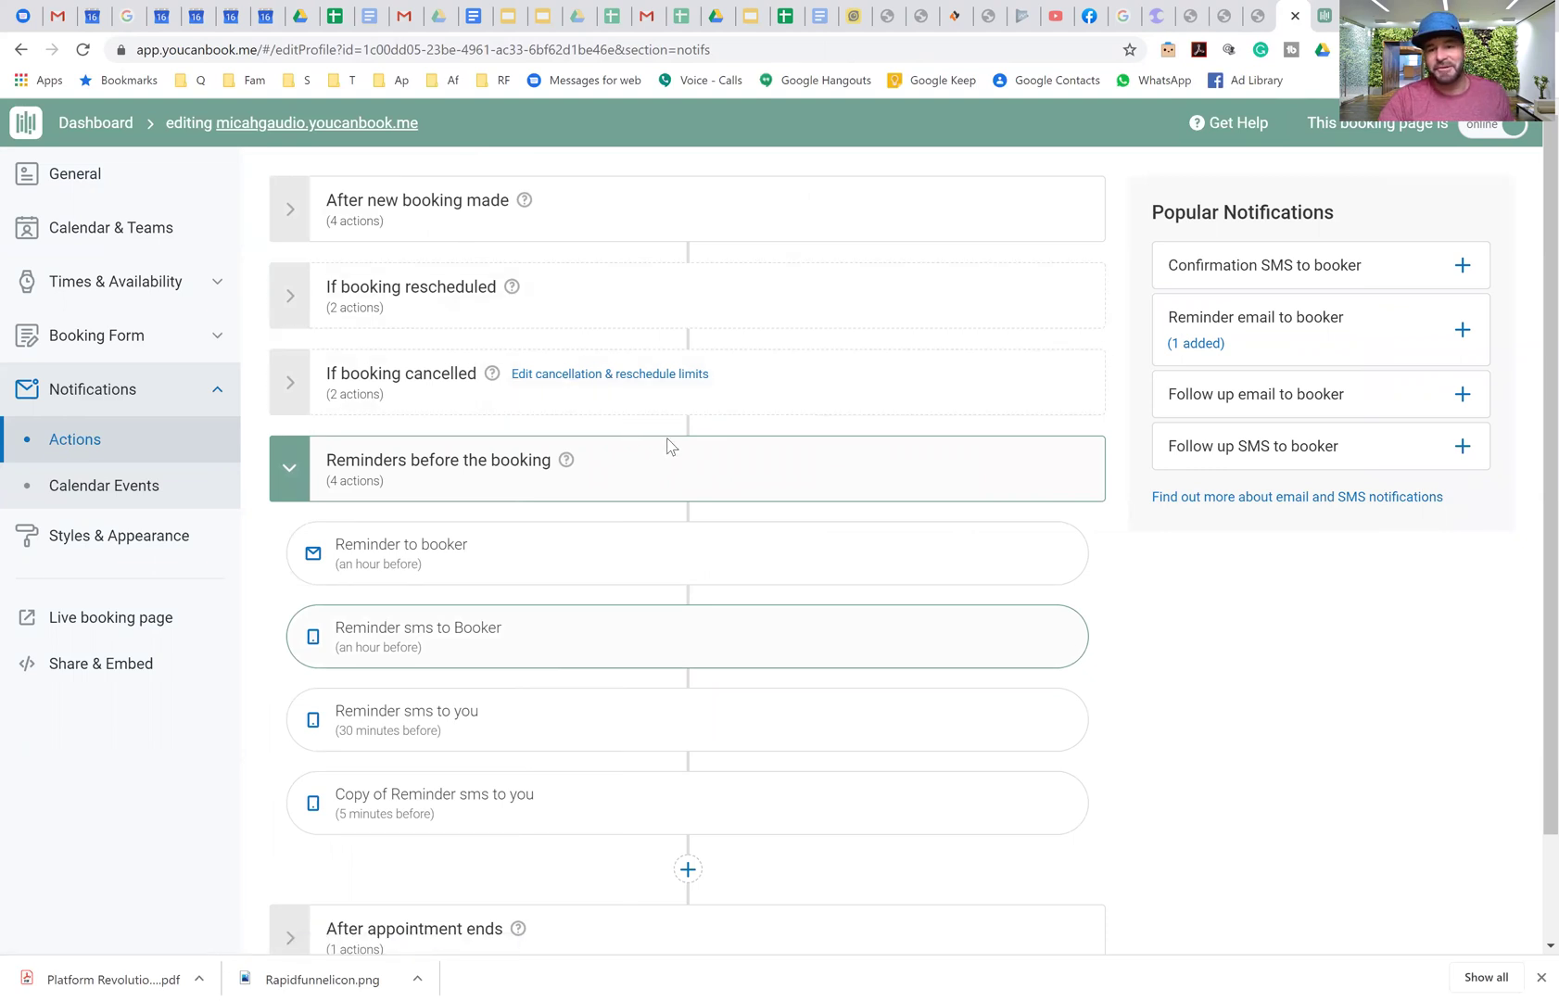
pyautogui.moveTo(697, 483)
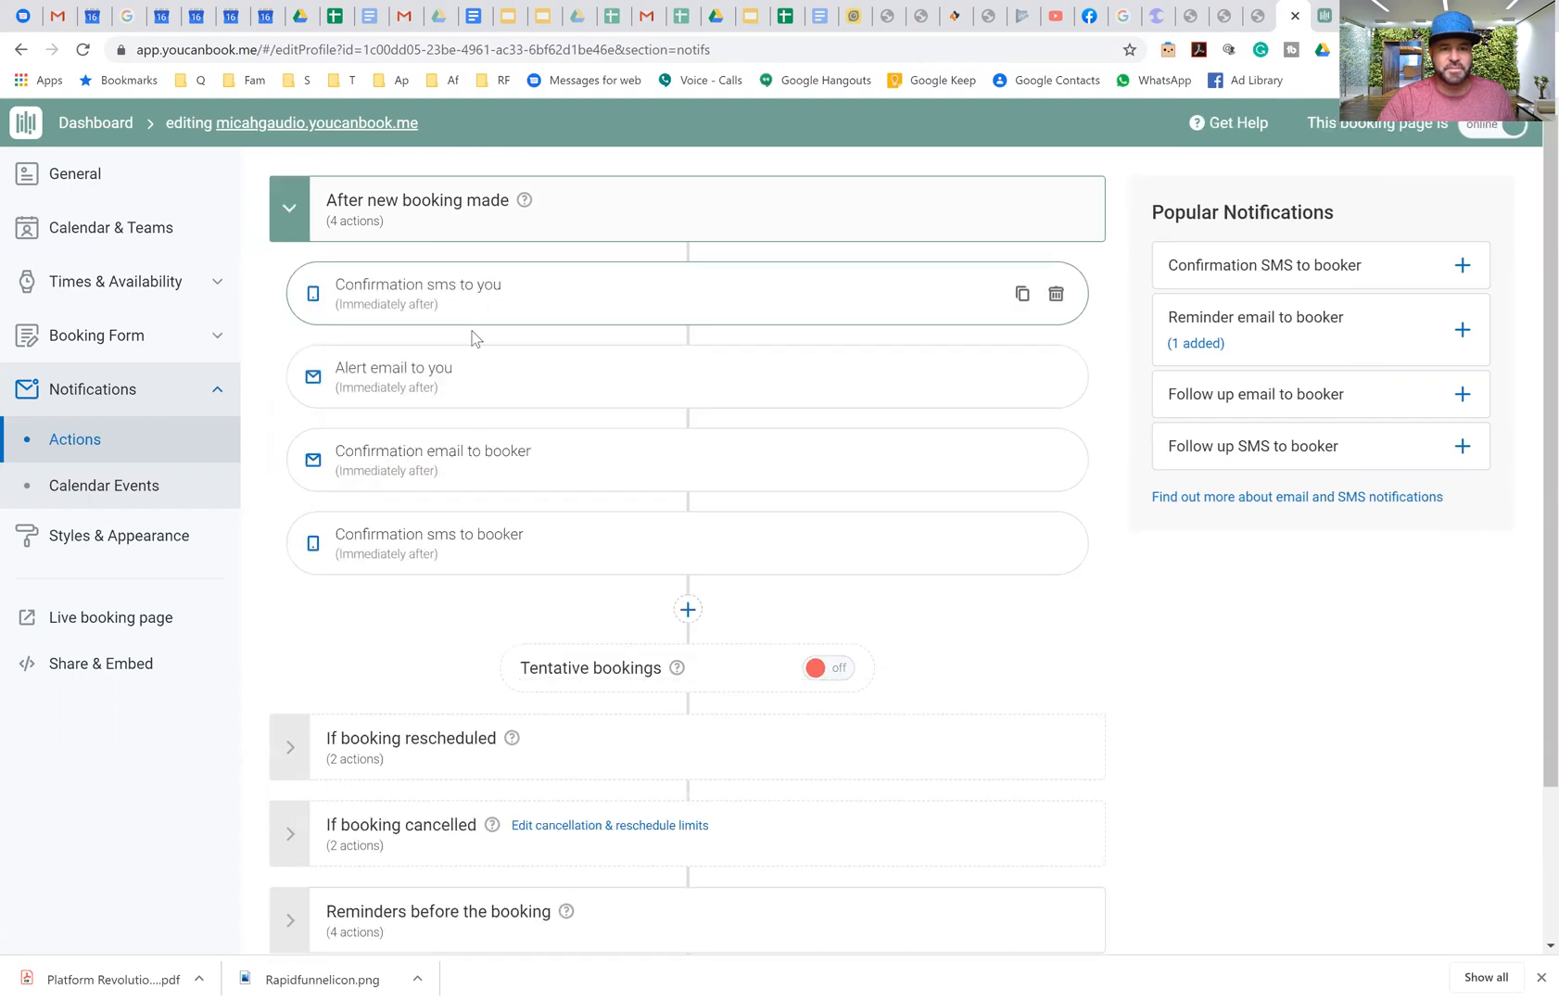
# Step: Open the 'Confirmation email to booker' editor with its subject and message preview
pyautogui.click(432, 461)
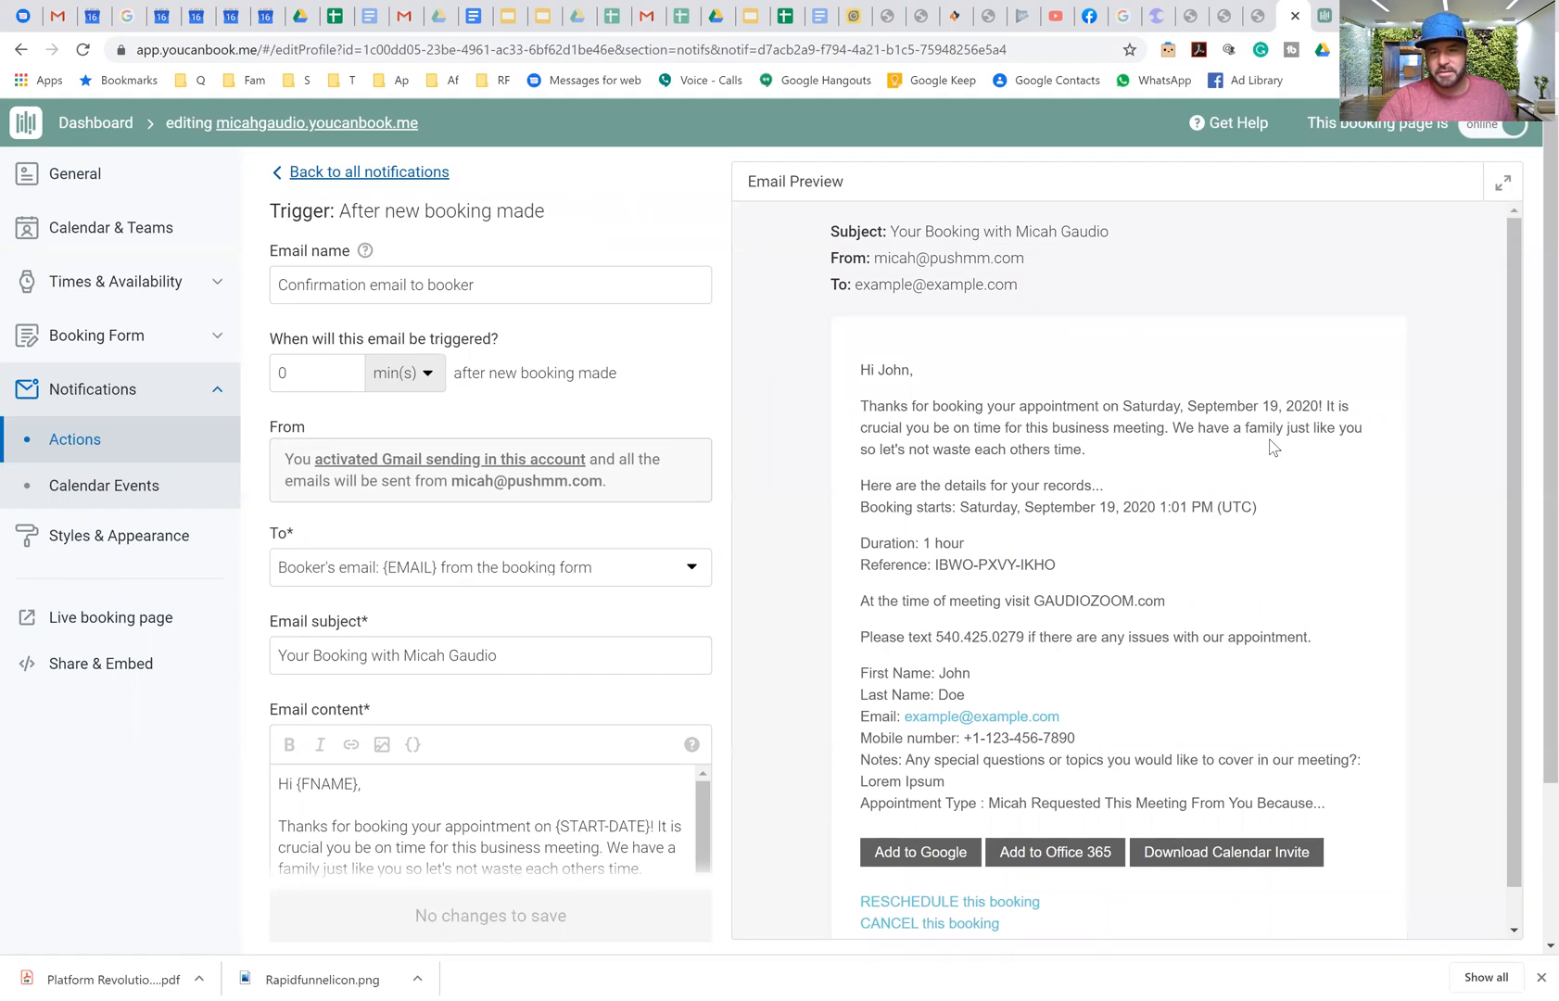
pyautogui.moveTo(1088, 431)
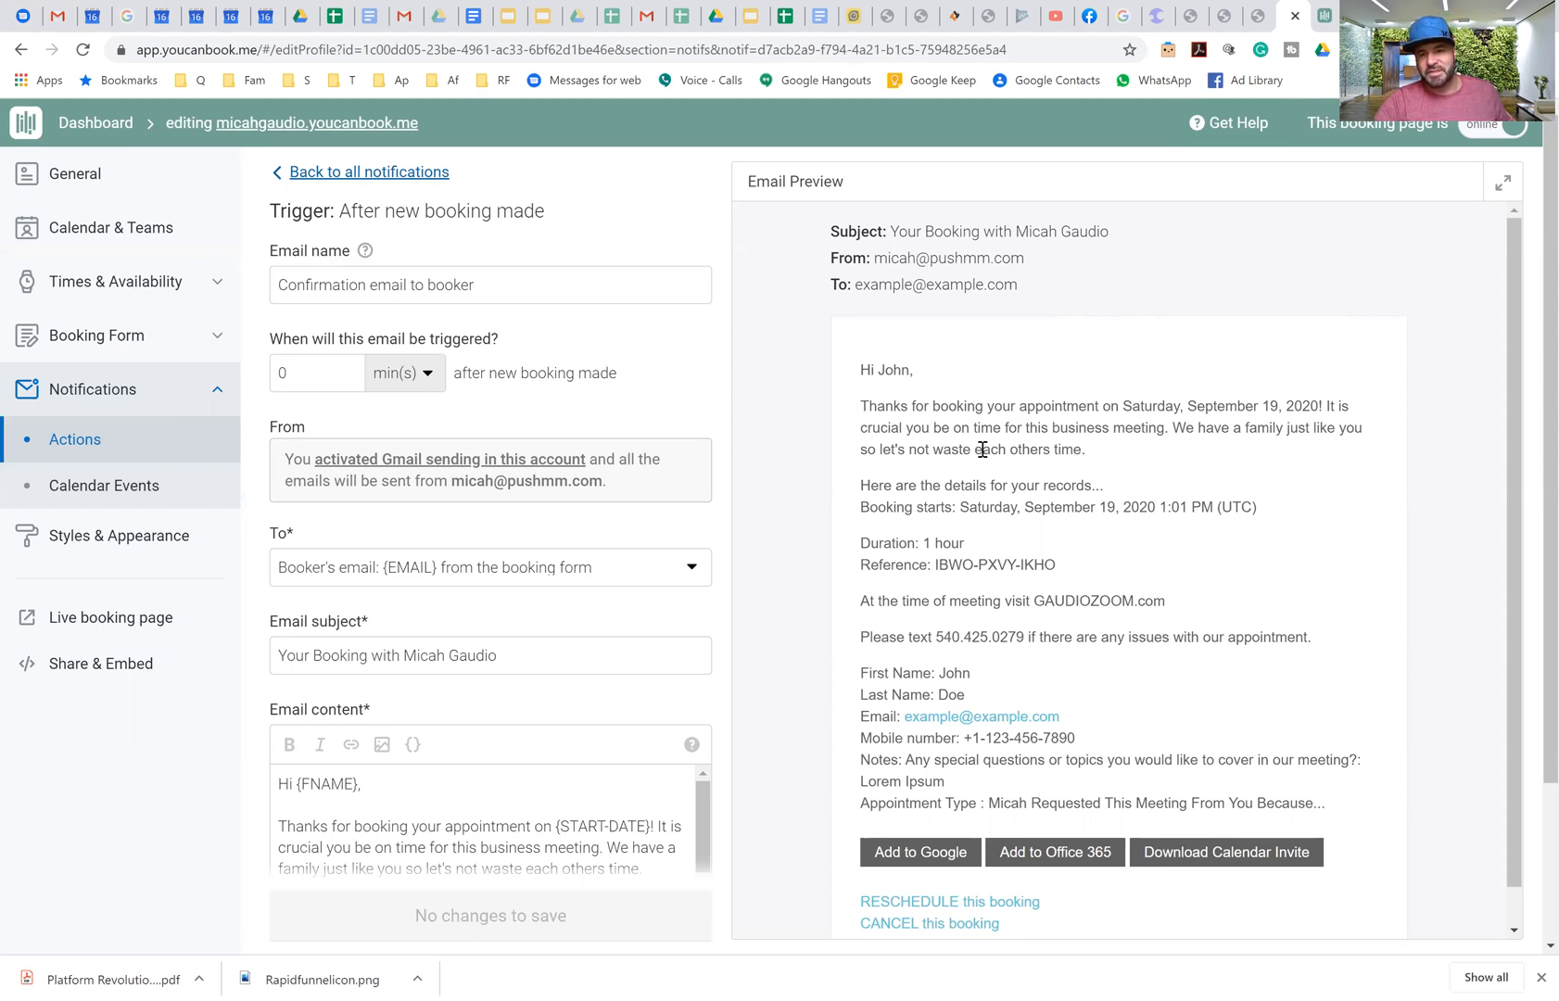
pyautogui.moveTo(1244, 444)
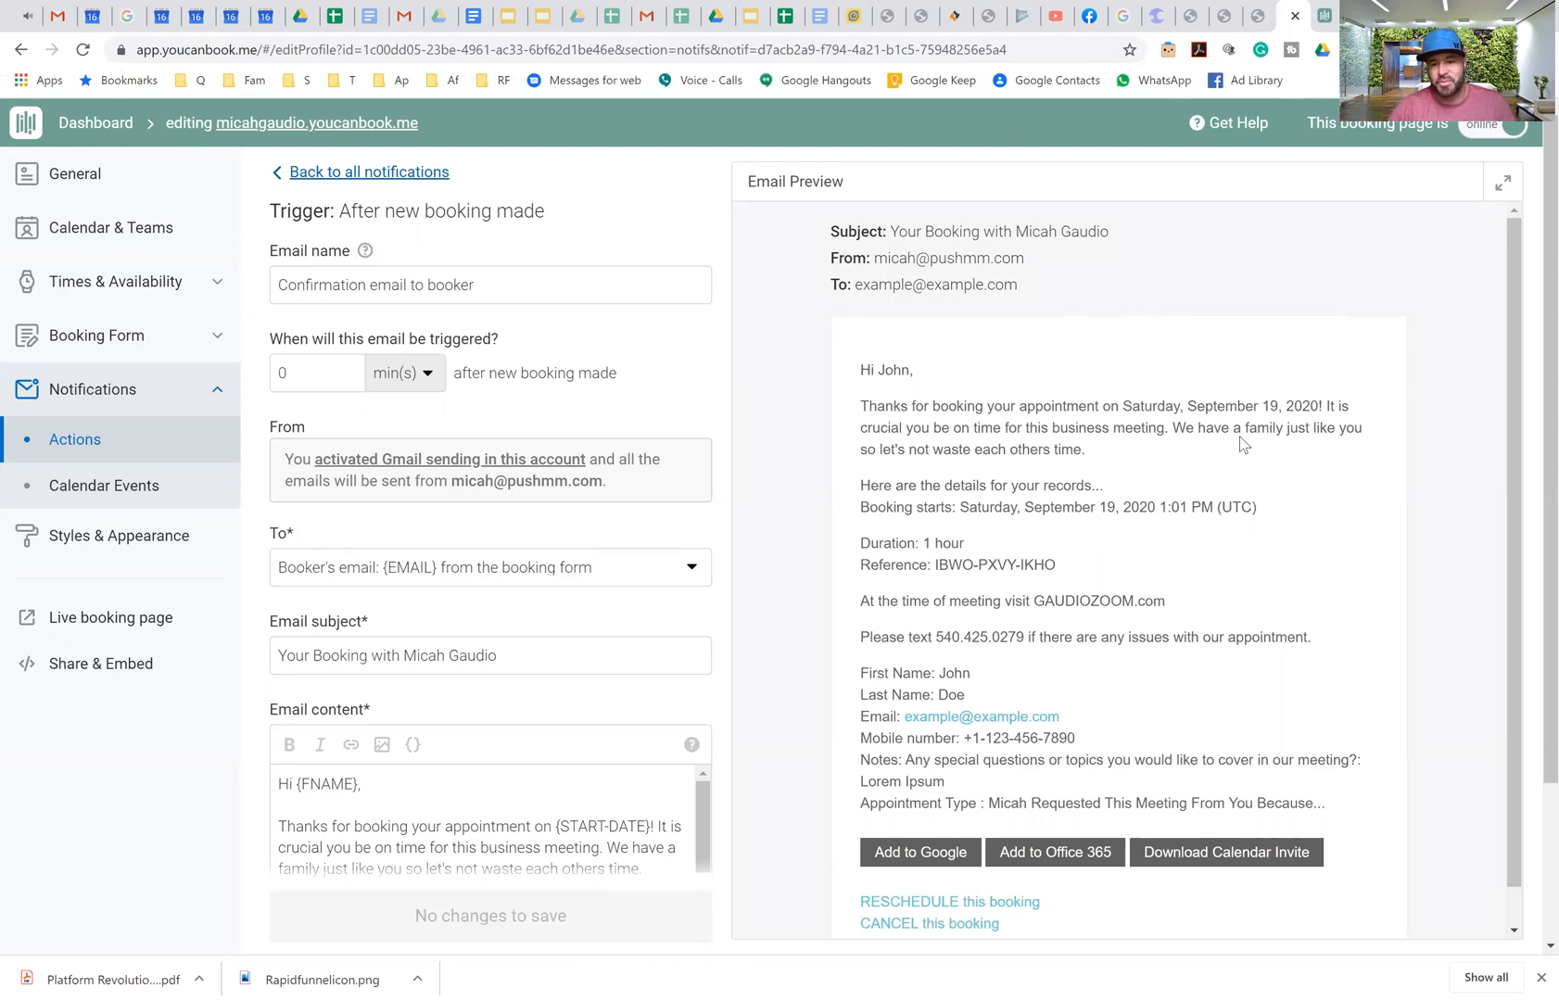
pyautogui.moveTo(1314, 318)
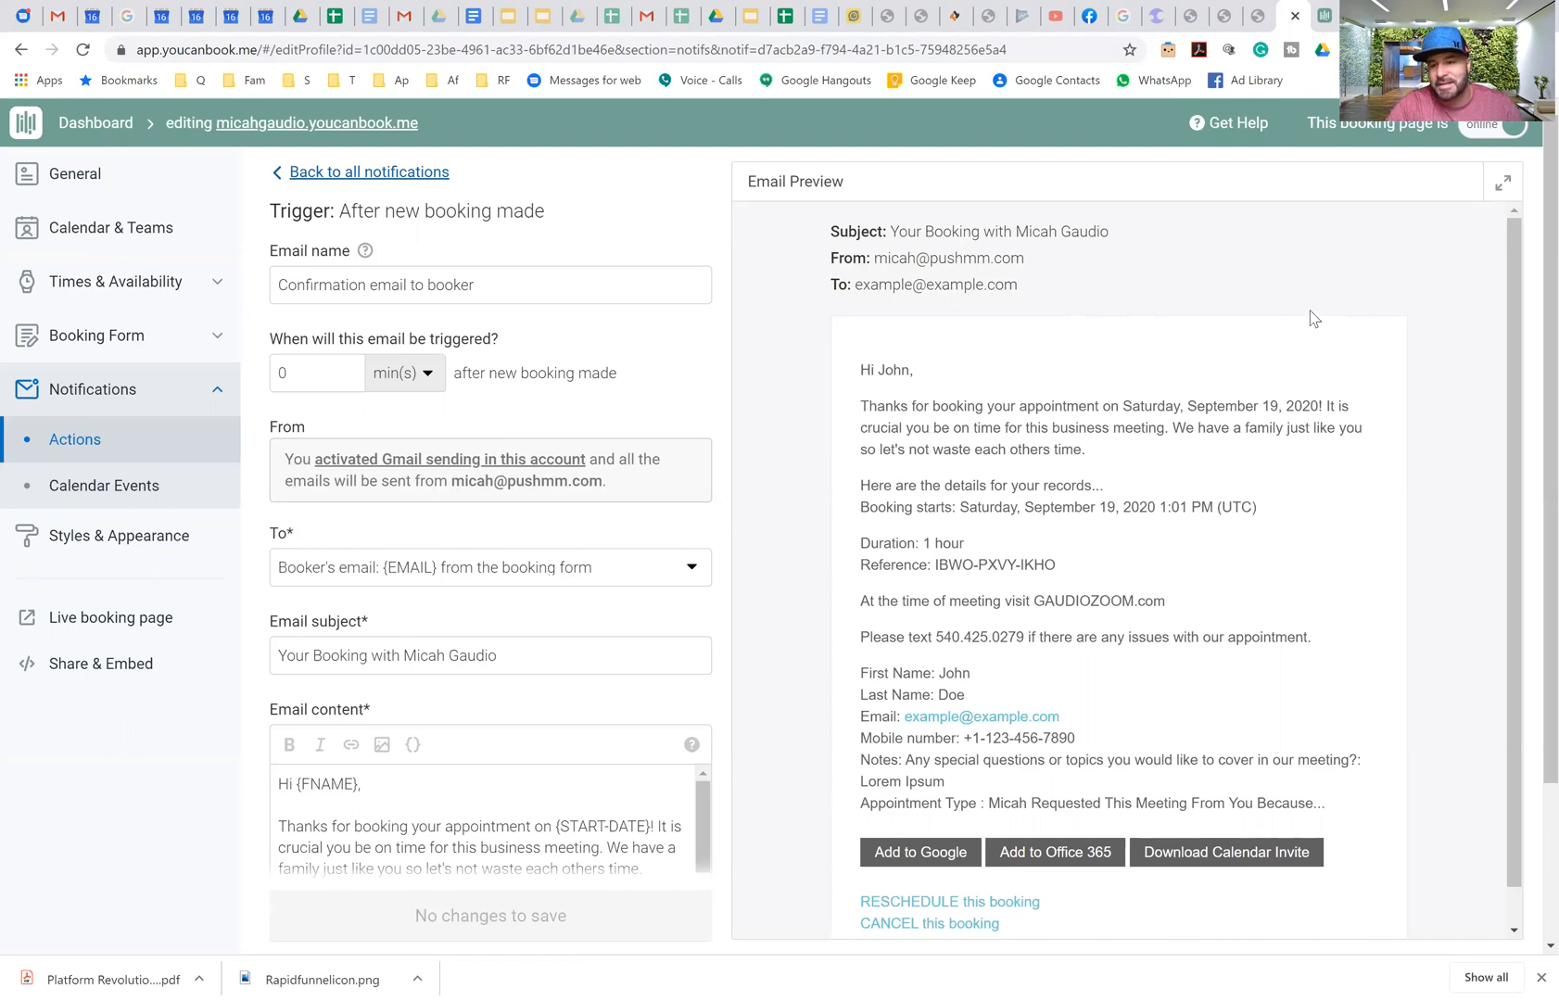